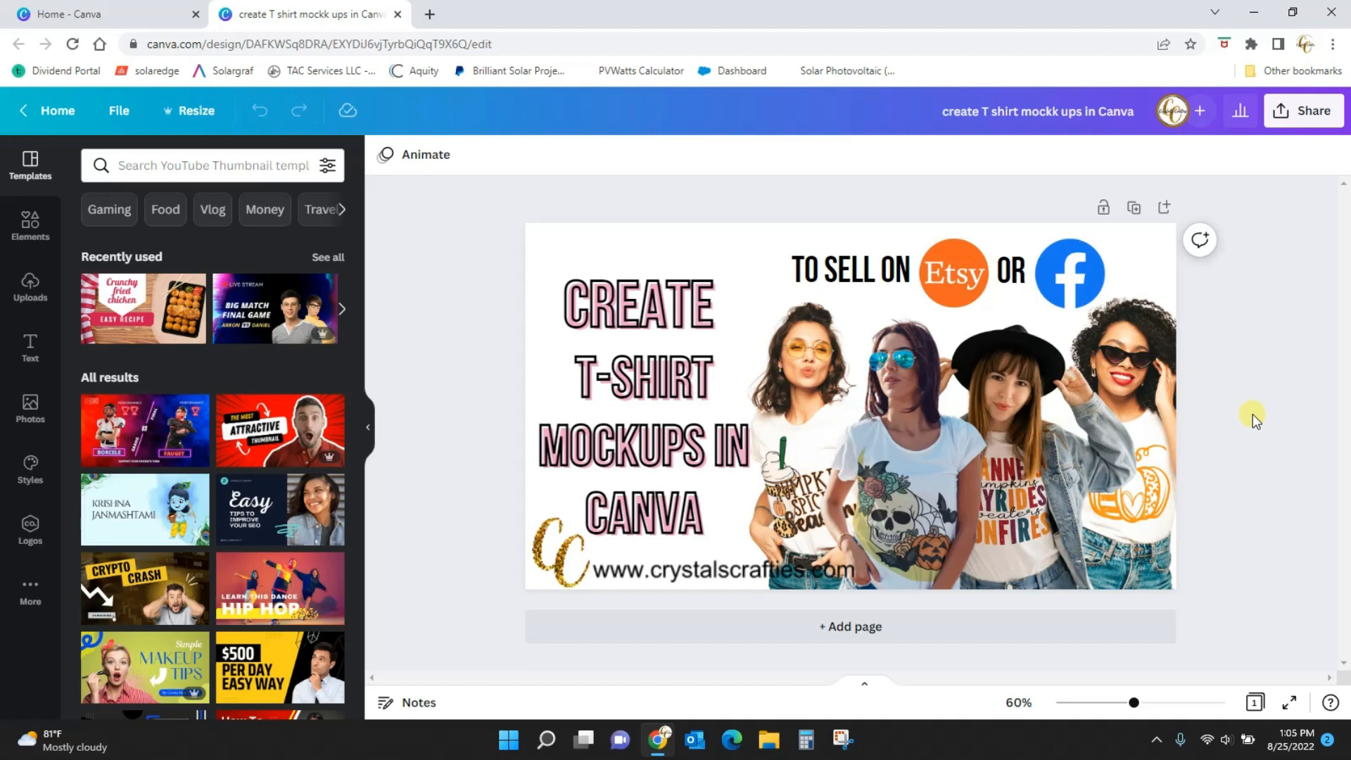
{"action": "mouse_move", "coordinate": [1261, 417]}
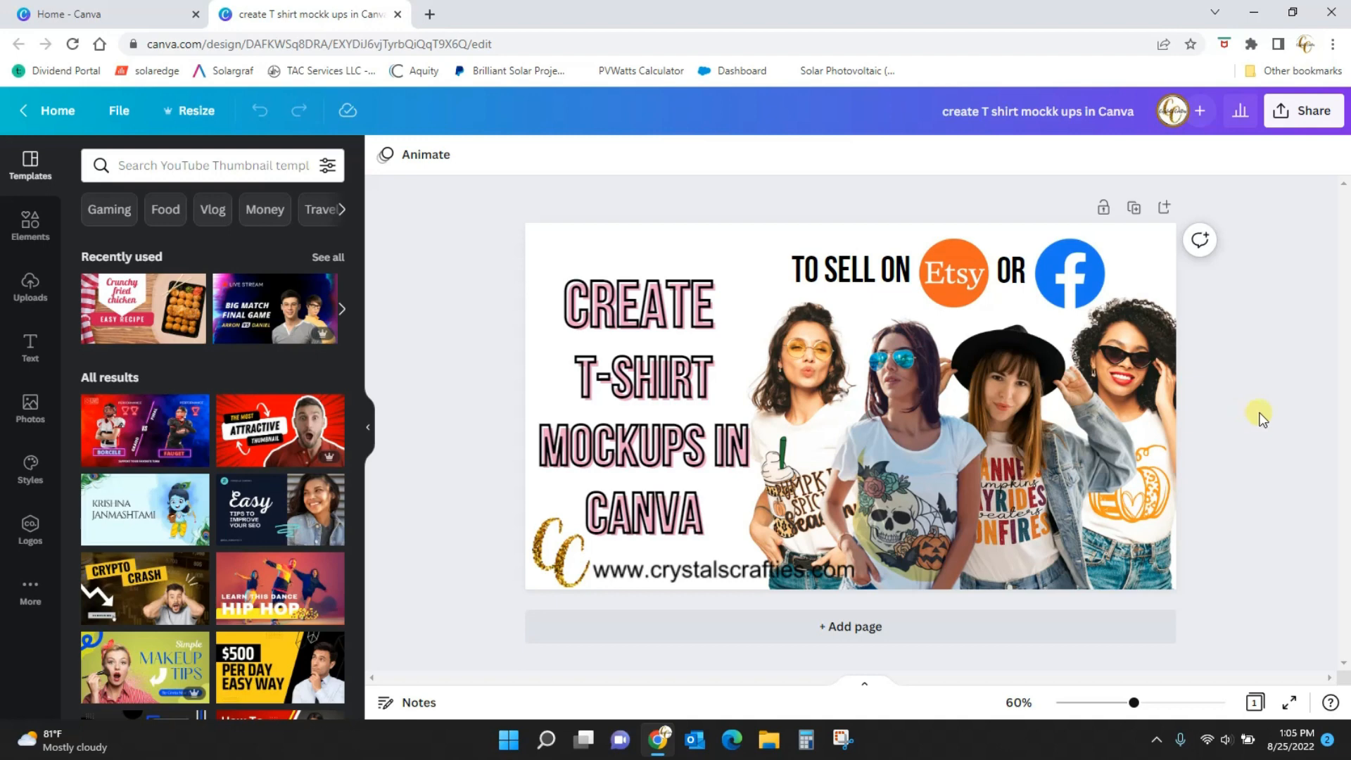
{"action": "mouse_move", "coordinate": [1261, 396]}
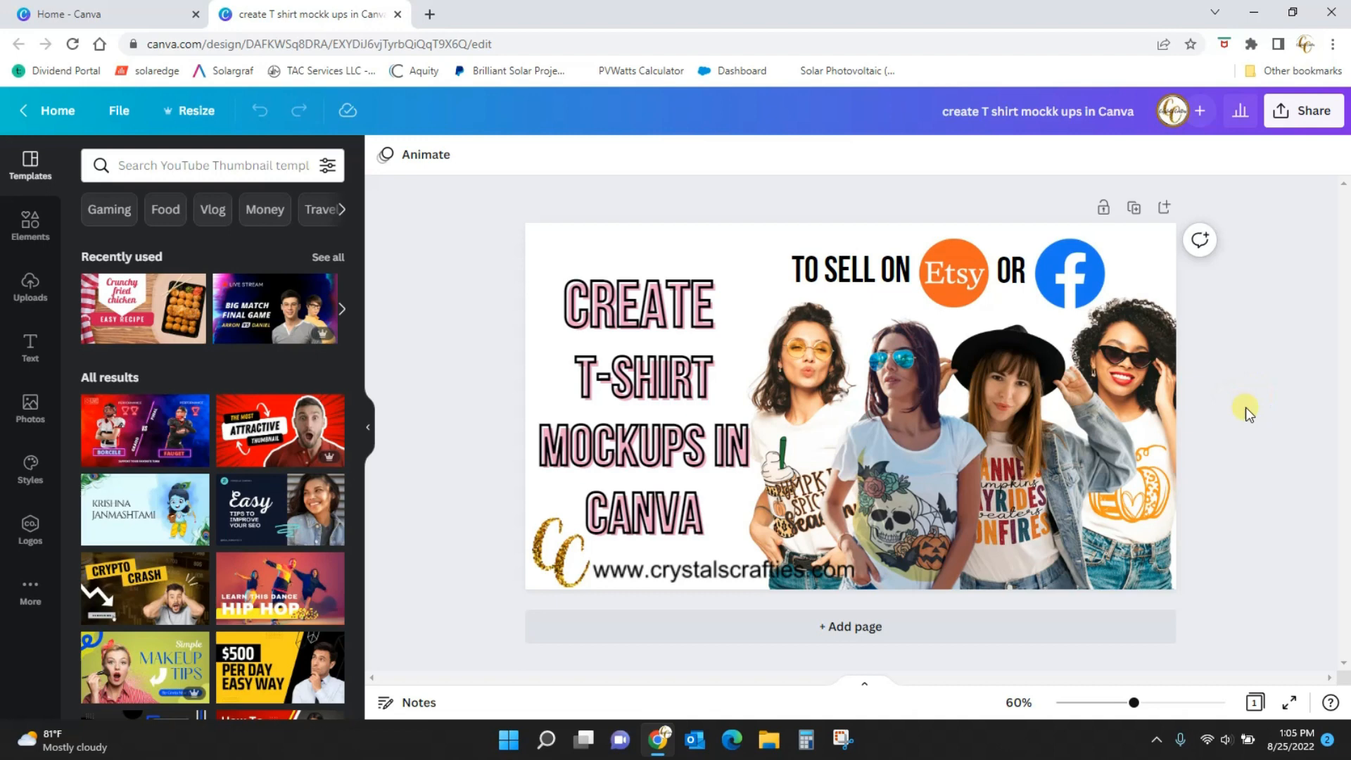
{"action": "mouse_move", "coordinate": [203, 70]}
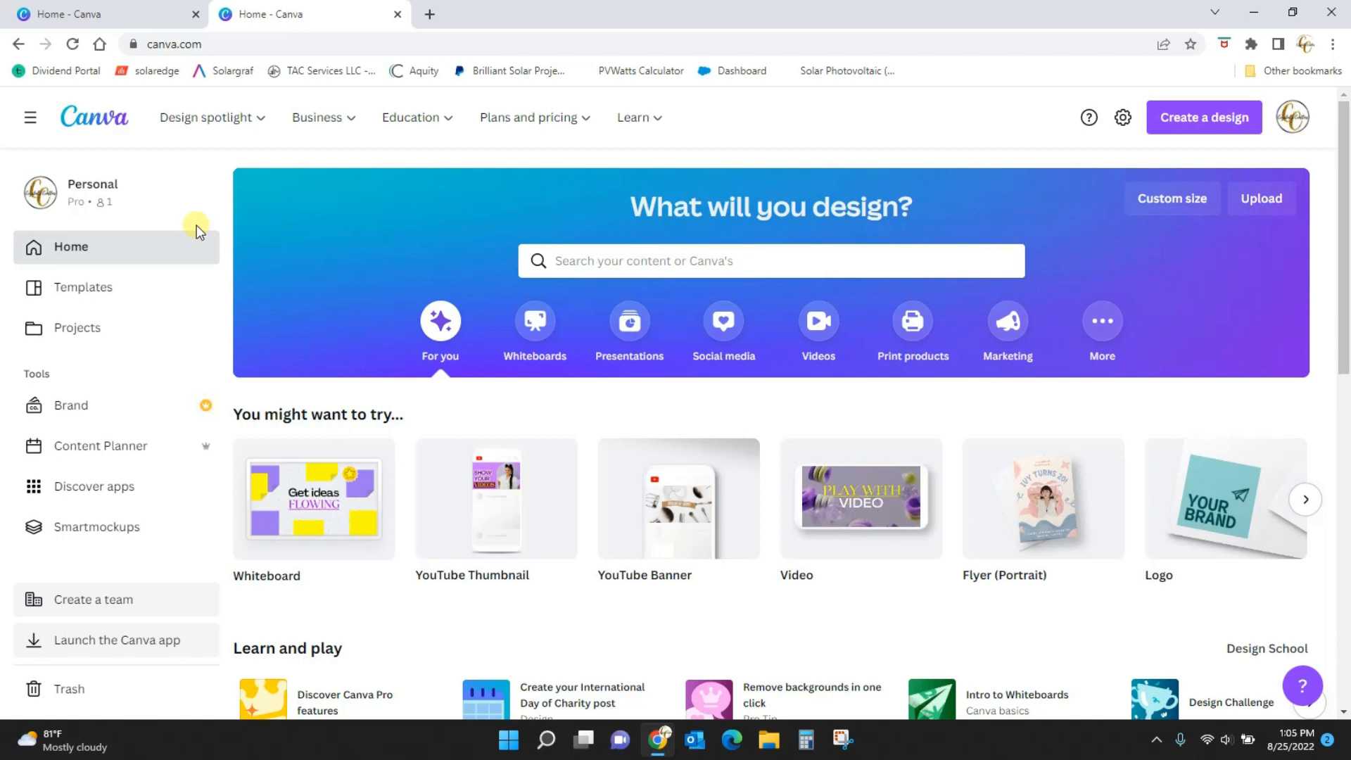
{"action": "mouse_move", "coordinate": [1312, 299]}
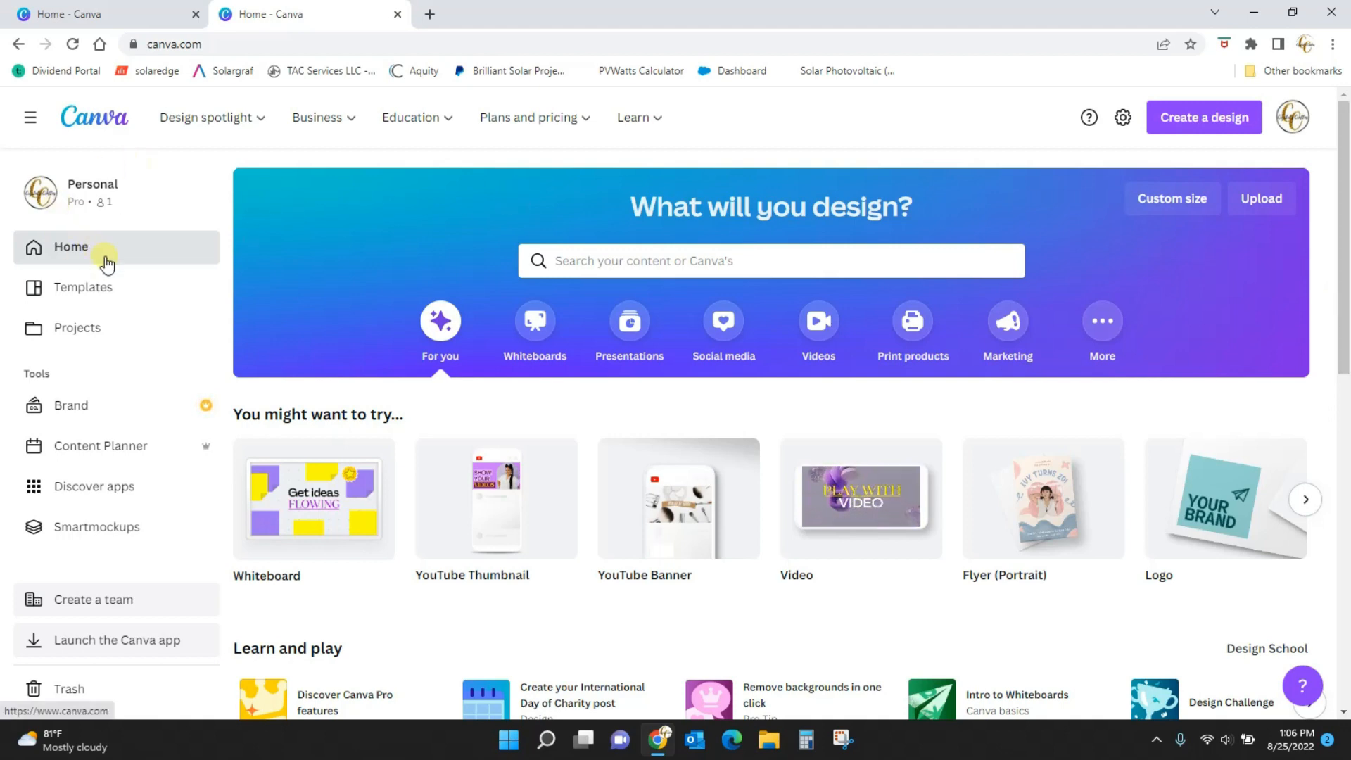
{"action": "mouse_move", "coordinate": [84, 510]}
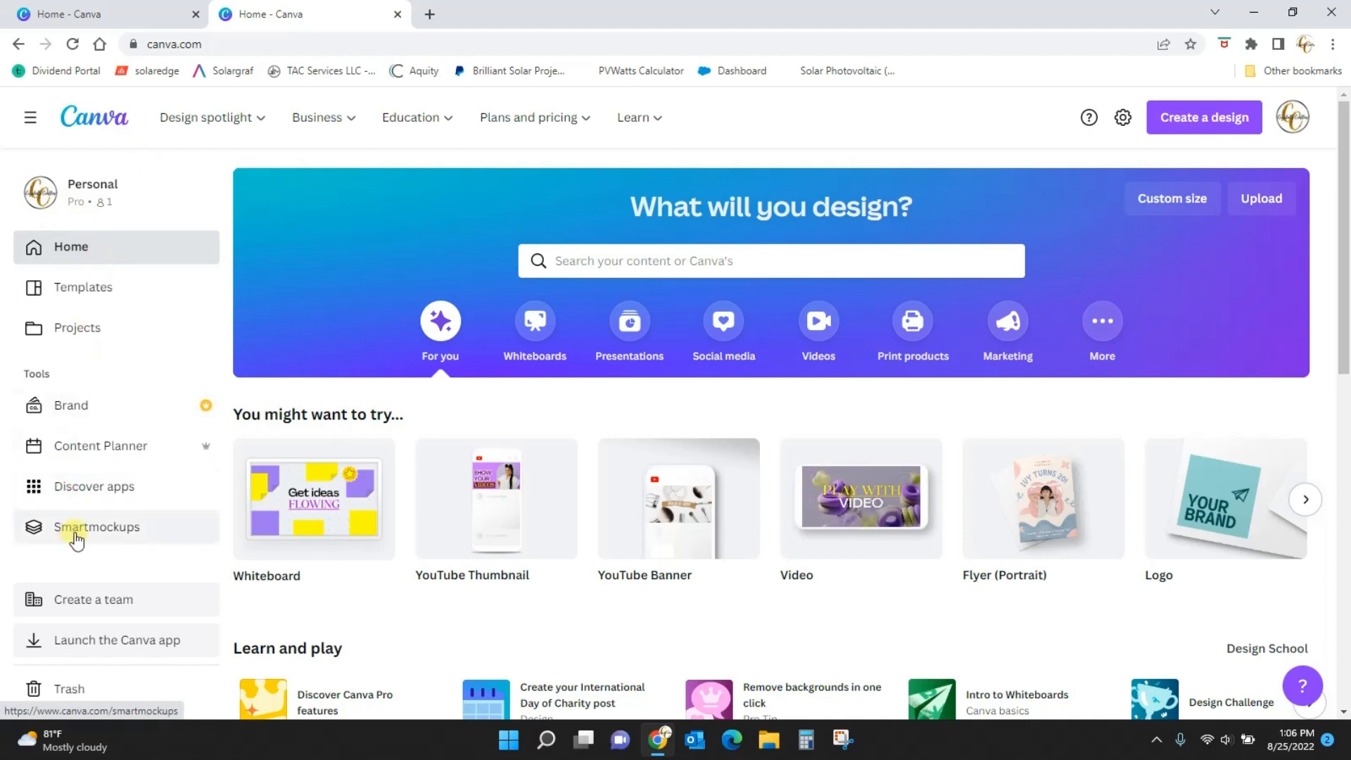
- Launch Smartmockups from Tools and scroll its categories, trending and new mockups
{"action": "left_click", "coordinate": [97, 527]}
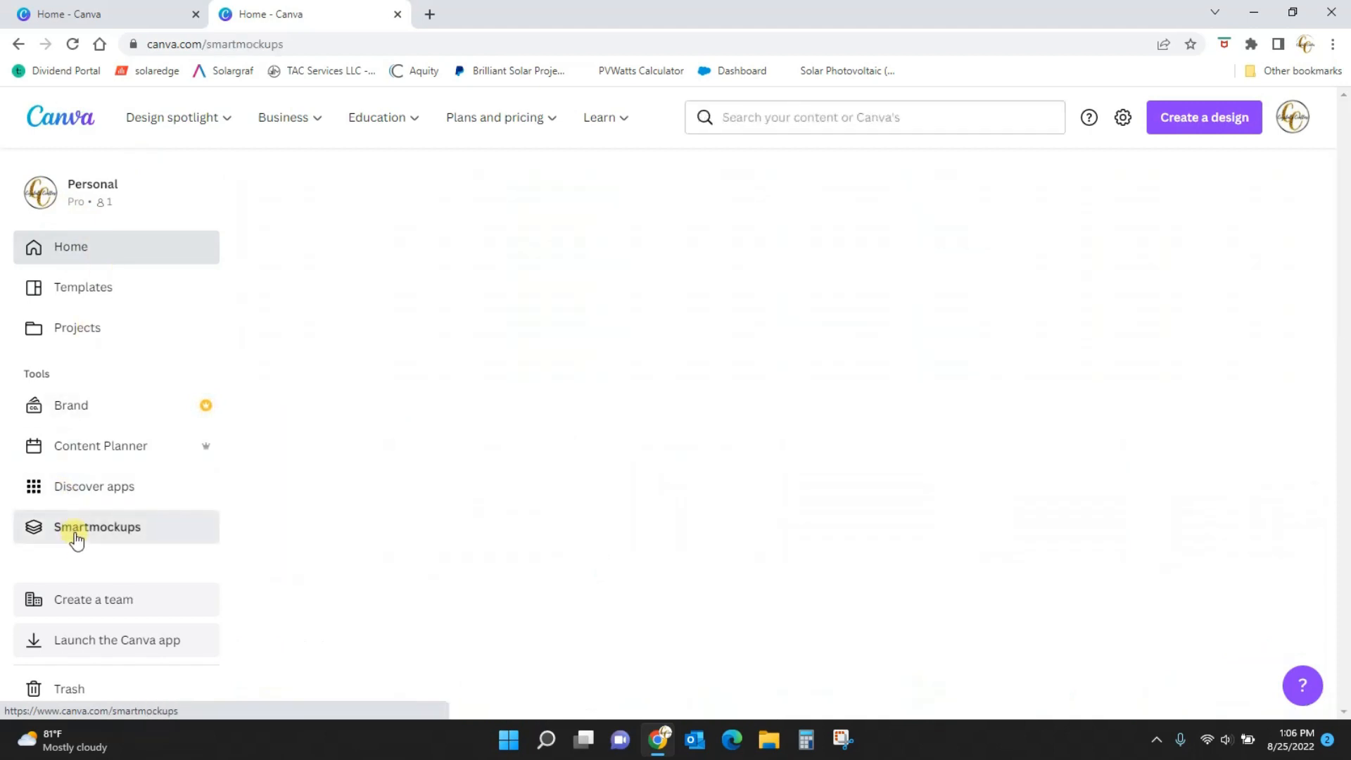
{"action": "left_click", "coordinate": [97, 527]}
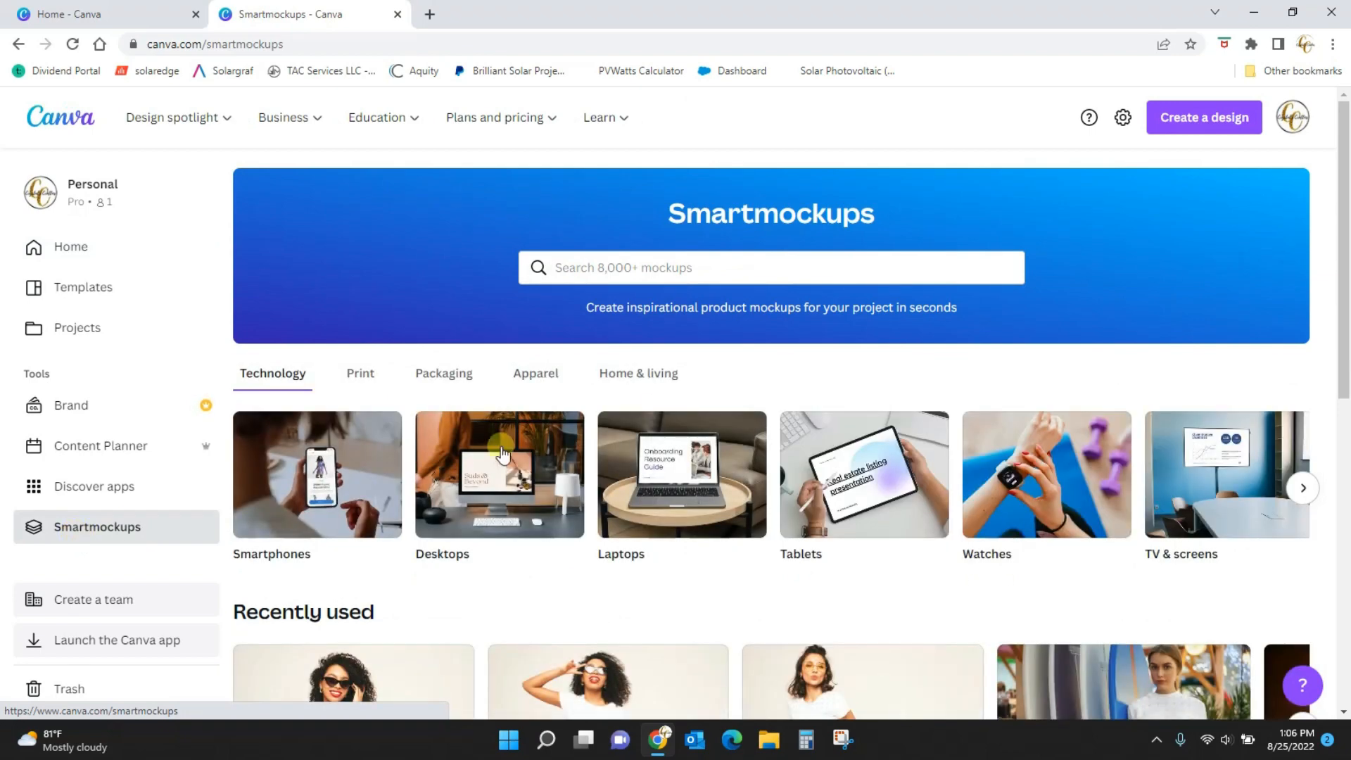
{"action": "mouse_move", "coordinate": [773, 325]}
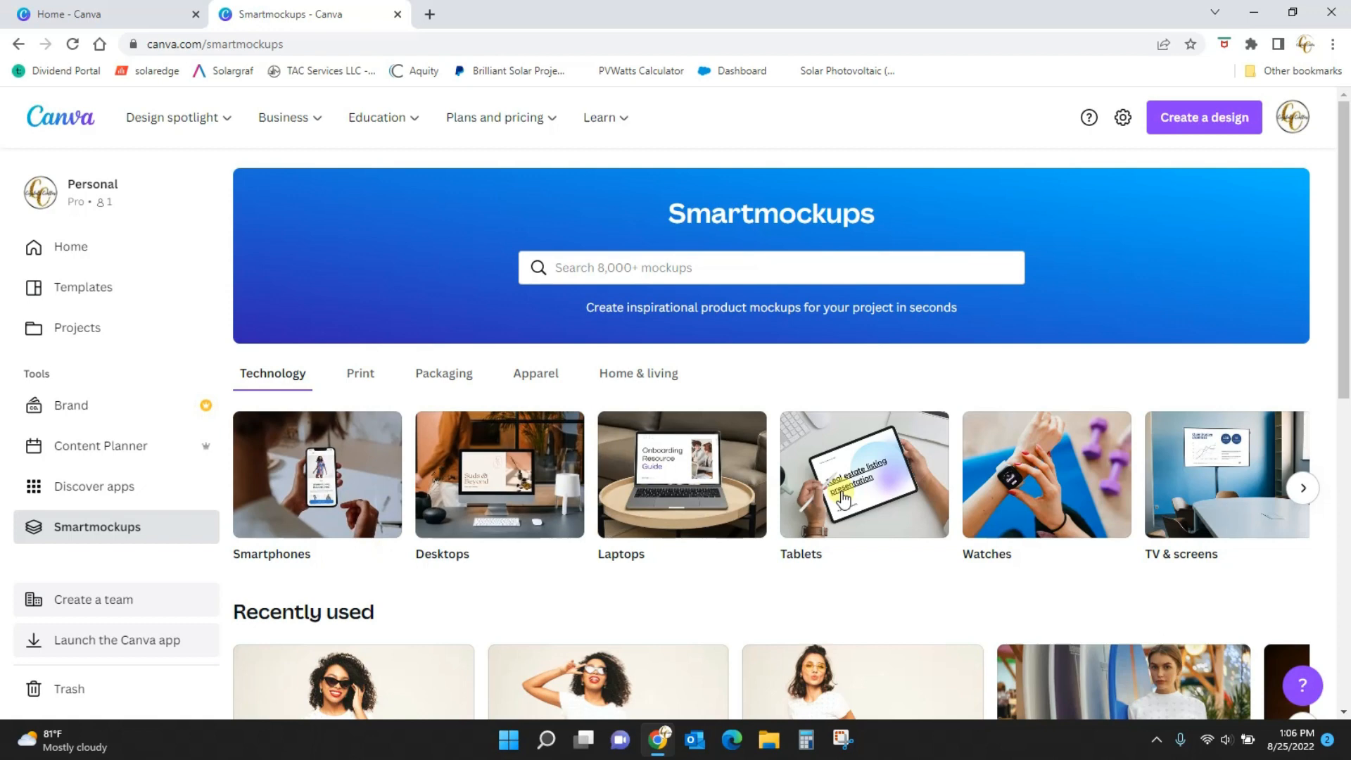
{"action": "left_click", "coordinate": [1302, 488]}
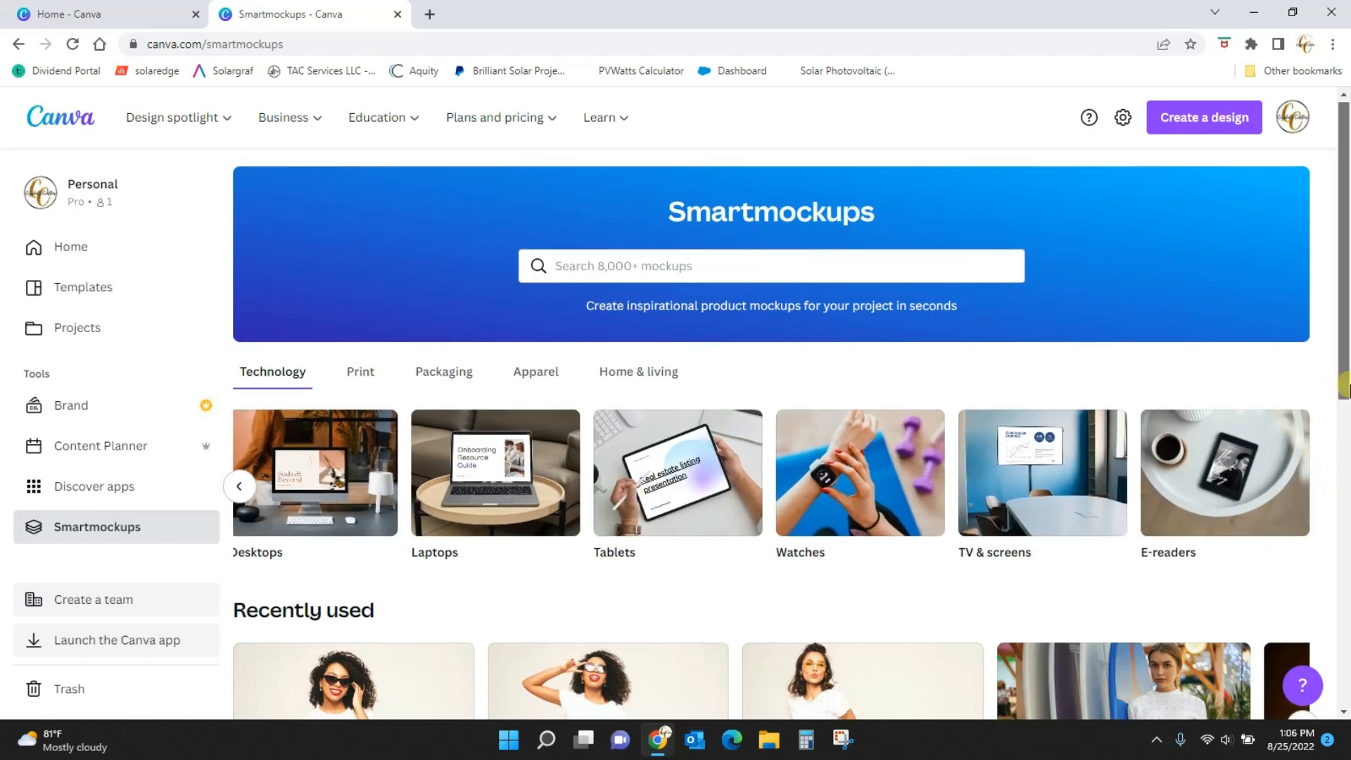
{"action": "scroll", "scroll_direction": "down", "scroll_amount": 3}
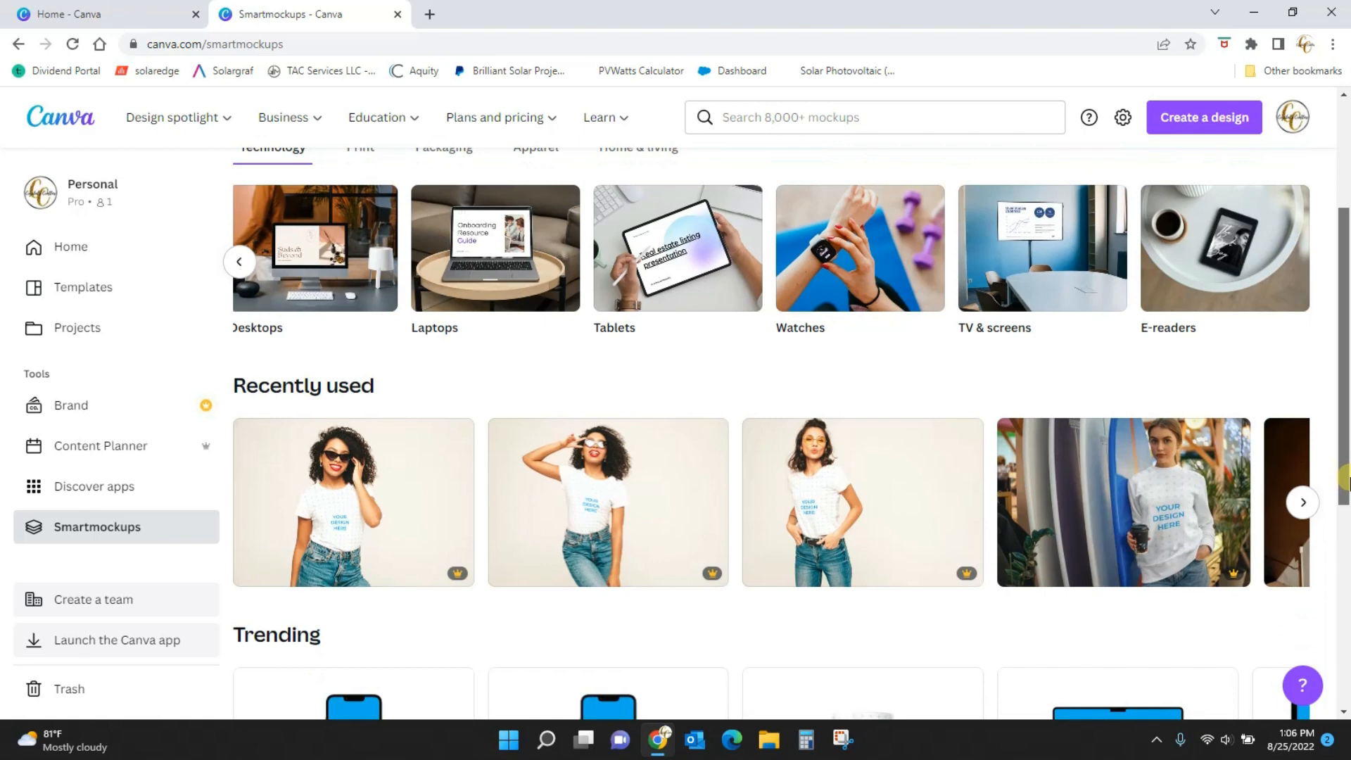
{"action": "scroll", "scroll_direction": "down", "scroll_amount": 3}
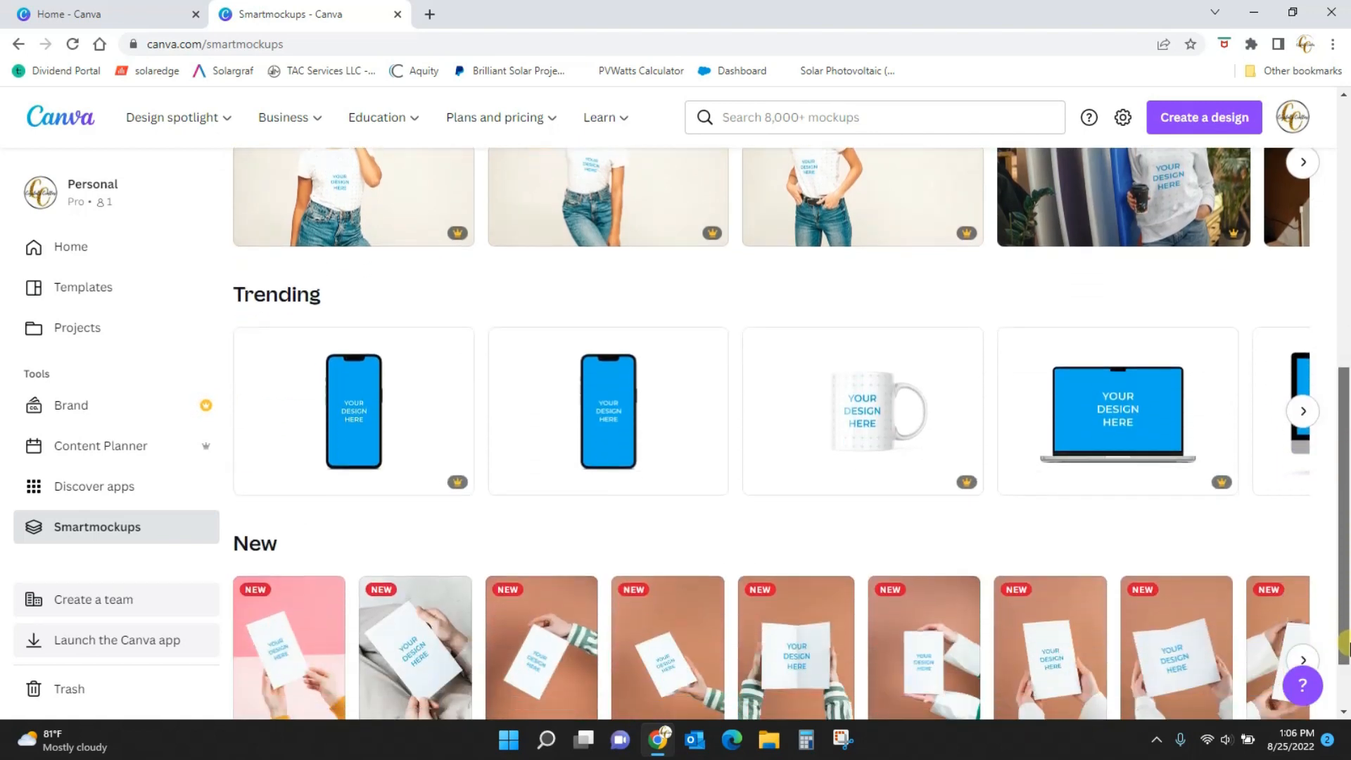
{"action": "scroll", "scroll_direction": "up", "scroll_amount": 3}
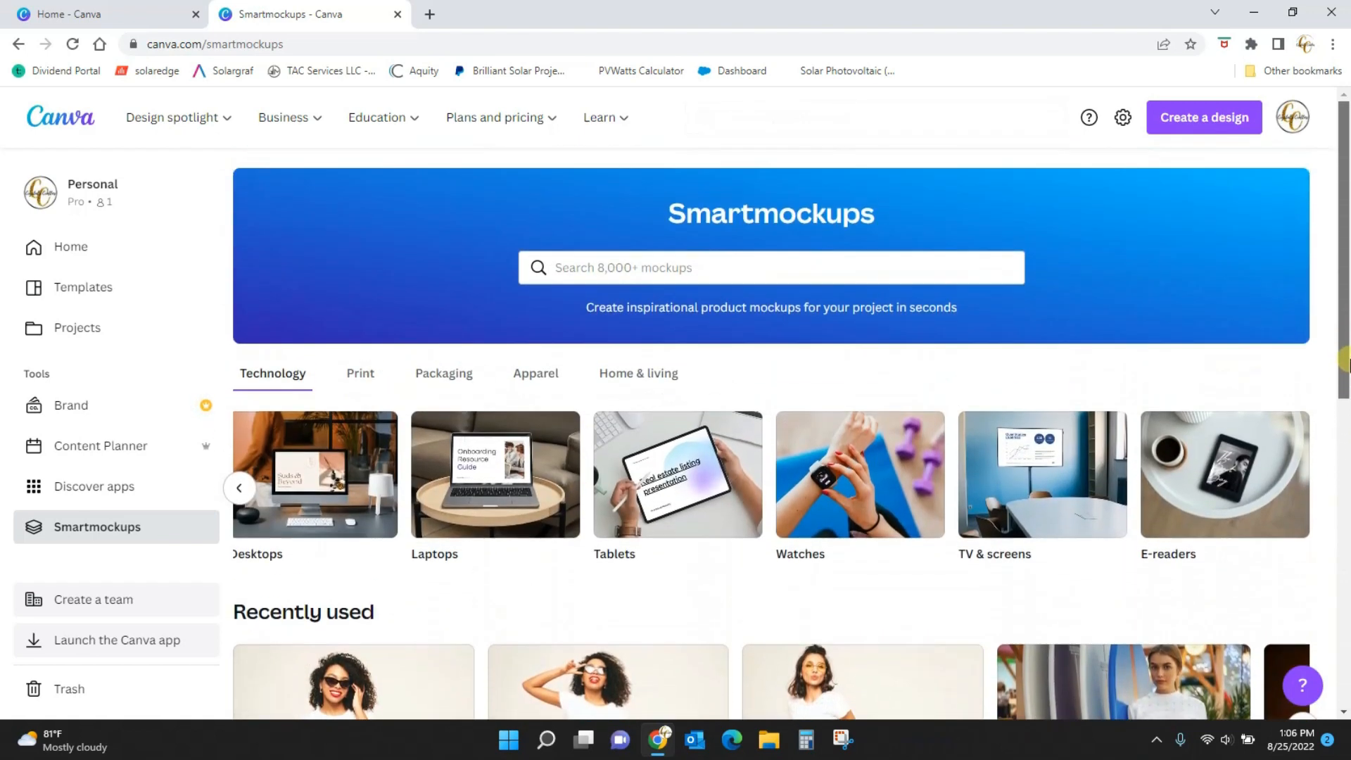
{"action": "scroll", "scroll_direction": "down", "scroll_amount": 3}
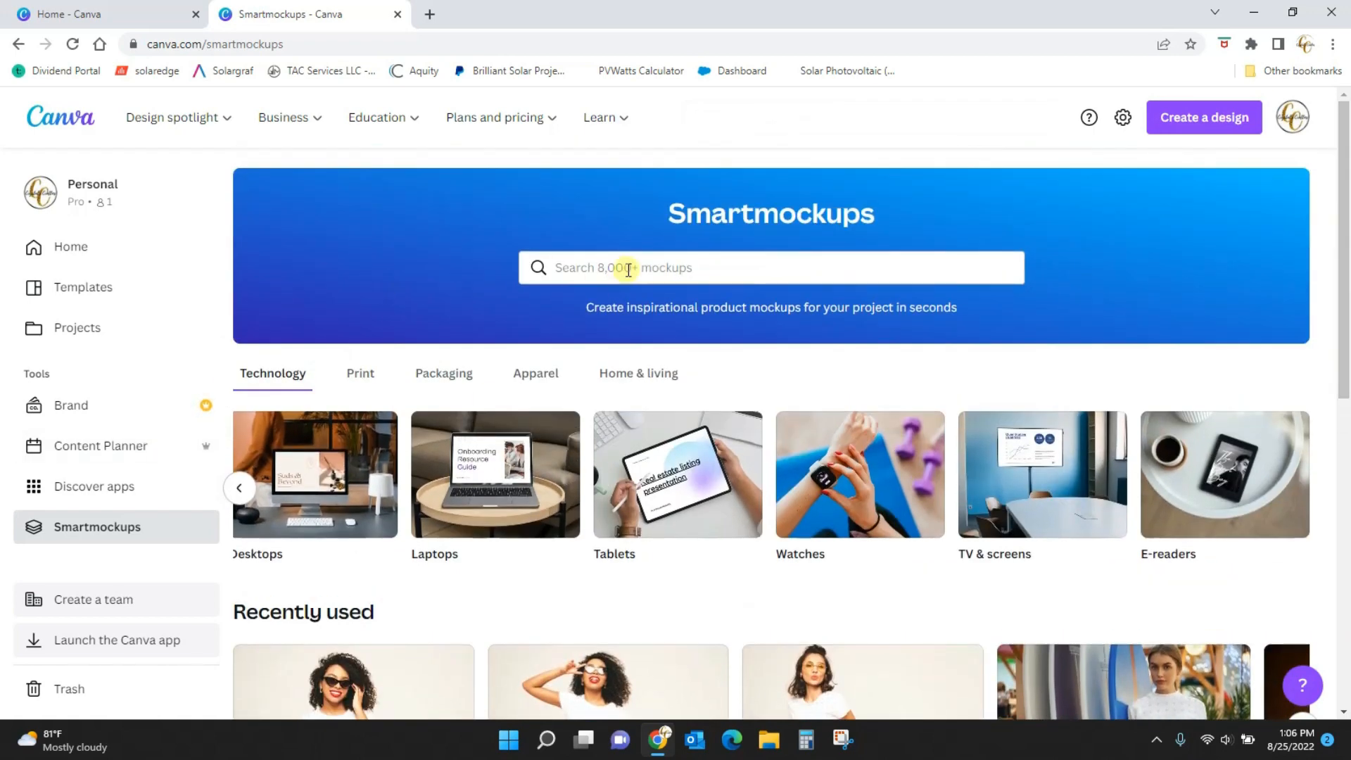
- Browse the T-shirts and Men's T-shirts mockups, then switch to Women's T-shirts
{"action": "left_click", "coordinate": [628, 268]}
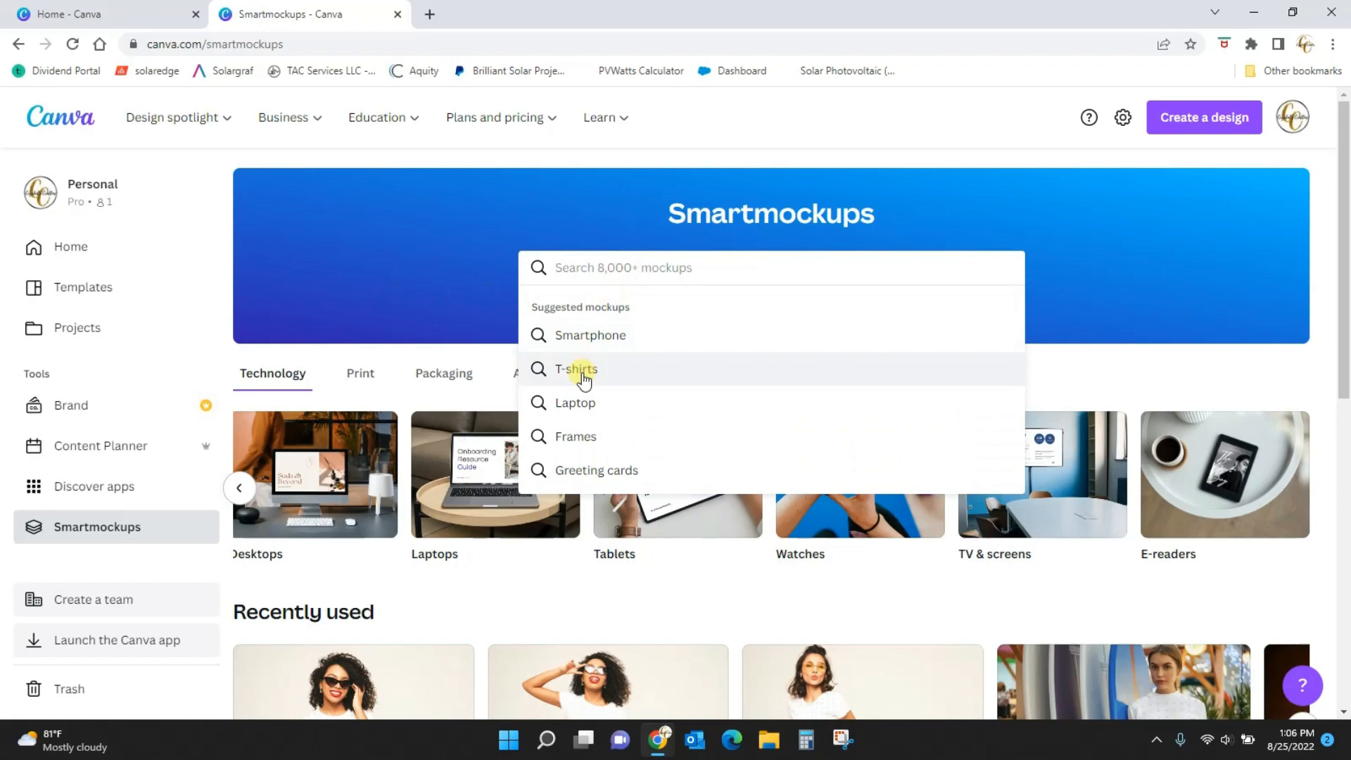
{"action": "left_click", "coordinate": [575, 369]}
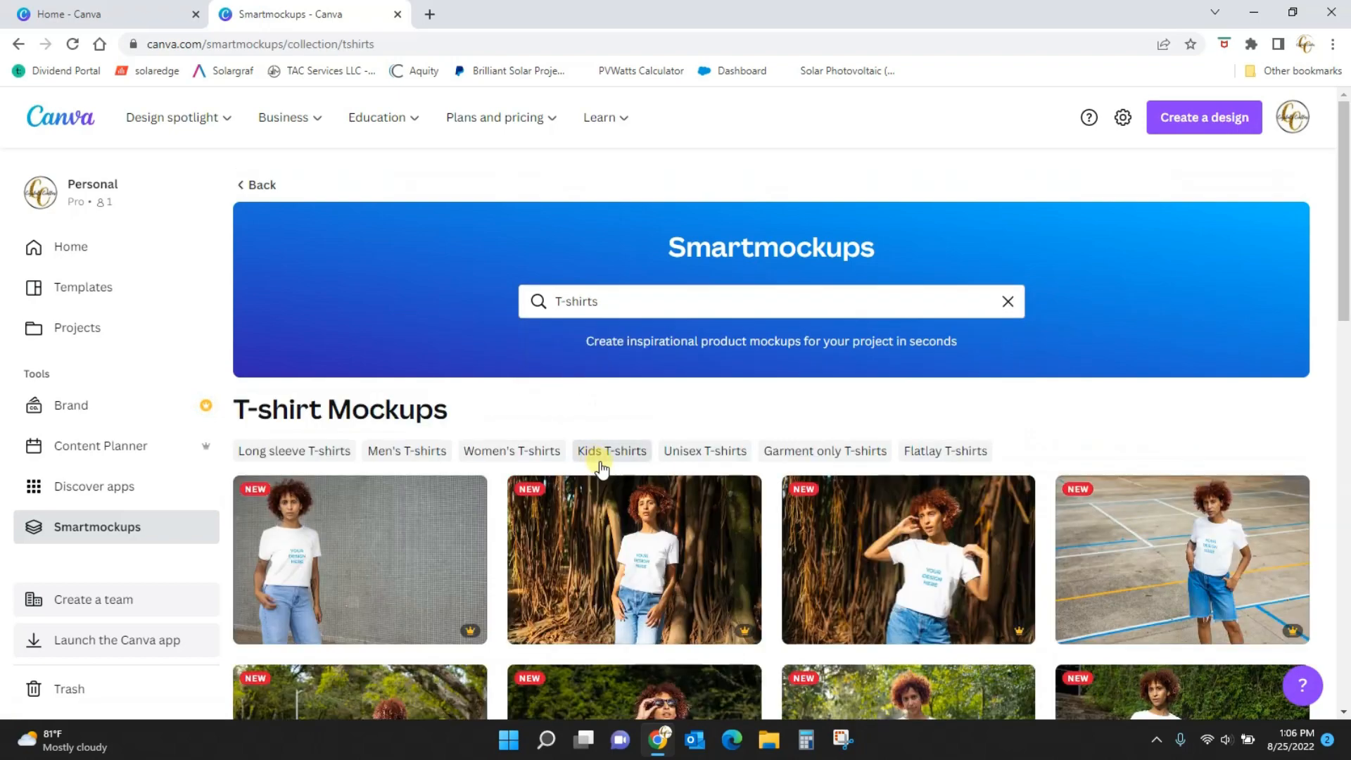
{"action": "scroll", "scroll_direction": "down", "scroll_amount": 3}
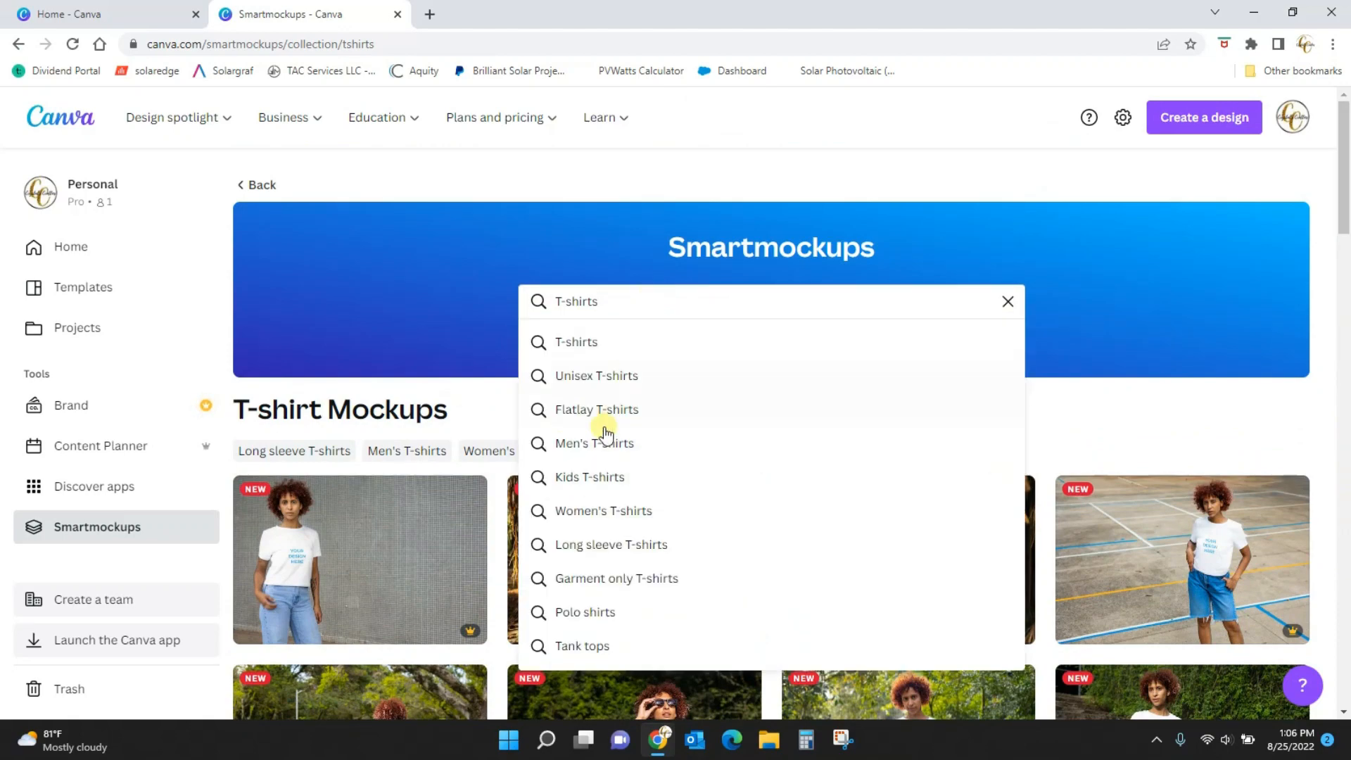
{"action": "left_click", "coordinate": [594, 444]}
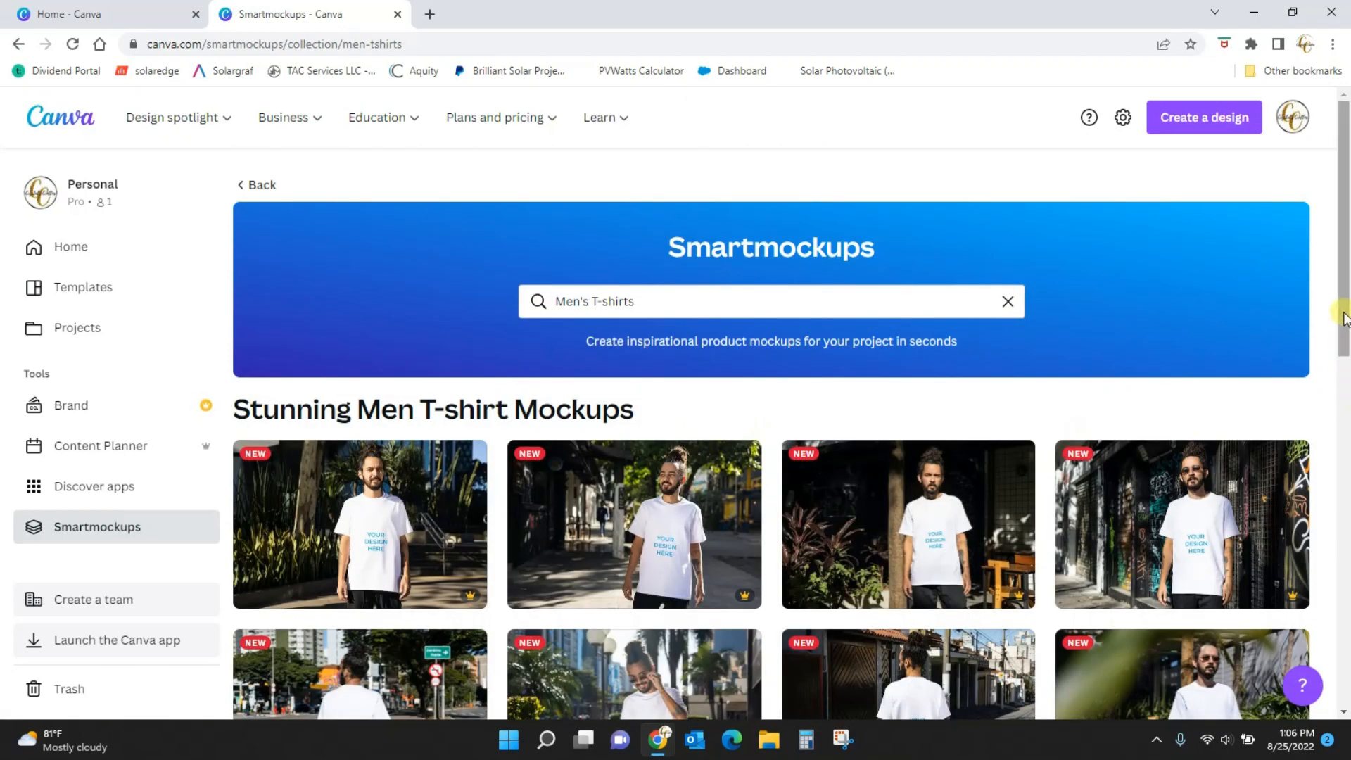
{"action": "scroll", "scroll_direction": "down", "scroll_amount": 3}
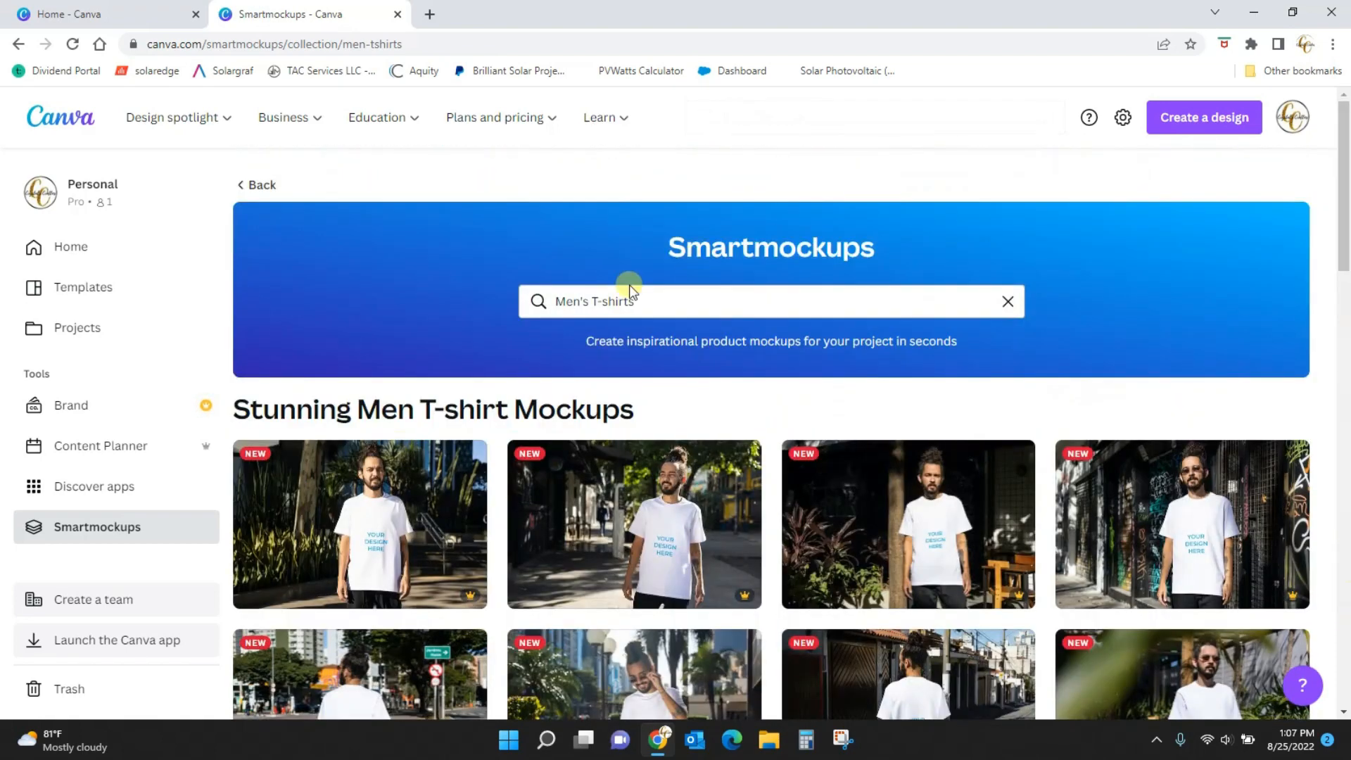
{"action": "left_click", "coordinate": [669, 301]}
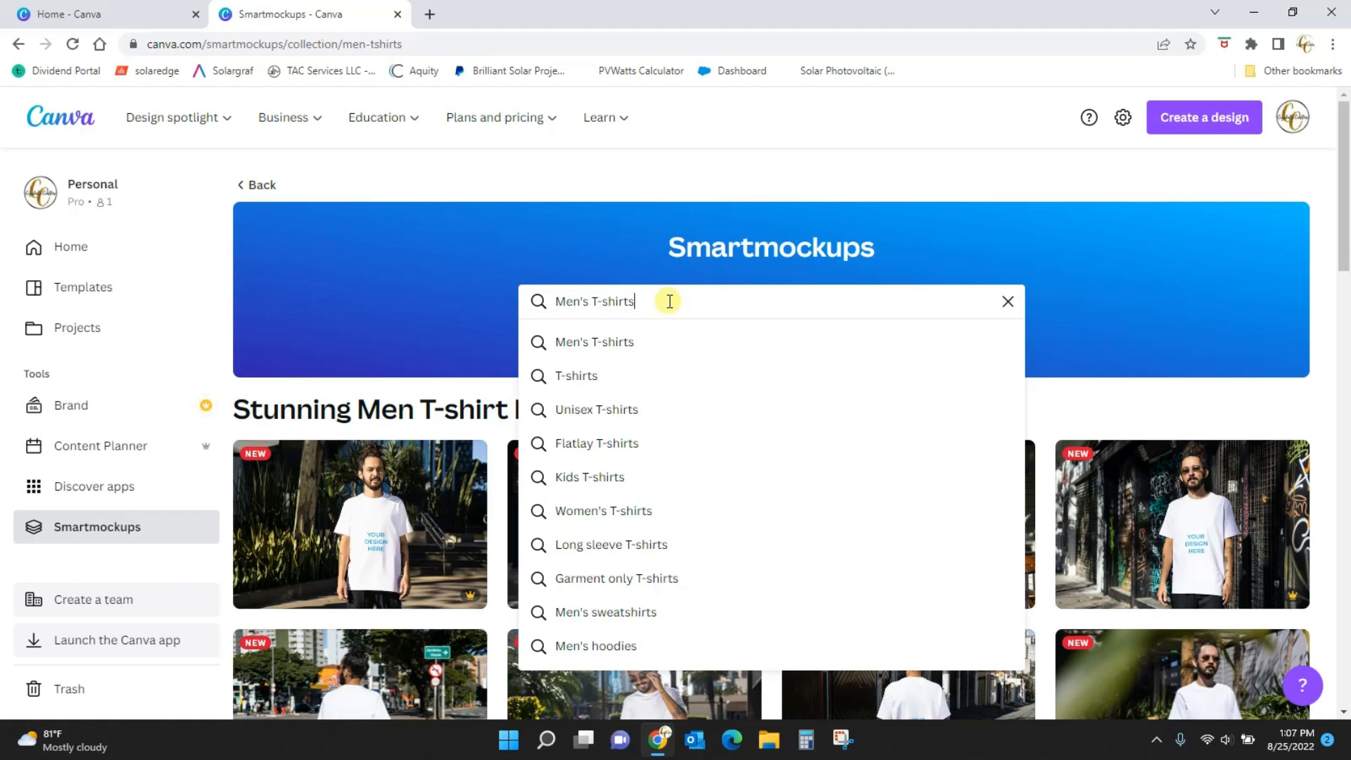
{"action": "mouse_move", "coordinate": [594, 516]}
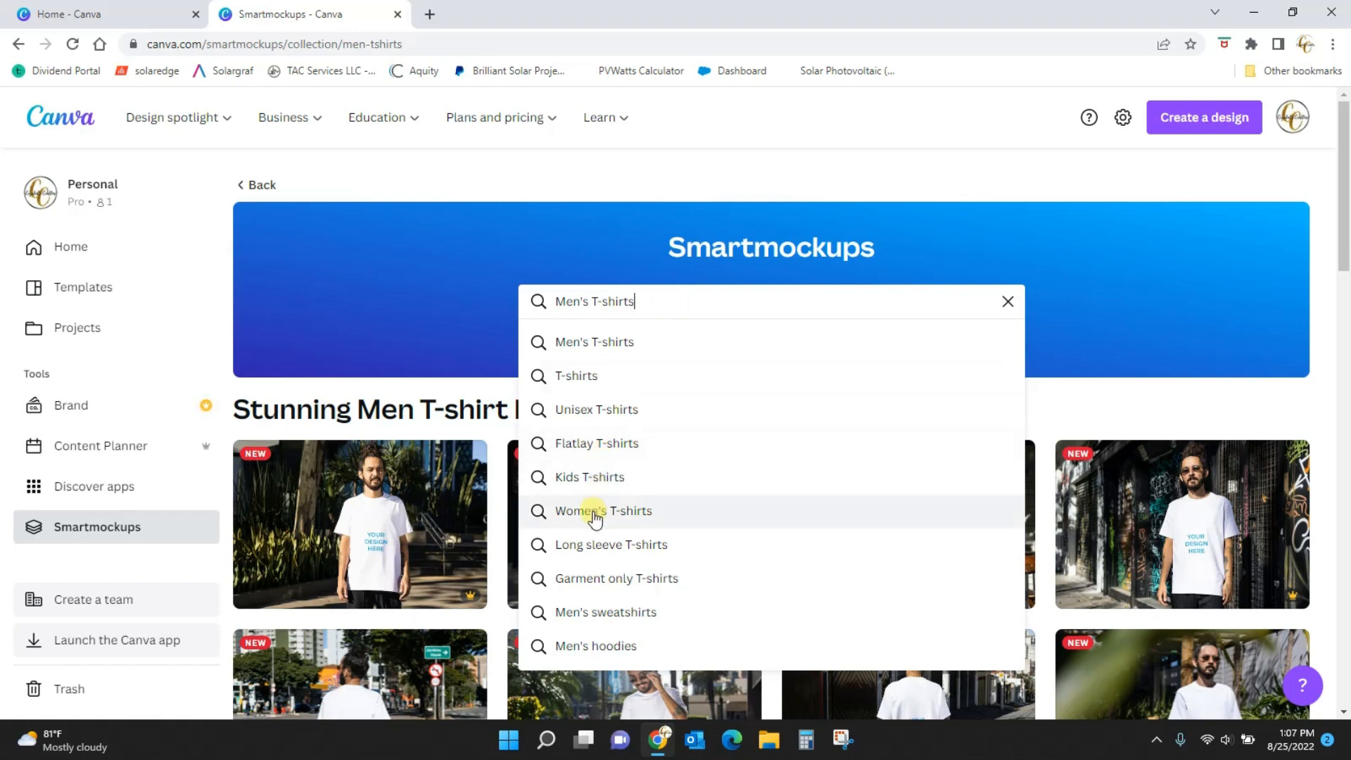
{"action": "left_click", "coordinate": [594, 511]}
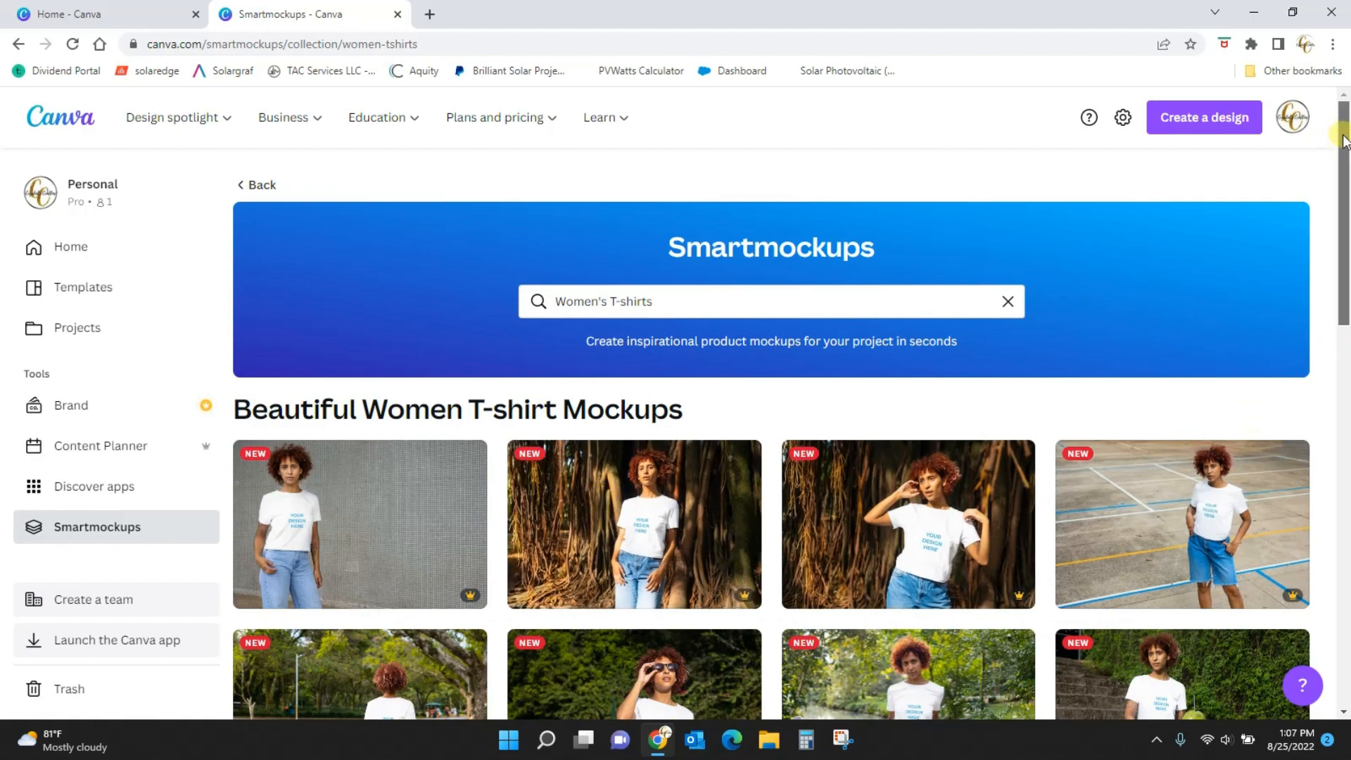
- Scroll far down the Women's T-shirts collection toward the curly-haired sunglasses model mockup
{"action": "scroll", "scroll_direction": "down", "scroll_amount": 3}
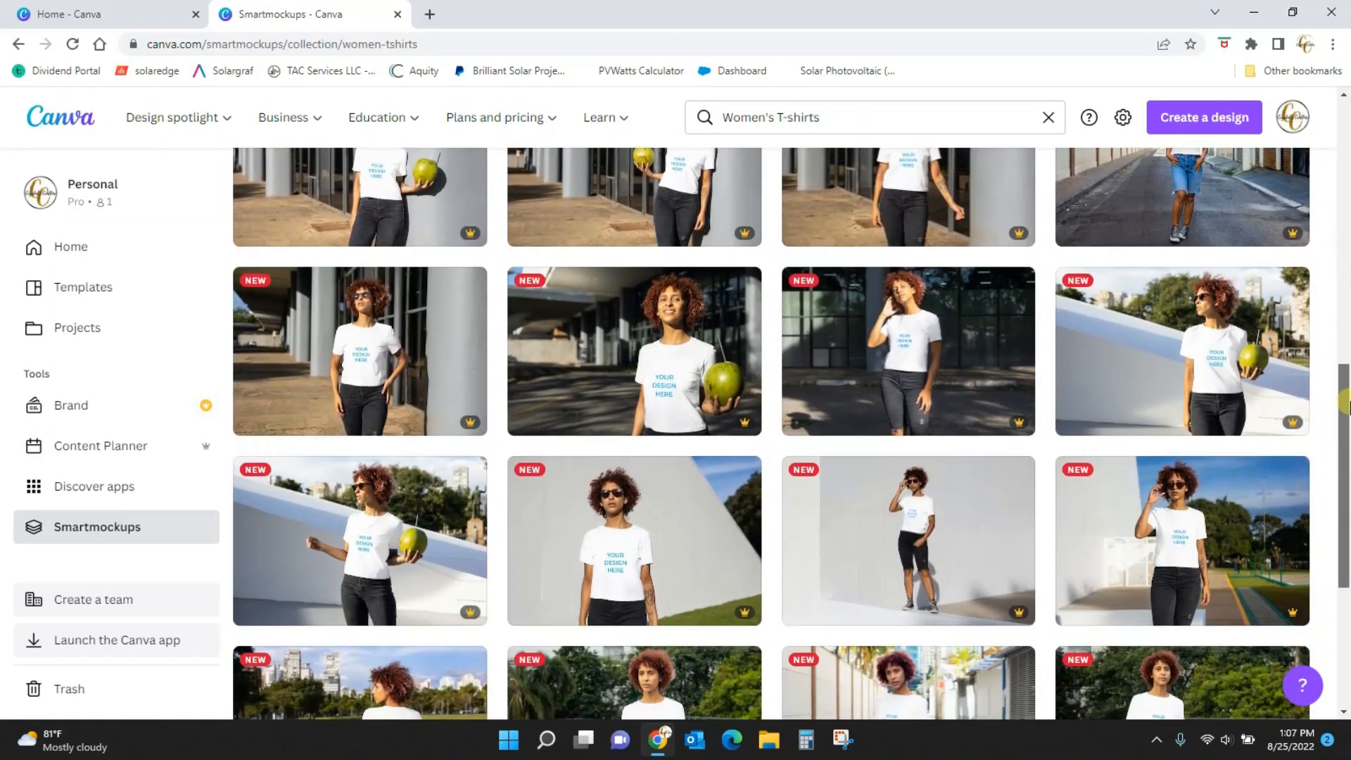
{"action": "scroll", "scroll_direction": "down", "scroll_amount": 3}
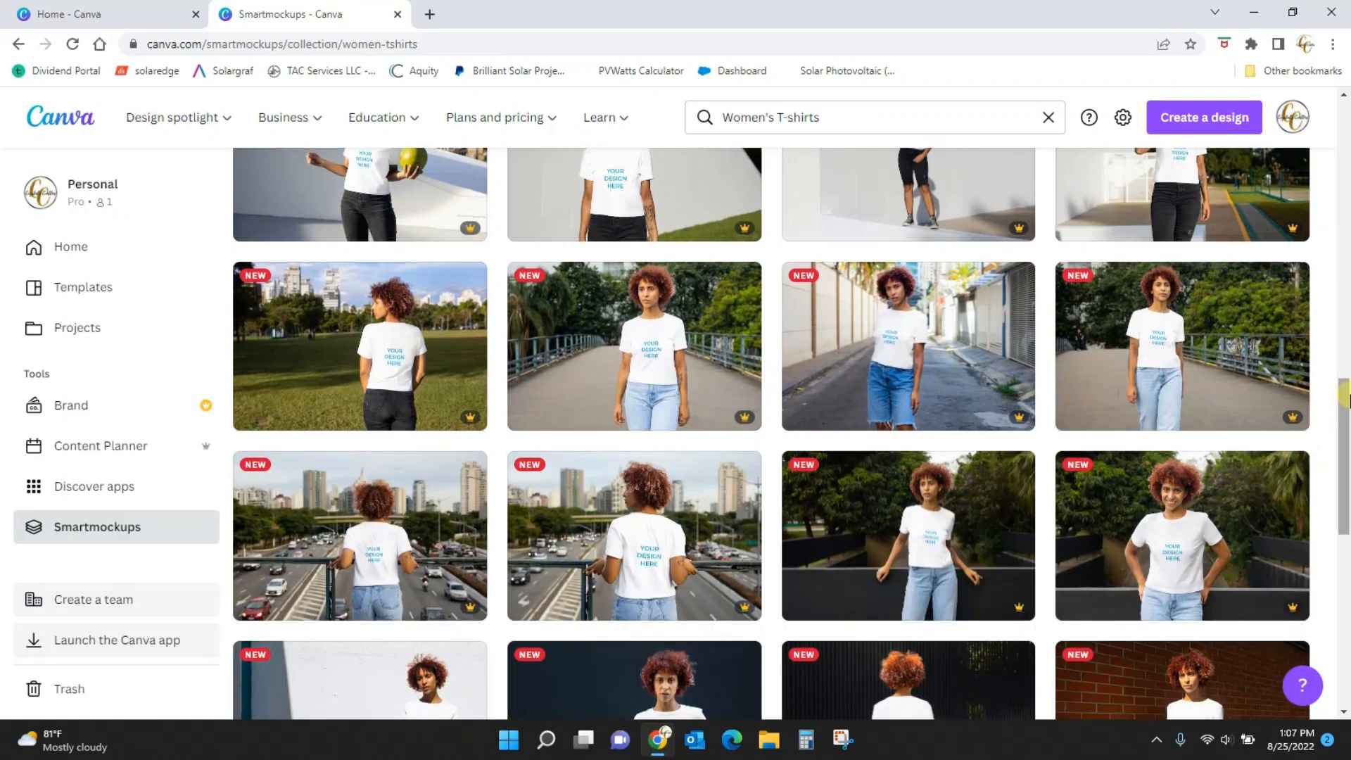
{"action": "scroll", "scroll_direction": "down", "scroll_amount": 3}
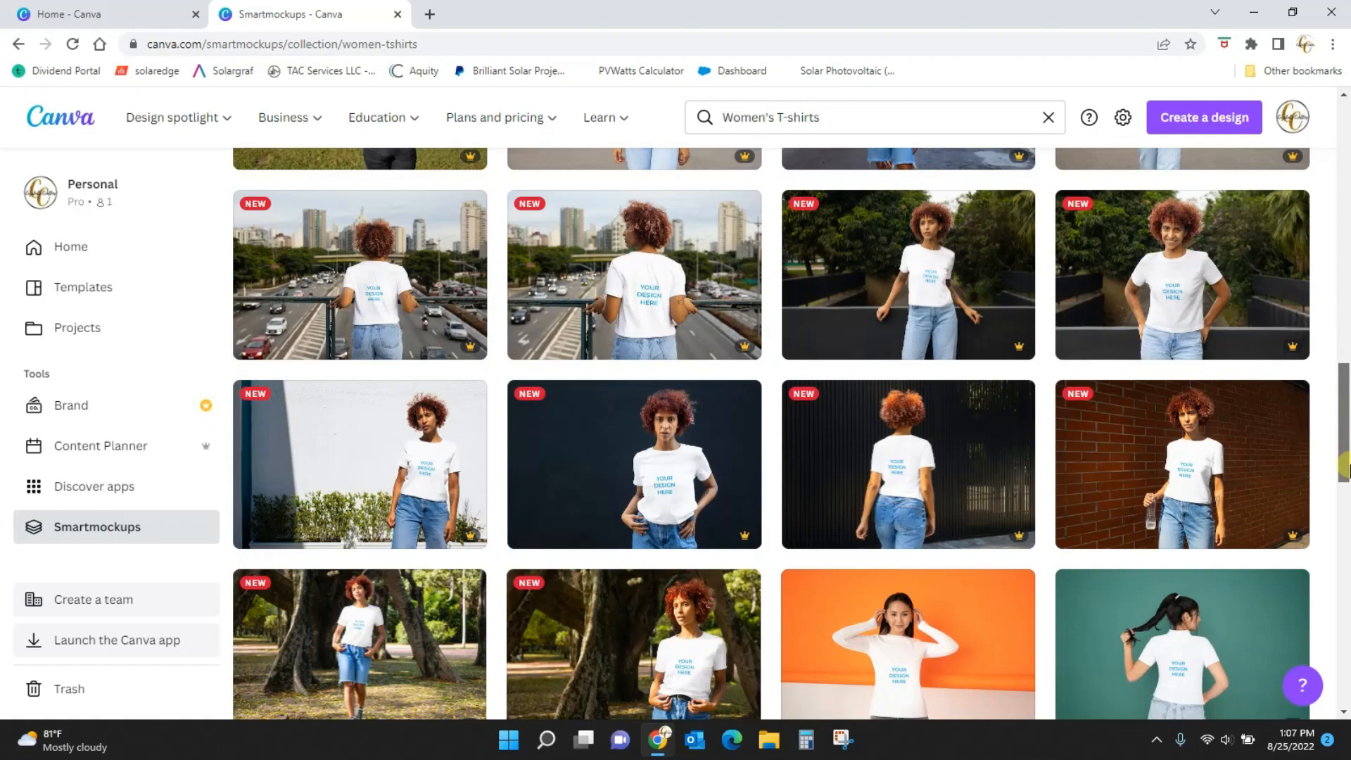
{"action": "scroll", "scroll_direction": "down", "scroll_amount": 3}
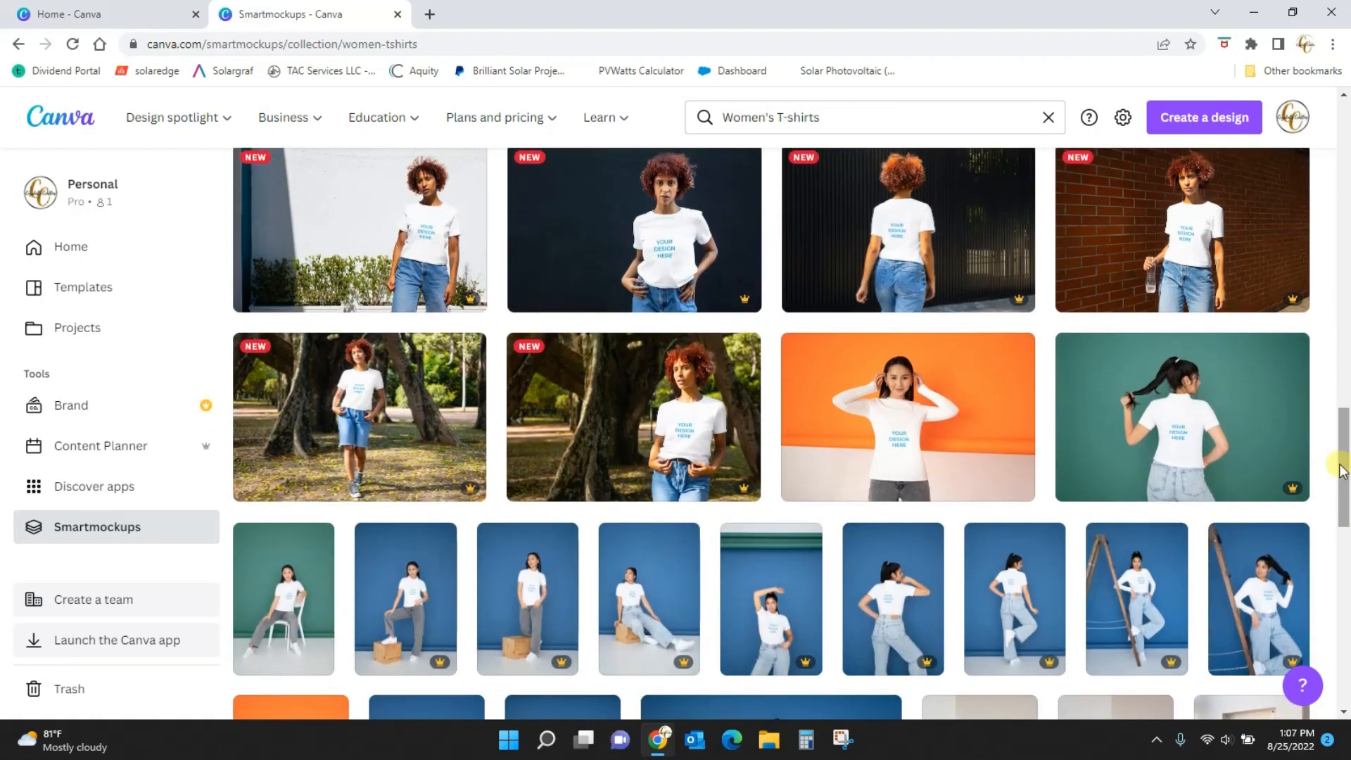
{"action": "scroll", "scroll_direction": "down", "scroll_amount": 3}
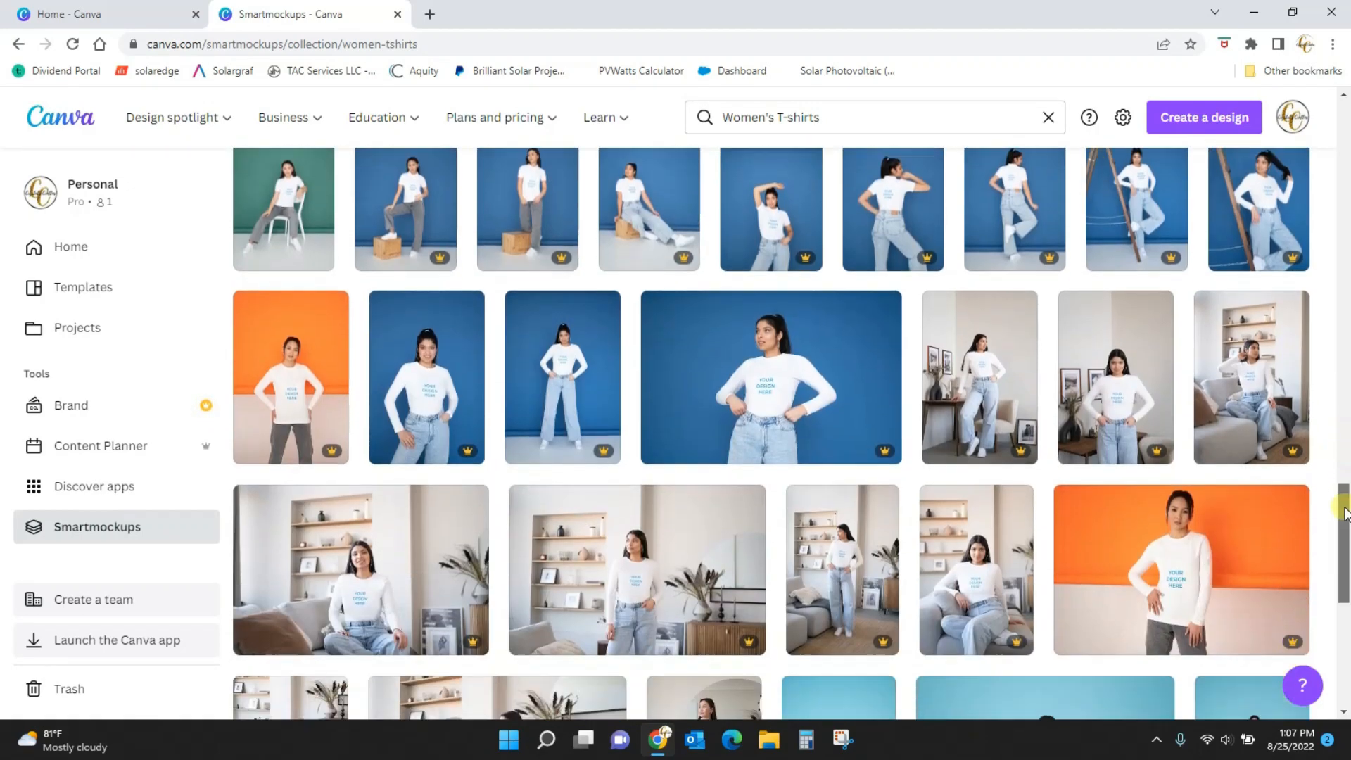
{"action": "scroll", "scroll_direction": "down", "scroll_amount": 3}
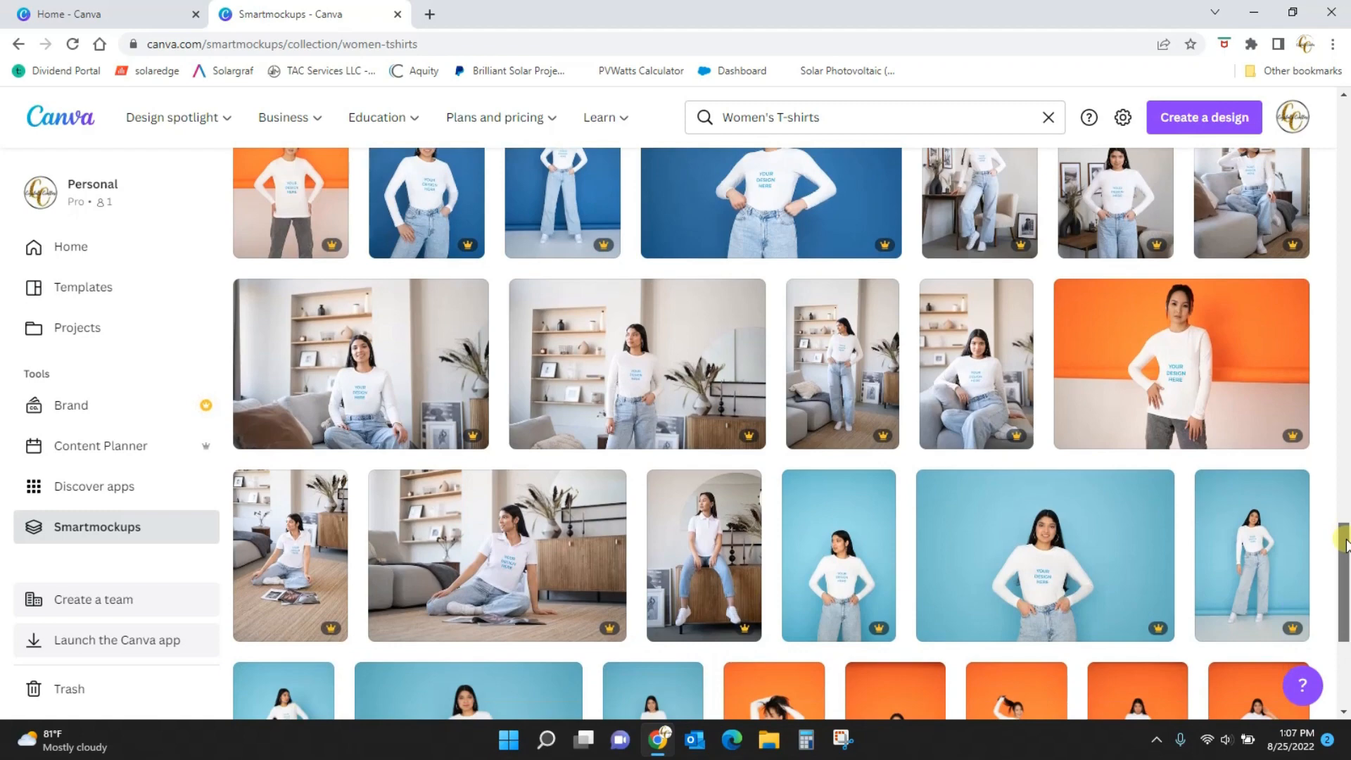
{"action": "scroll", "scroll_direction": "down", "scroll_amount": 3}
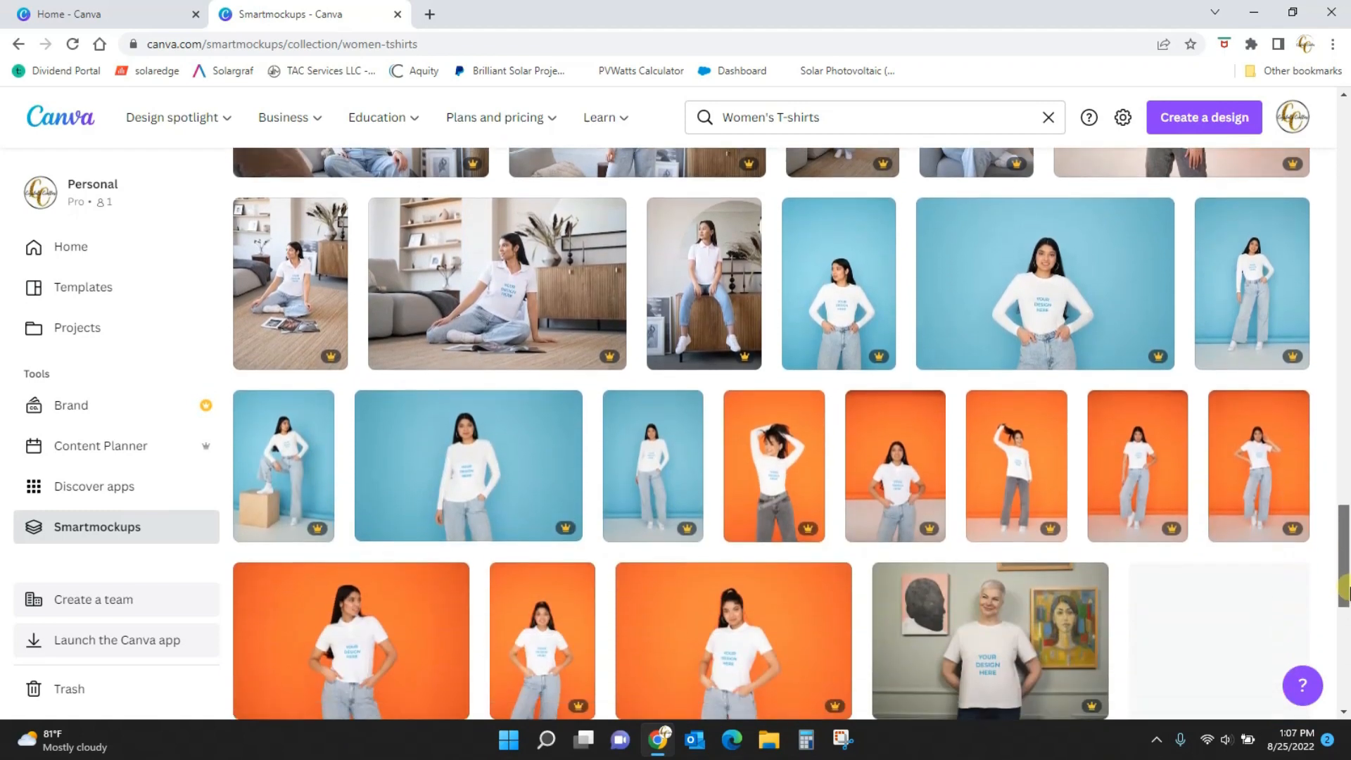
{"action": "scroll", "scroll_direction": "down", "scroll_amount": 3}
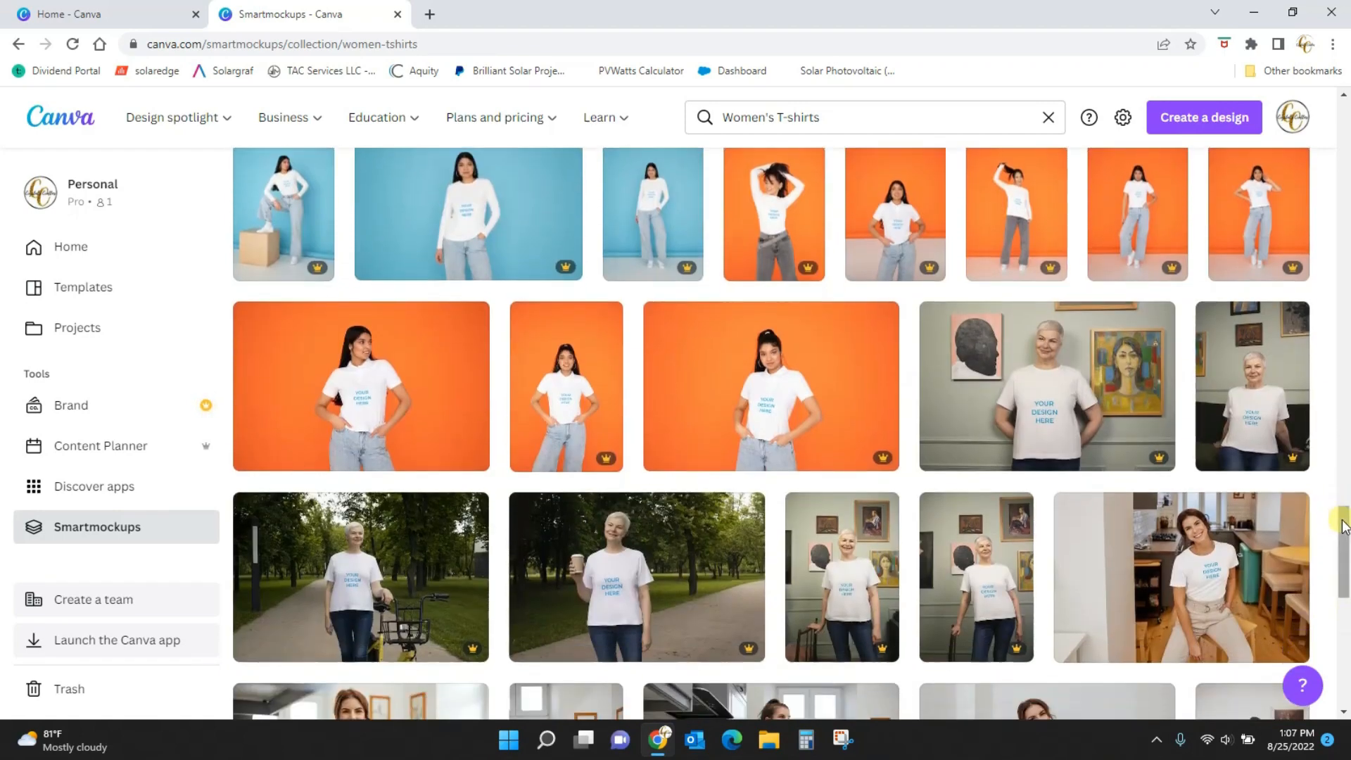
{"action": "scroll", "scroll_direction": "down", "scroll_amount": 3}
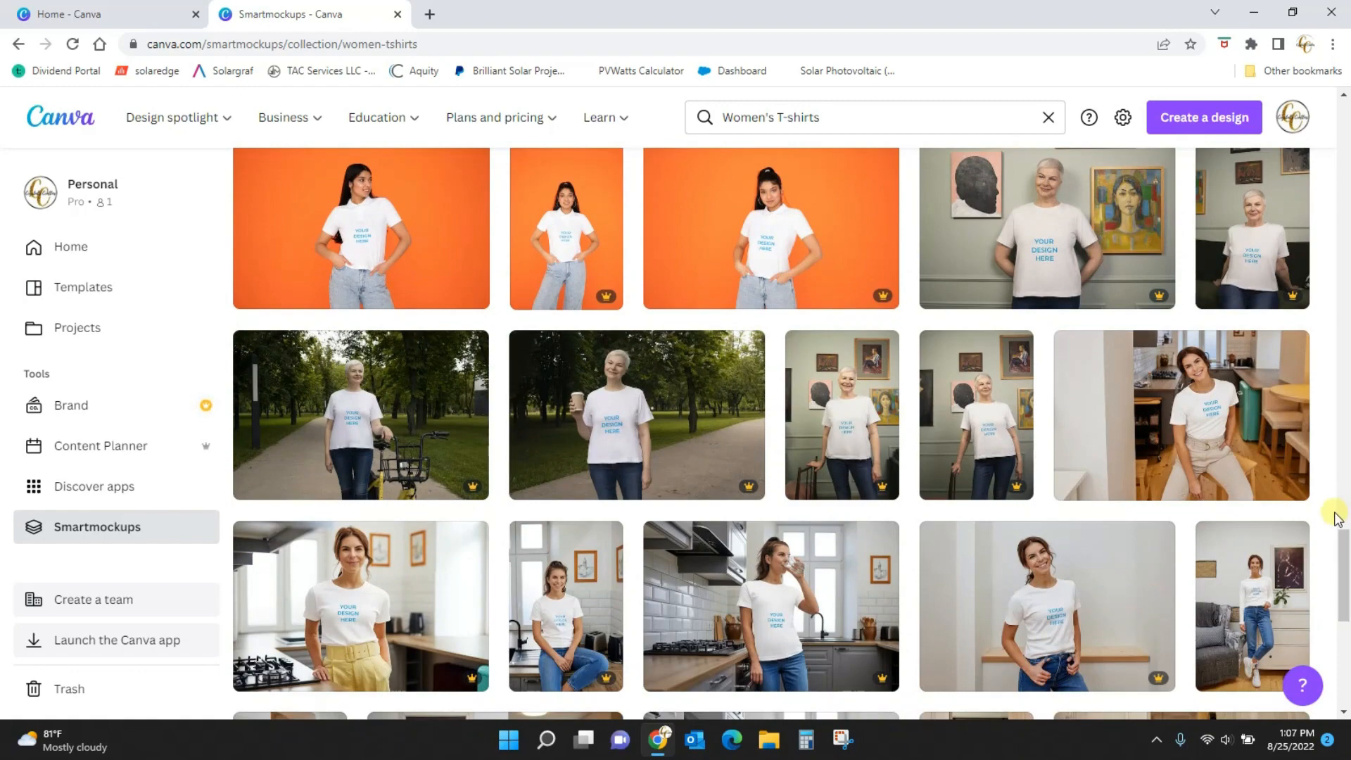
{"action": "scroll", "scroll_direction": "down", "scroll_amount": 3}
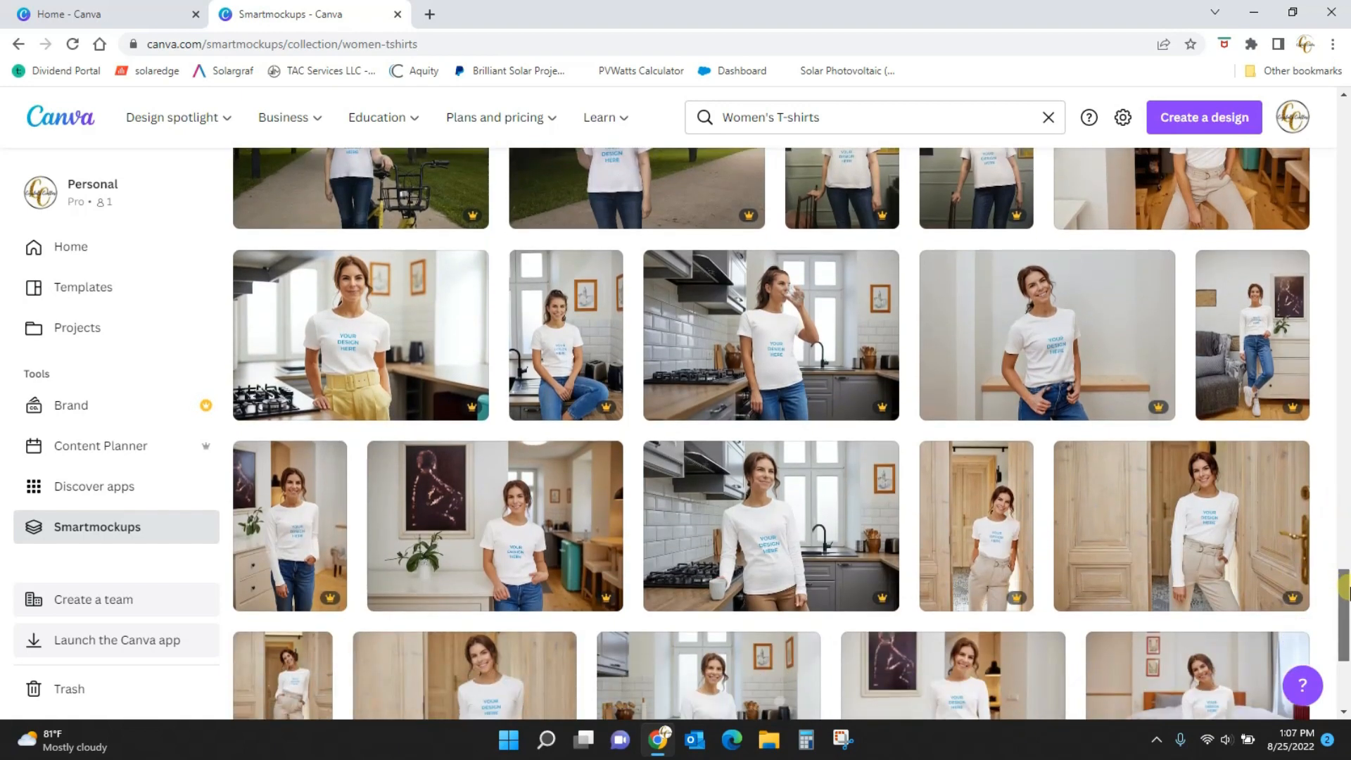
{"action": "scroll", "scroll_direction": "down", "scroll_amount": 3}
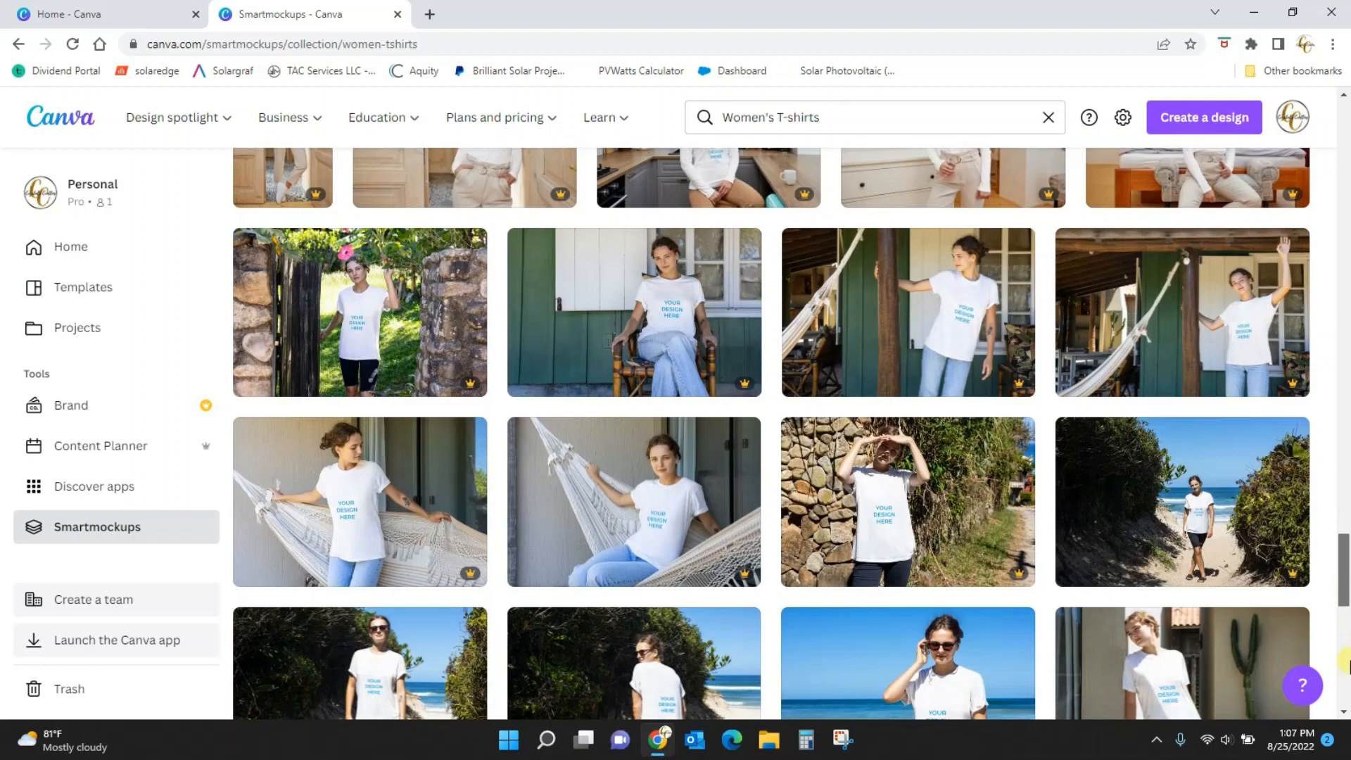
{"action": "scroll", "scroll_direction": "down", "scroll_amount": 3}
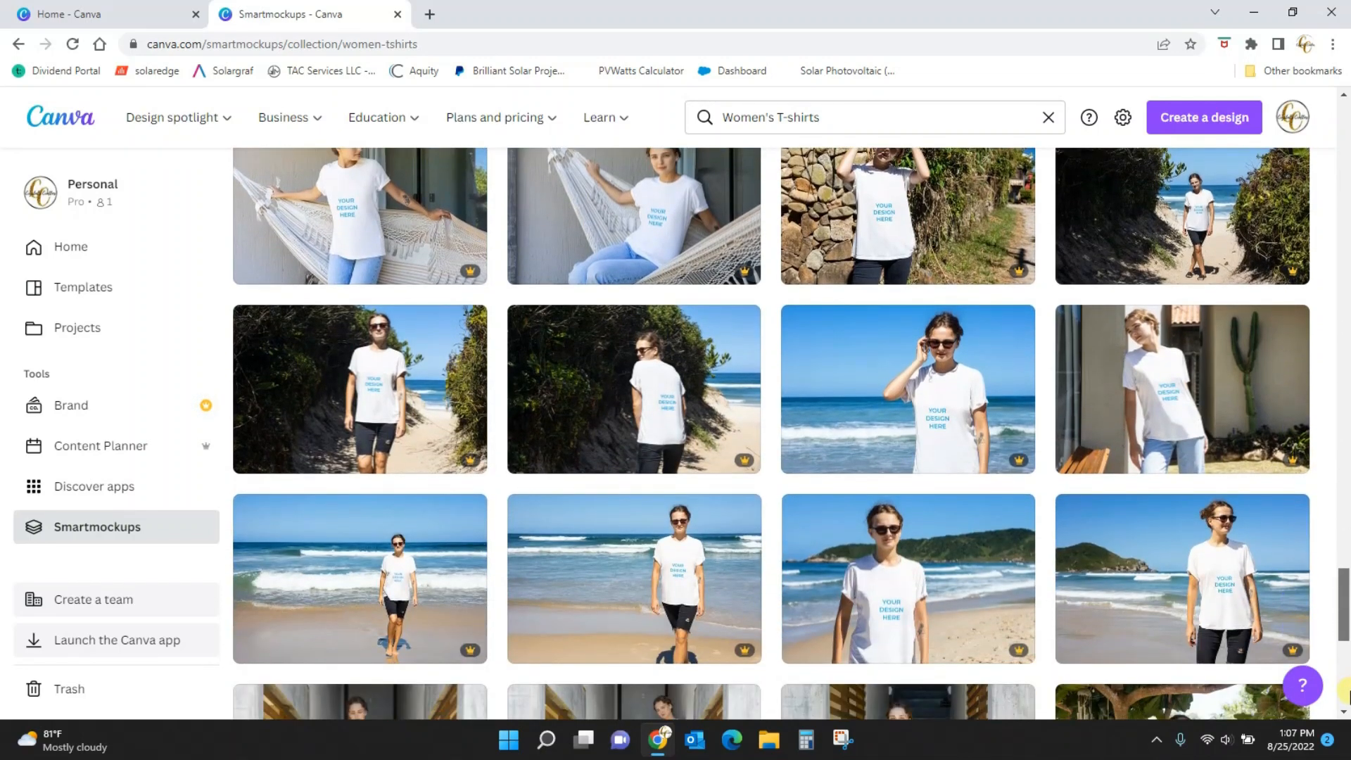
{"action": "scroll", "scroll_direction": "down", "scroll_amount": 3}
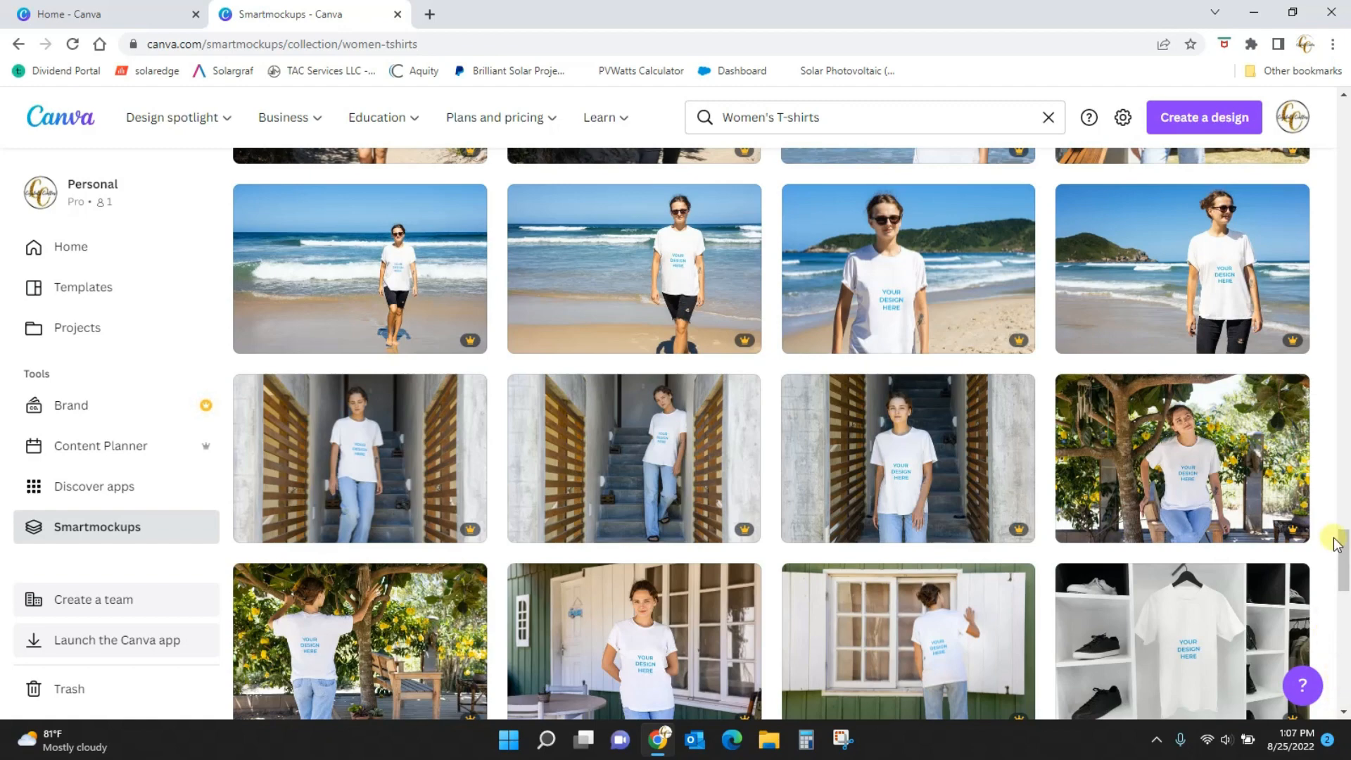
{"action": "scroll", "scroll_direction": "down", "scroll_amount": 3}
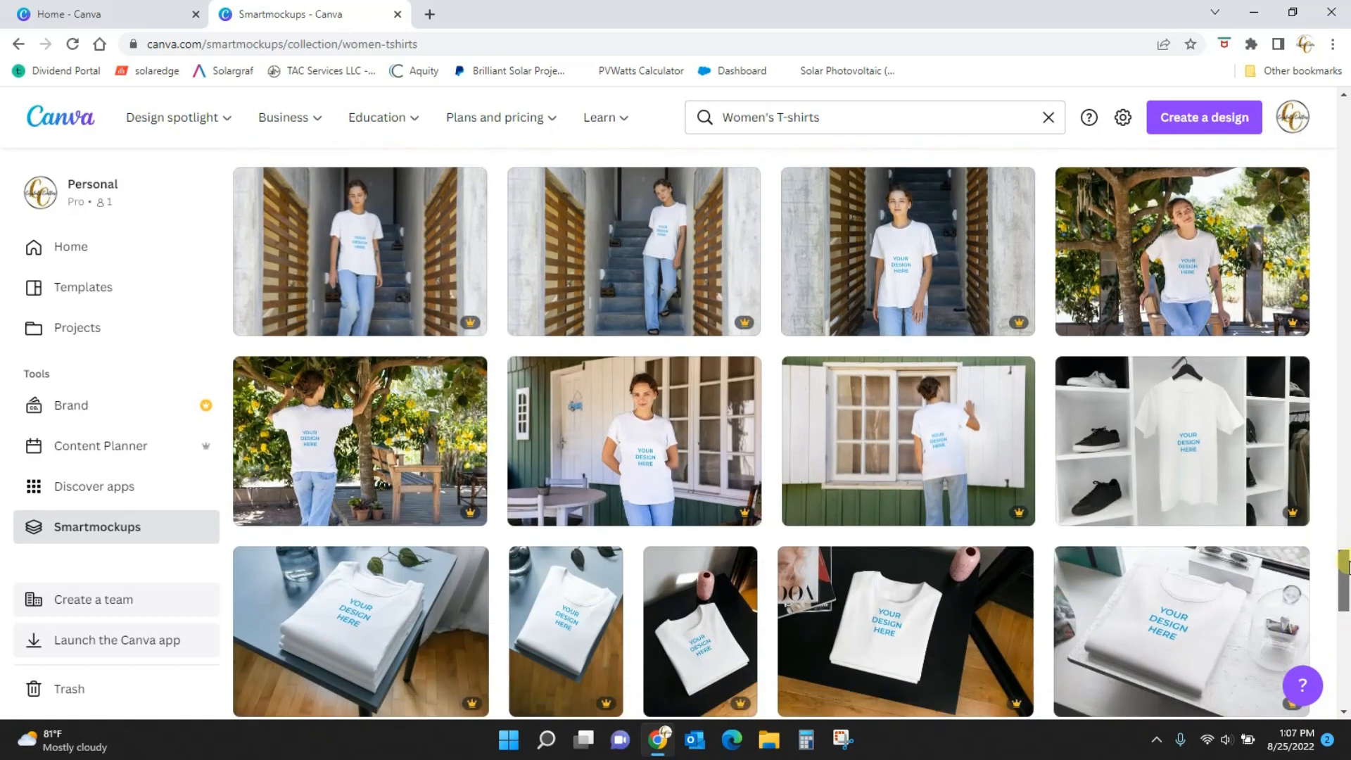
{"action": "scroll", "scroll_direction": "down", "scroll_amount": 3}
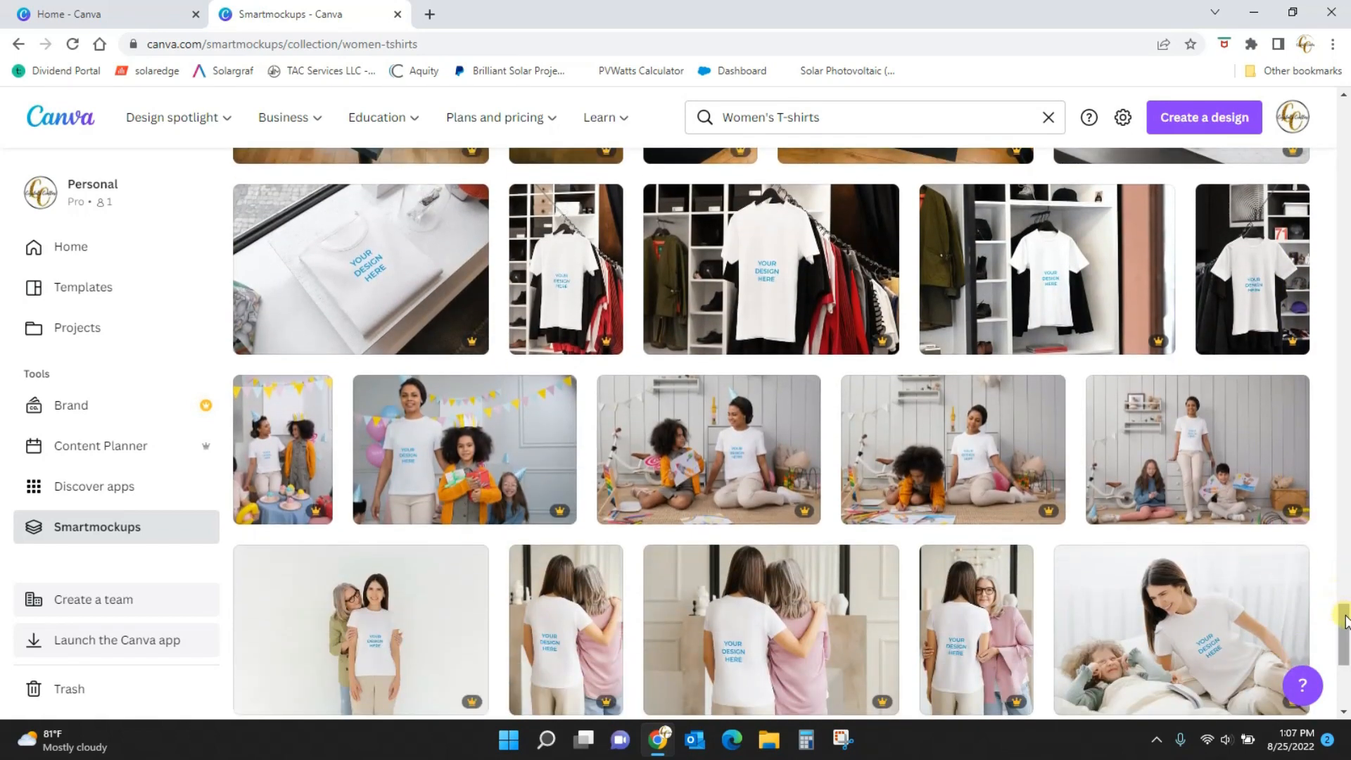
{"action": "scroll", "scroll_direction": "down", "scroll_amount": 3}
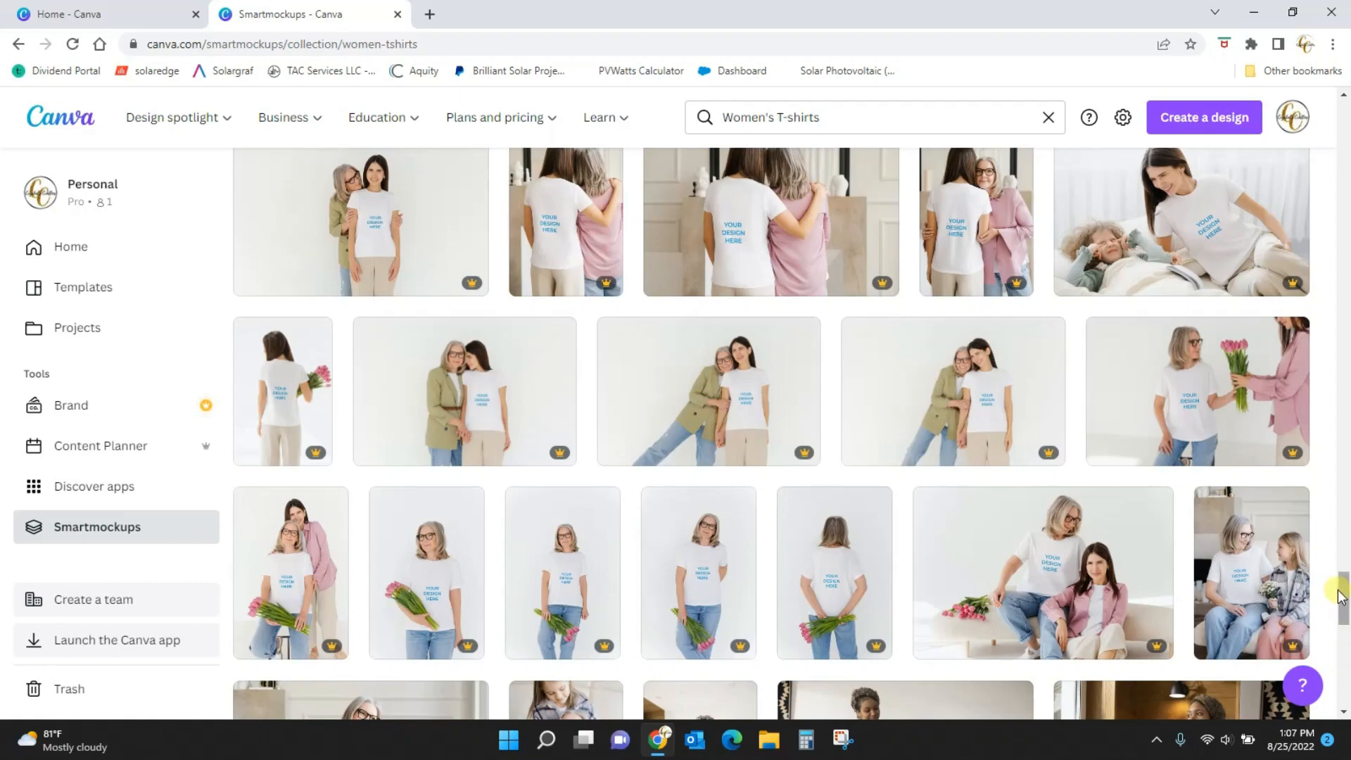
{"action": "scroll", "scroll_direction": "down", "scroll_amount": 3}
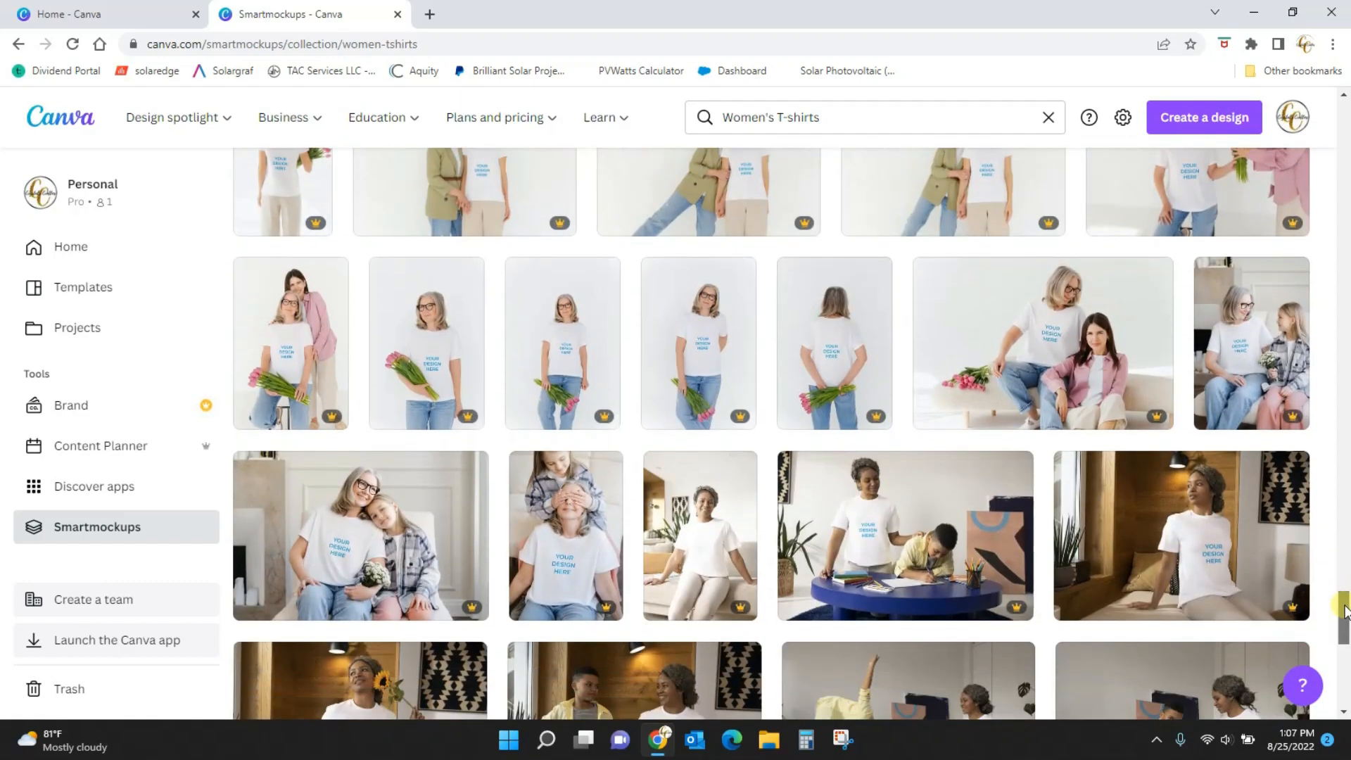
{"action": "scroll", "scroll_direction": "down", "scroll_amount": 3}
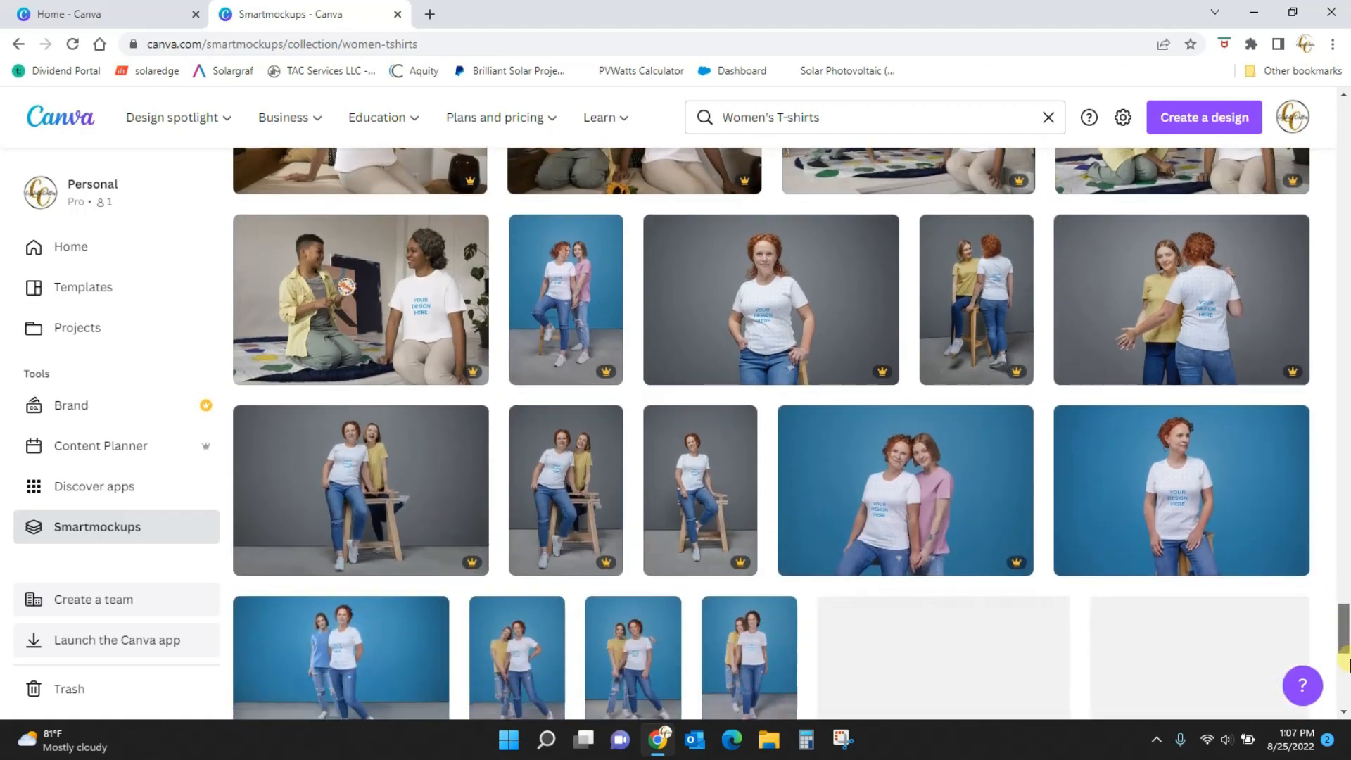
{"action": "scroll", "scroll_direction": "down", "scroll_amount": 3}
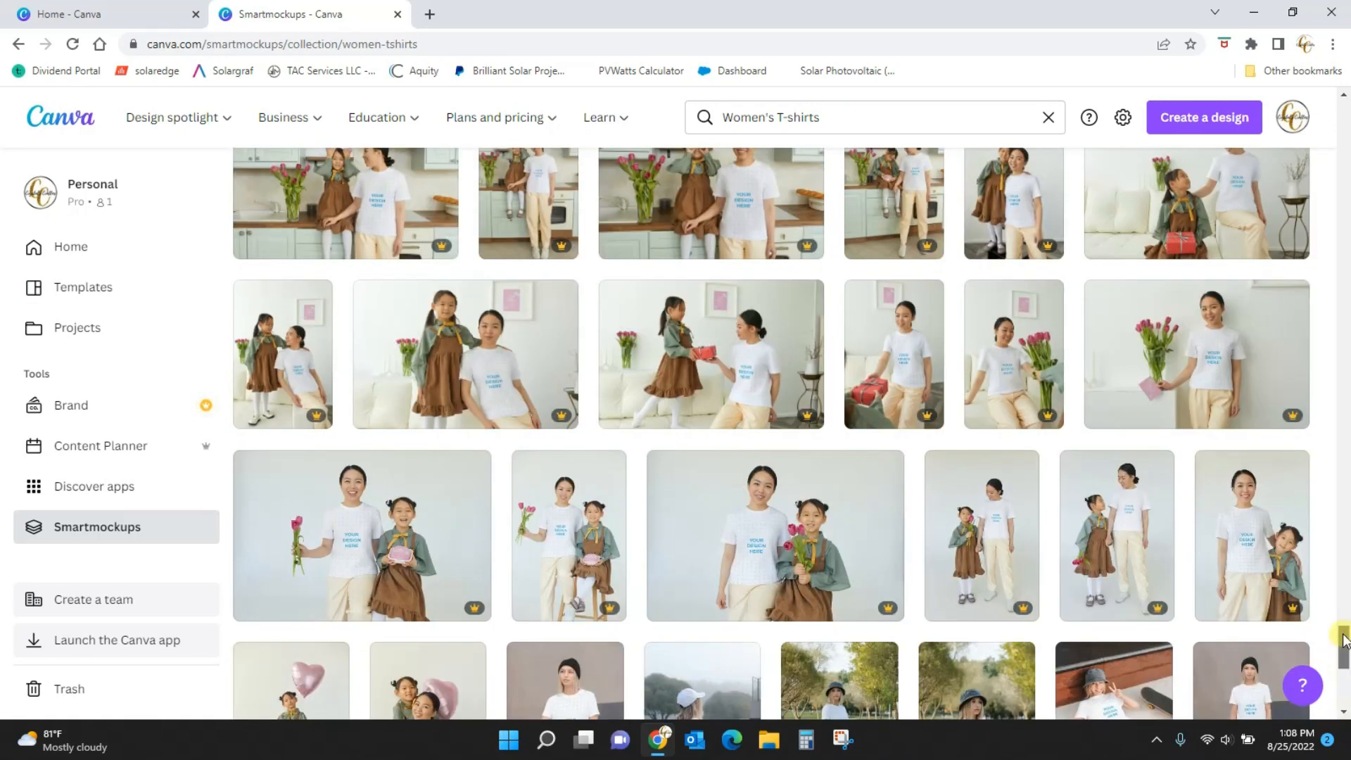
{"action": "scroll", "scroll_direction": "down", "scroll_amount": 3}
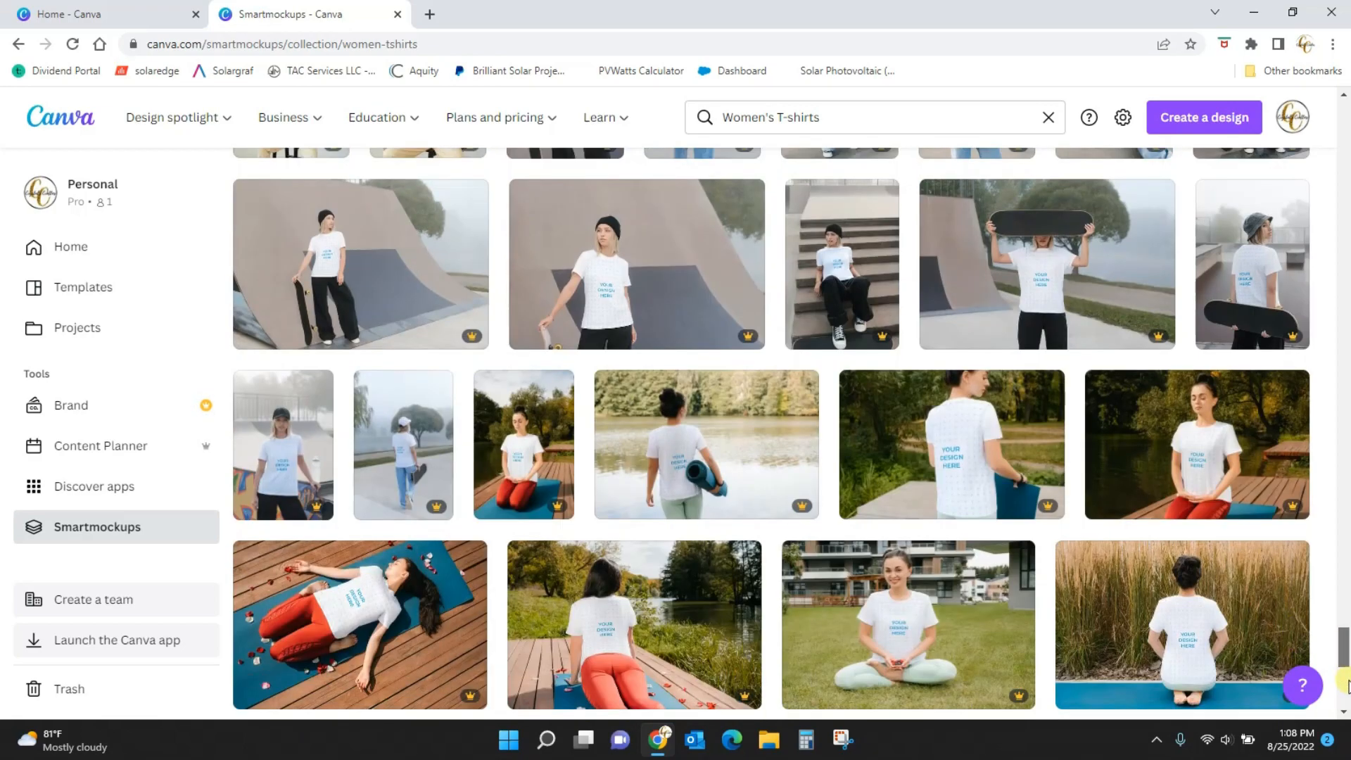
{"action": "scroll", "scroll_direction": "down", "scroll_amount": 3}
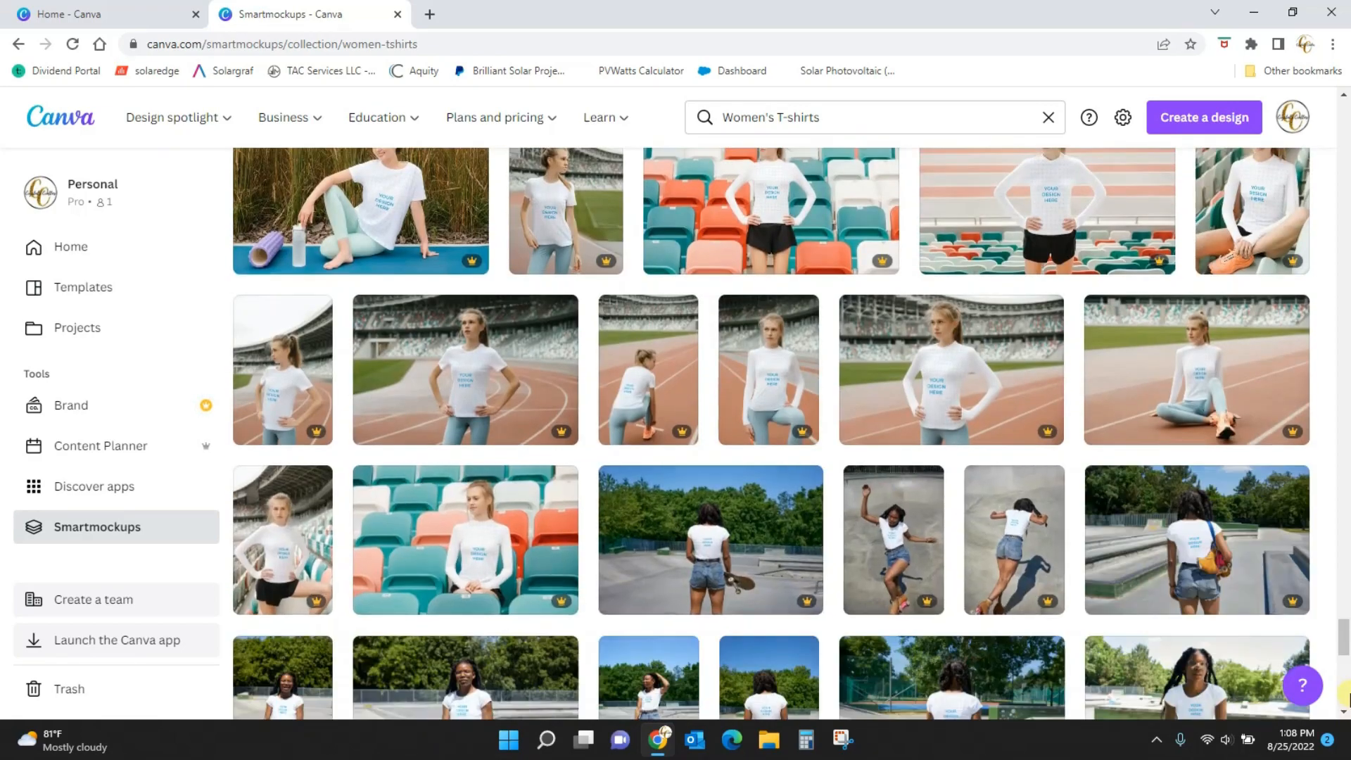
{"action": "scroll", "scroll_direction": "down", "scroll_amount": 3}
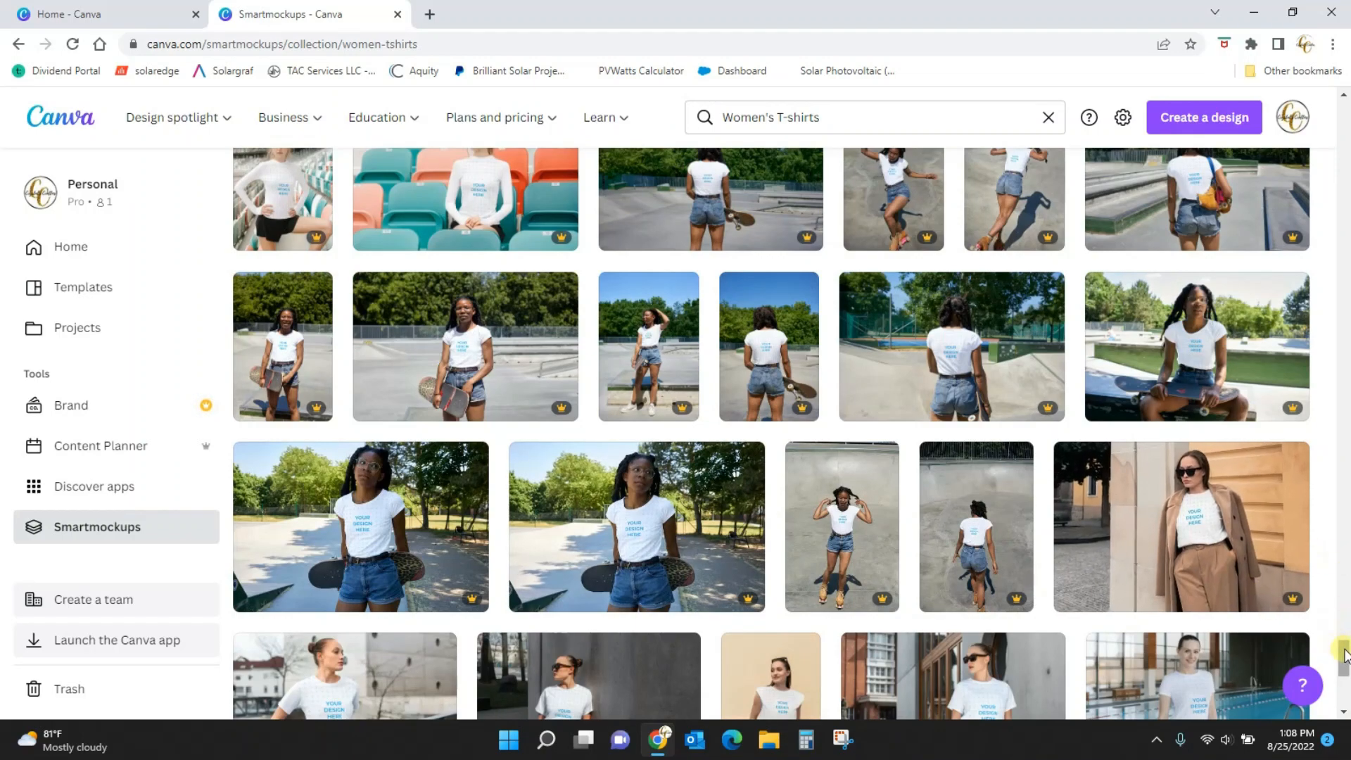
{"action": "scroll", "scroll_direction": "down", "scroll_amount": 3}
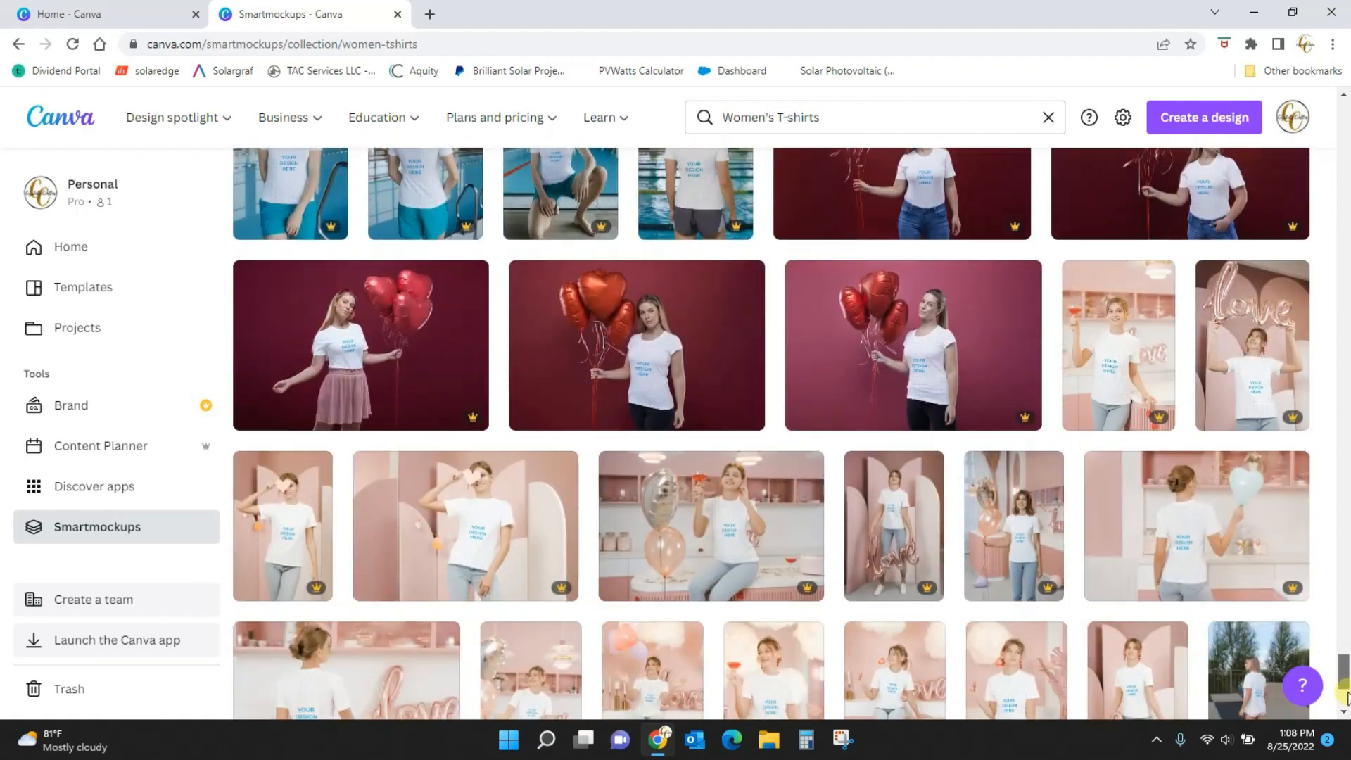
{"action": "scroll", "scroll_direction": "down", "scroll_amount": 3}
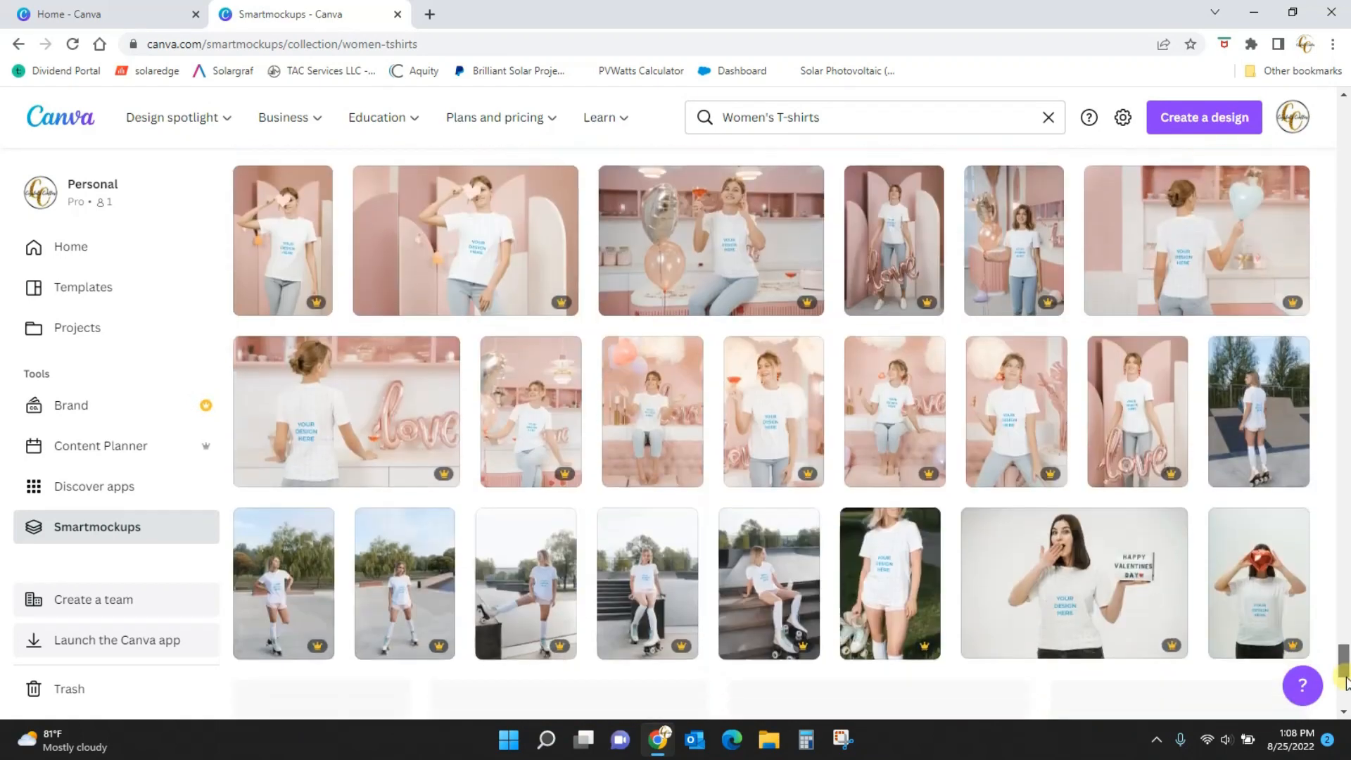
{"action": "scroll", "scroll_direction": "down", "scroll_amount": 3}
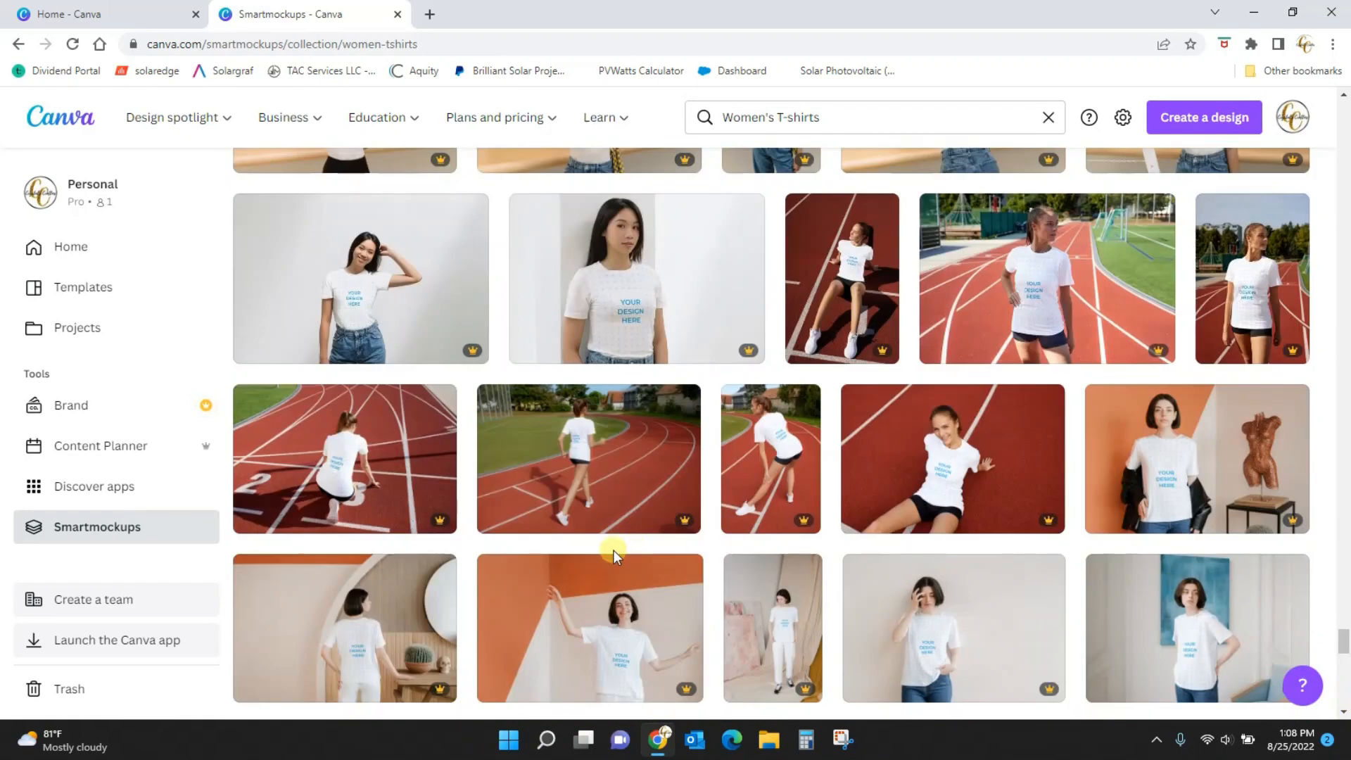
{"action": "mouse_move", "coordinate": [1020, 498]}
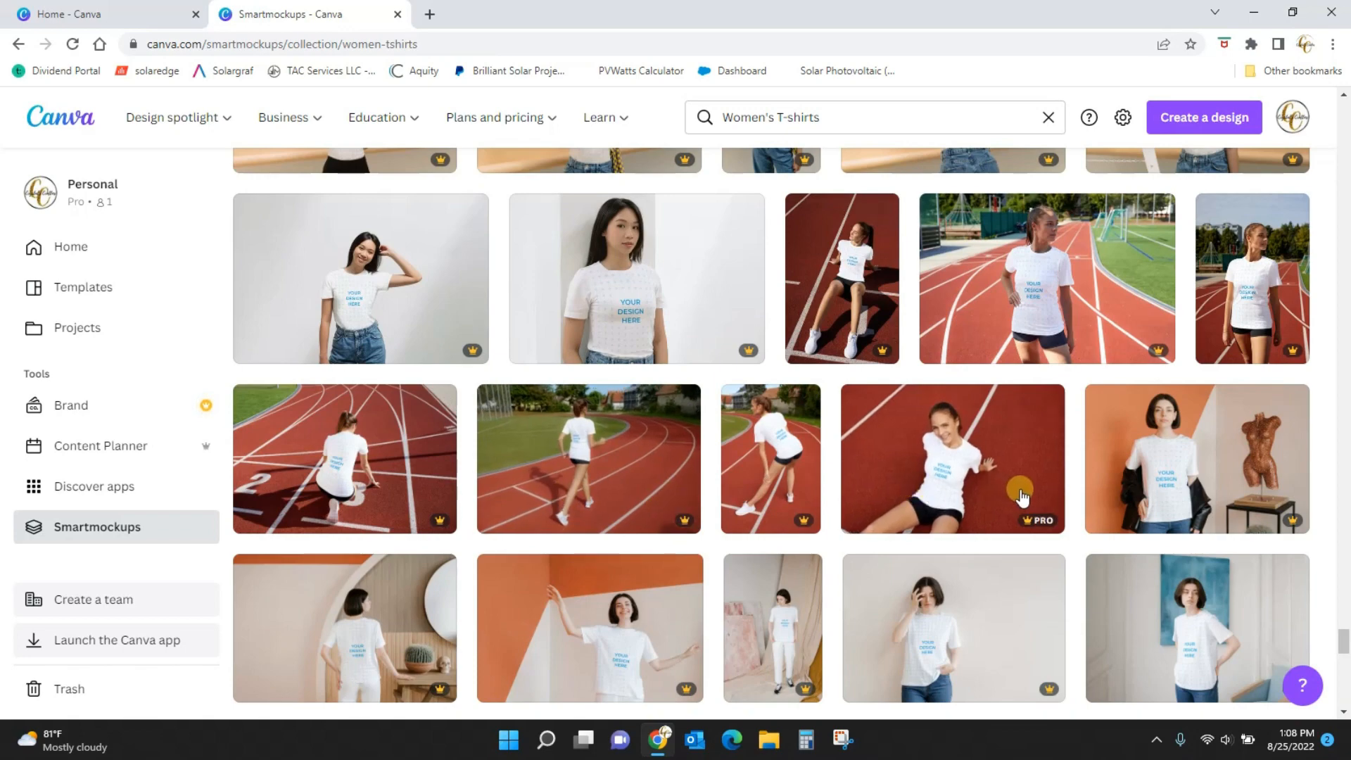
{"action": "scroll", "scroll_direction": "down", "scroll_amount": 3}
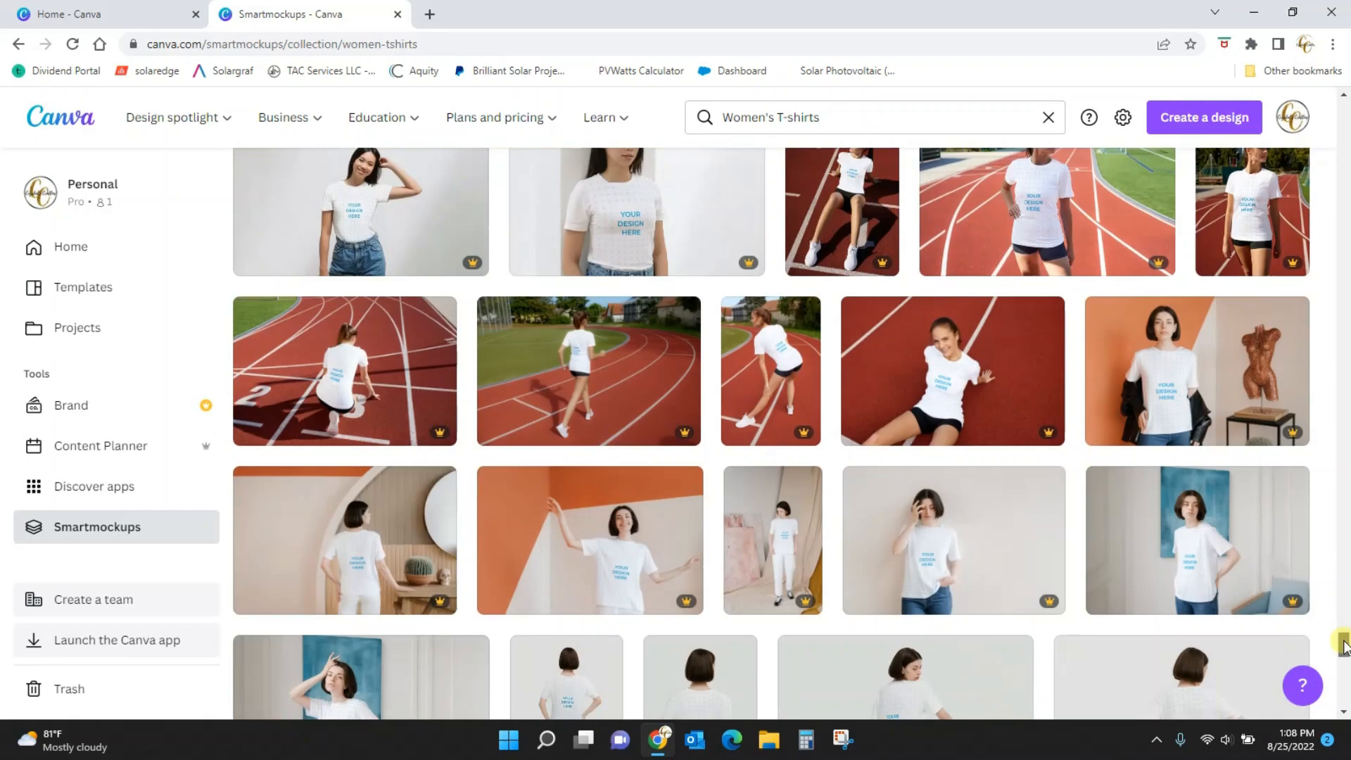
{"action": "scroll", "scroll_direction": "down", "scroll_amount": 3}
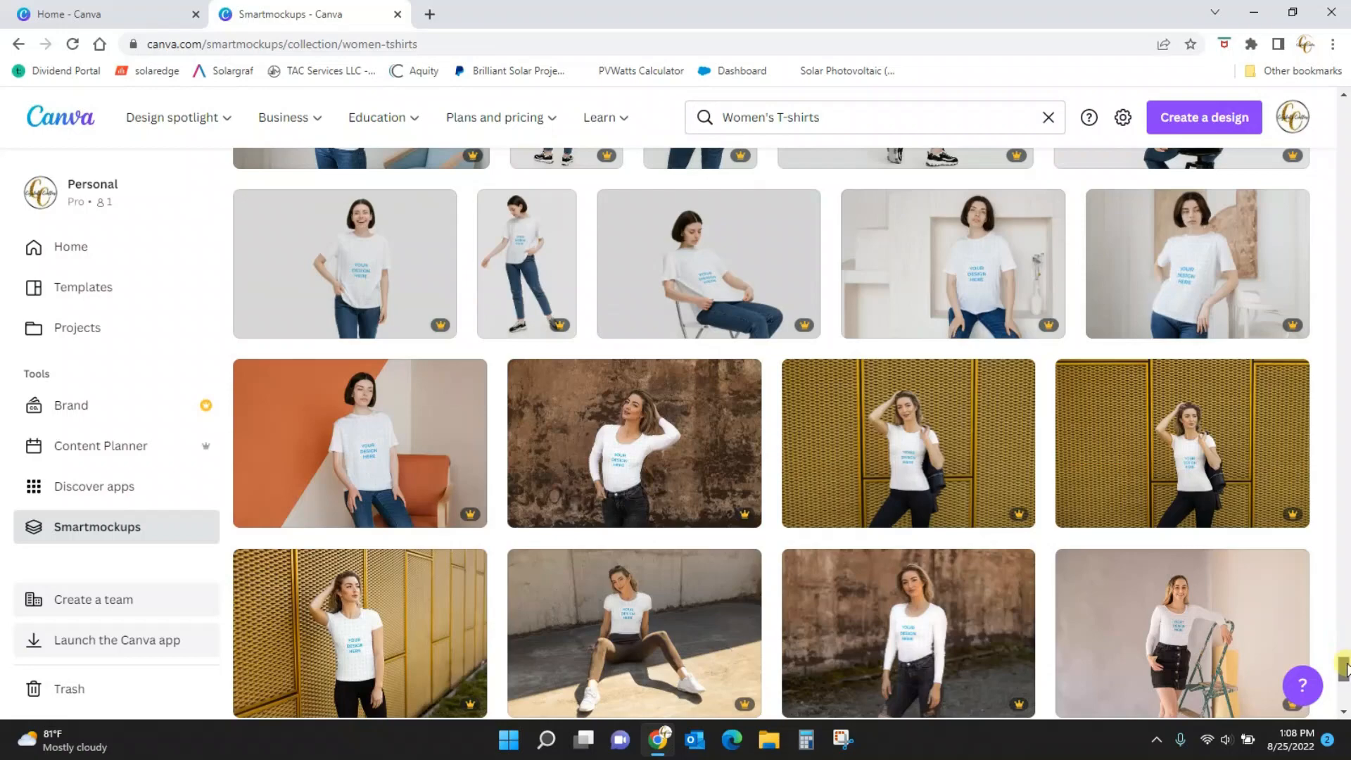
{"action": "scroll", "scroll_direction": "down", "scroll_amount": 3}
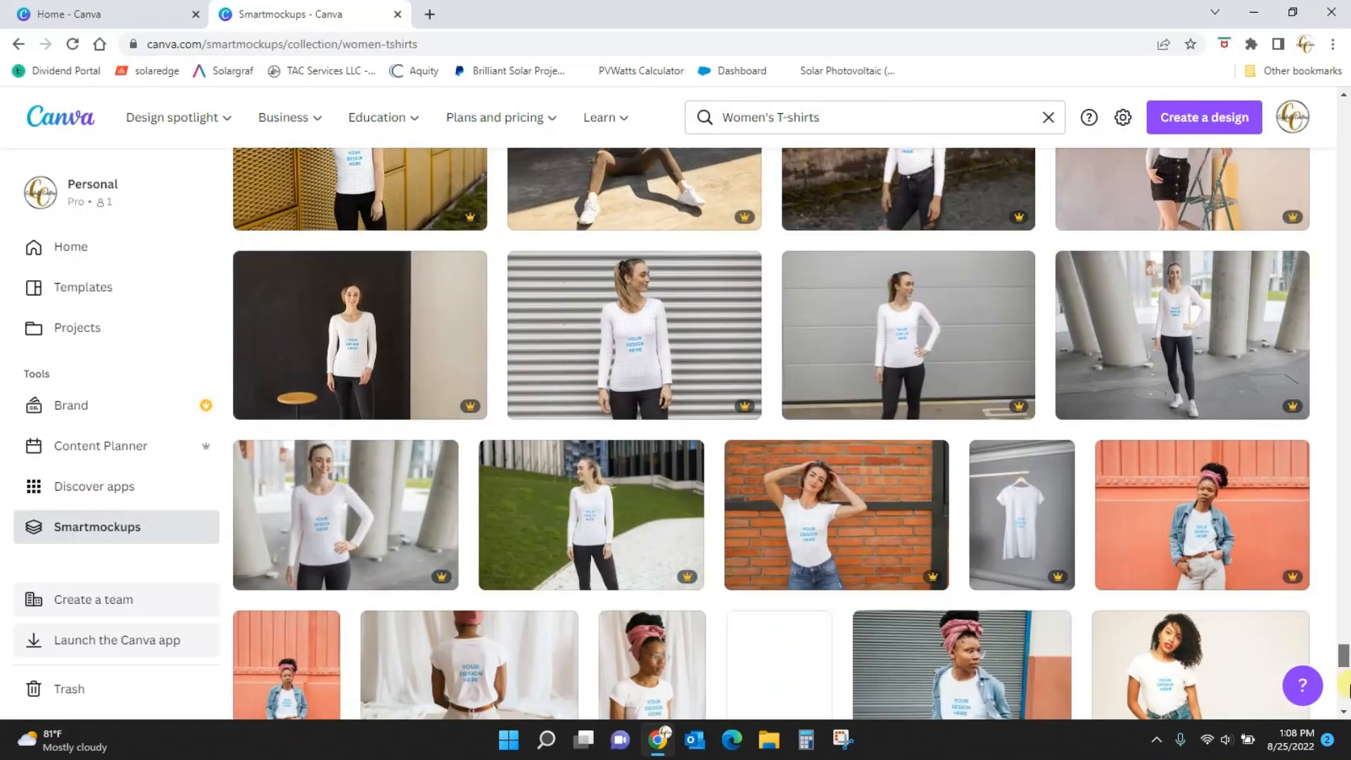
{"action": "scroll", "scroll_direction": "down", "scroll_amount": 3}
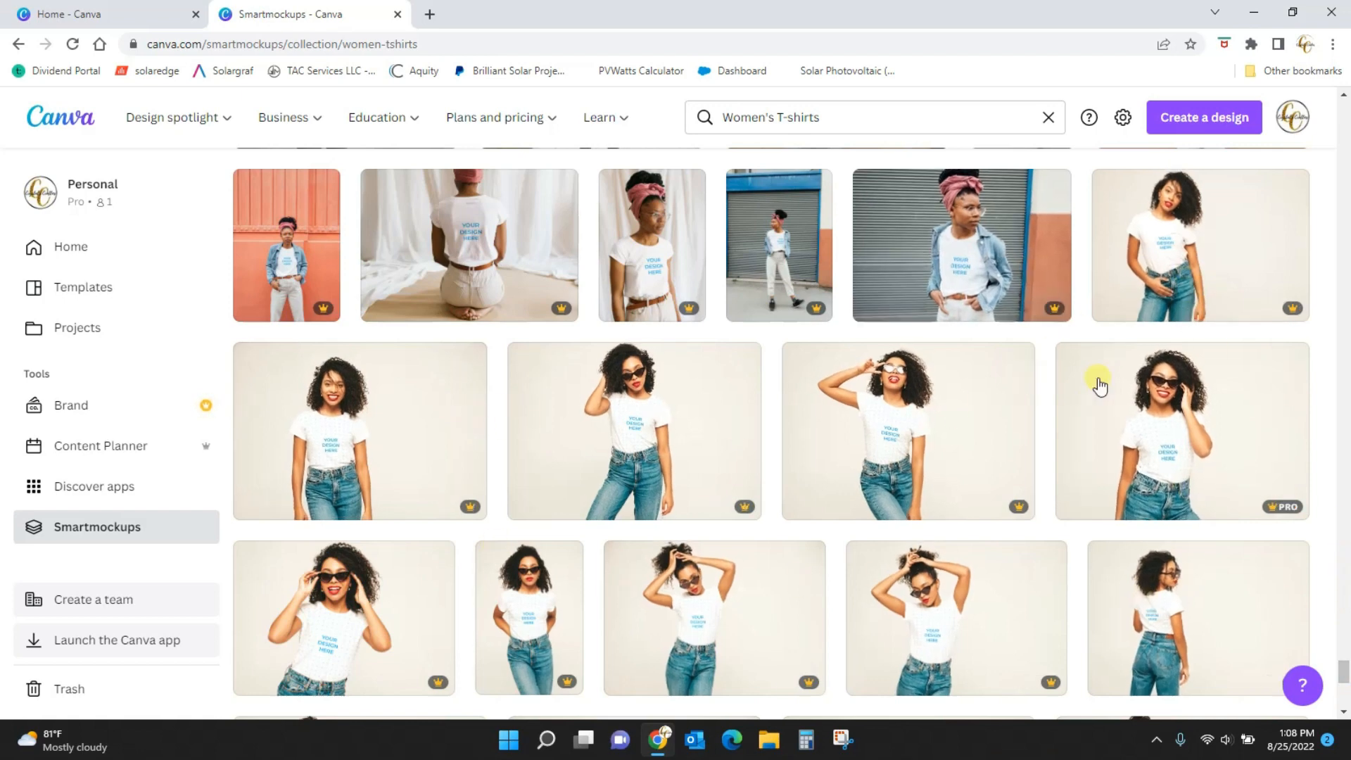
{"action": "mouse_move", "coordinate": [968, 602]}
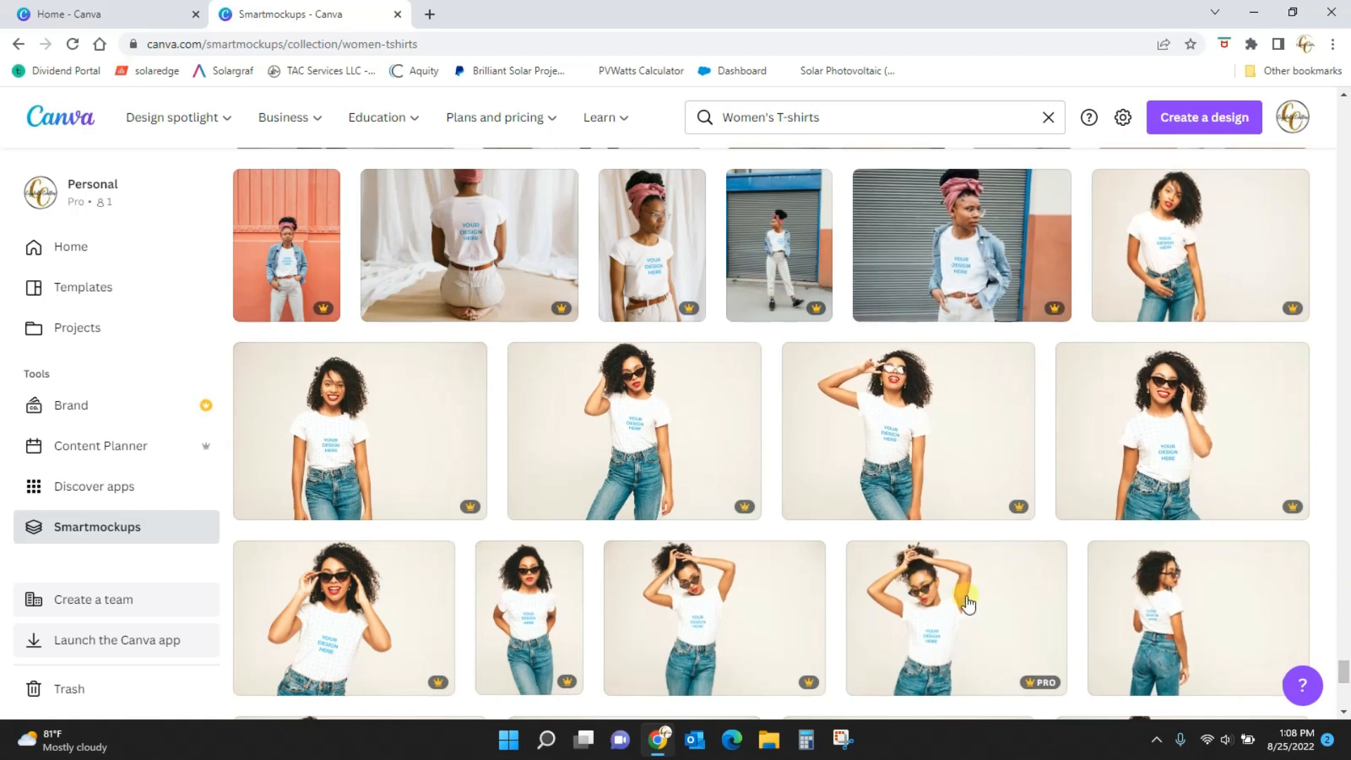
{"action": "mouse_move", "coordinate": [1044, 536]}
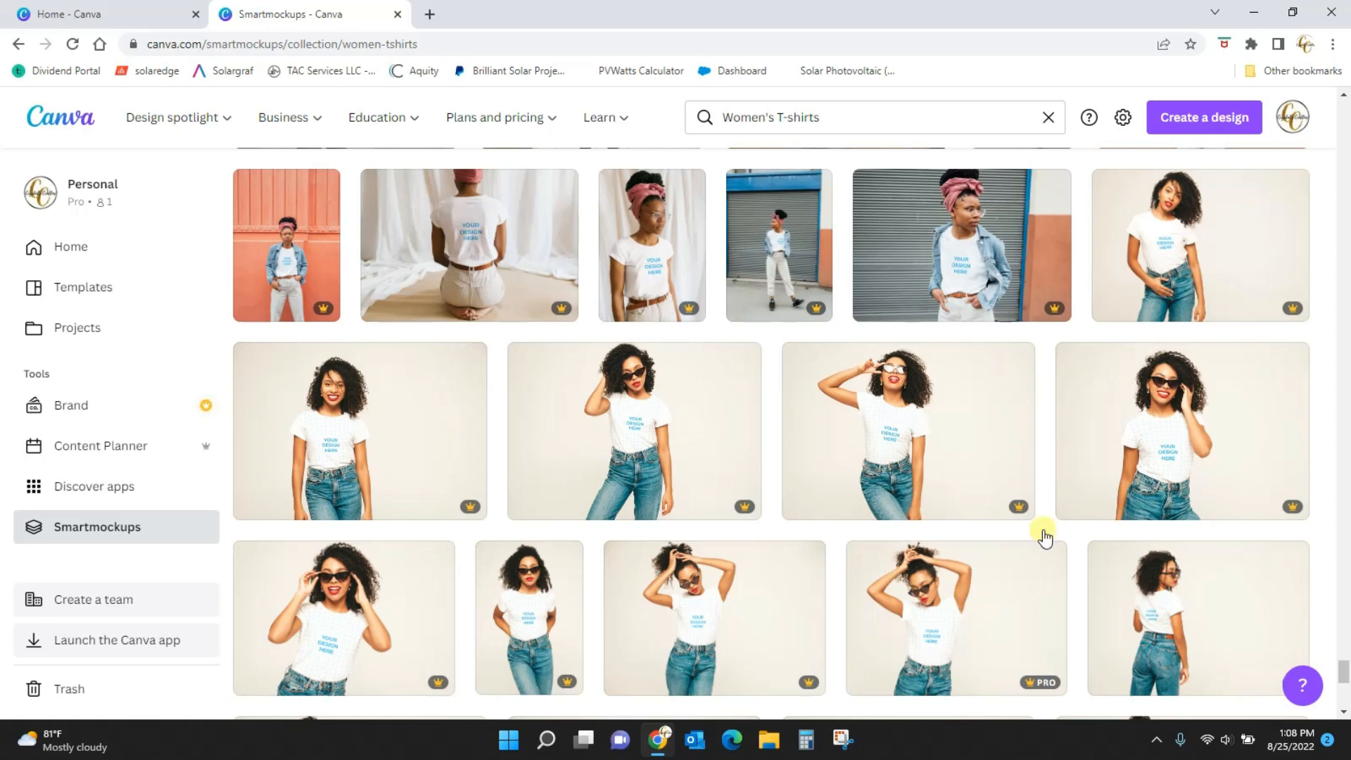
{"action": "mouse_move", "coordinate": [1149, 482]}
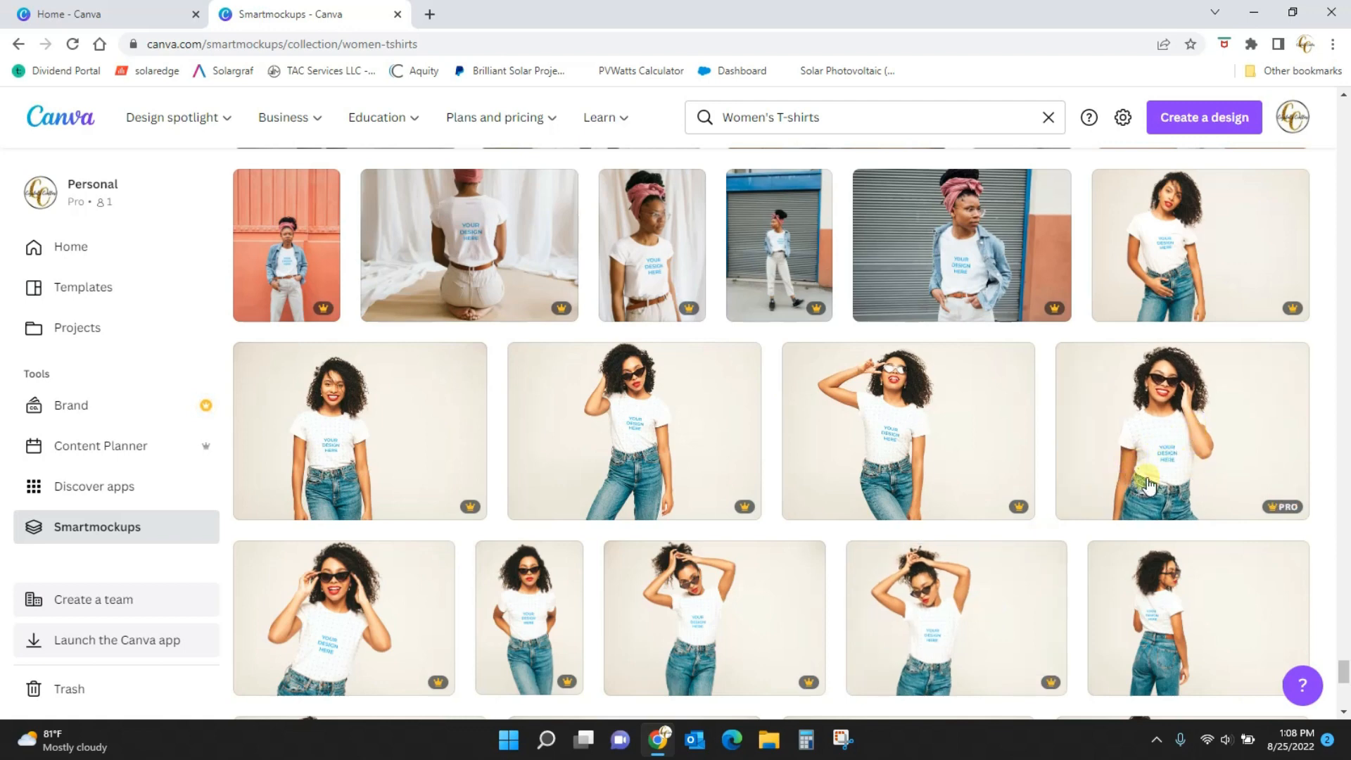
{"action": "mouse_move", "coordinate": [1172, 460]}
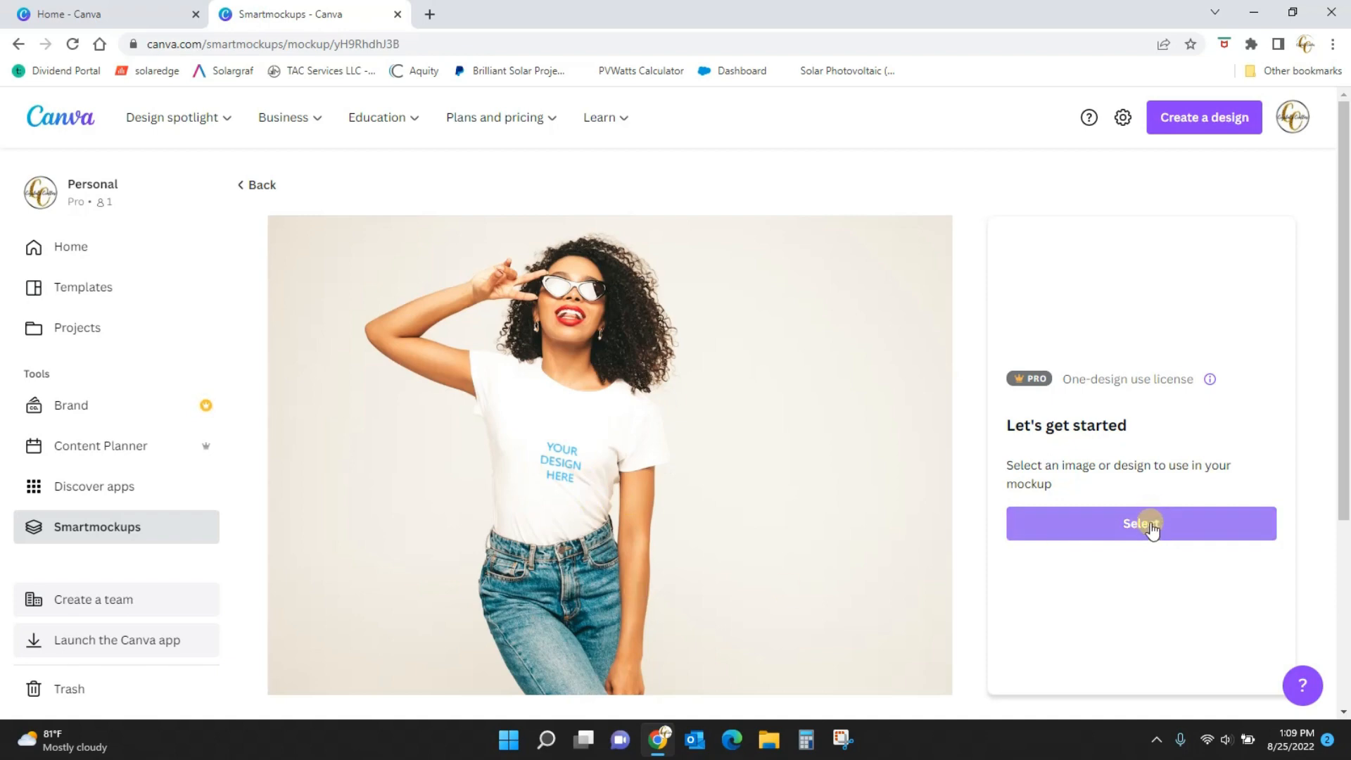
- Apply the uploaded football and fall y'all coffee-and-pumpkin design to the sunglasses model's shirt
{"action": "left_click", "coordinate": [1141, 523]}
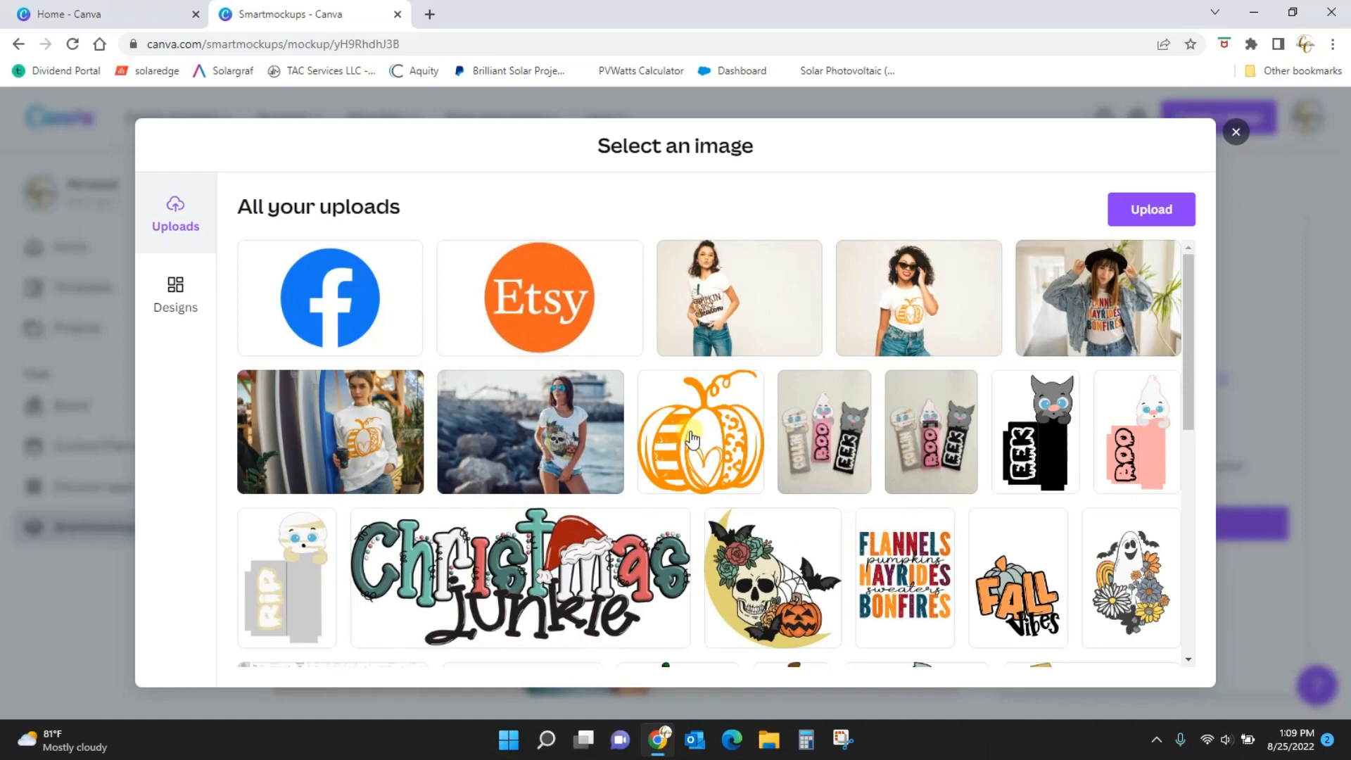
{"action": "scroll", "scroll_direction": "down", "scroll_amount": 3}
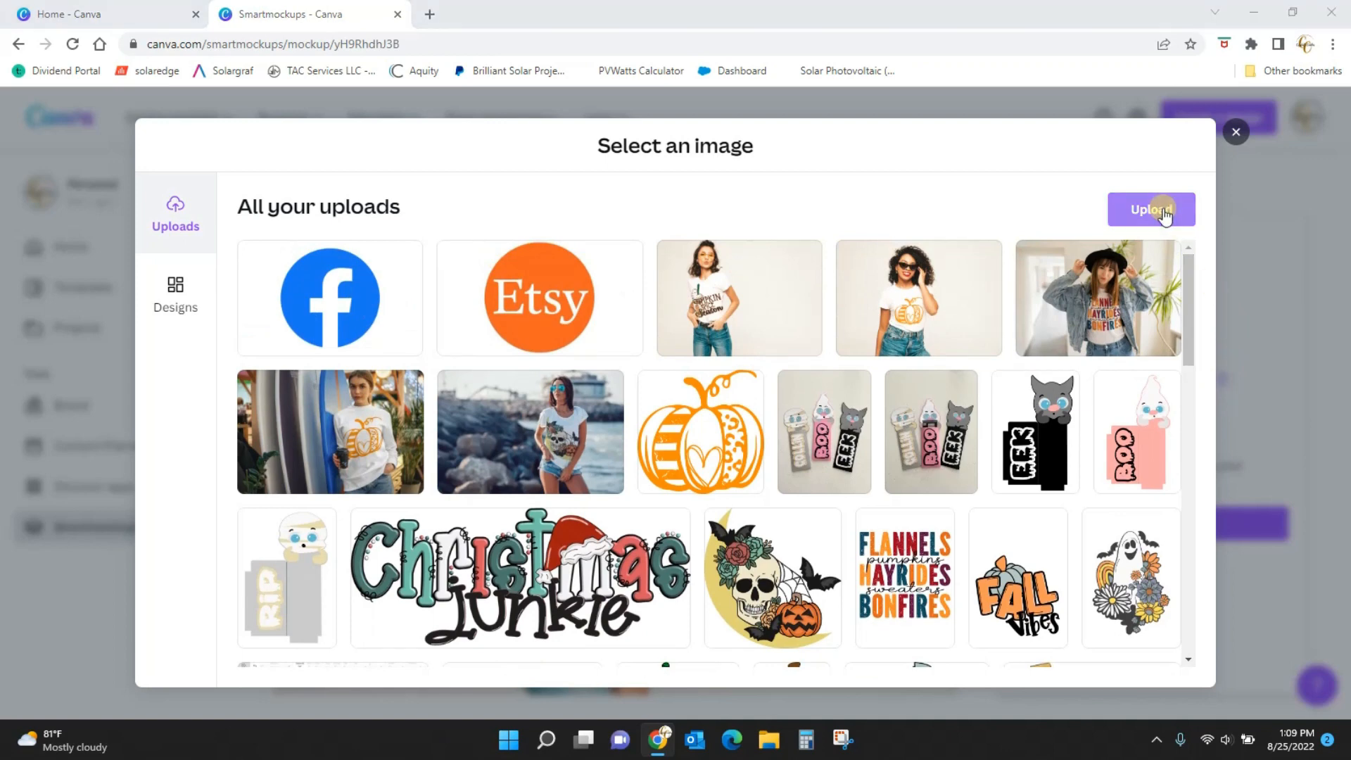
{"action": "left_click", "coordinate": [1151, 209]}
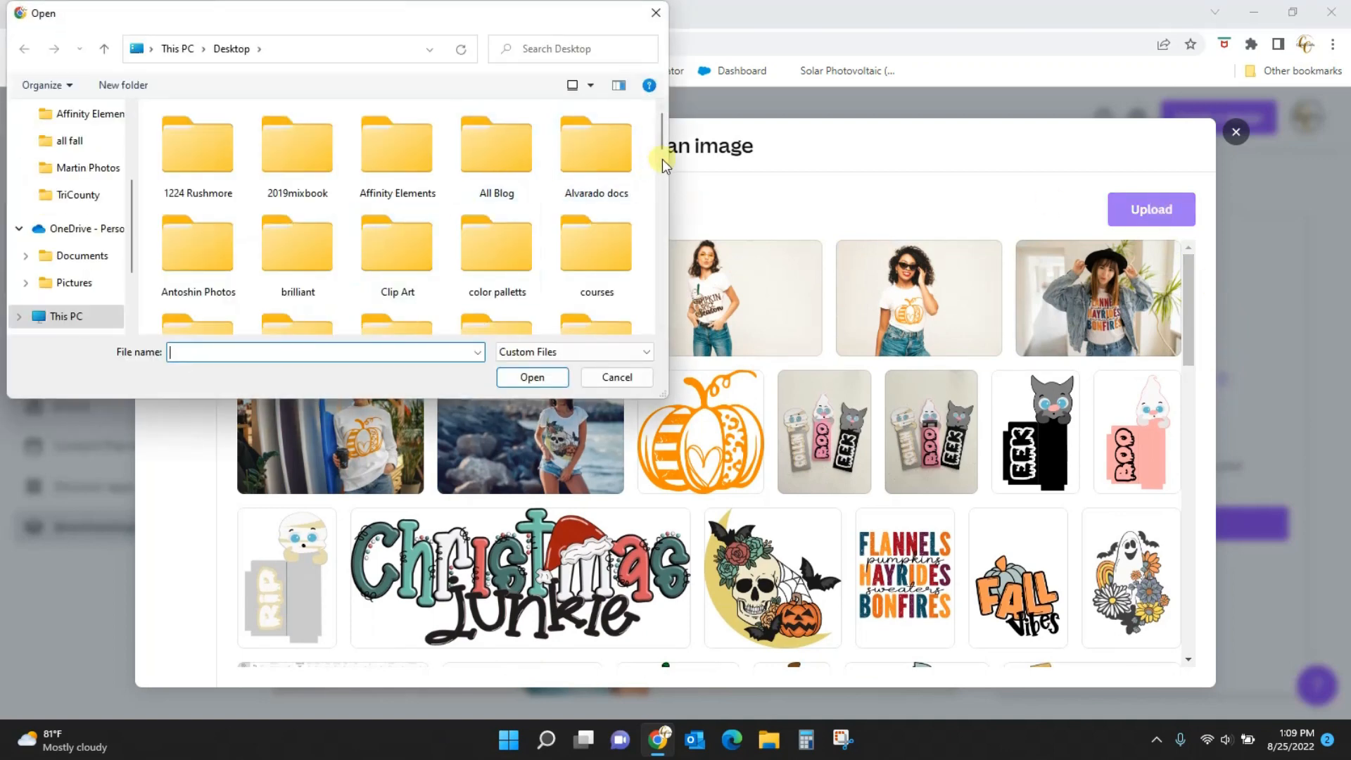
{"action": "scroll", "scroll_direction": "down", "scroll_amount": 3}
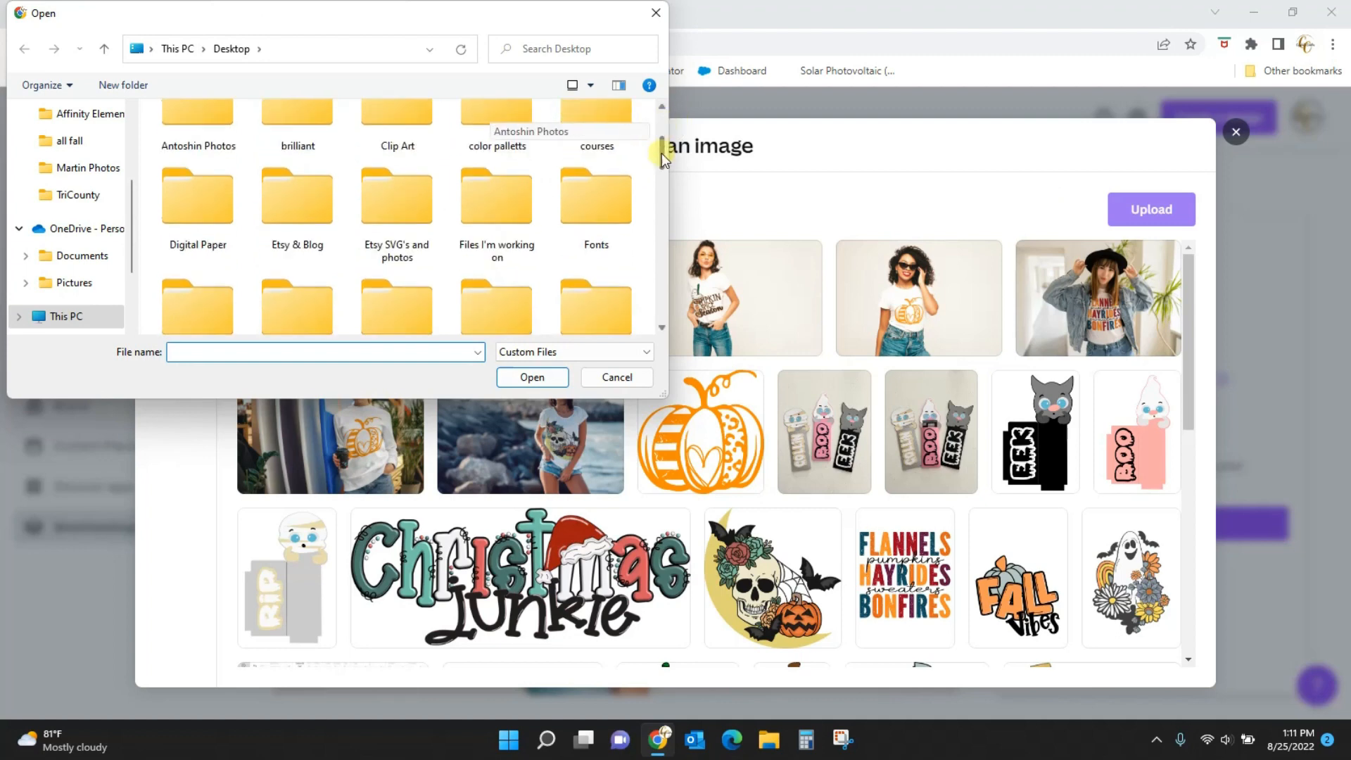
{"action": "scroll", "scroll_direction": "down", "scroll_amount": 3}
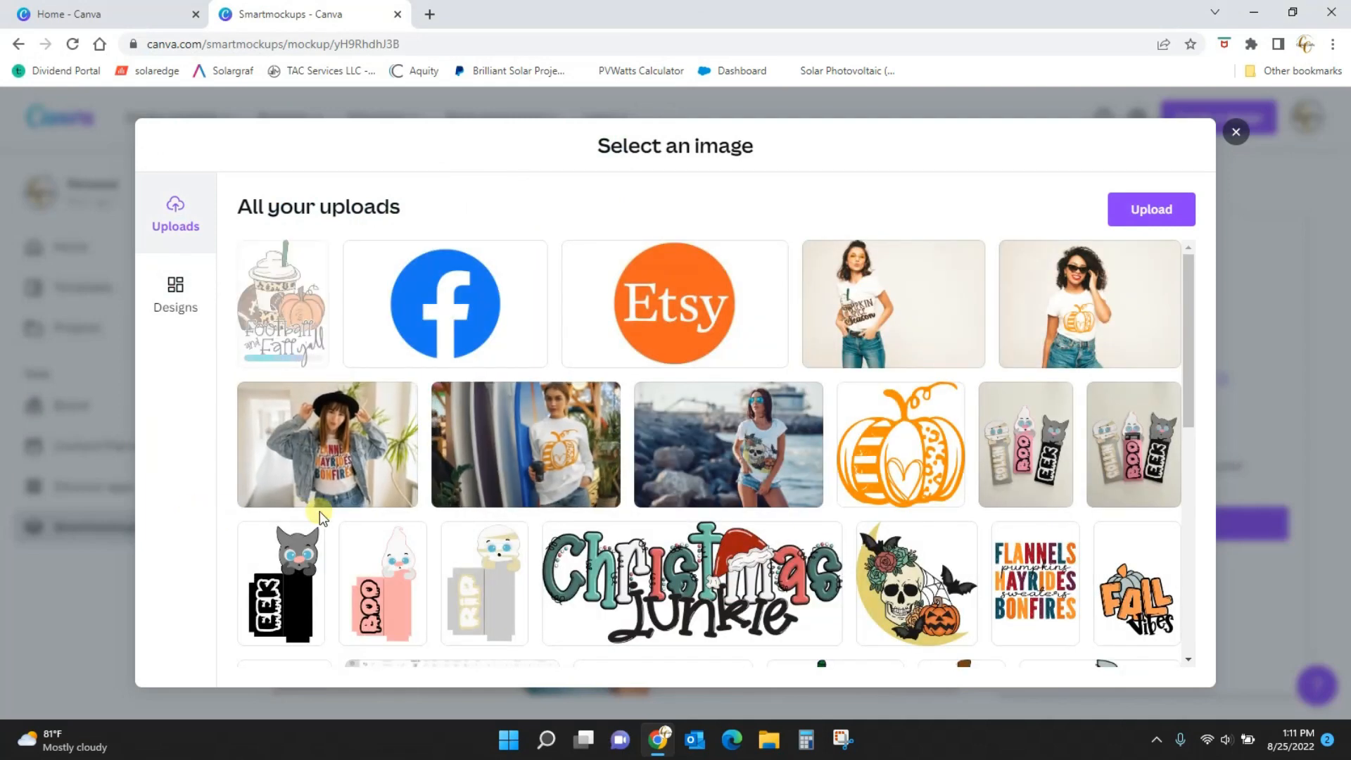
{"action": "mouse_move", "coordinate": [419, 510]}
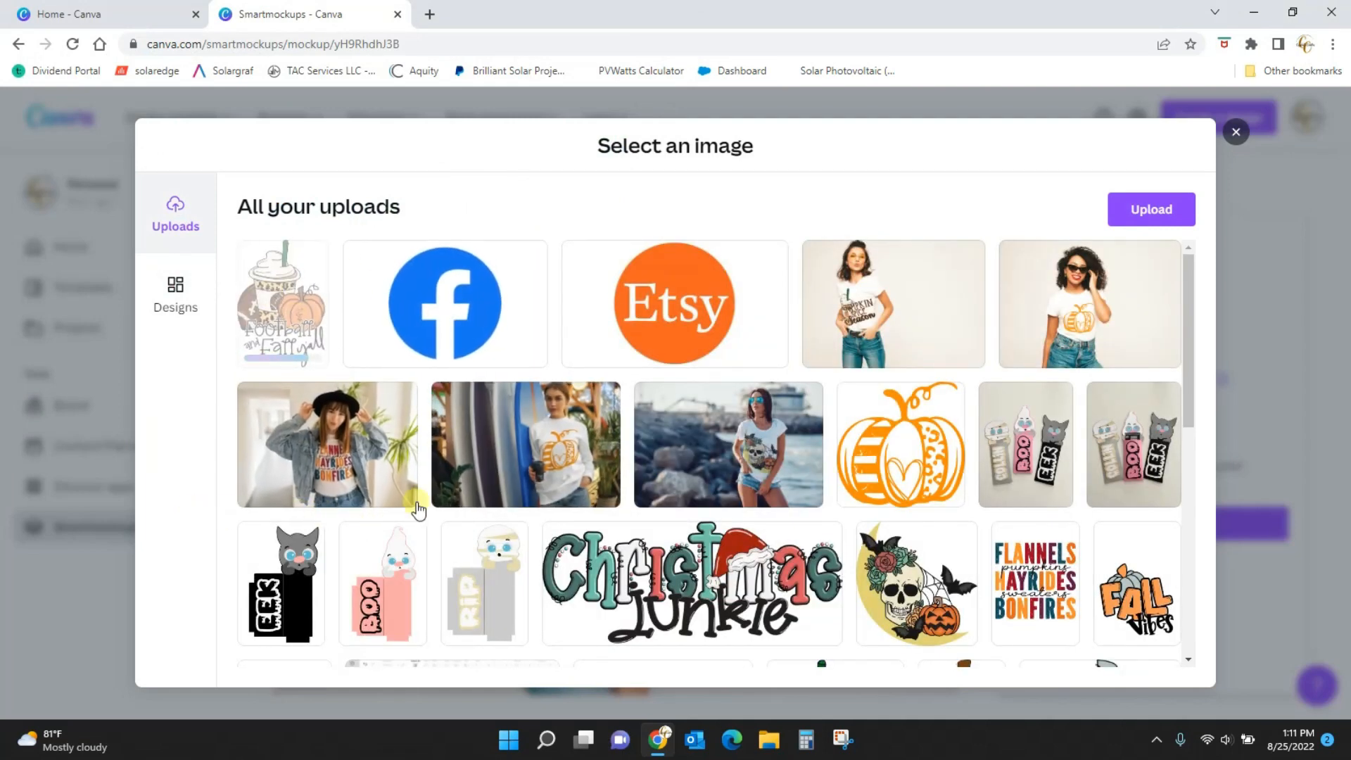
{"action": "left_click", "coordinate": [282, 303]}
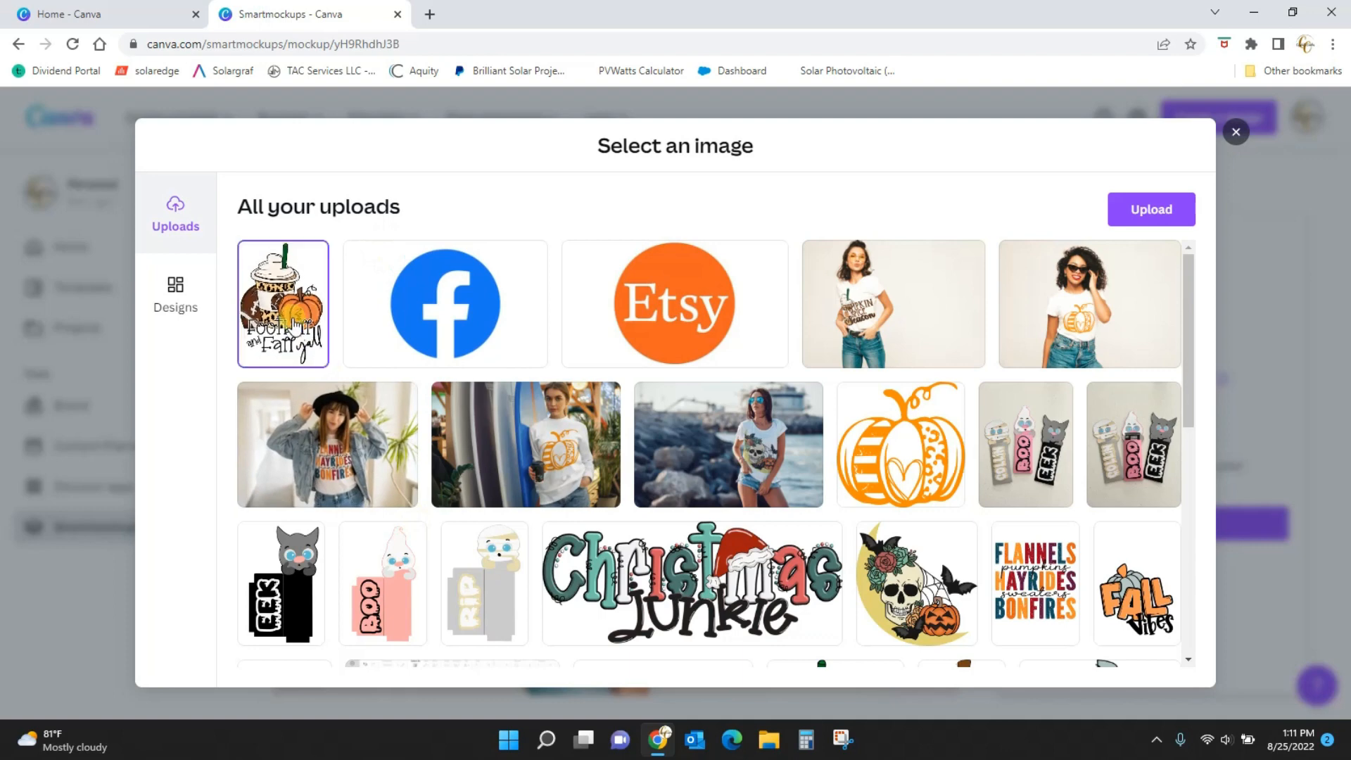
{"action": "left_click", "coordinate": [1235, 132]}
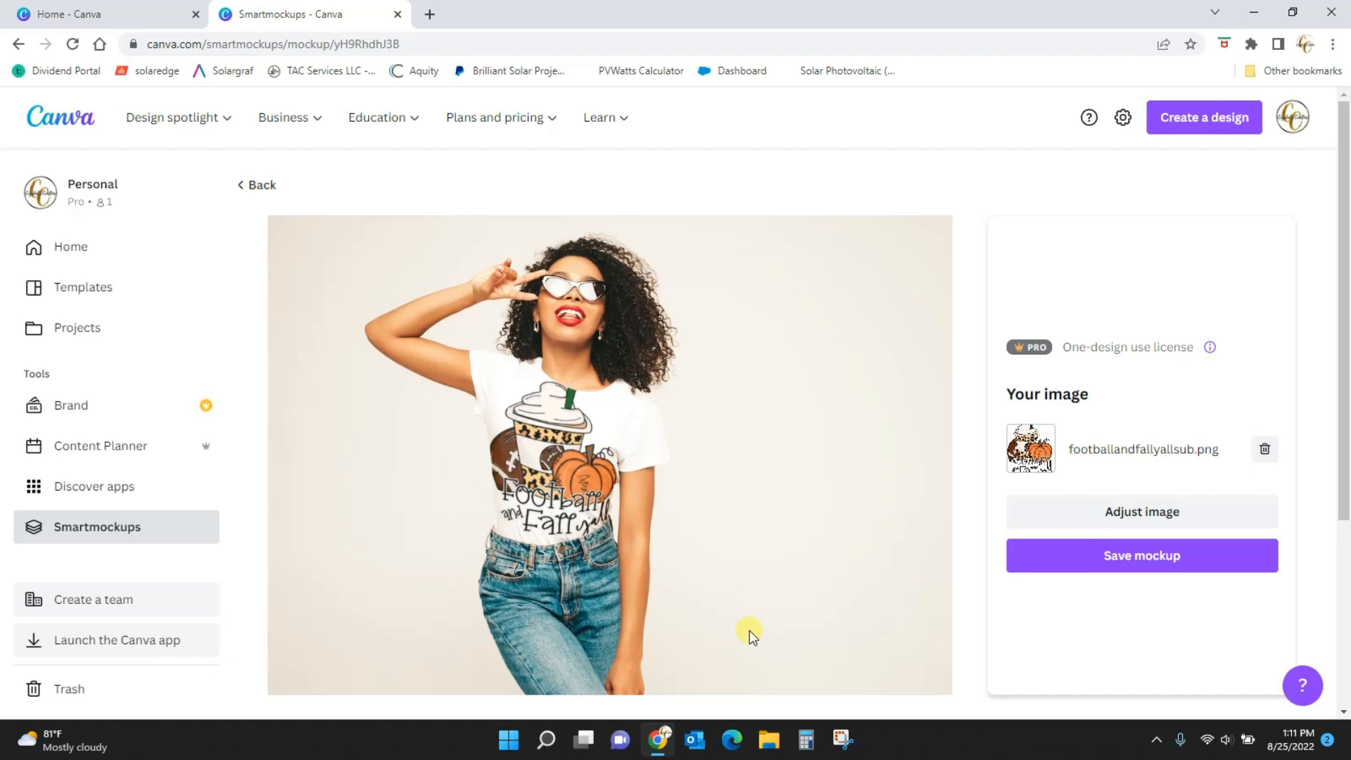
- Shrink the fall design on the shirt to about 75% and save the adjustment
{"action": "left_click", "coordinate": [1142, 511]}
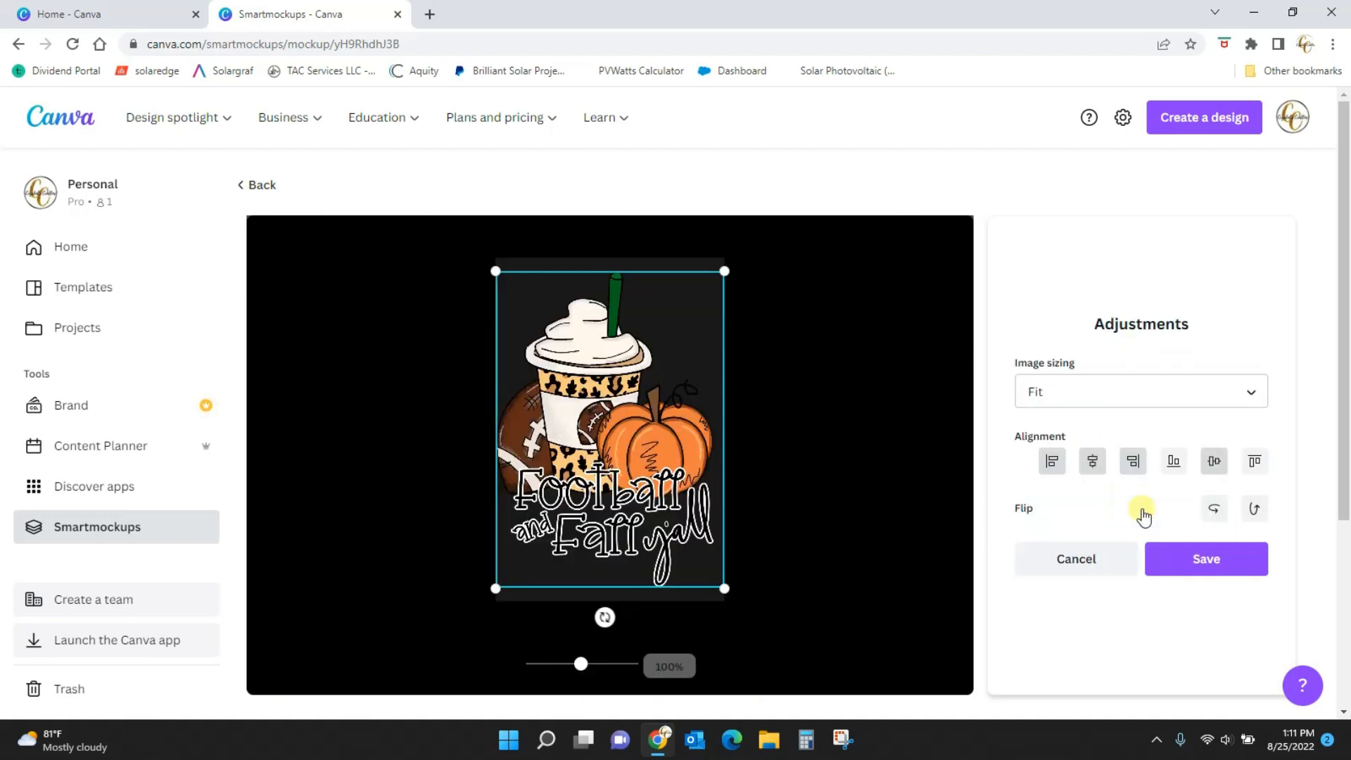
{"action": "left_click_drag", "start_coordinate": [724, 270], "coordinate": [702, 302]}
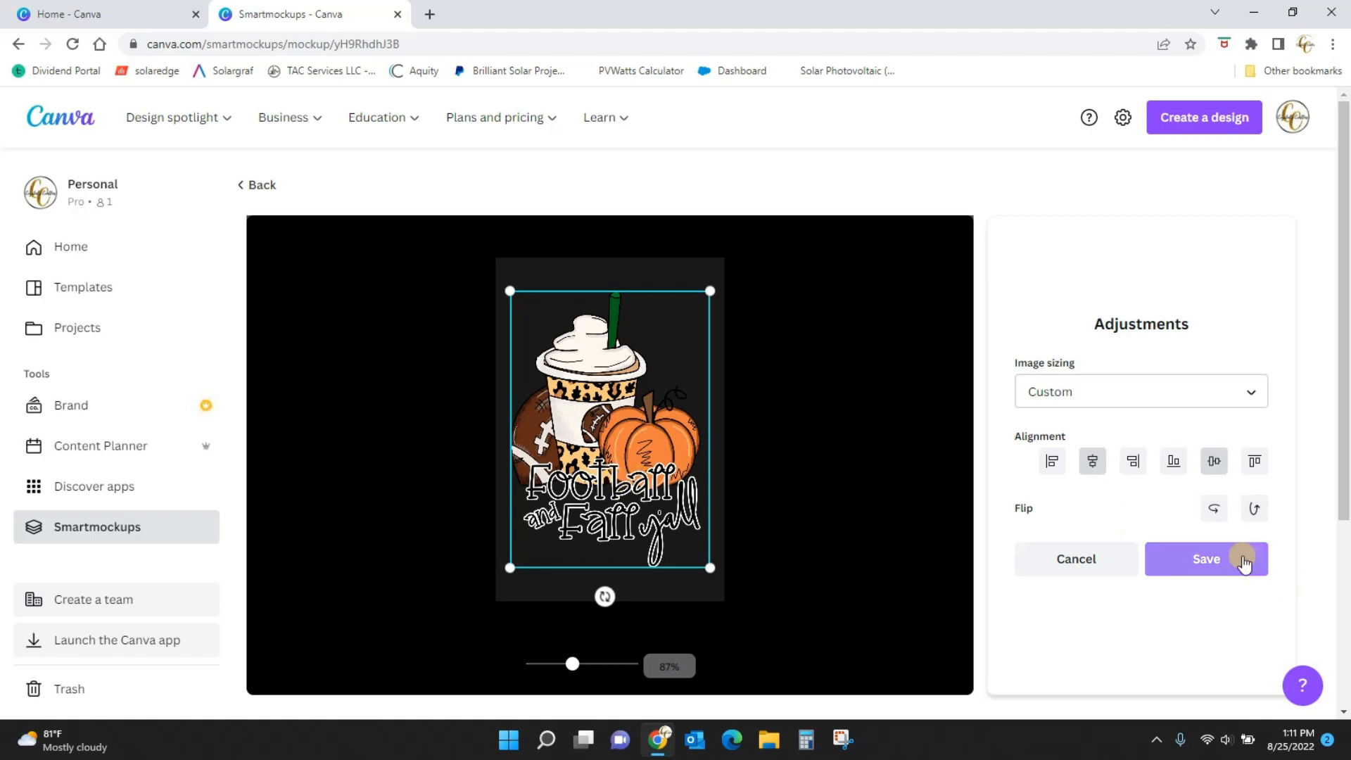
{"action": "left_click", "coordinate": [1206, 559]}
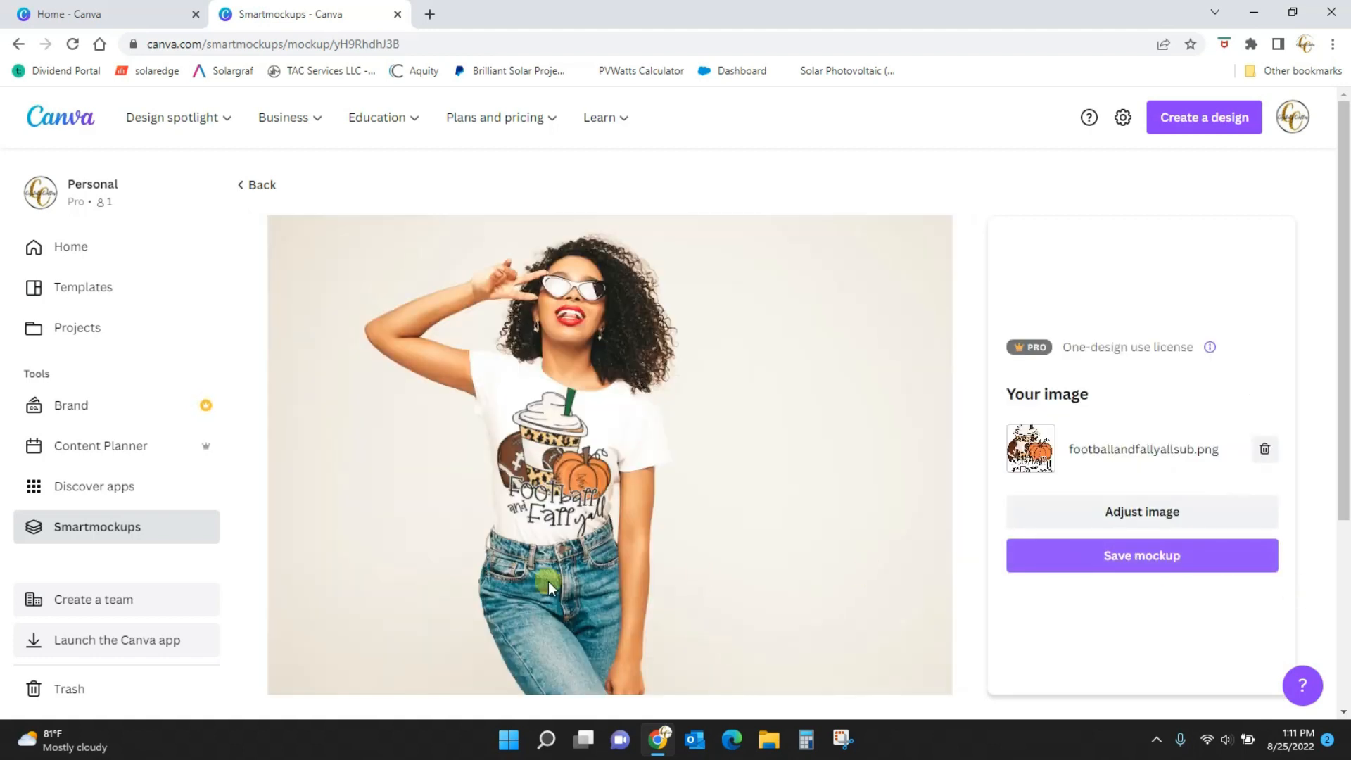
{"action": "left_click", "coordinate": [1142, 512]}
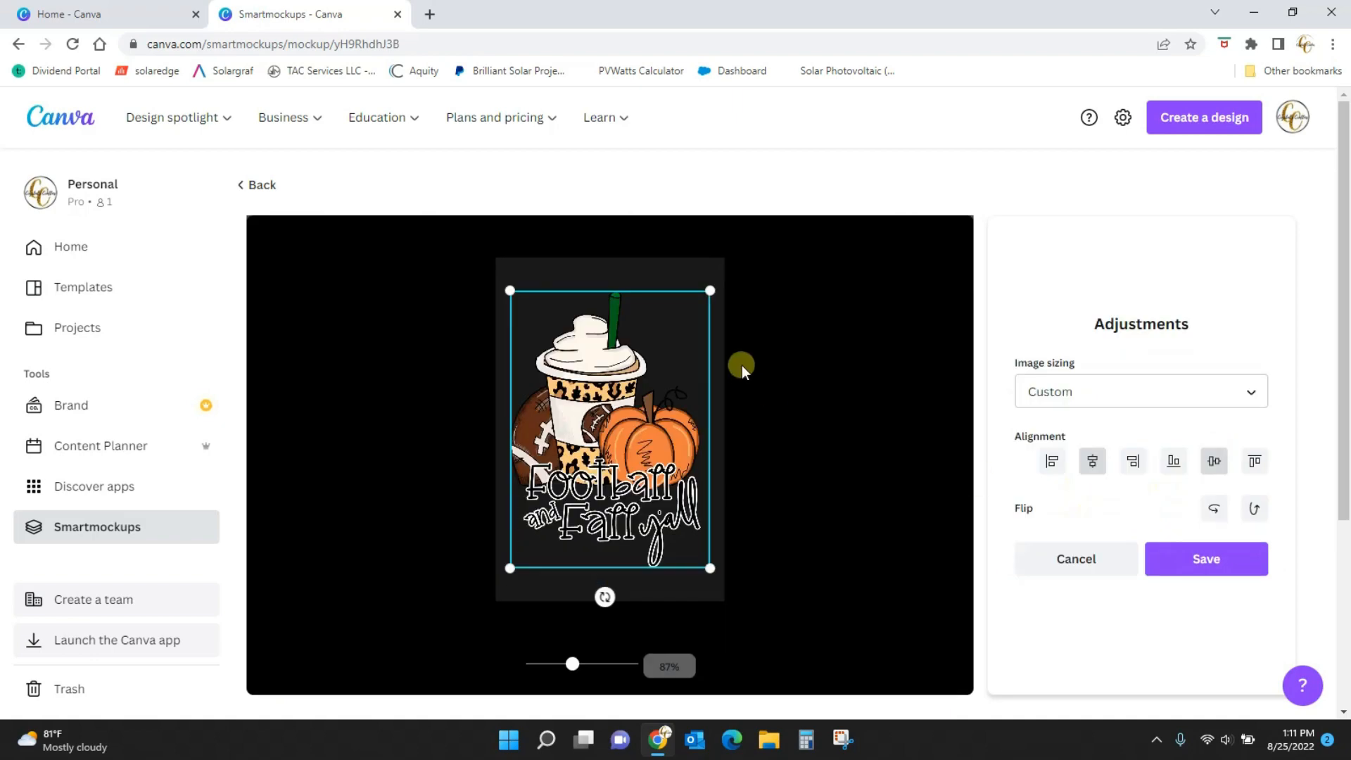
{"action": "left_click_drag", "start_coordinate": [572, 663], "coordinate": [564, 663]}
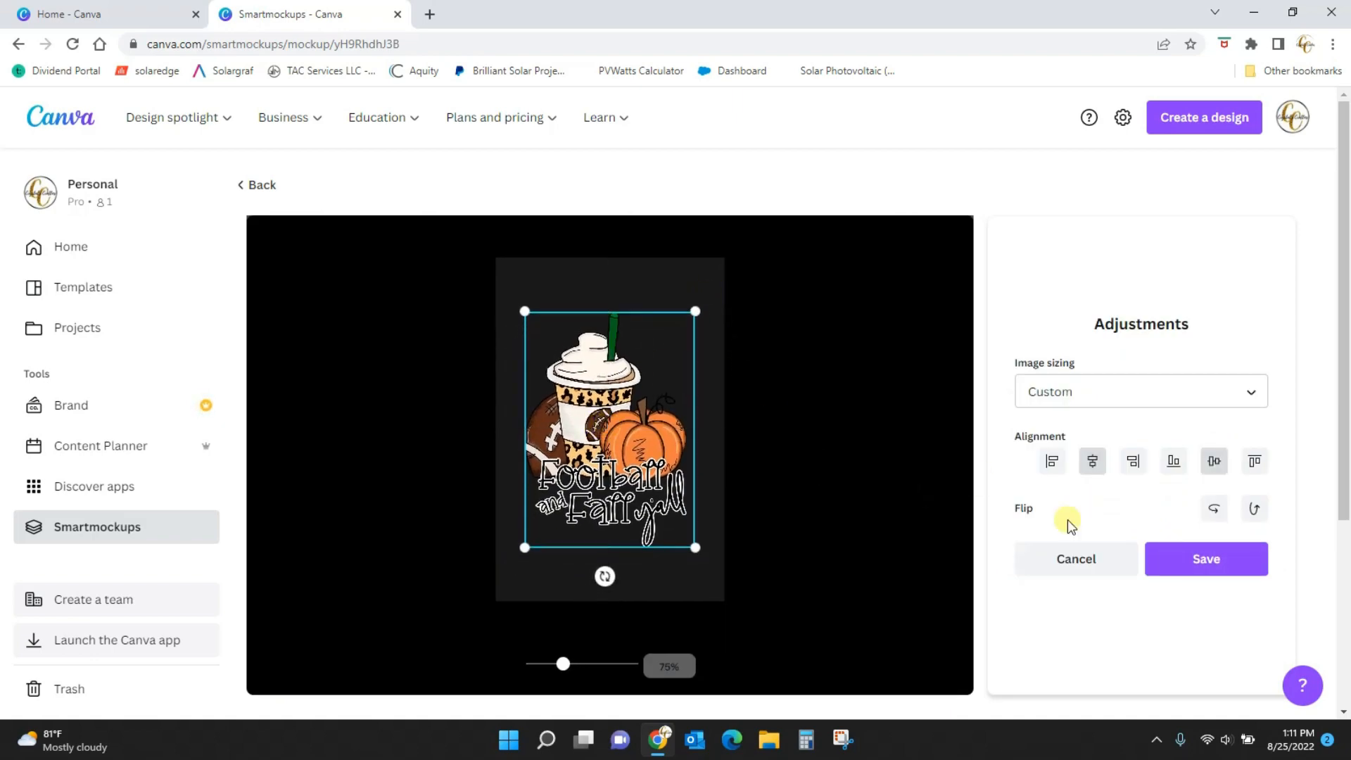
{"action": "left_click", "coordinate": [1206, 559]}
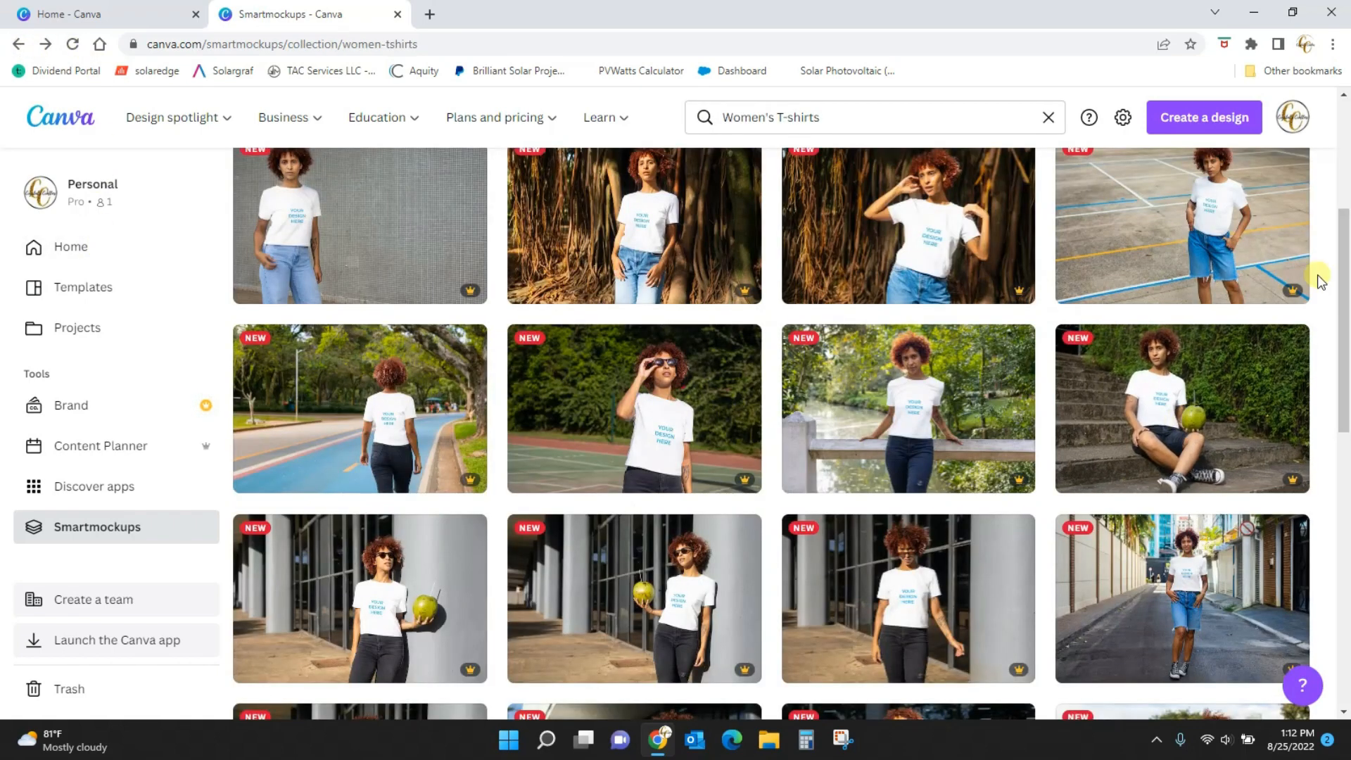
- Scroll the Women's T-shirts results and open the blonde woman on red stairs mockup
{"action": "scroll", "scroll_direction": "down", "scroll_amount": 3}
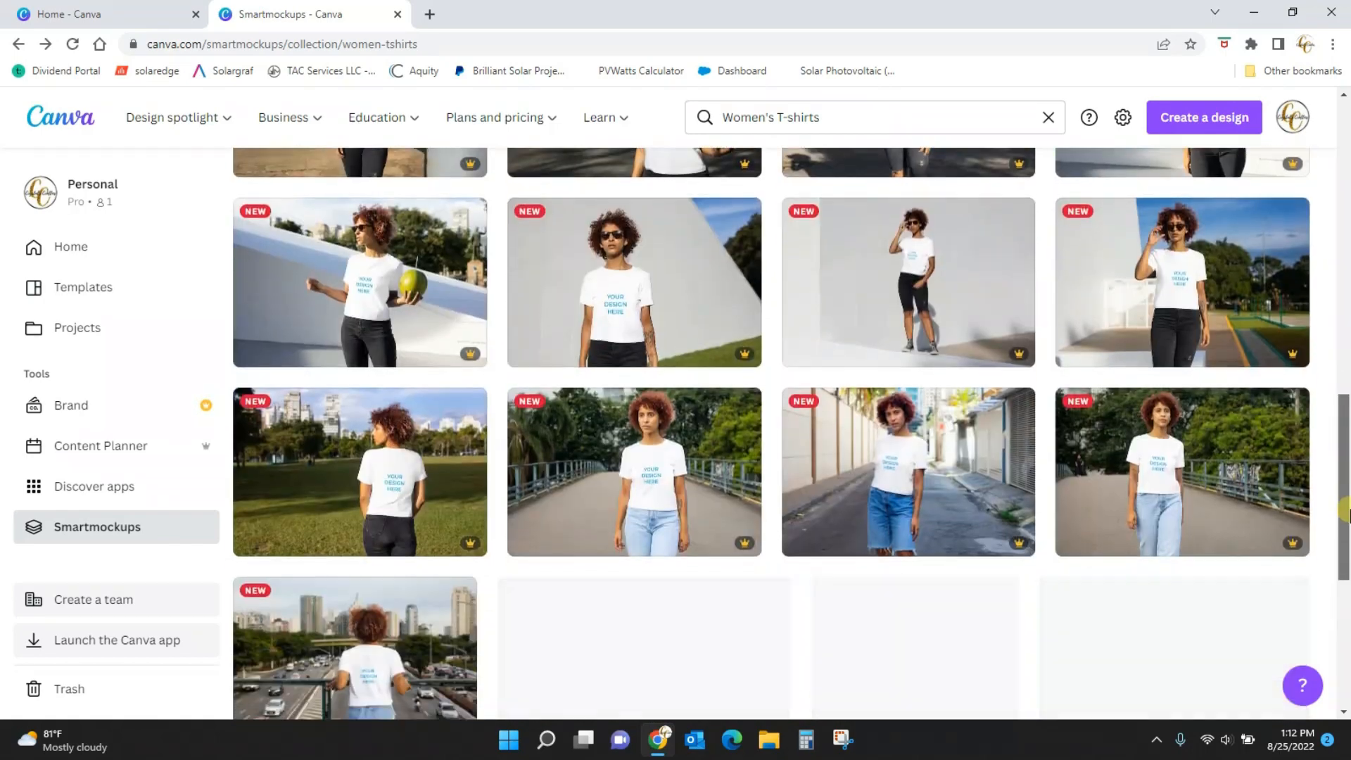
{"action": "scroll", "scroll_direction": "down", "scroll_amount": 3}
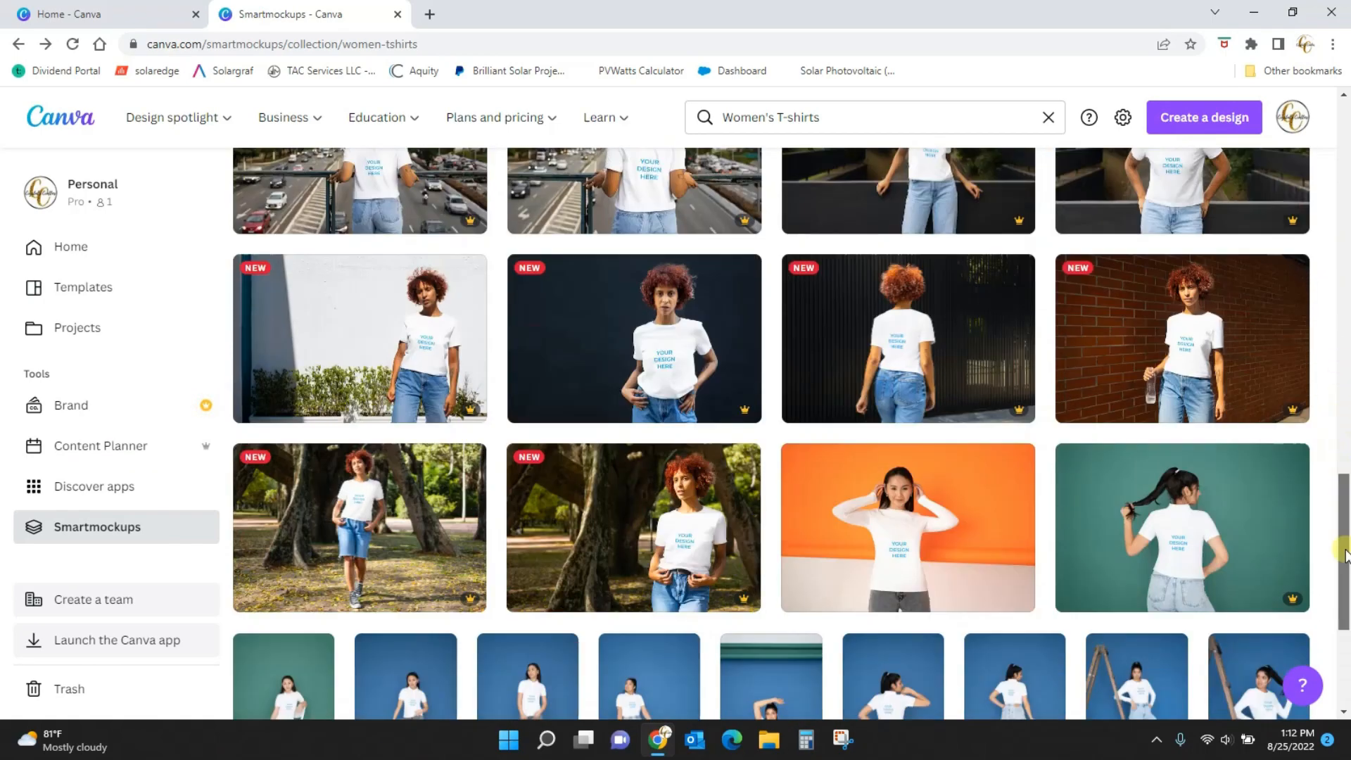
{"action": "scroll", "scroll_direction": "down", "scroll_amount": 3}
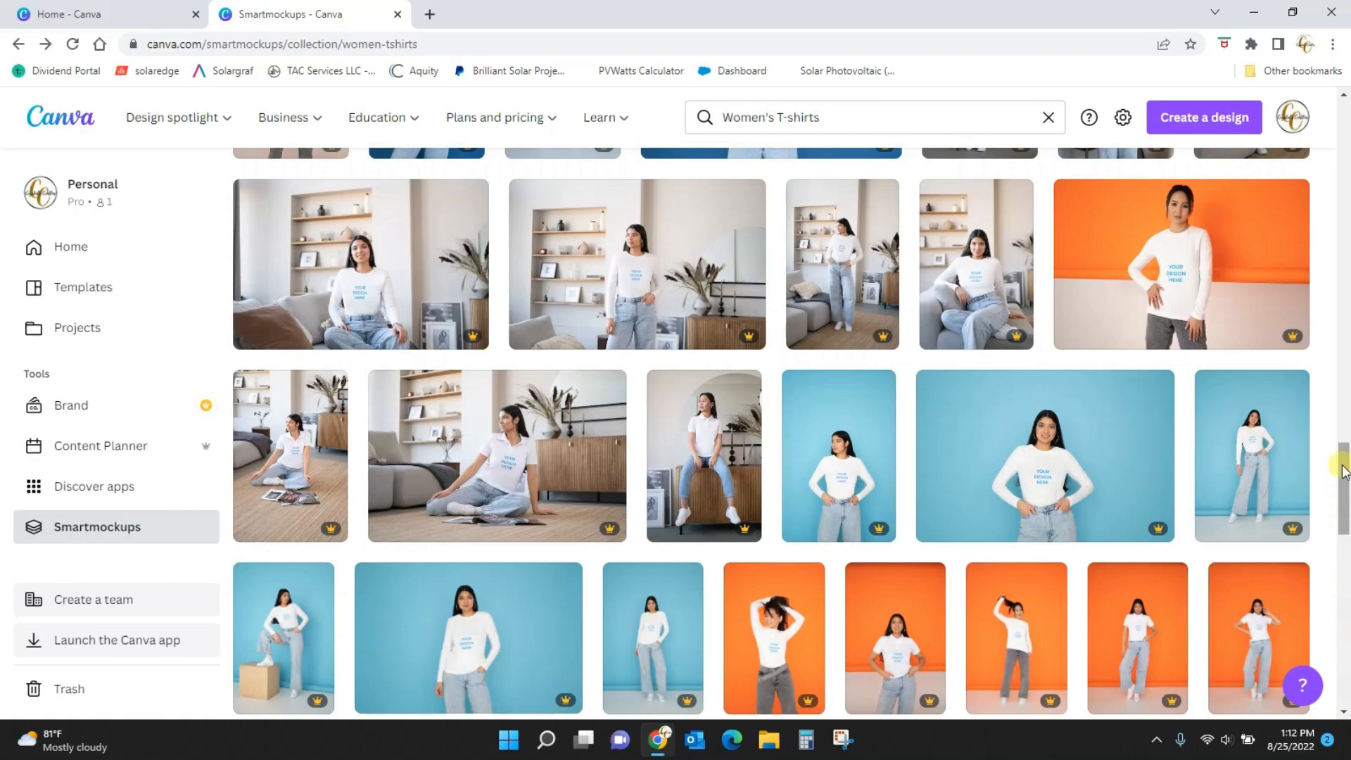
{"action": "scroll", "scroll_direction": "down", "scroll_amount": 3}
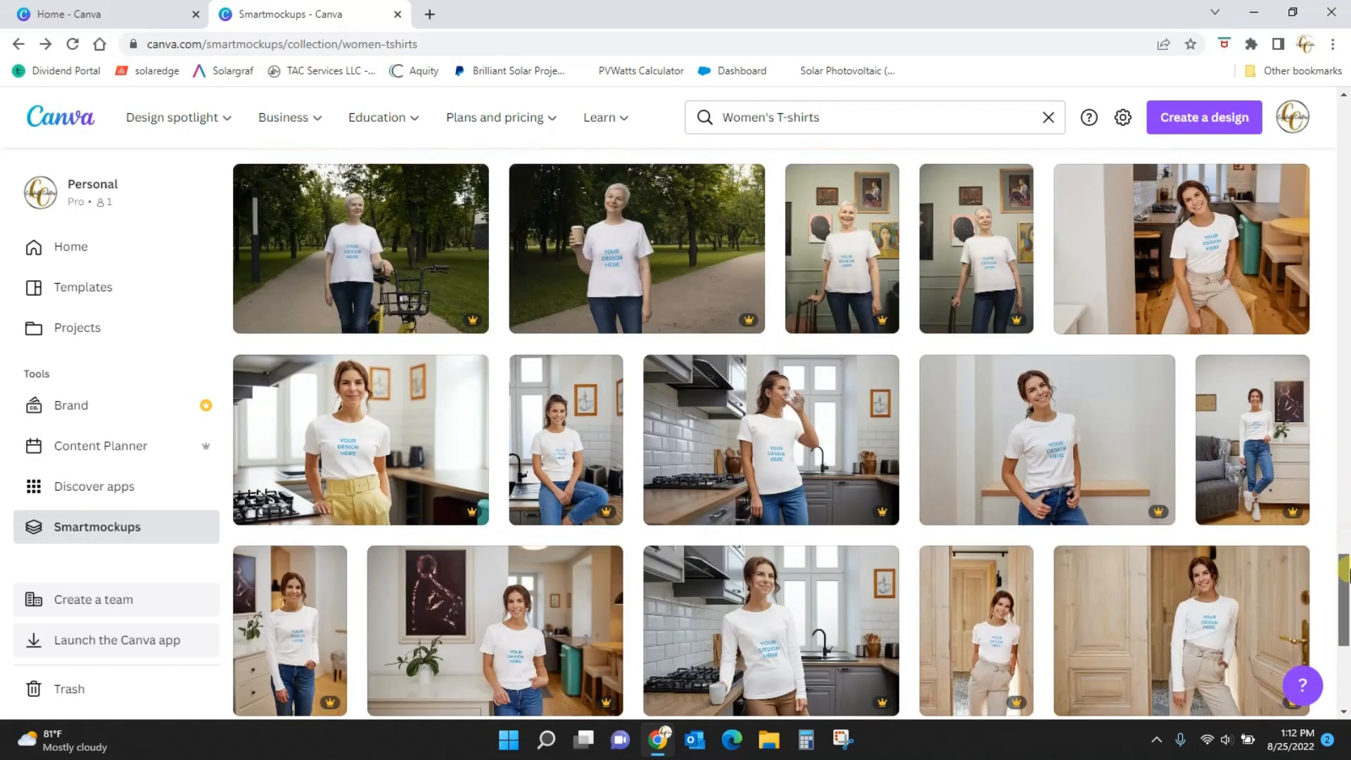
{"action": "scroll", "scroll_direction": "down", "scroll_amount": 3}
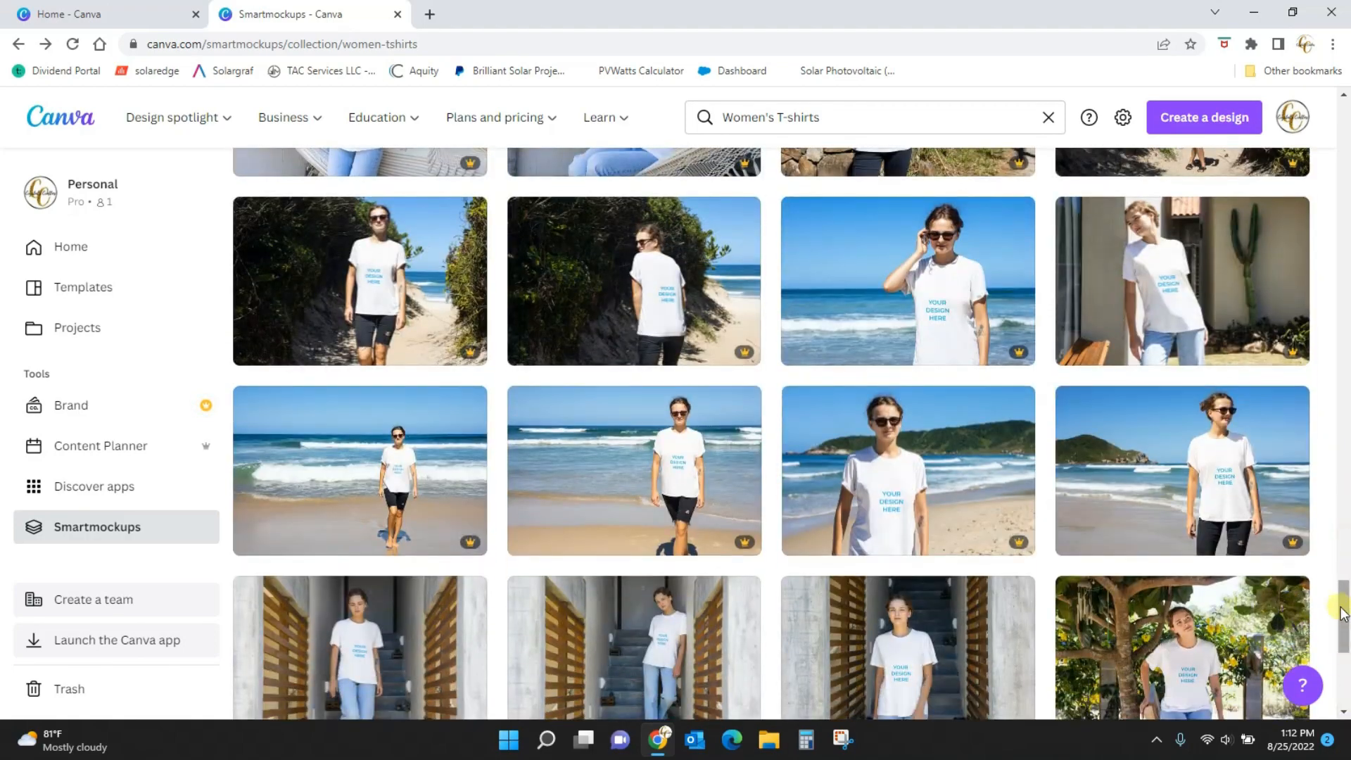
{"action": "scroll", "scroll_direction": "down", "scroll_amount": 3}
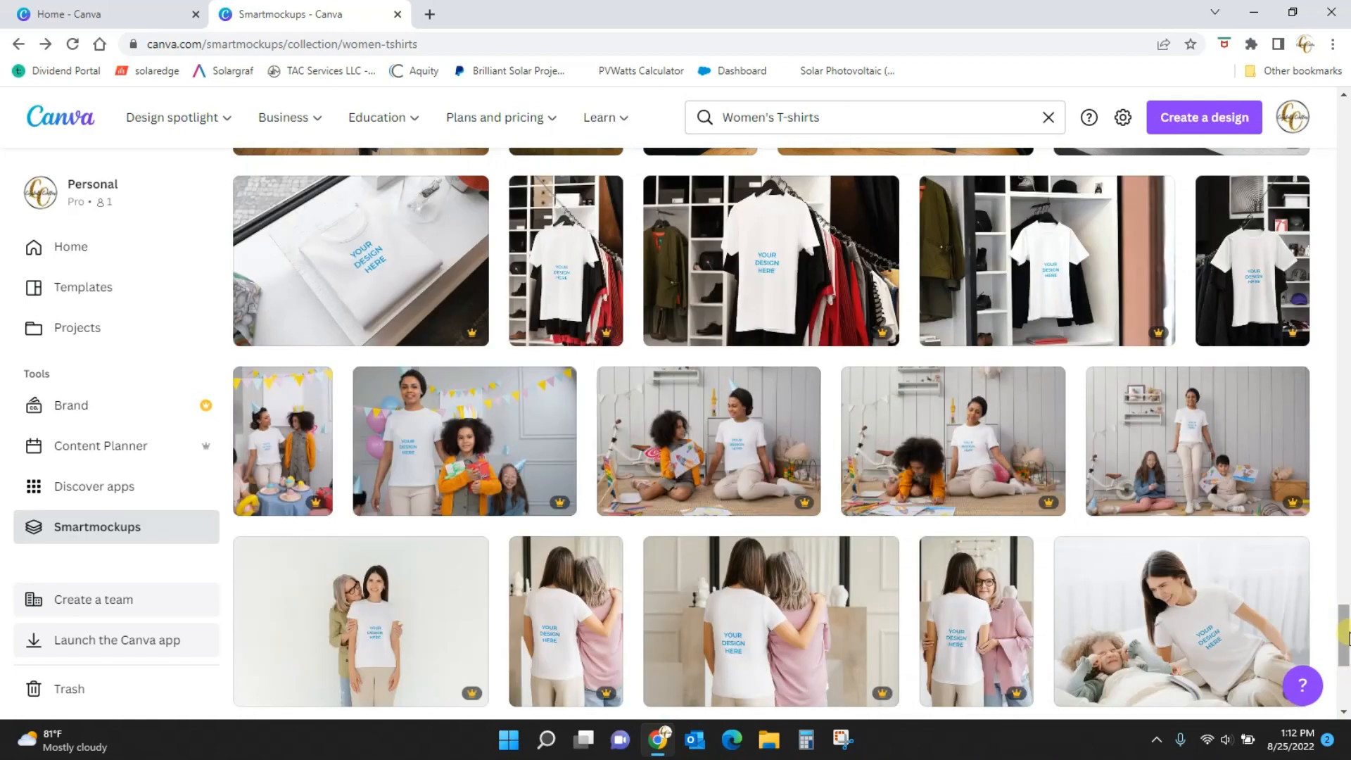
{"action": "scroll", "scroll_direction": "down", "scroll_amount": 3}
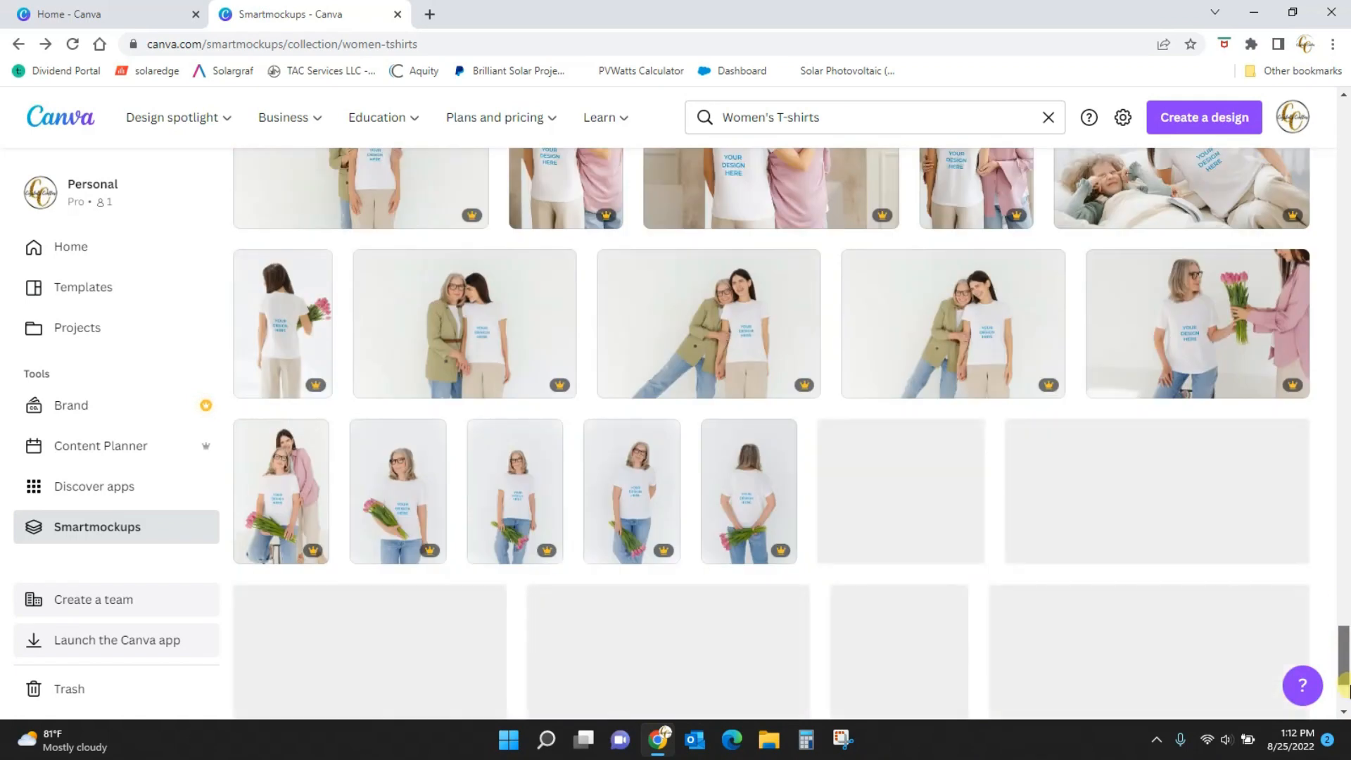
{"action": "scroll", "scroll_direction": "down", "scroll_amount": 3}
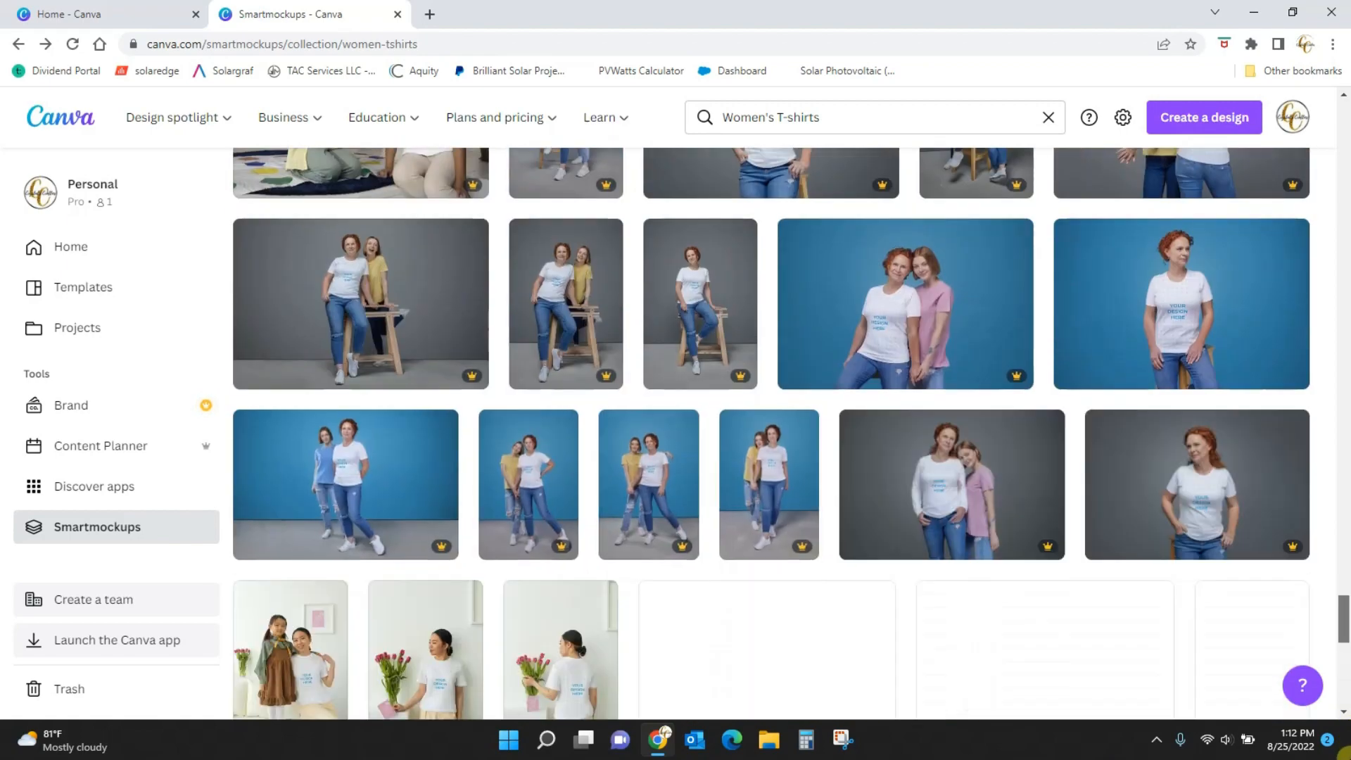
{"action": "scroll", "scroll_direction": "down", "scroll_amount": 3}
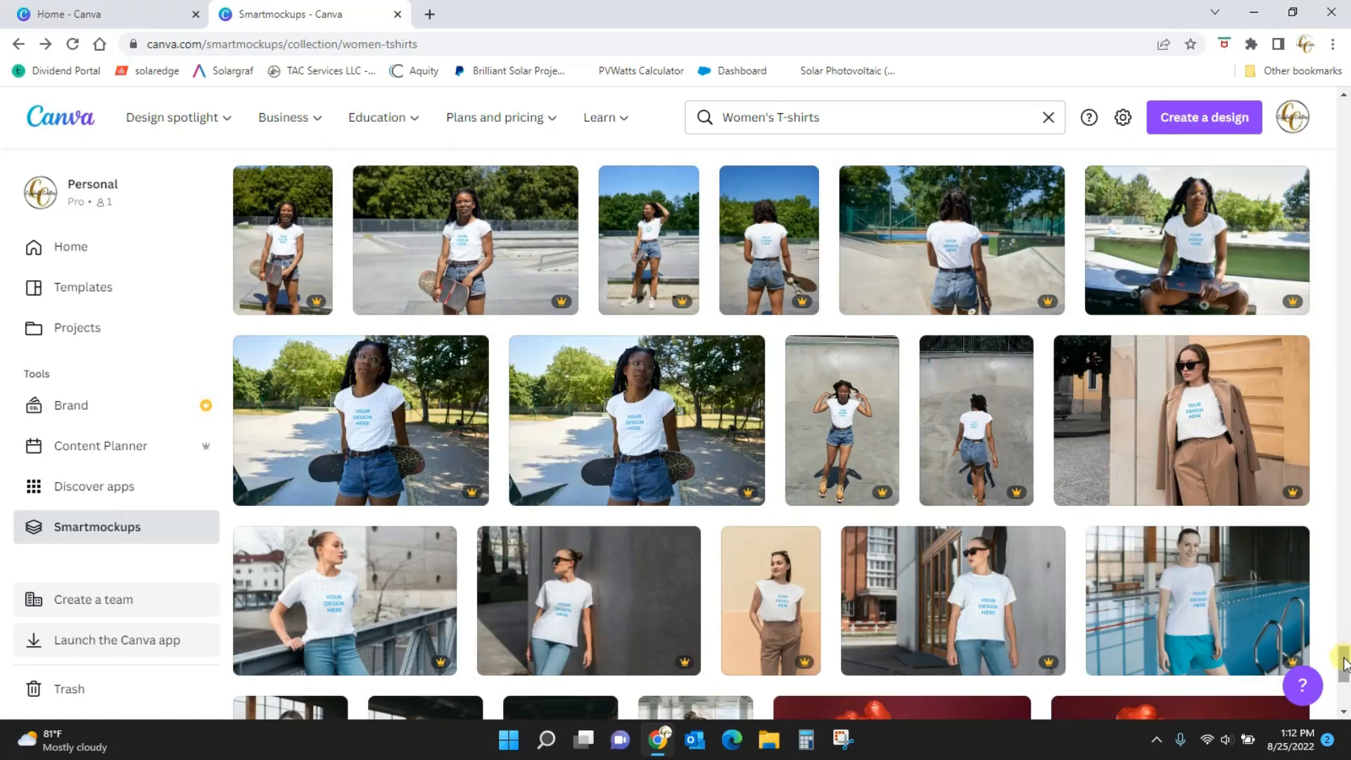
{"action": "scroll", "scroll_direction": "down", "scroll_amount": 3}
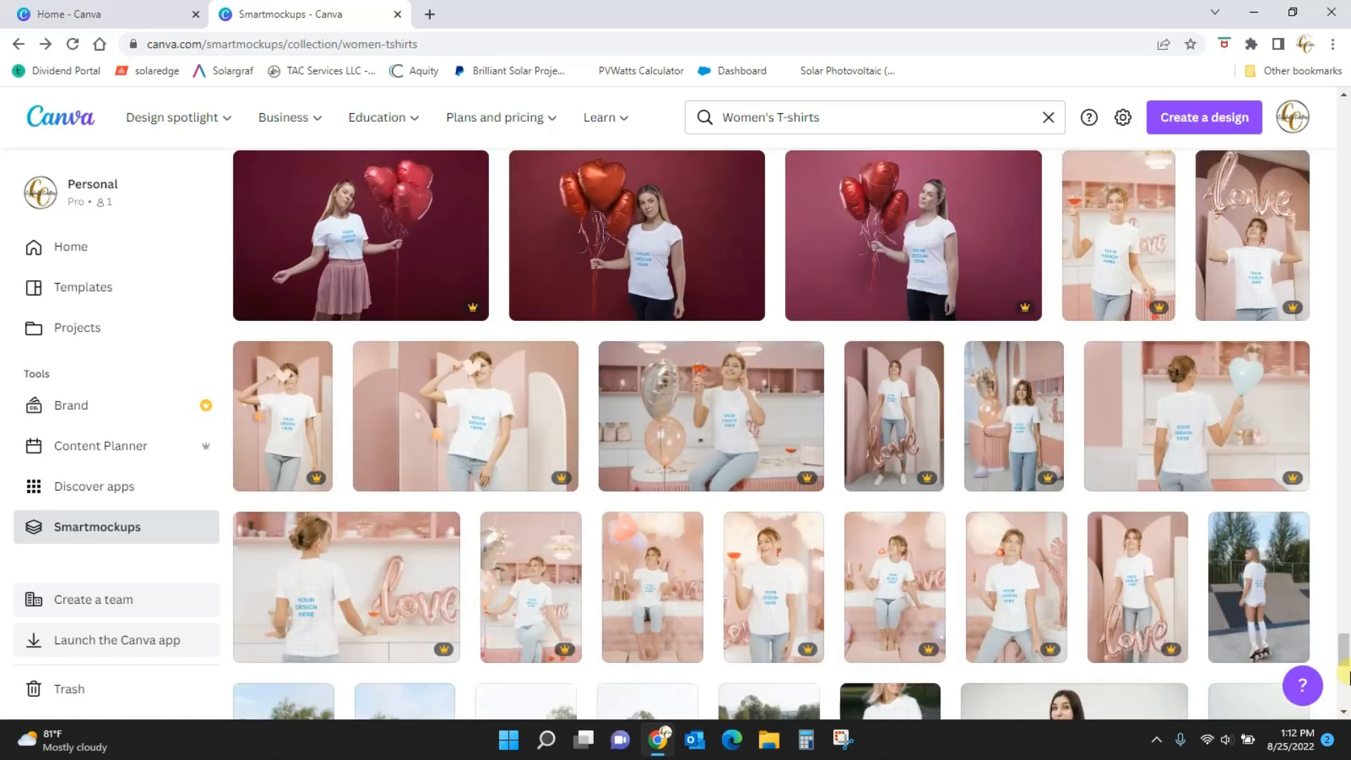
{"action": "scroll", "scroll_direction": "down", "scroll_amount": 3}
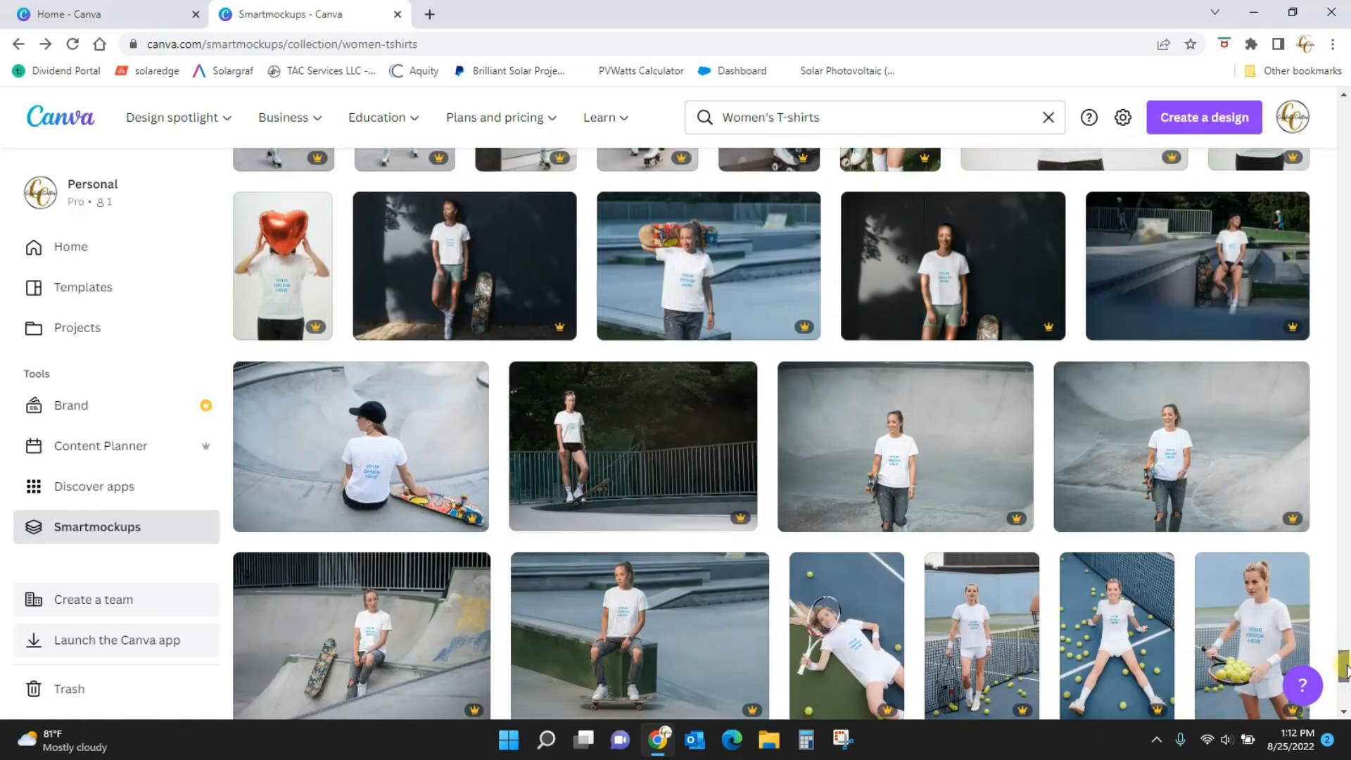
{"action": "scroll", "scroll_direction": "down", "scroll_amount": 3}
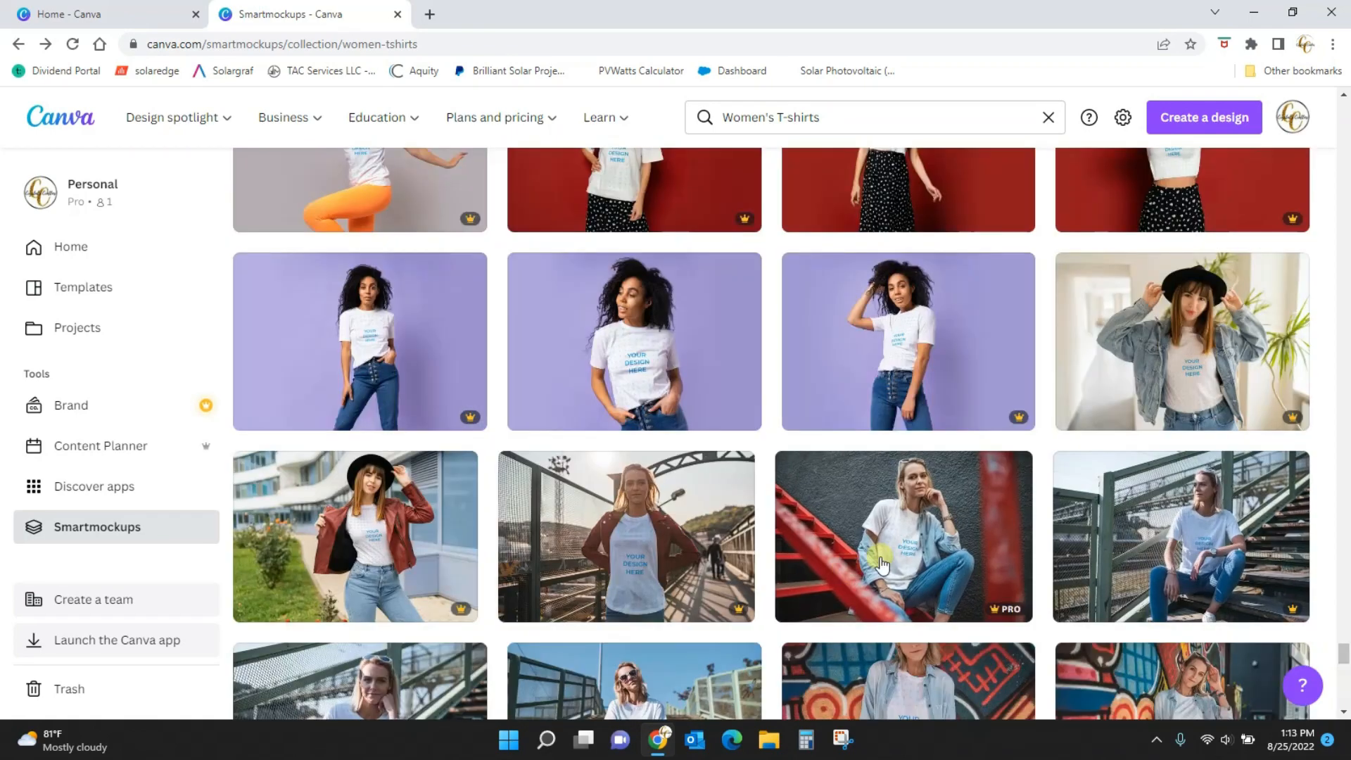
{"action": "left_click", "coordinate": [884, 563]}
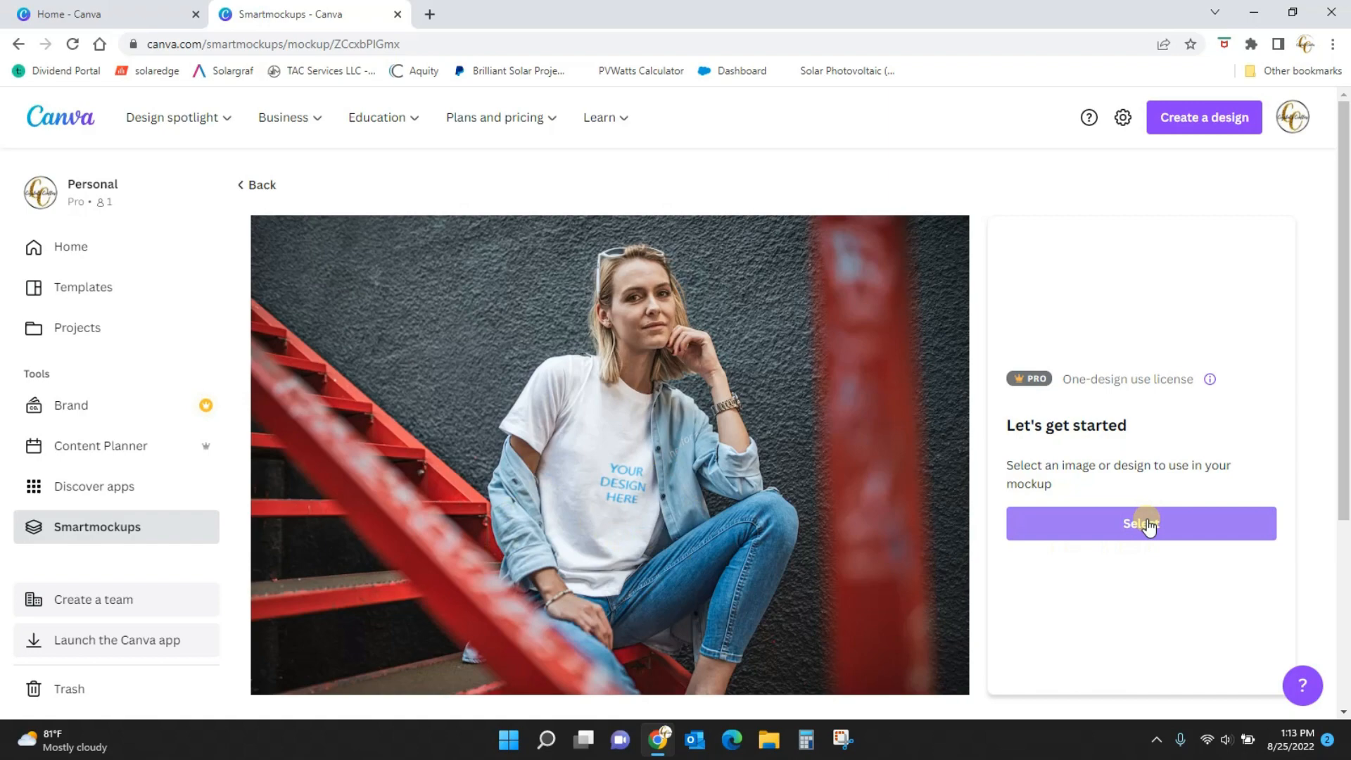
- Place the fall y'all design on the red-stairs shirt and save it at reduced size
{"action": "left_click", "coordinate": [1141, 523]}
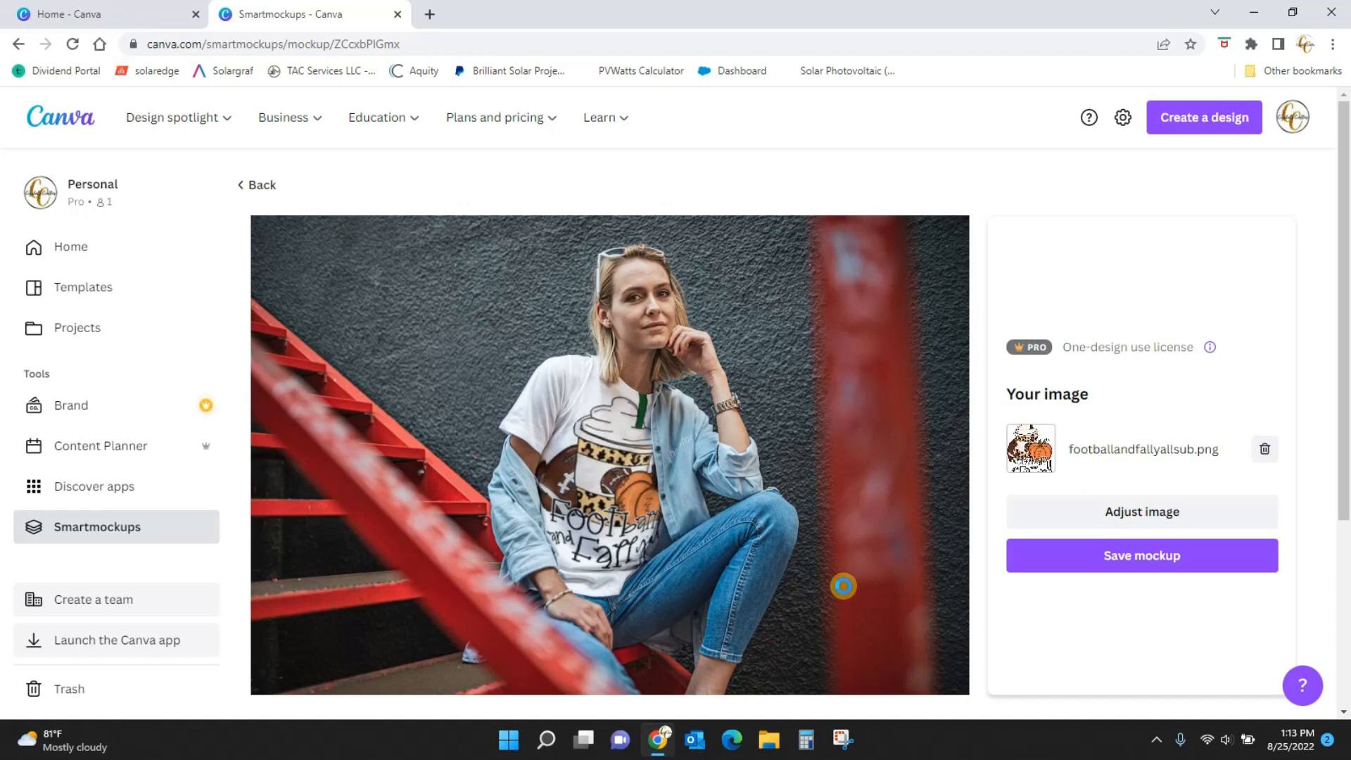
{"action": "mouse_move", "coordinate": [988, 472]}
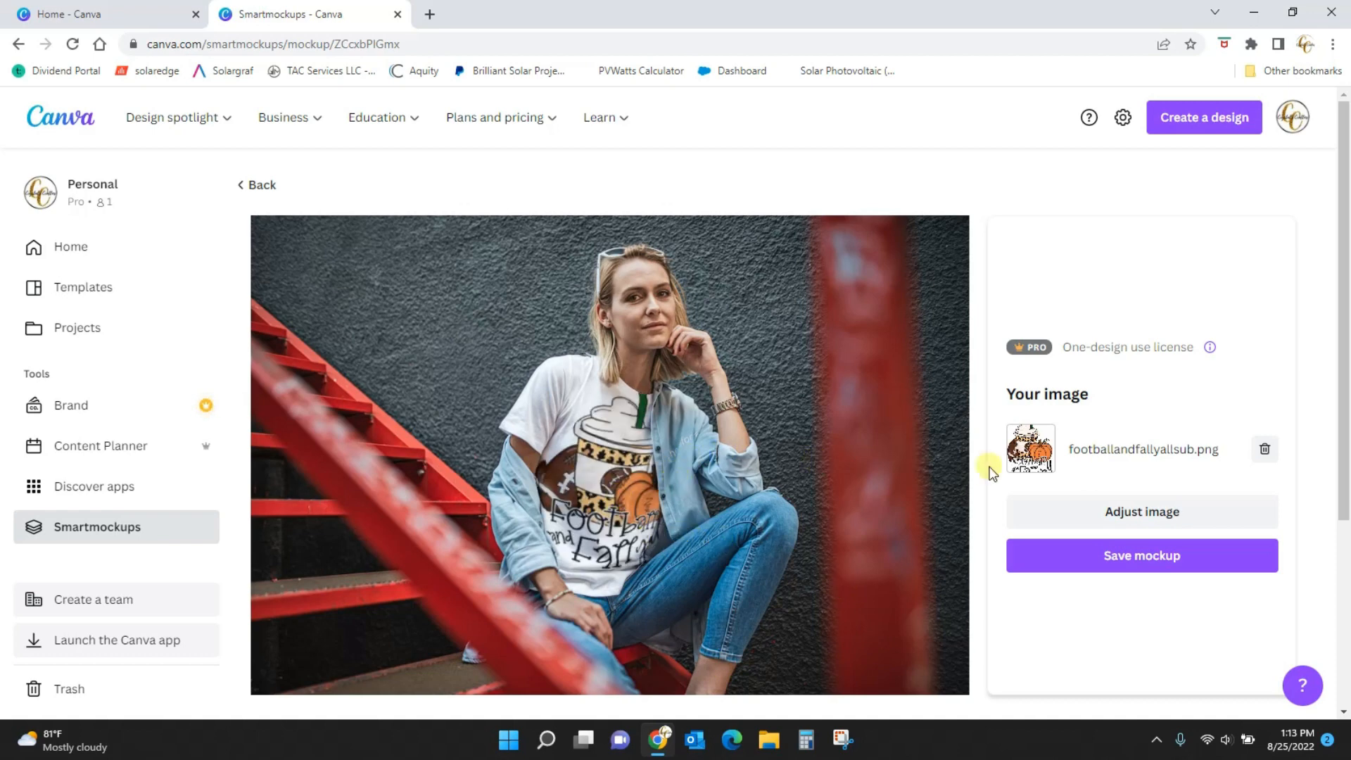
{"action": "left_click", "coordinate": [1141, 511]}
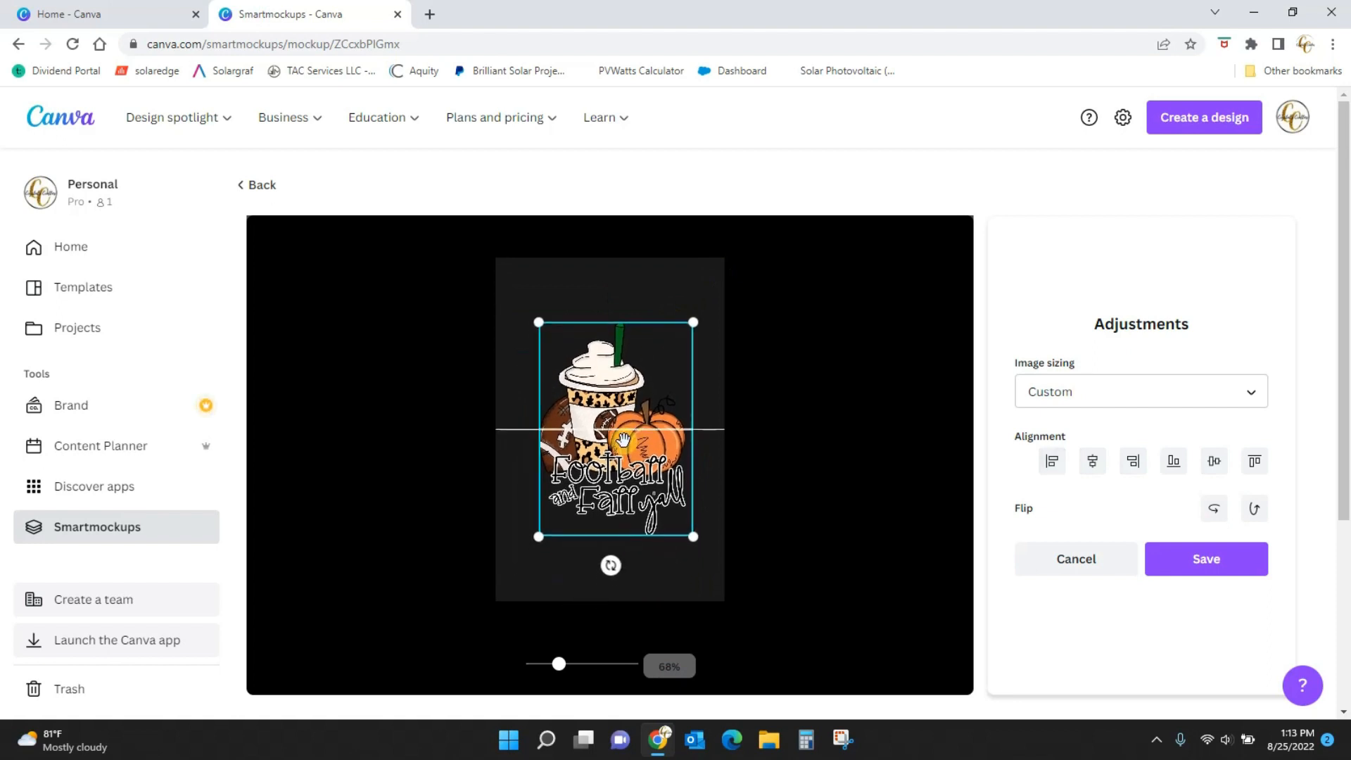
{"action": "left_click", "coordinate": [1206, 559]}
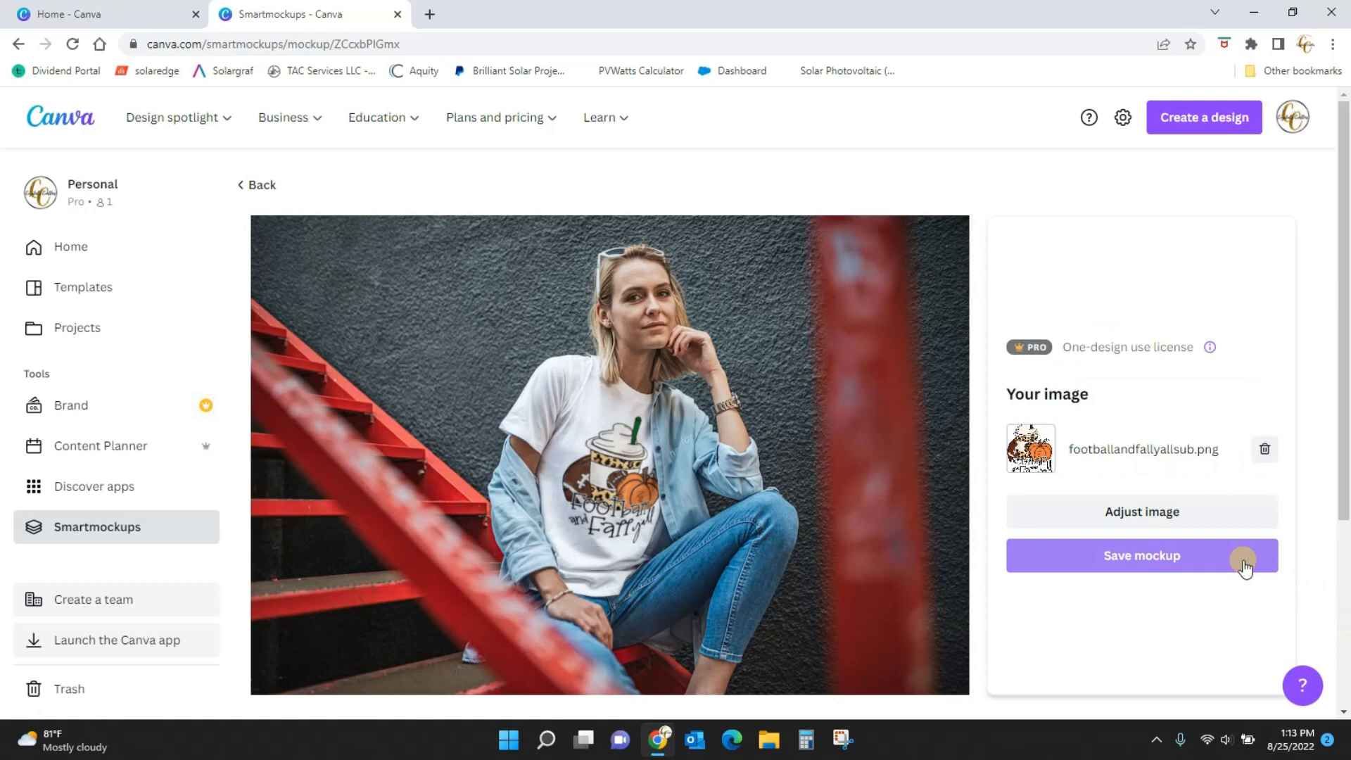
{"action": "mouse_move", "coordinate": [941, 573]}
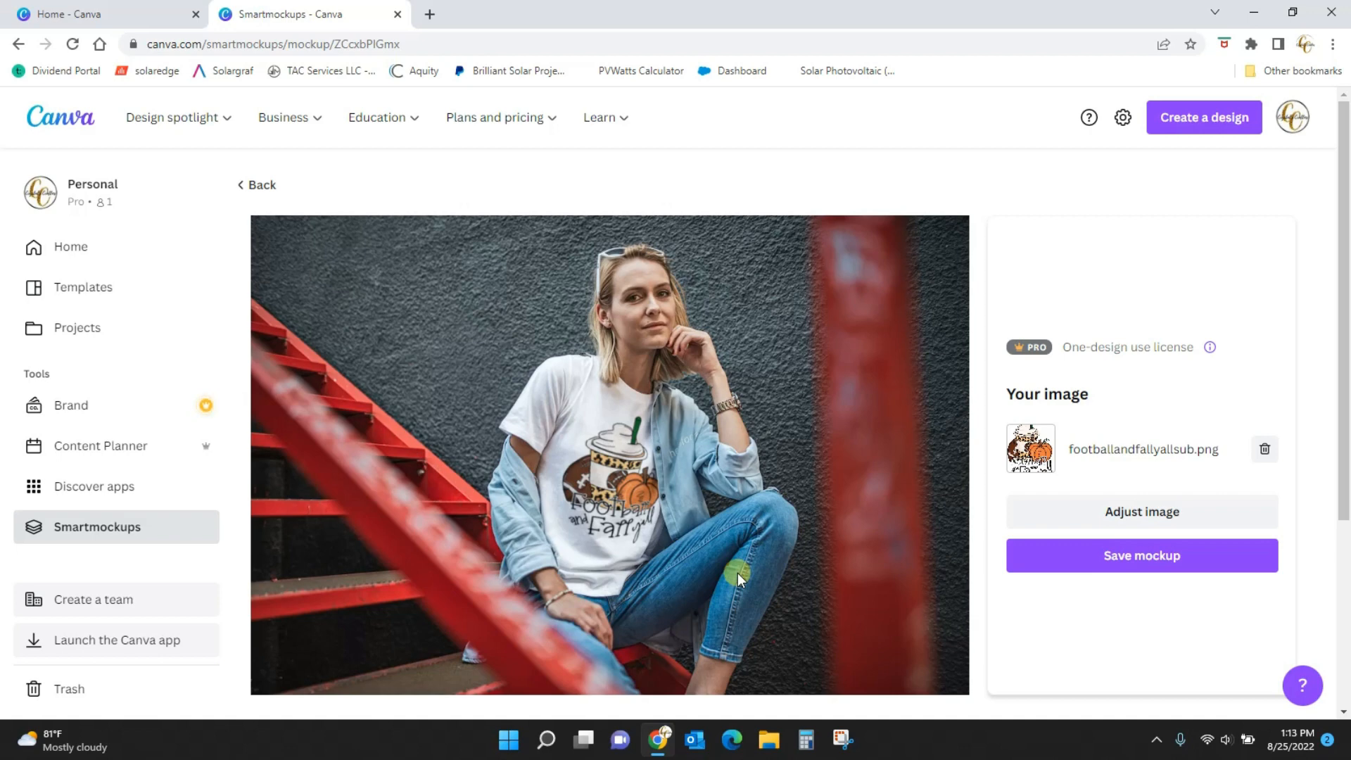
{"action": "mouse_move", "coordinate": [719, 470]}
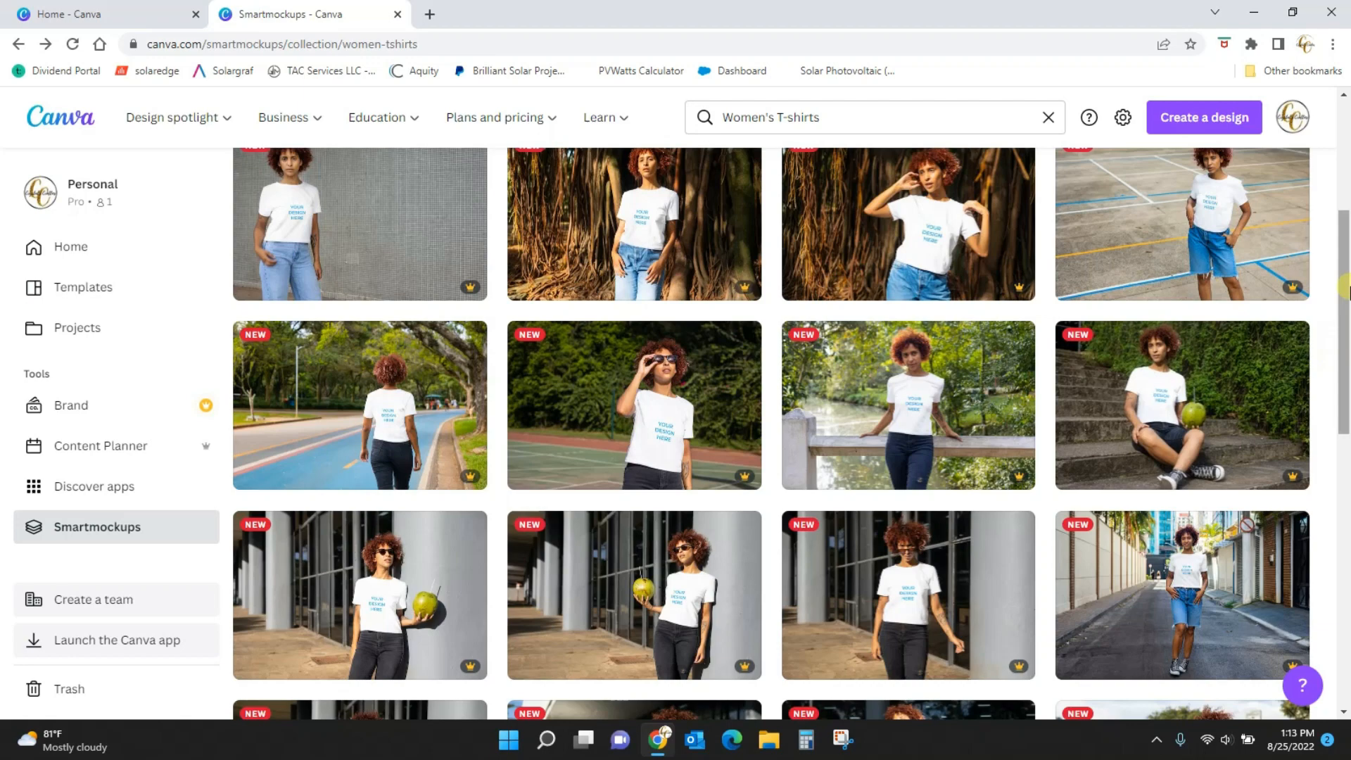
- Scroll down and open the white shirt hanging on a store rack mockup
{"action": "scroll", "scroll_direction": "down", "scroll_amount": 3}
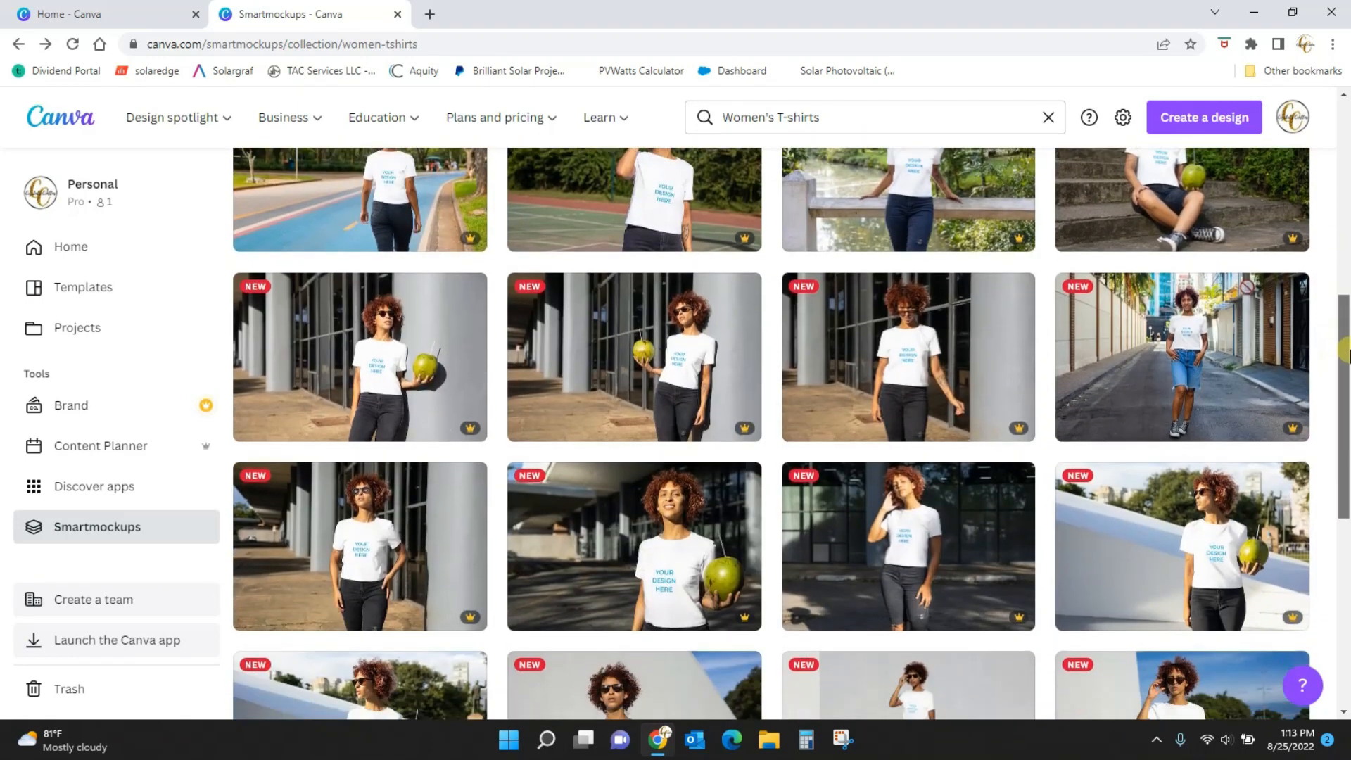
{"action": "scroll", "scroll_direction": "down", "scroll_amount": 3}
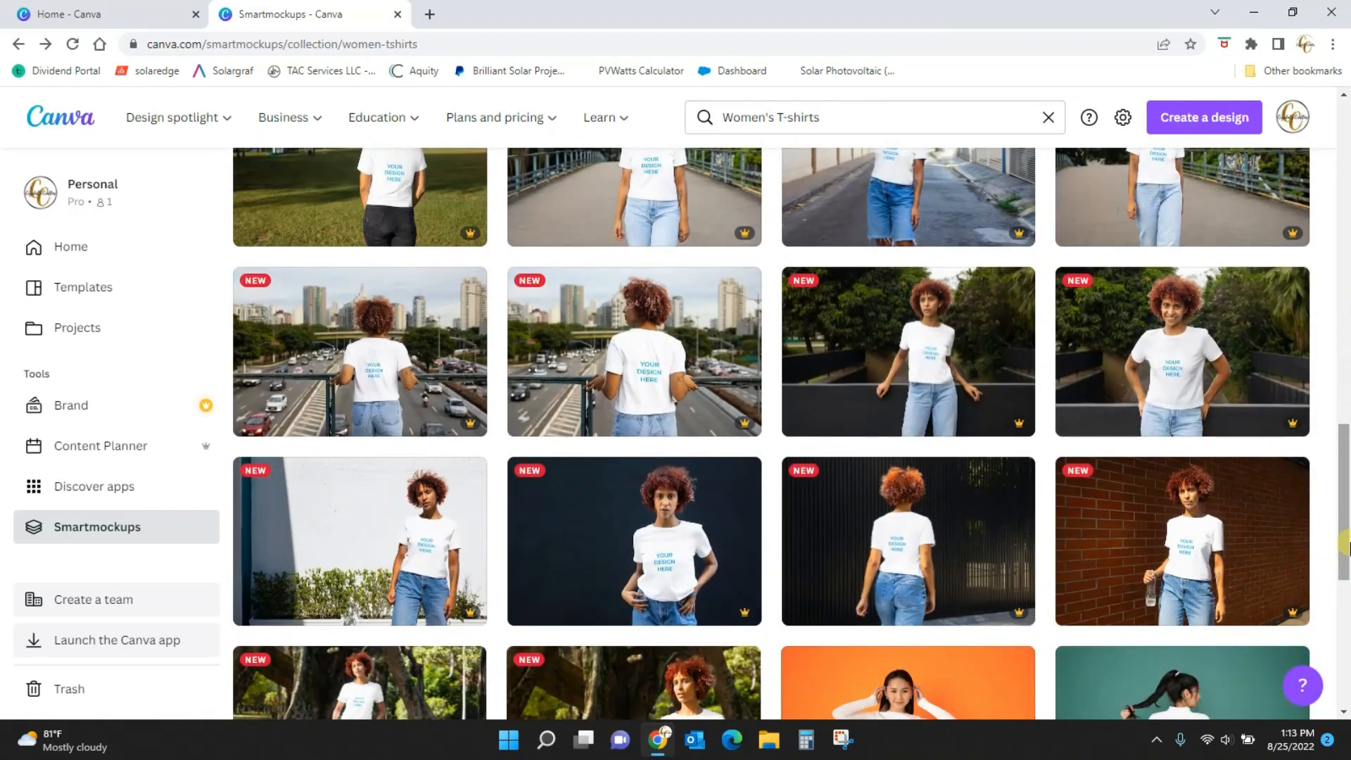
{"action": "scroll", "scroll_direction": "down", "scroll_amount": 3}
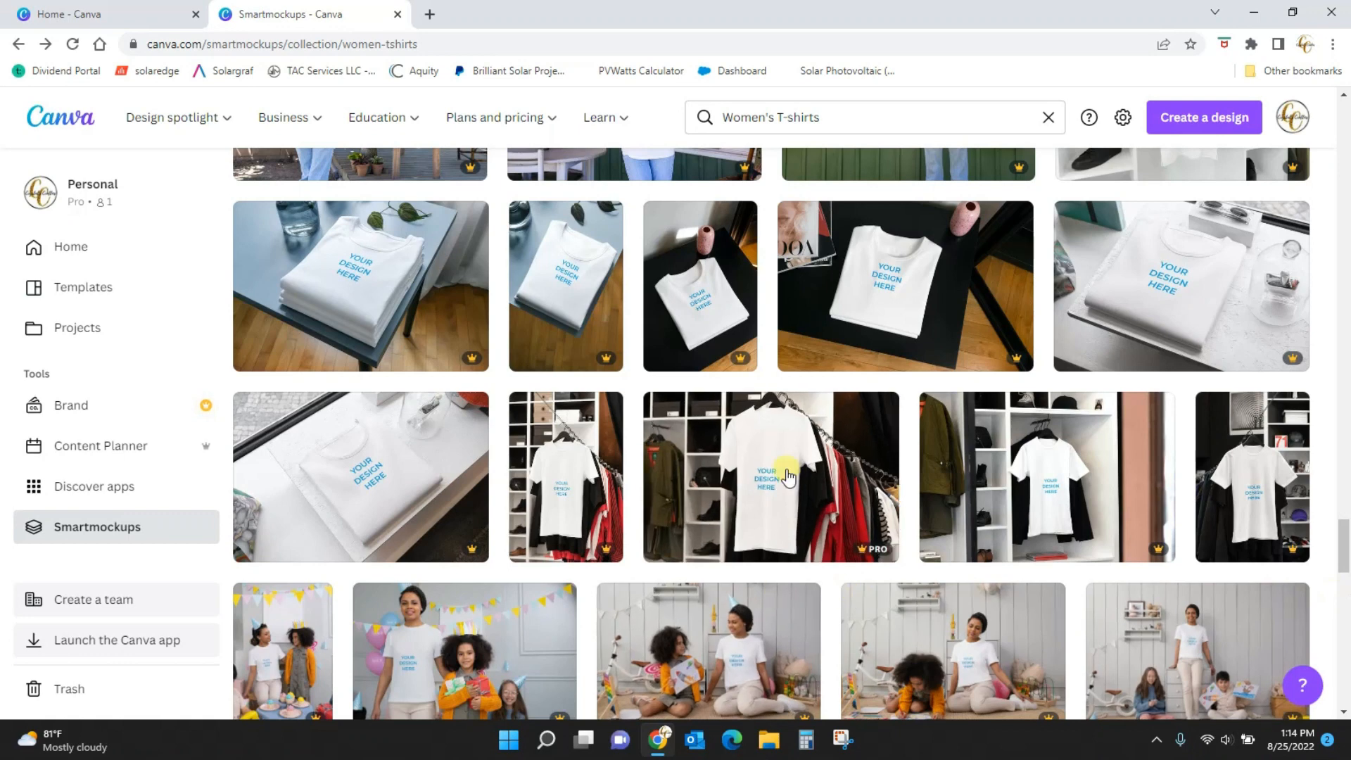
{"action": "left_click", "coordinate": [782, 473]}
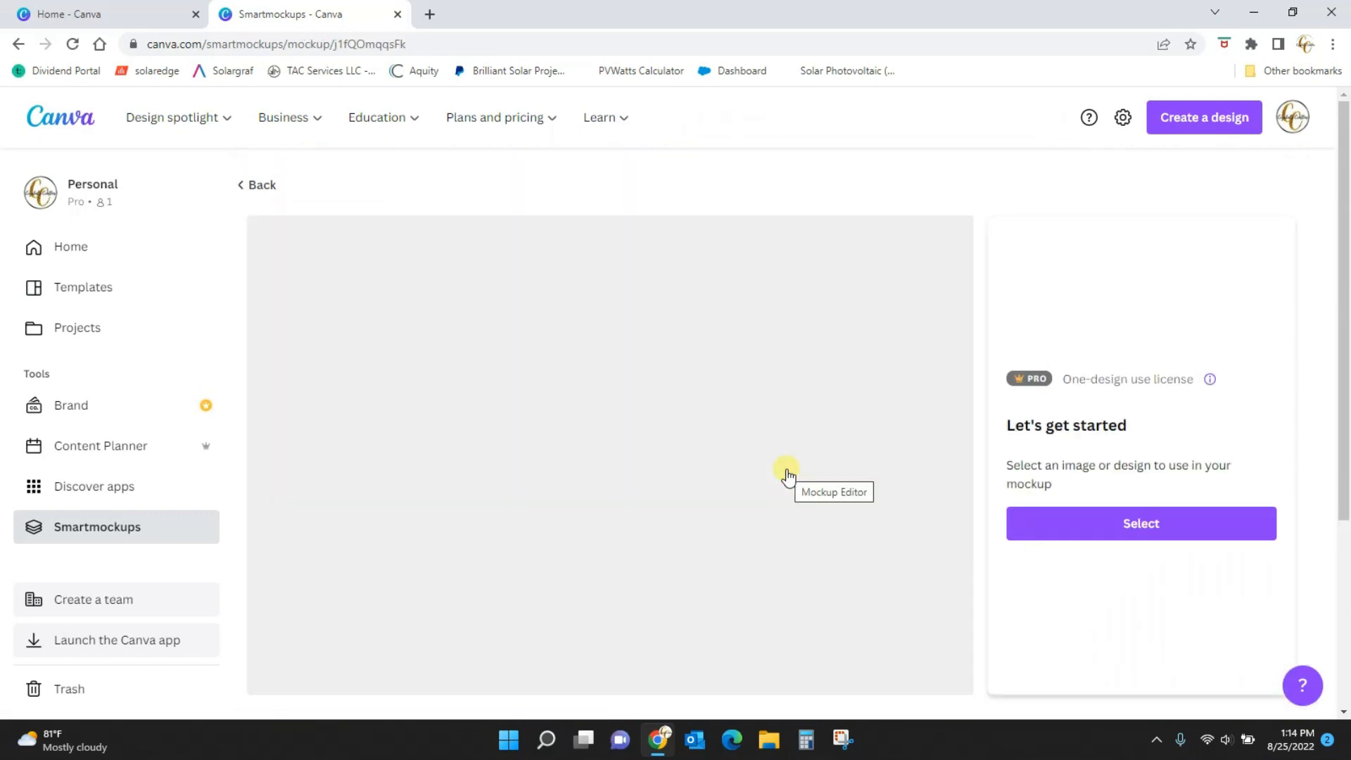
{"action": "mouse_move", "coordinate": [752, 573]}
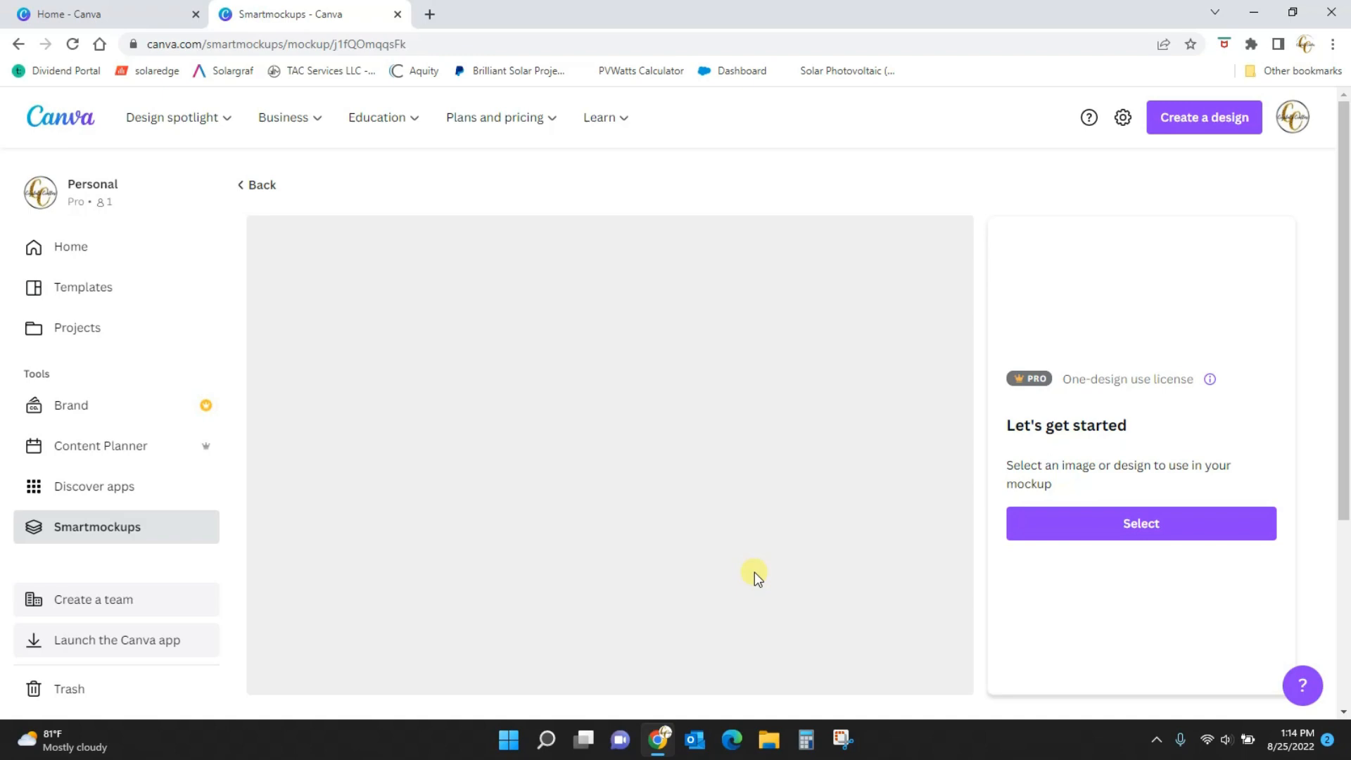
- Select the footballandfallyallsub.png upload as the hanging shirt's design
{"action": "left_click", "coordinate": [1140, 523]}
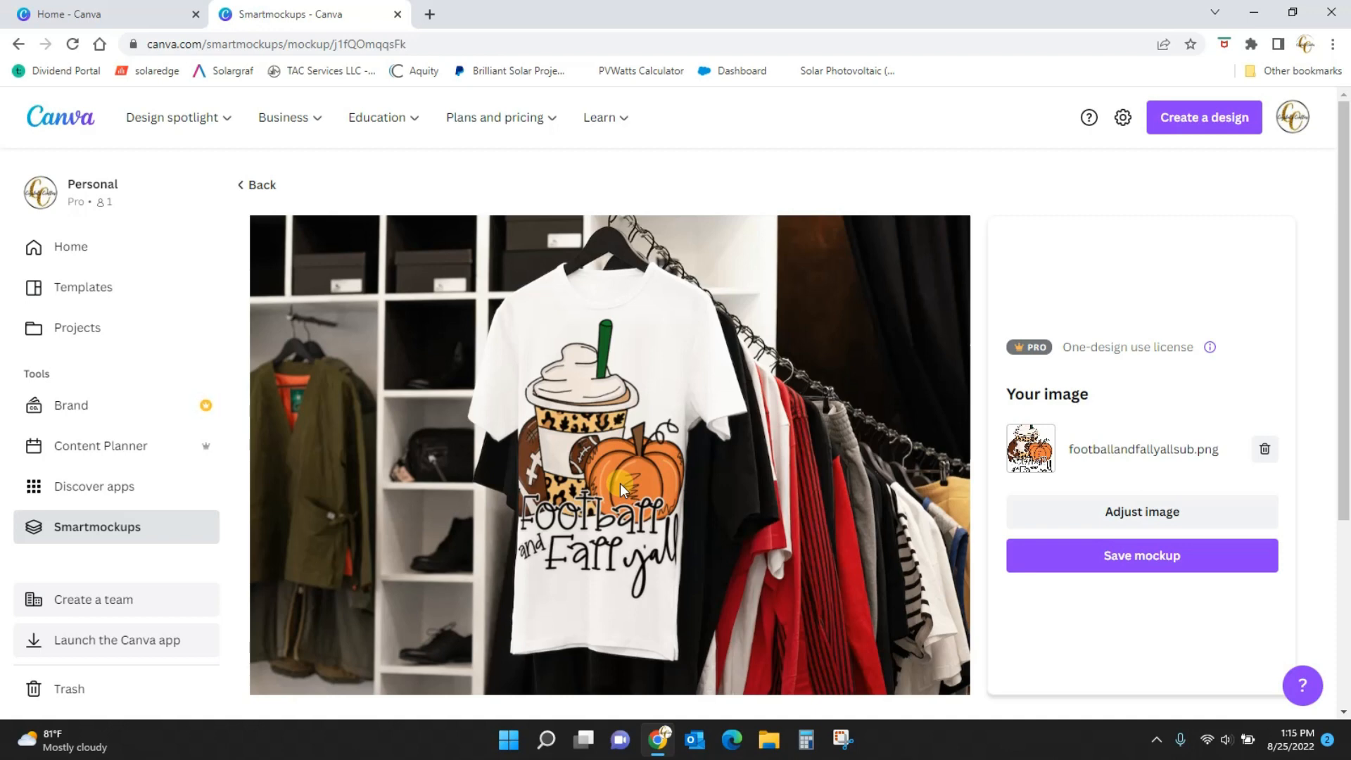
{"action": "mouse_move", "coordinate": [861, 474]}
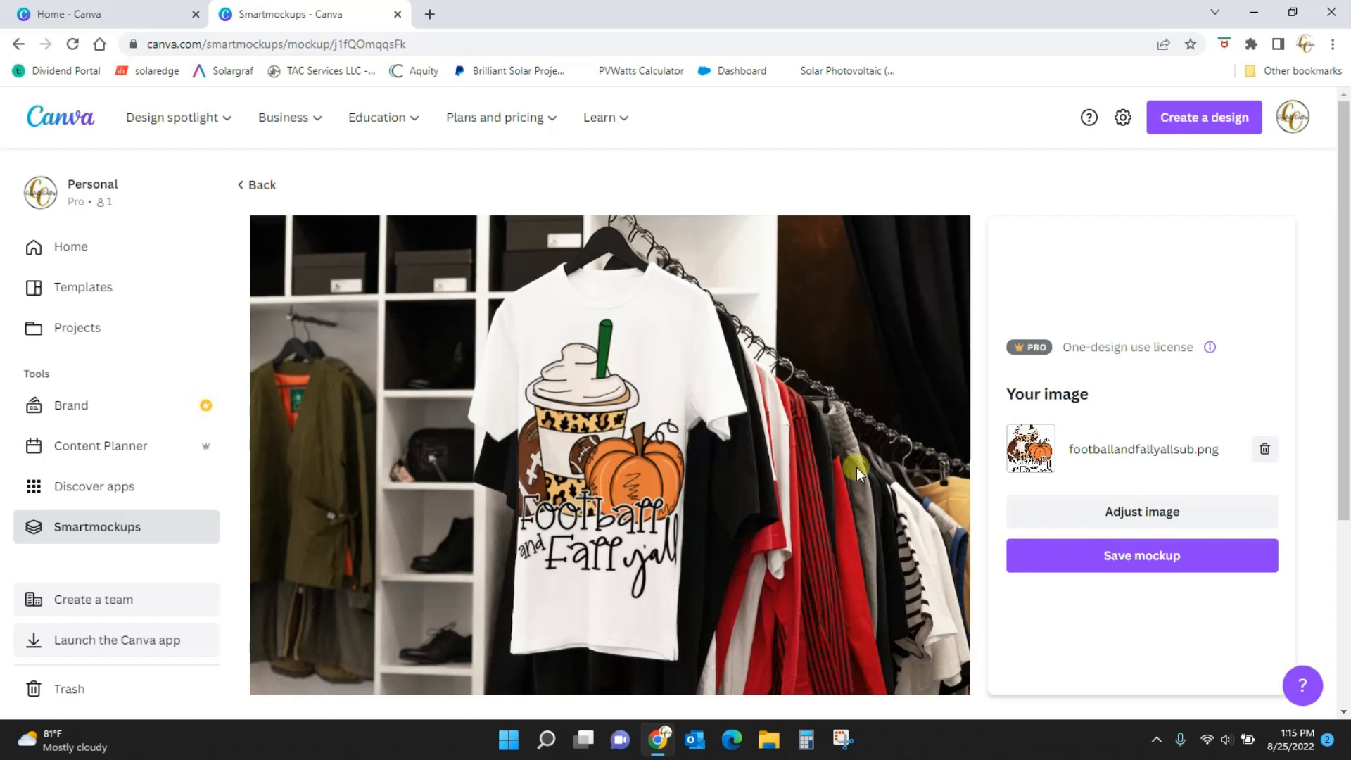
{"action": "mouse_move", "coordinate": [589, 466]}
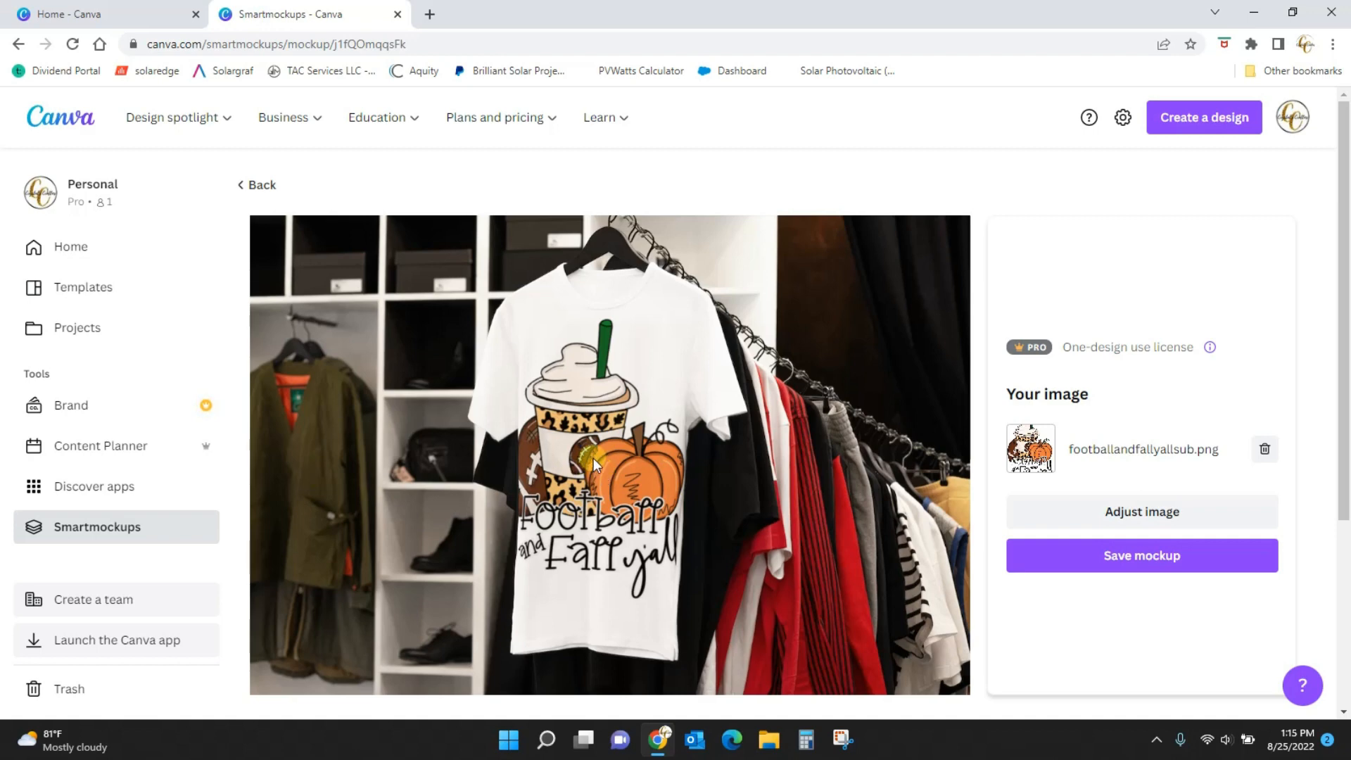
{"action": "left_click", "coordinate": [1125, 555]}
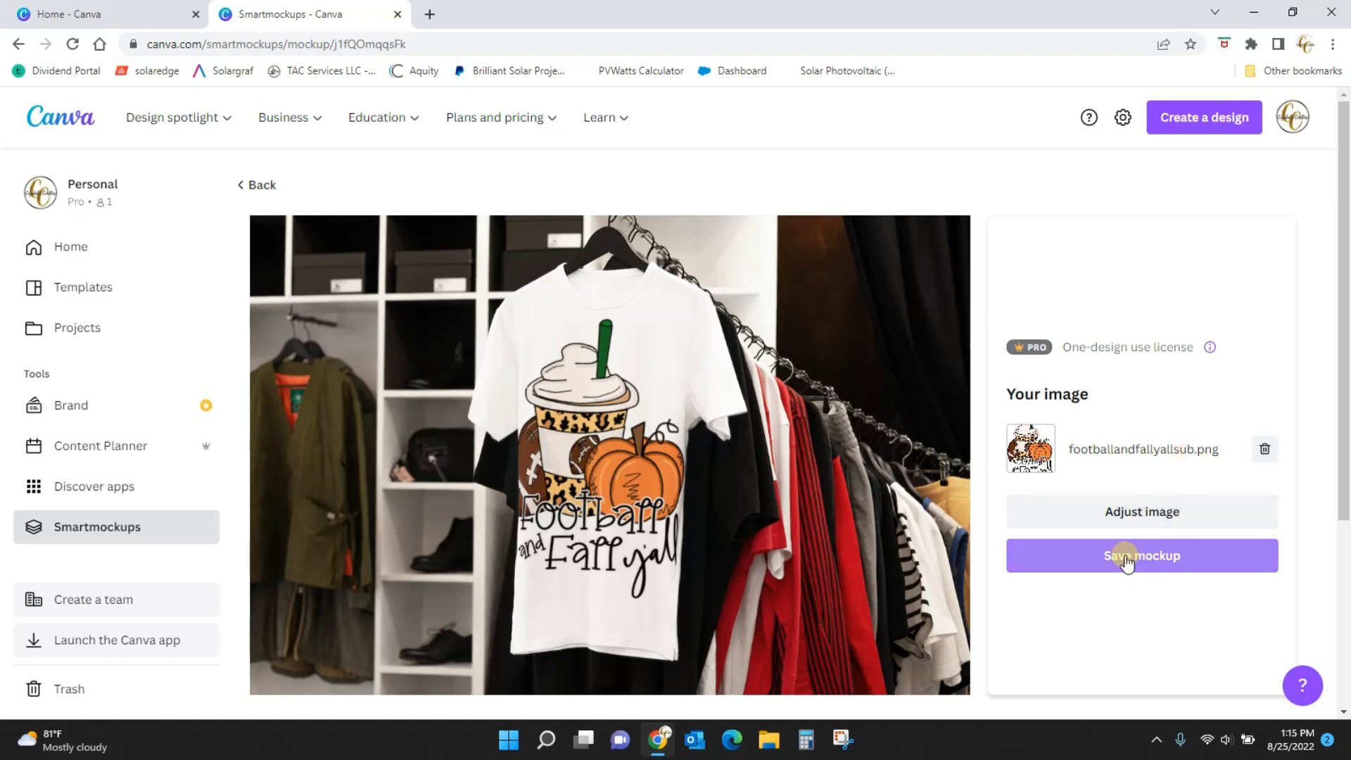
- Save the hanging-shirt mockup and view the design types that can use it
{"action": "left_click", "coordinate": [1124, 555]}
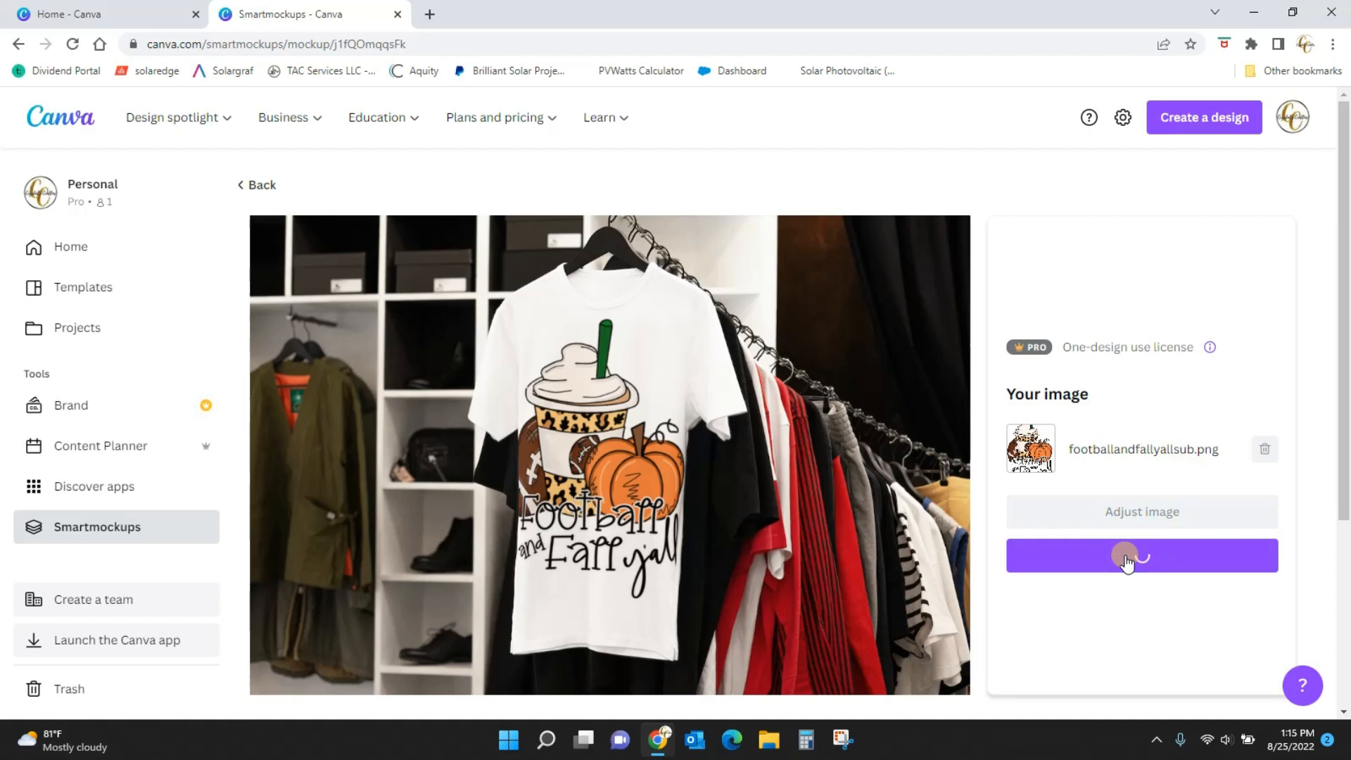
{"action": "left_click", "coordinate": [1130, 557]}
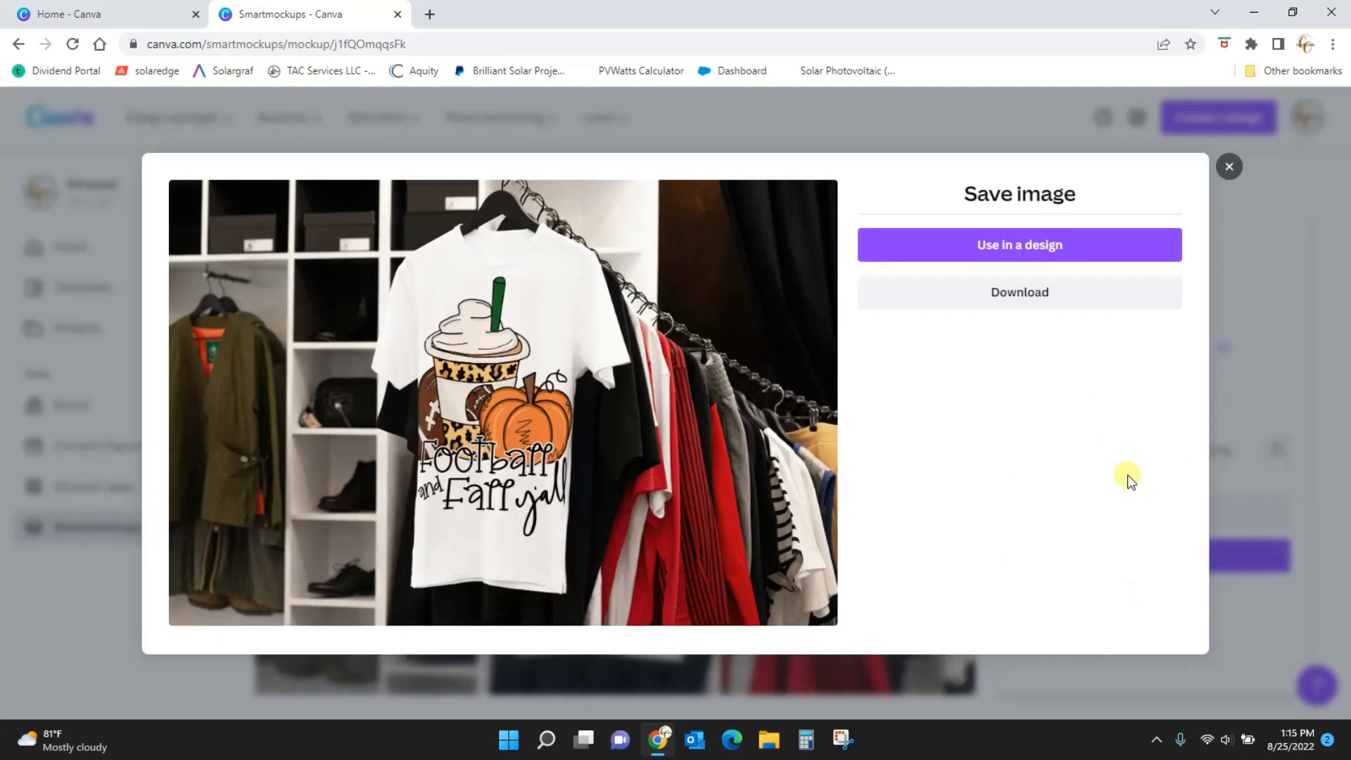
{"action": "mouse_move", "coordinate": [1031, 334]}
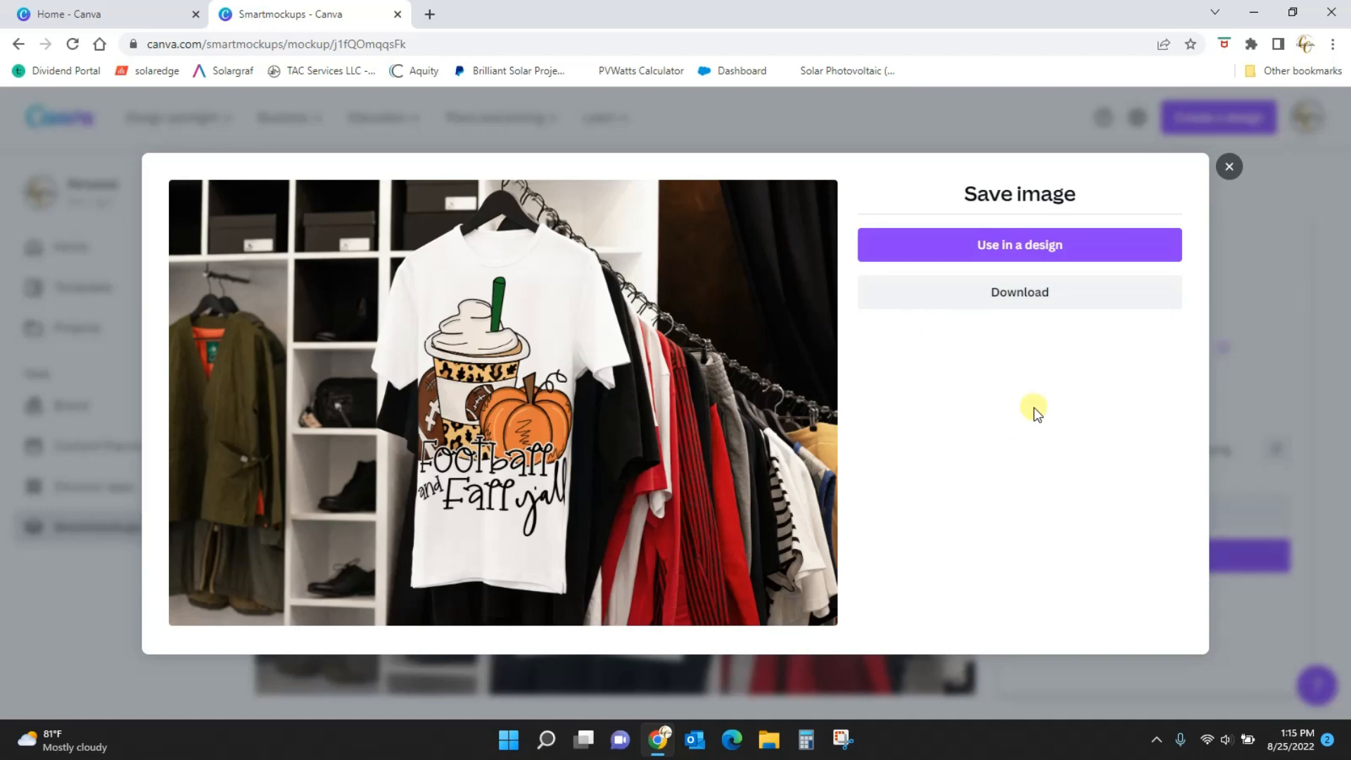
{"action": "mouse_move", "coordinate": [608, 574]}
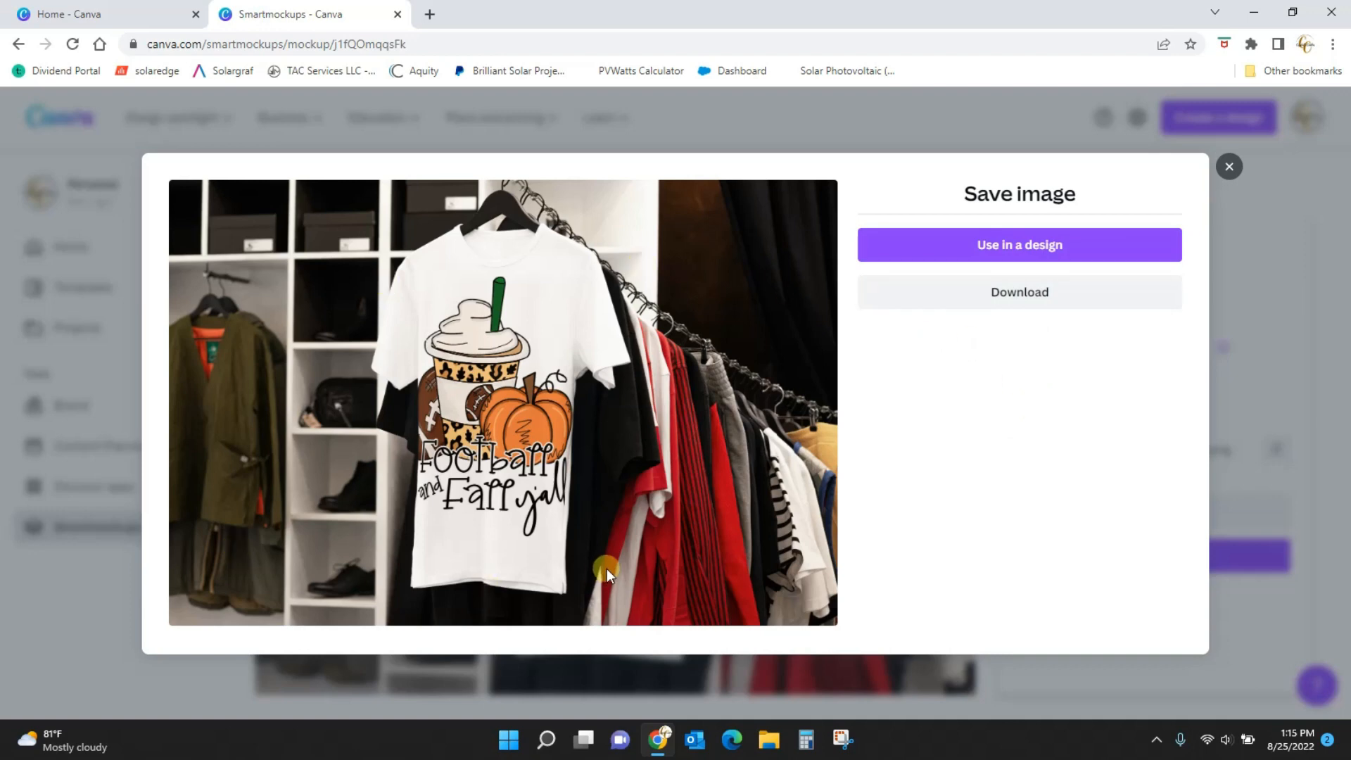
{"action": "left_click", "coordinate": [1019, 244]}
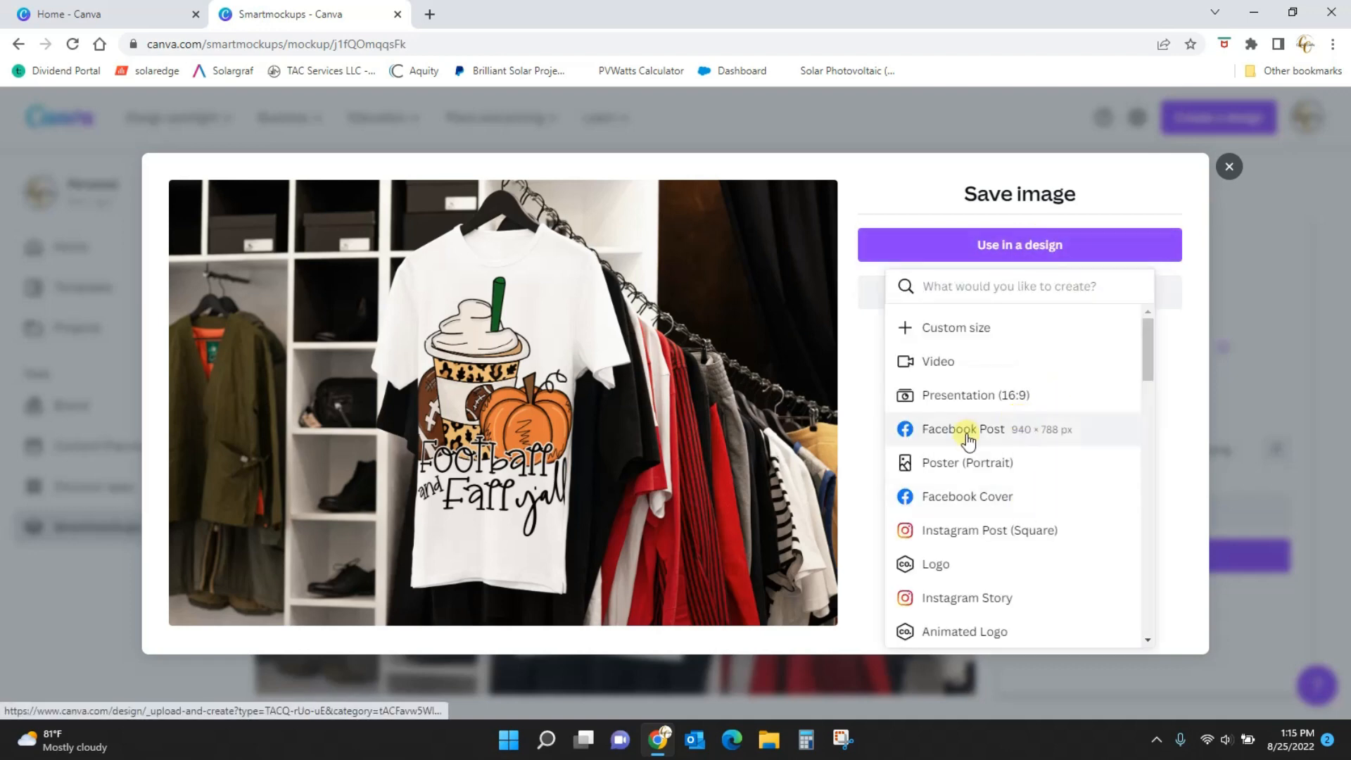
{"action": "mouse_move", "coordinate": [967, 541]}
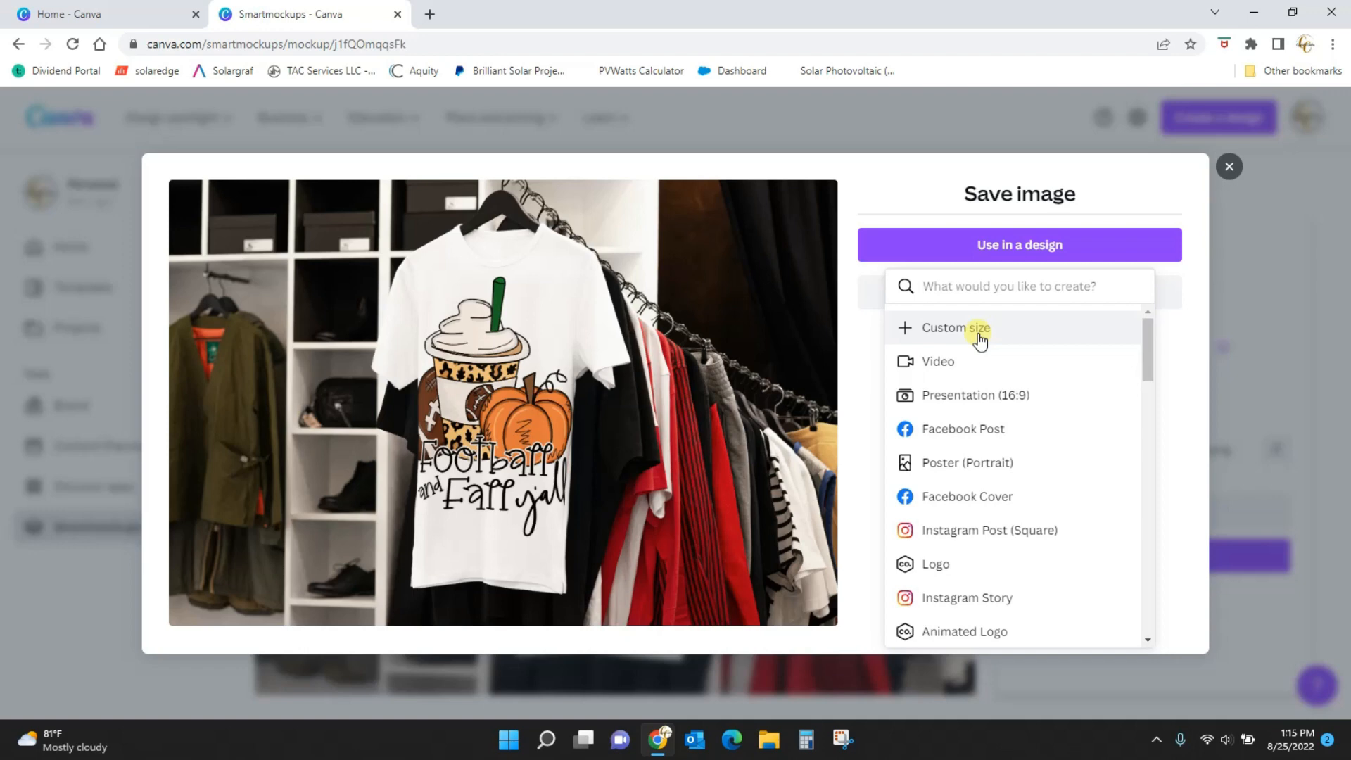
{"action": "mouse_move", "coordinate": [961, 439]}
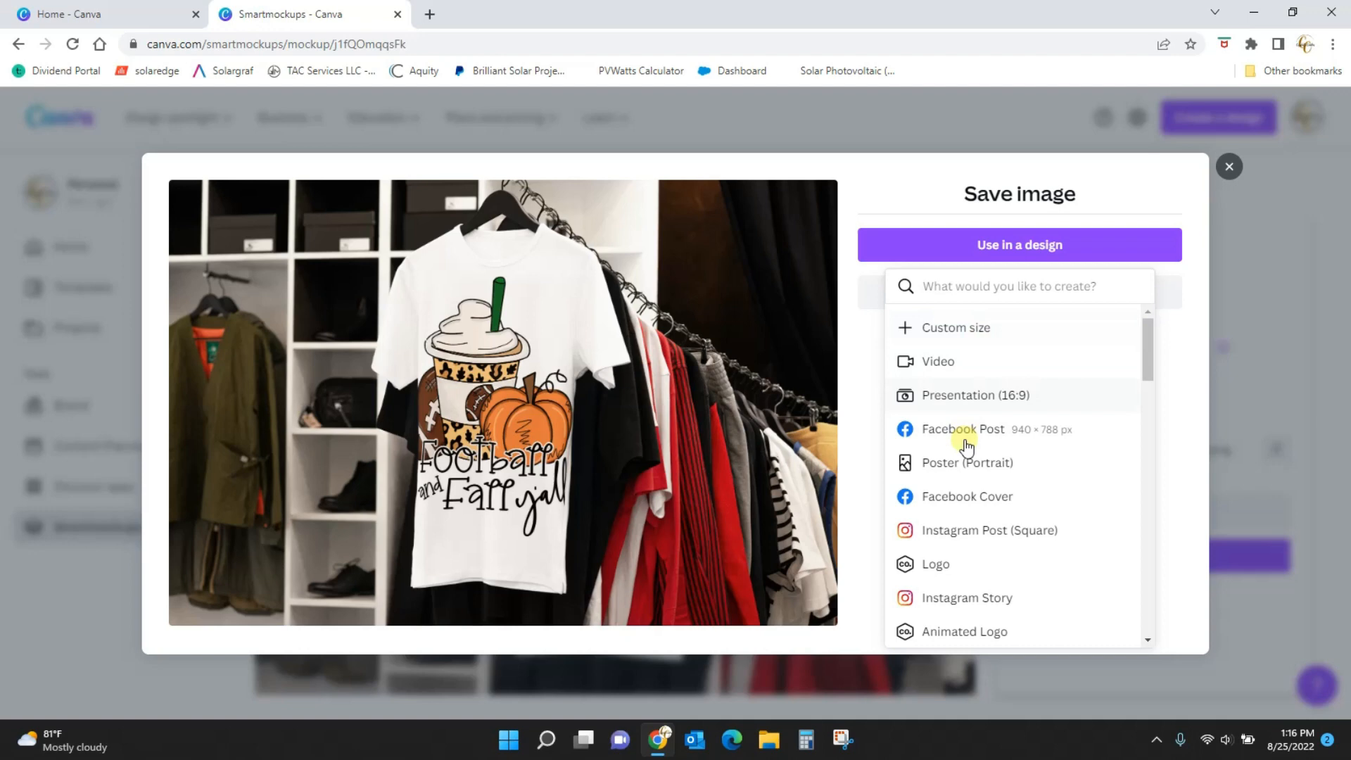
- Start a Facebook Post design containing the hanging-shirt mockup image
{"action": "left_click", "coordinate": [963, 429]}
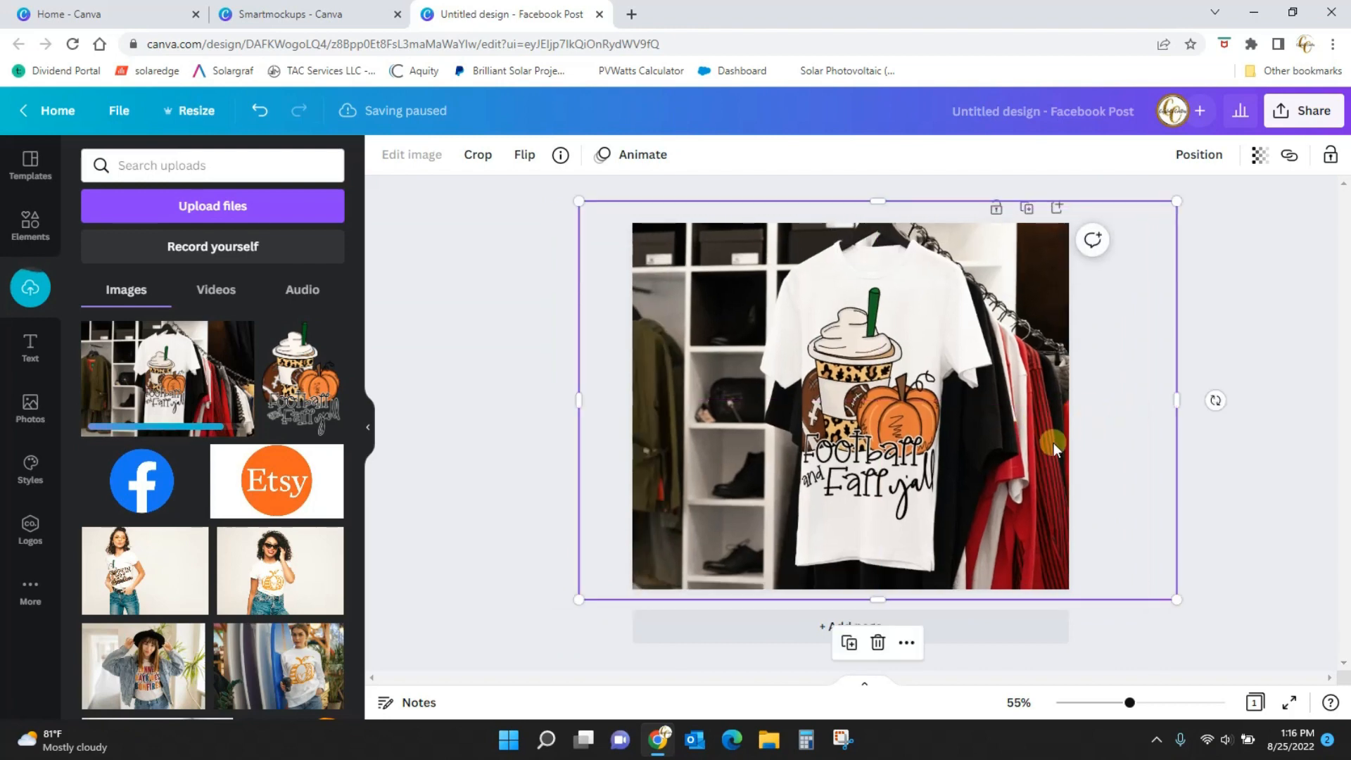
- Open the Facebook Page publishing form for the mockup post, linked to Crystal's Crafties
{"action": "left_click", "coordinate": [1312, 111]}
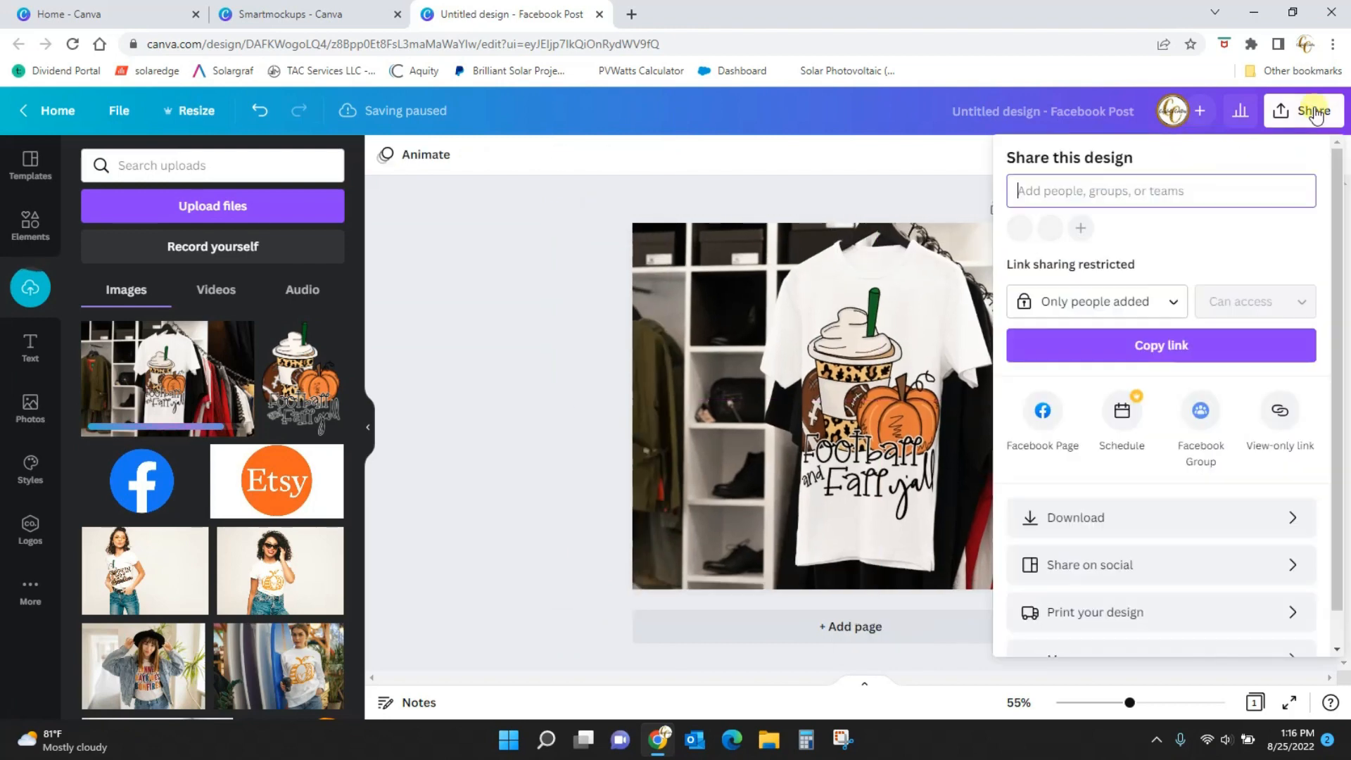
{"action": "left_click", "coordinate": [1042, 410]}
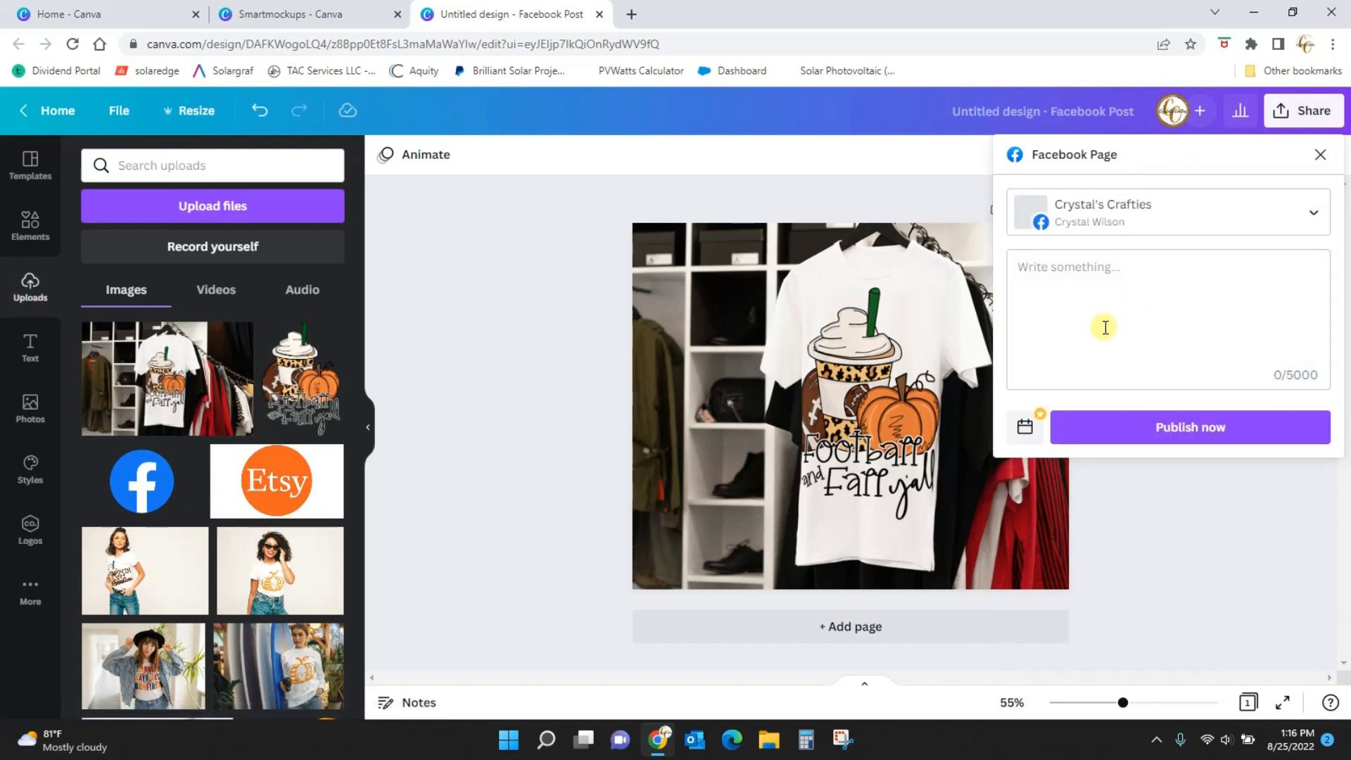
{"action": "mouse_move", "coordinate": [1144, 434]}
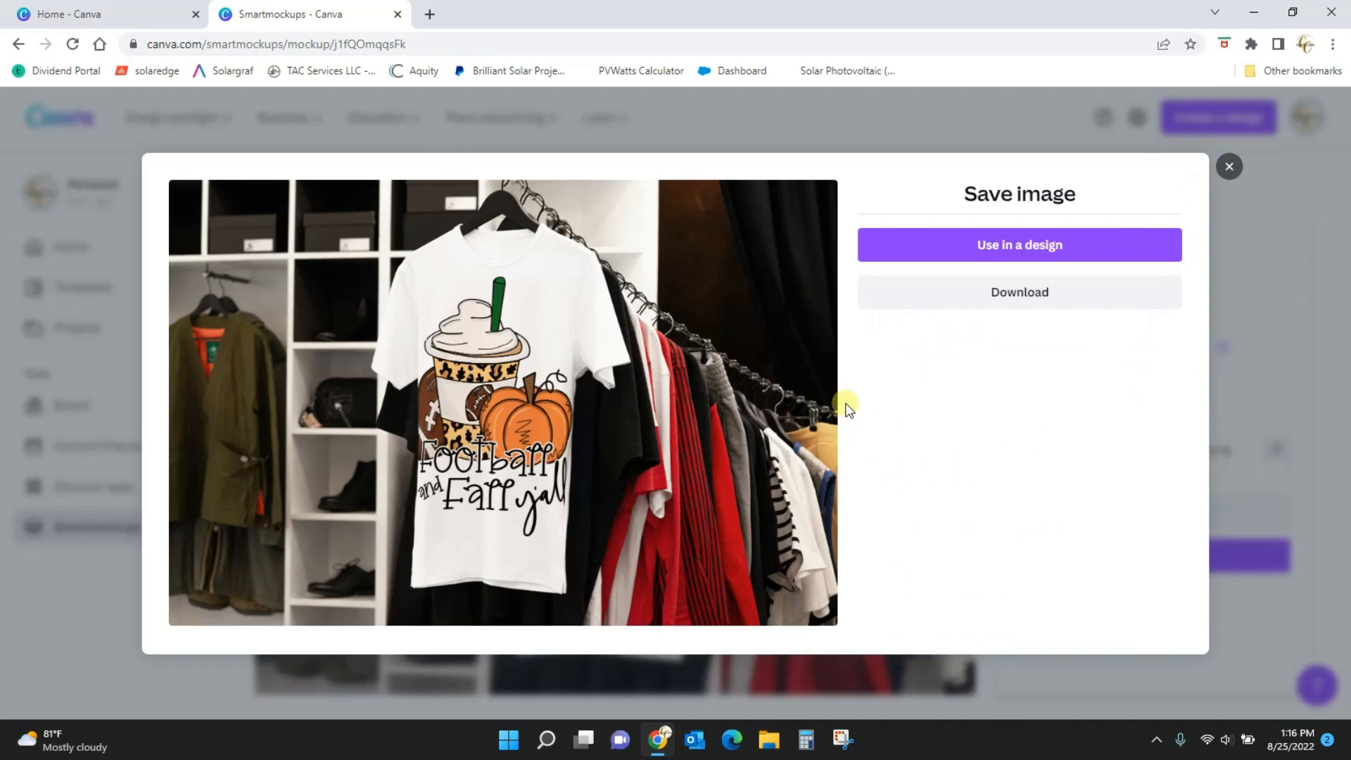
{"action": "mouse_move", "coordinate": [507, 433]}
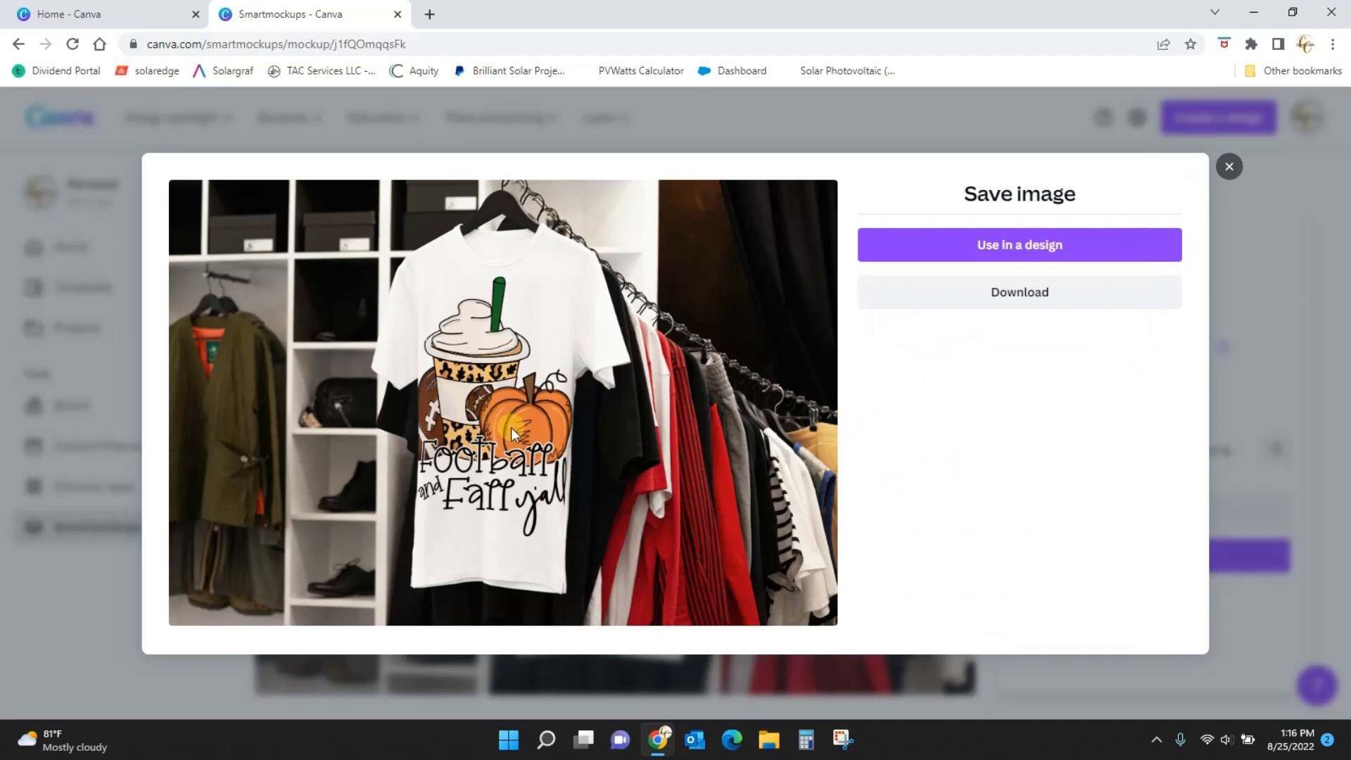
{"action": "mouse_move", "coordinate": [692, 383]}
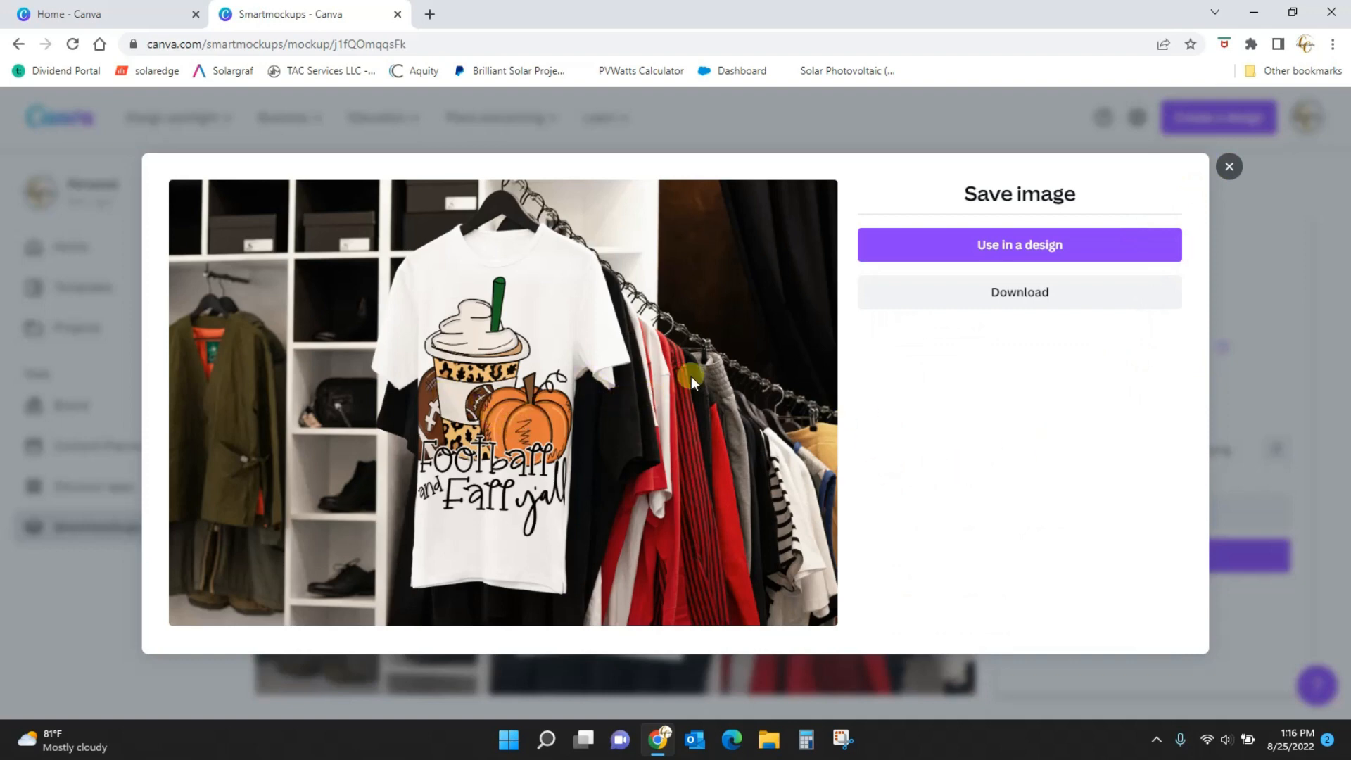
{"action": "mouse_move", "coordinate": [661, 565]}
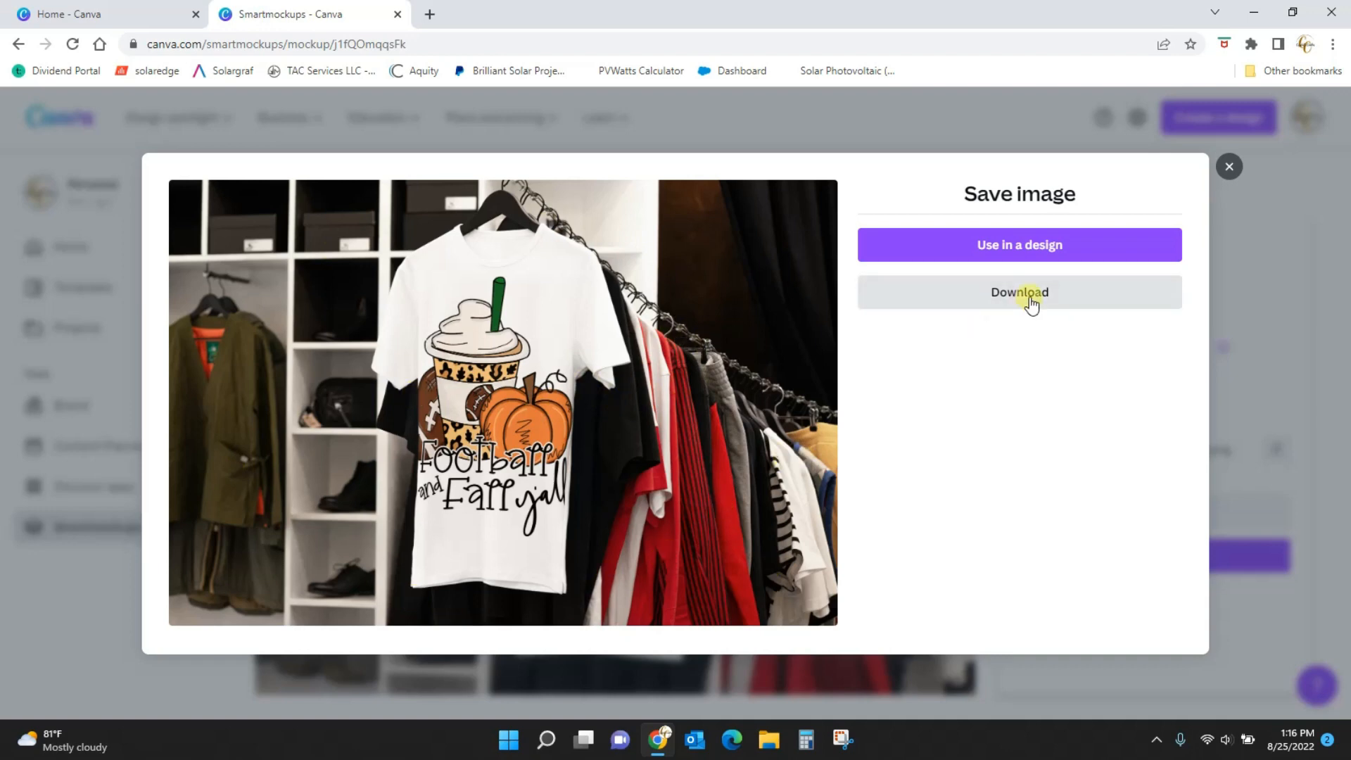
- Download the hanging-shirt mockup as a PNG and close the Save image dialog
{"action": "left_click", "coordinate": [1019, 292]}
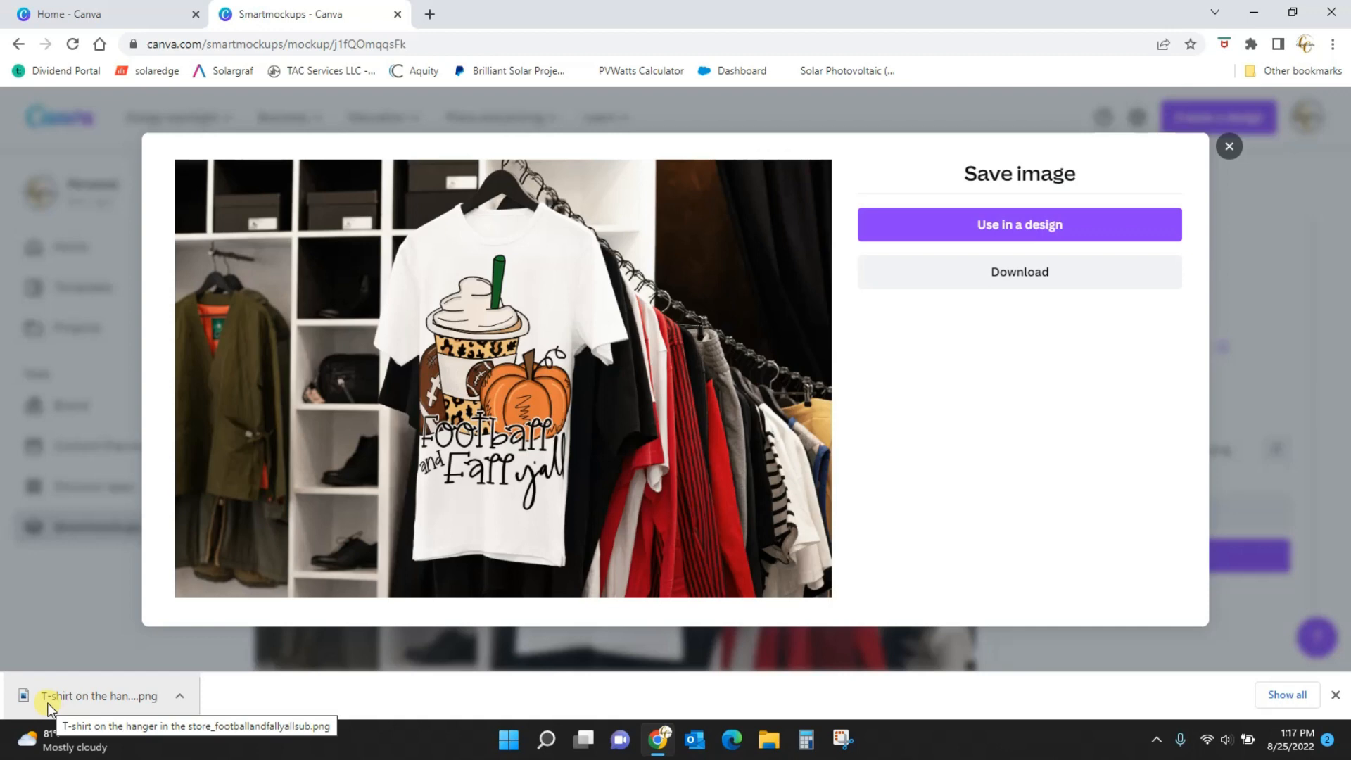
{"action": "mouse_move", "coordinate": [1254, 219]}
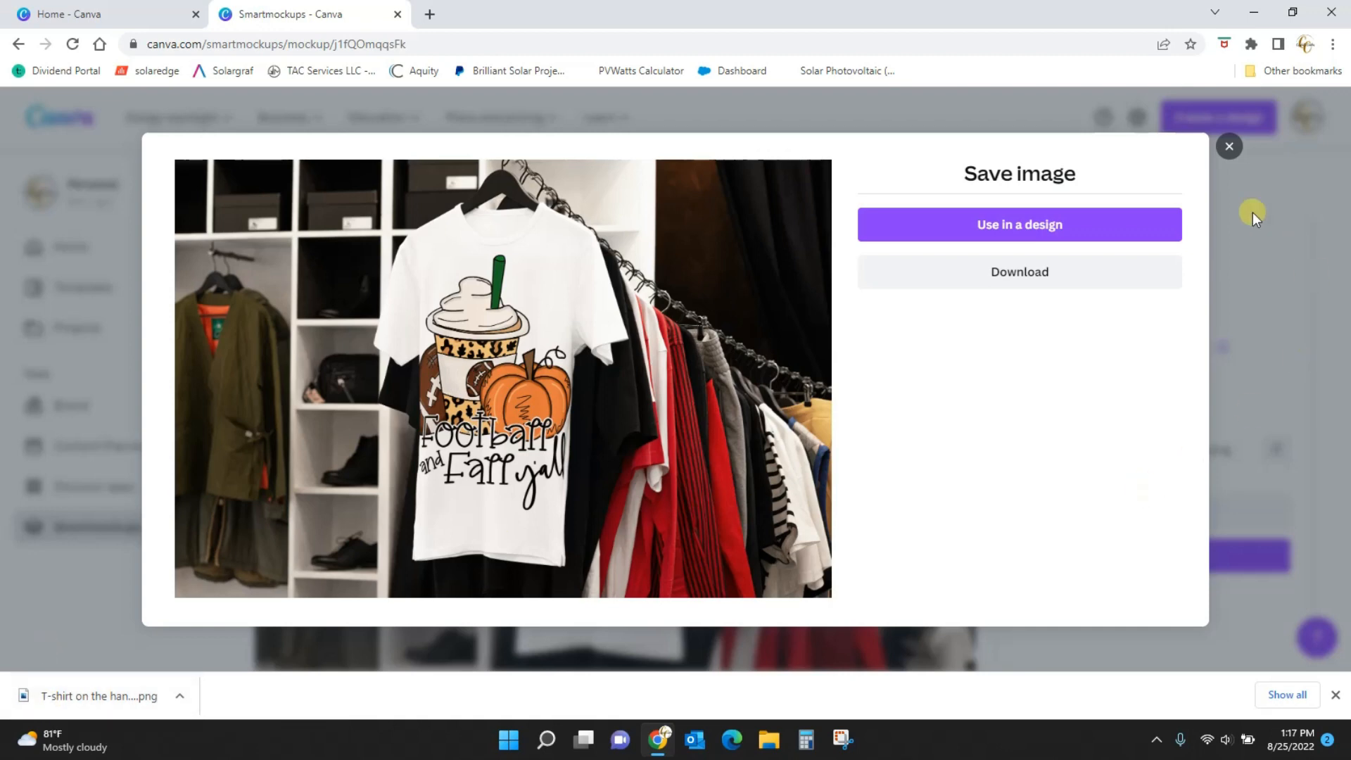
{"action": "left_click", "coordinate": [1228, 146]}
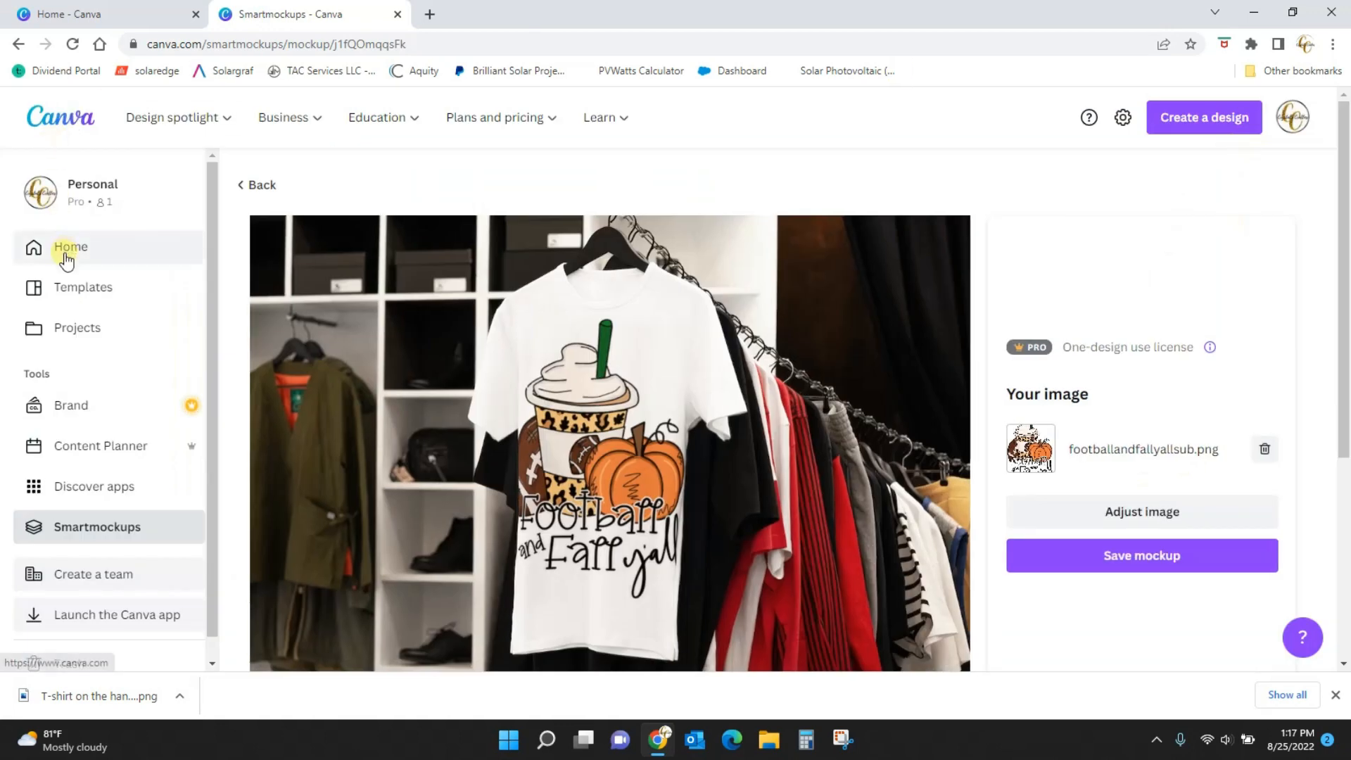
- Return to the Canva home page to begin a YouTube Thumbnail design
{"action": "left_click", "coordinate": [71, 247]}
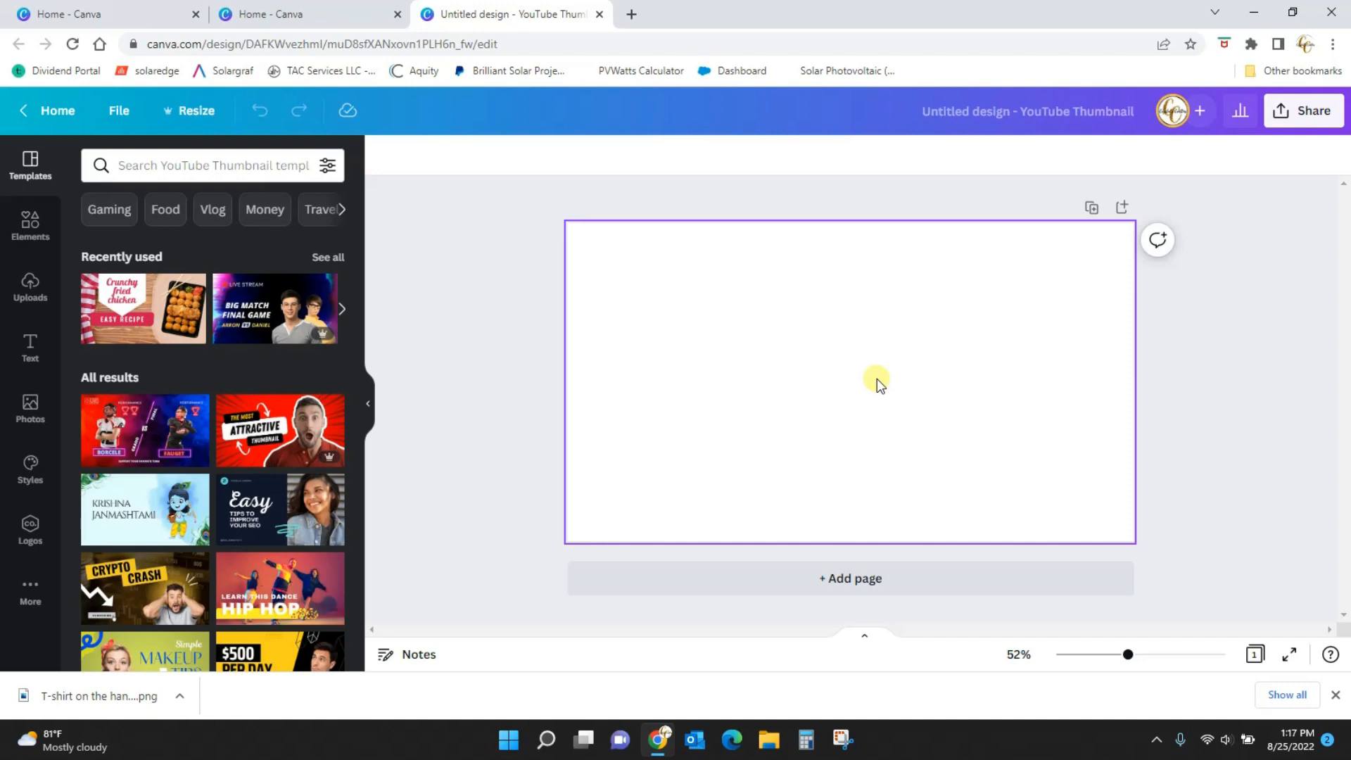
- Show the Uploads image library and browse the Downloads folder for a file to upload
{"action": "left_click", "coordinate": [29, 283]}
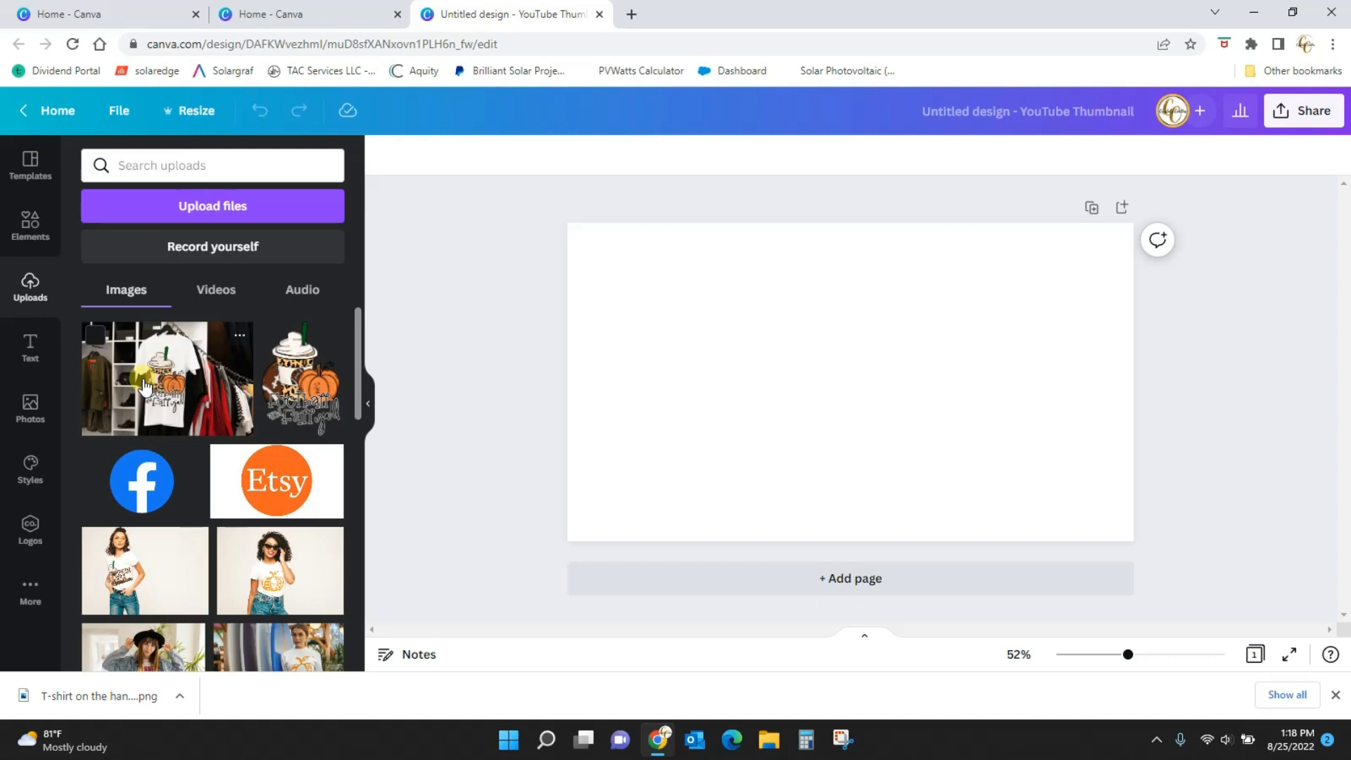
{"action": "mouse_move", "coordinate": [162, 392]}
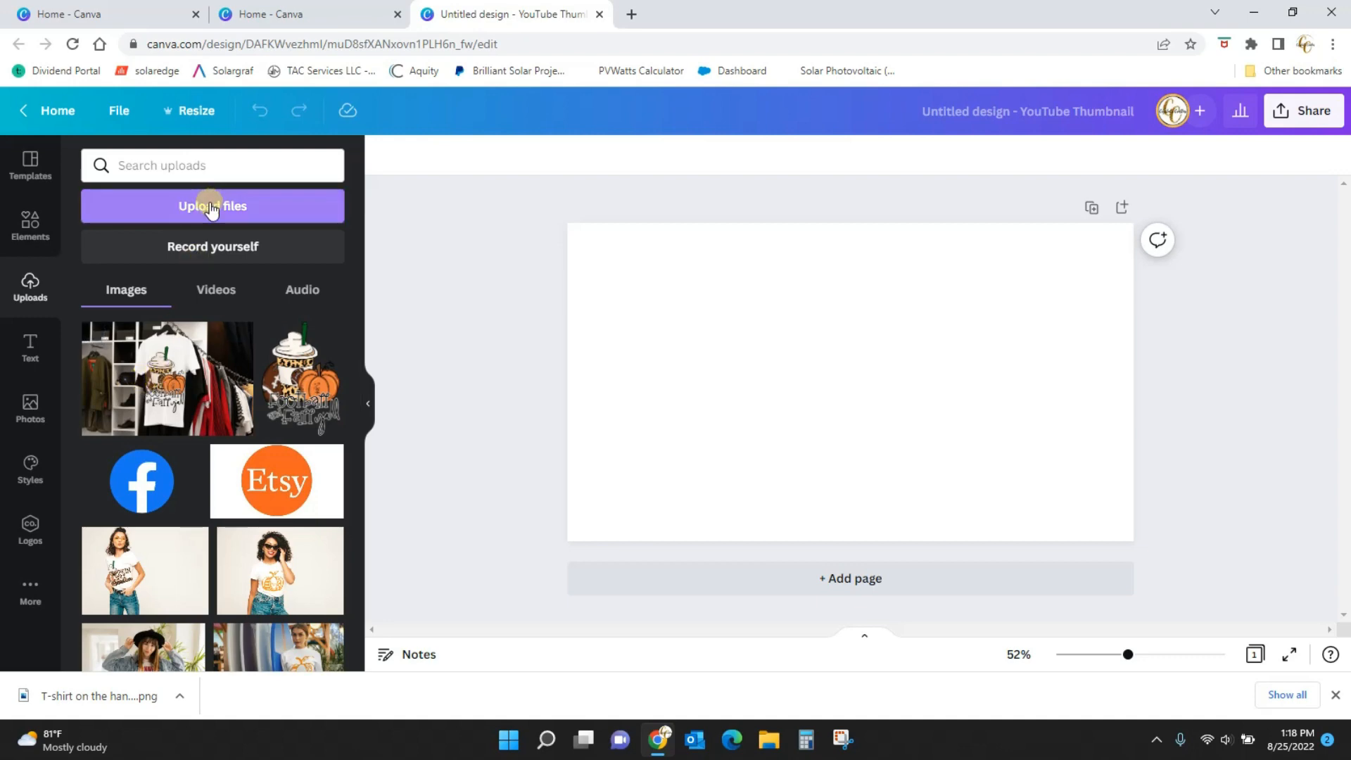
{"action": "left_click", "coordinate": [211, 206]}
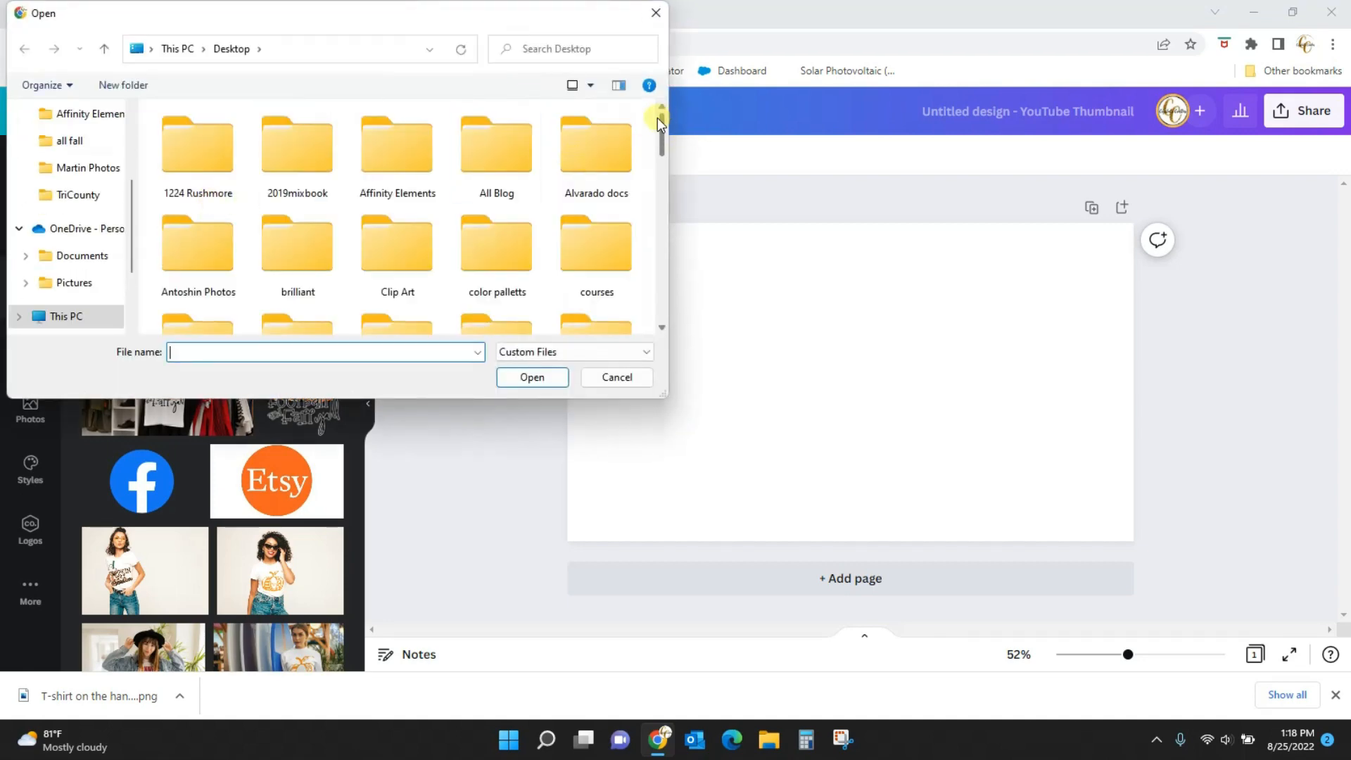
{"action": "mouse_move", "coordinate": [95, 264]}
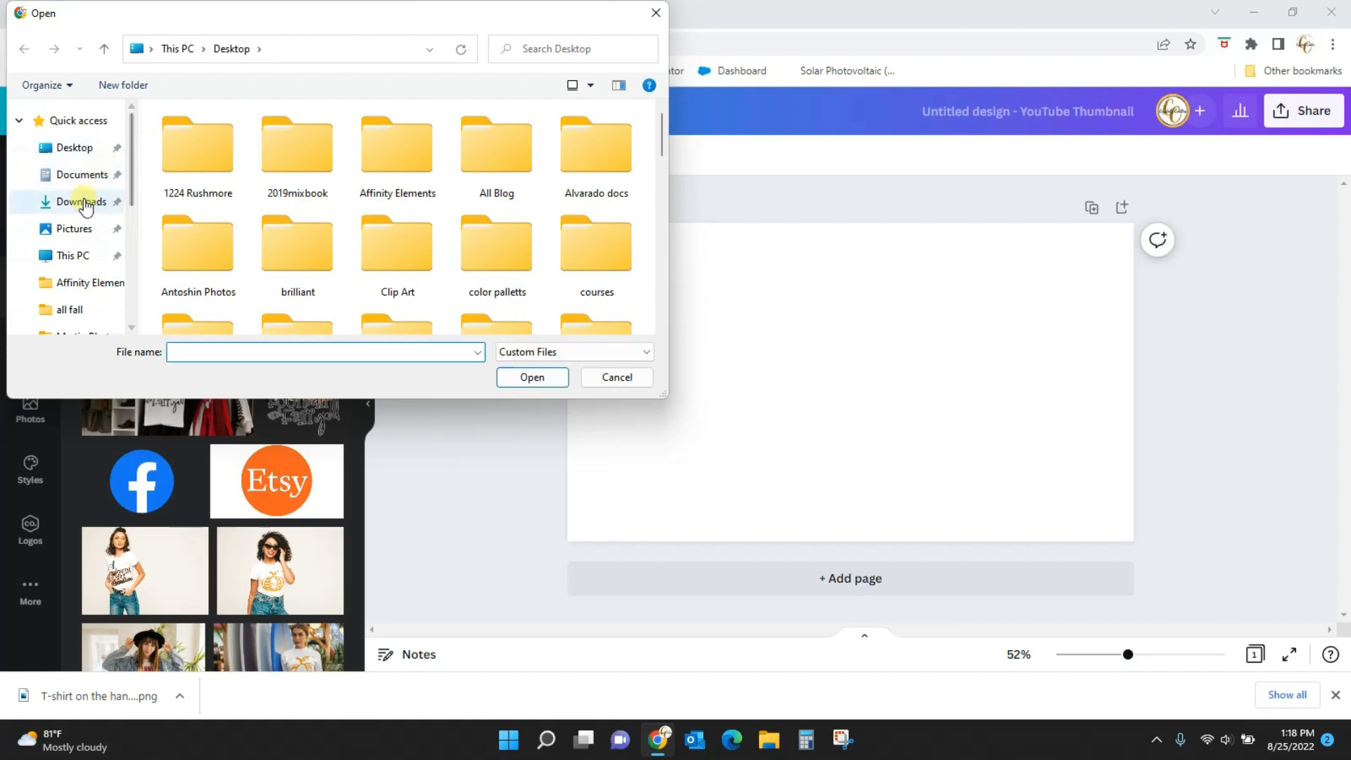
{"action": "left_click", "coordinate": [80, 202]}
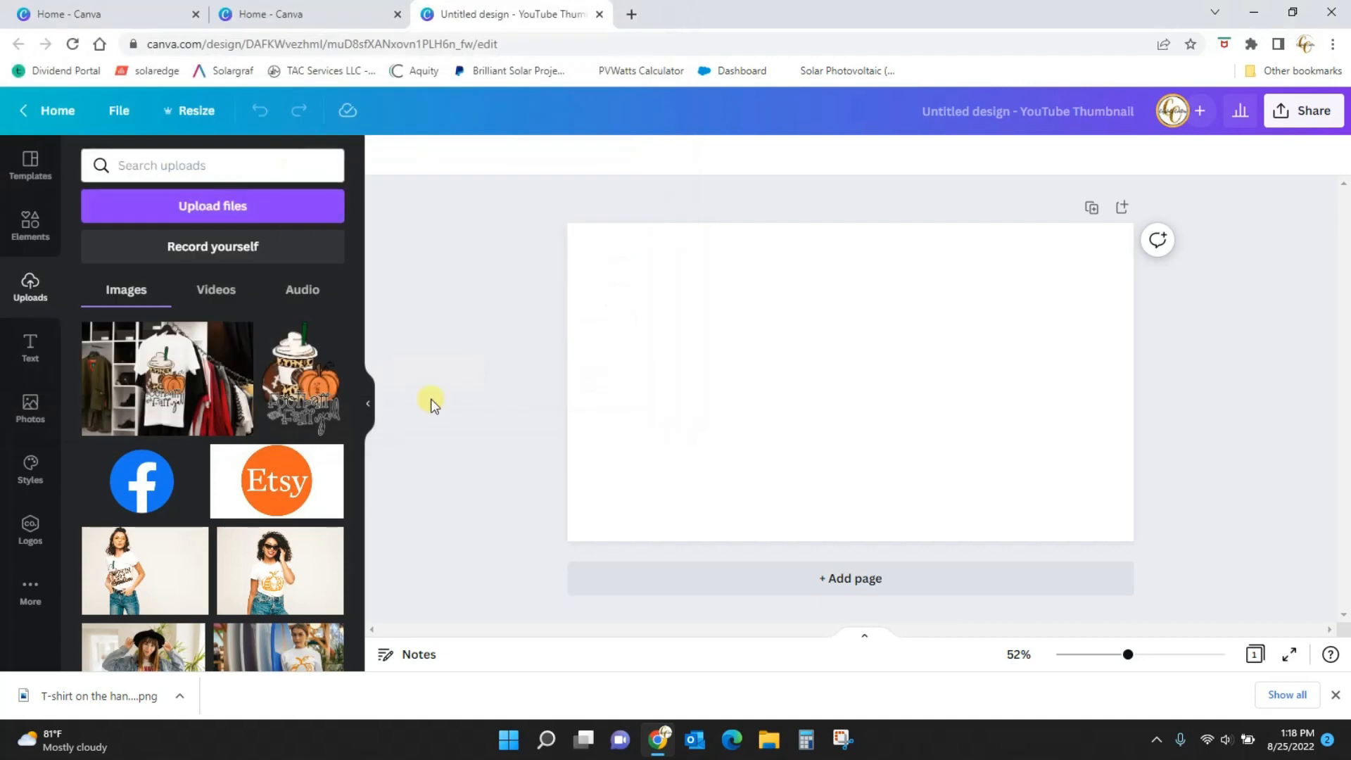
- Add the beach skull-shirt photo from Uploads, then switch to the Canva home tab
{"action": "scroll", "scroll_direction": "down", "scroll_amount": 3}
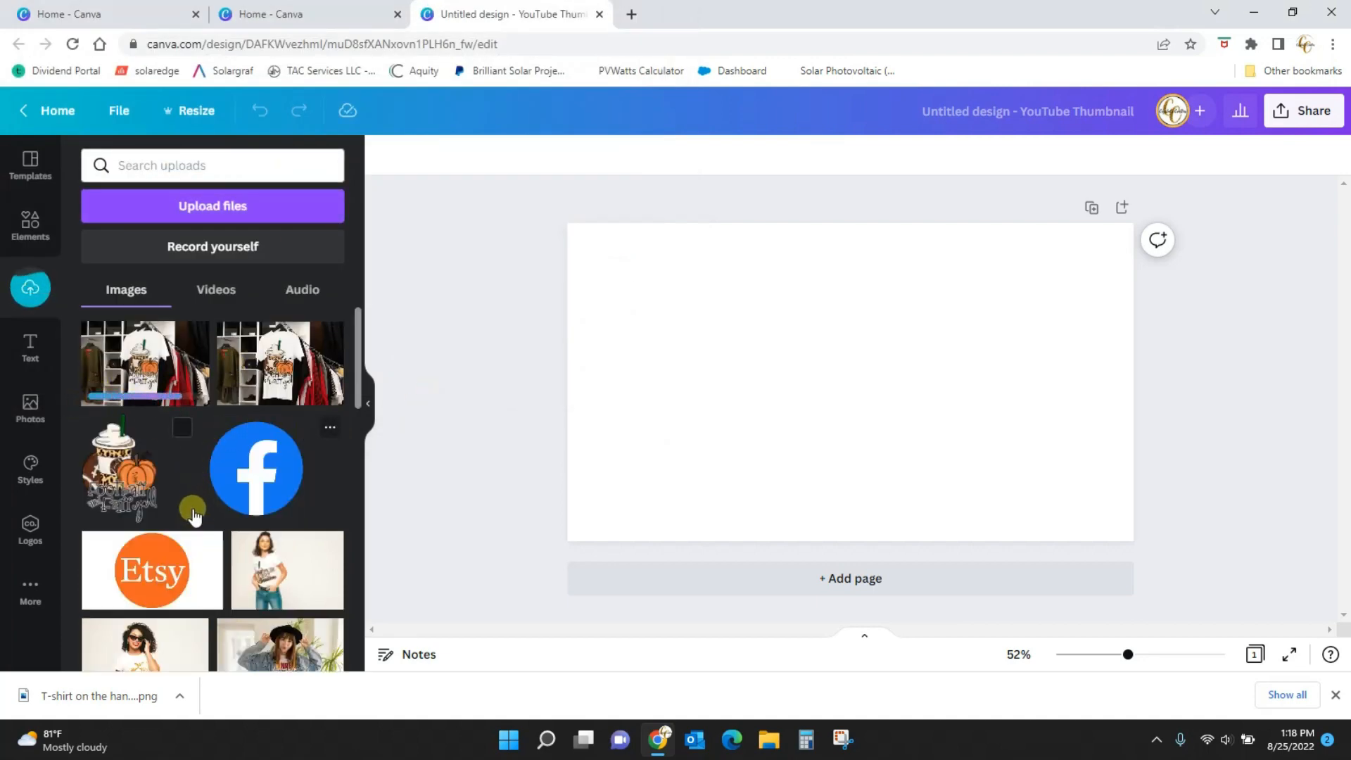
{"action": "scroll", "scroll_direction": "down", "scroll_amount": 3}
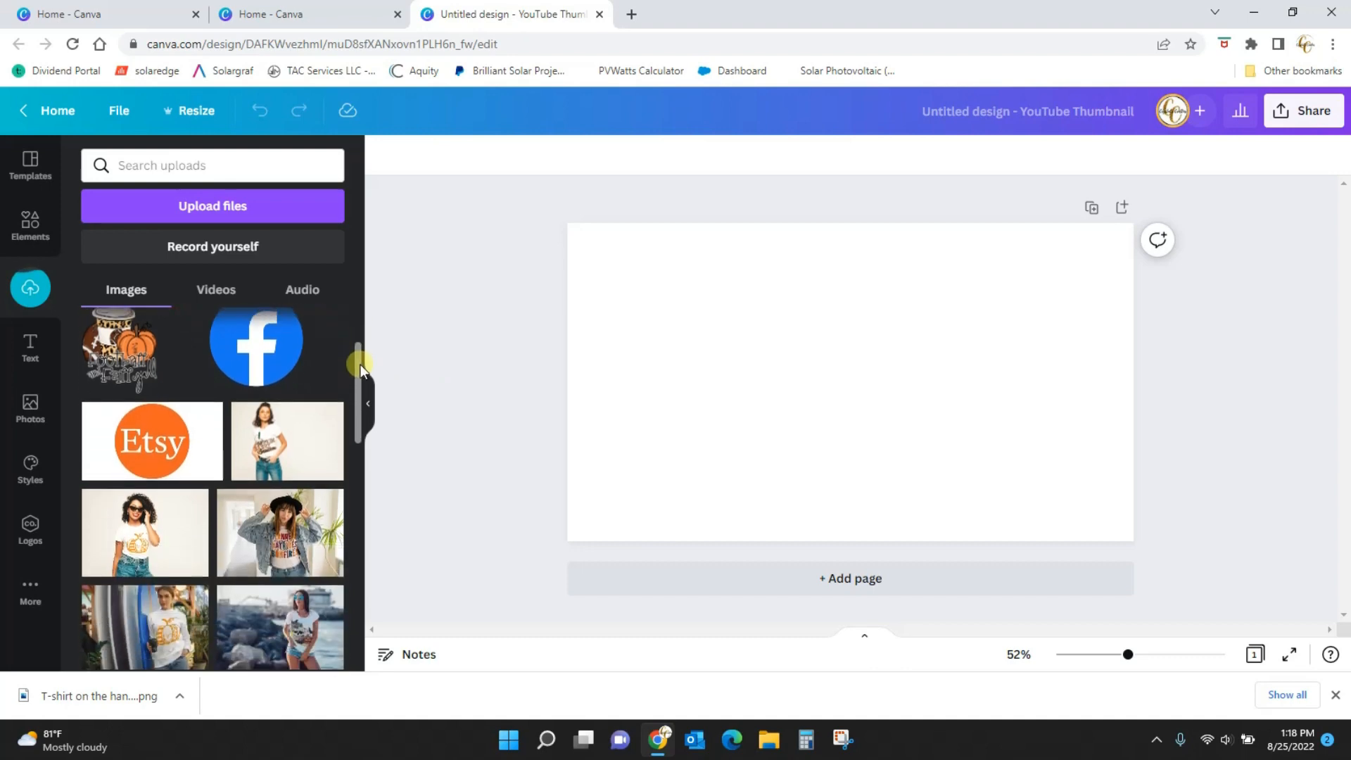
{"action": "scroll", "scroll_direction": "down", "scroll_amount": 3}
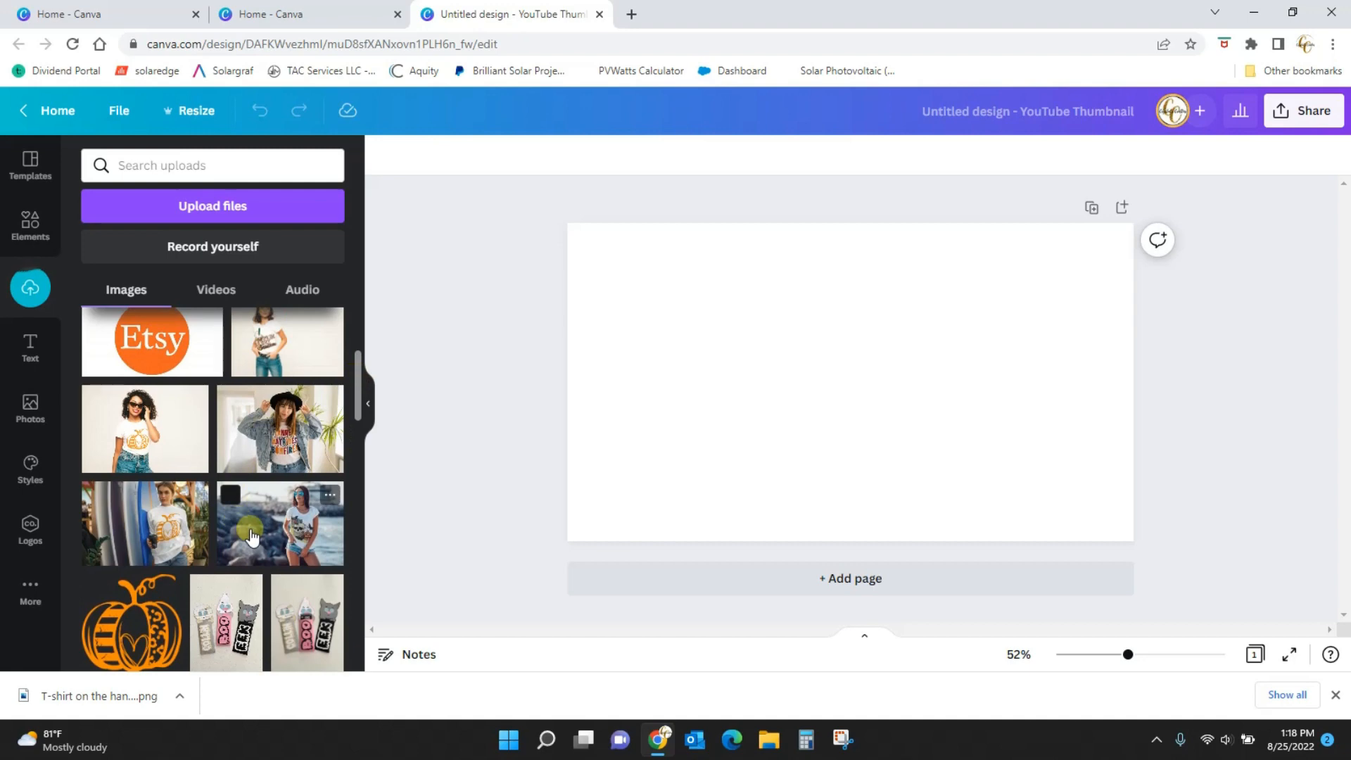
{"action": "left_click", "coordinate": [280, 522]}
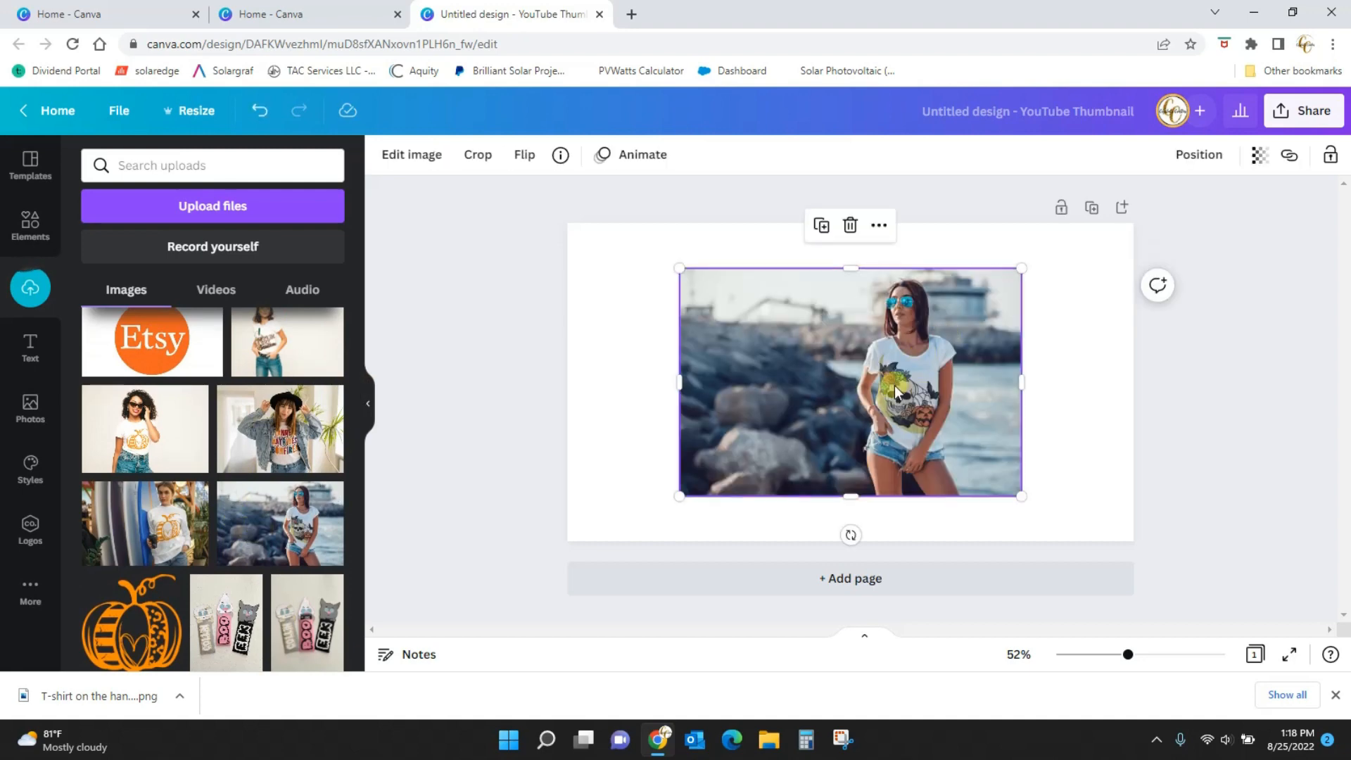
{"action": "mouse_move", "coordinate": [919, 421]}
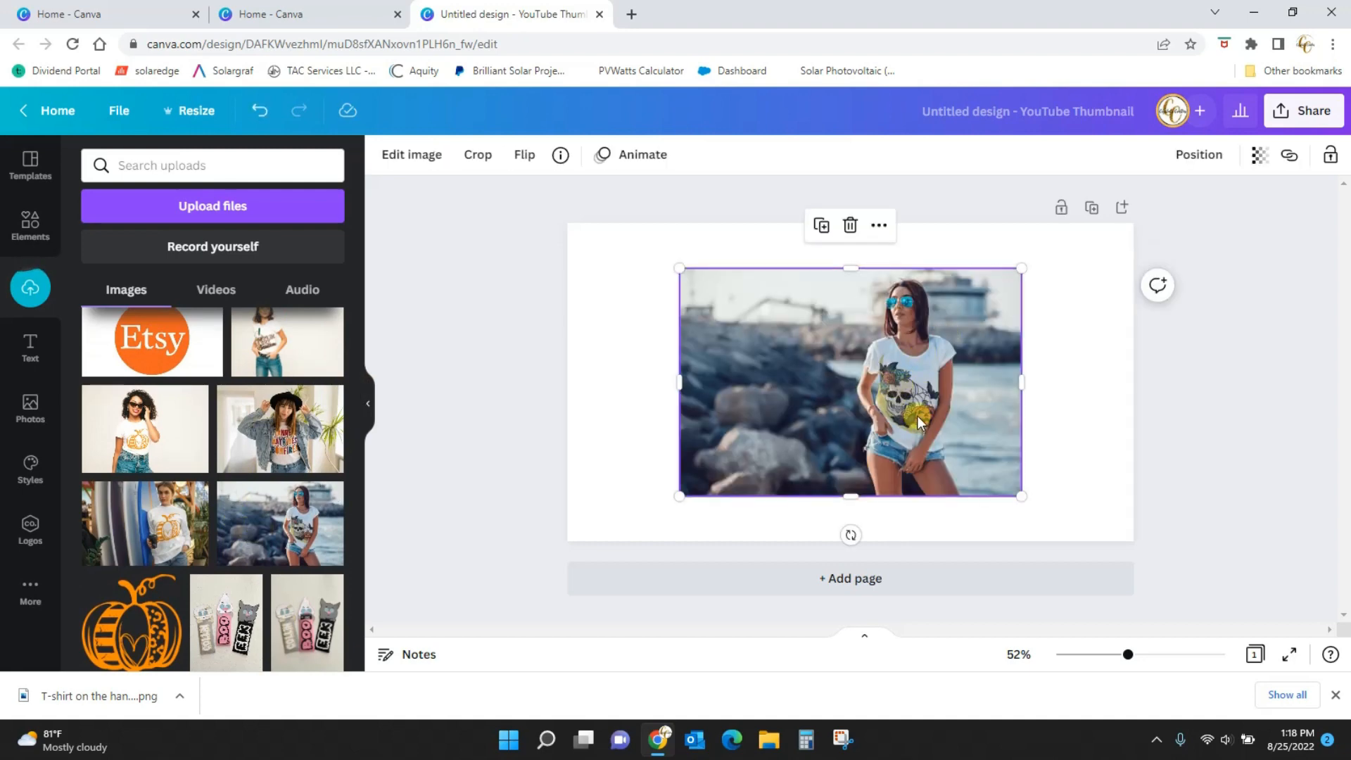
{"action": "left_click", "coordinate": [275, 14]}
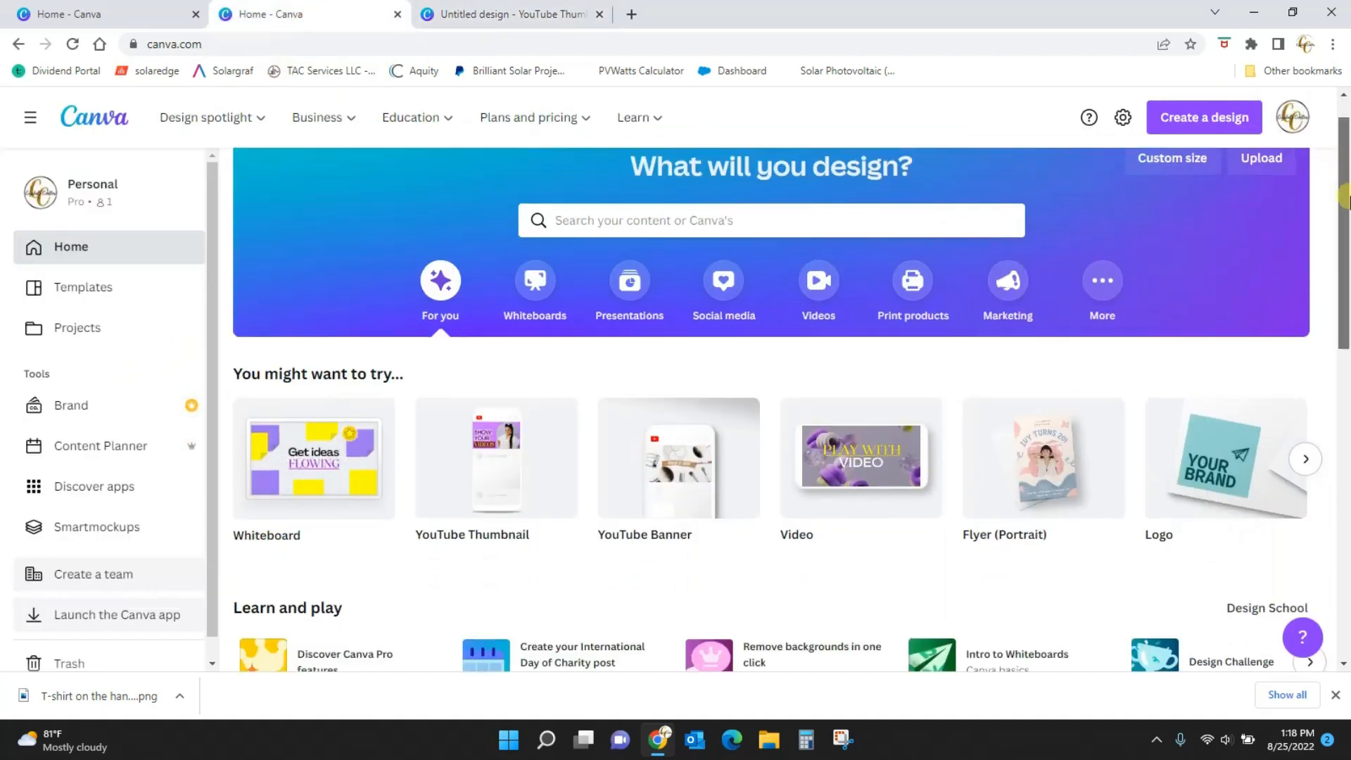
- View the skull-shirt model in the 'create T shirt mockups in Canva' design, then return
{"action": "left_click", "coordinate": [496, 458]}
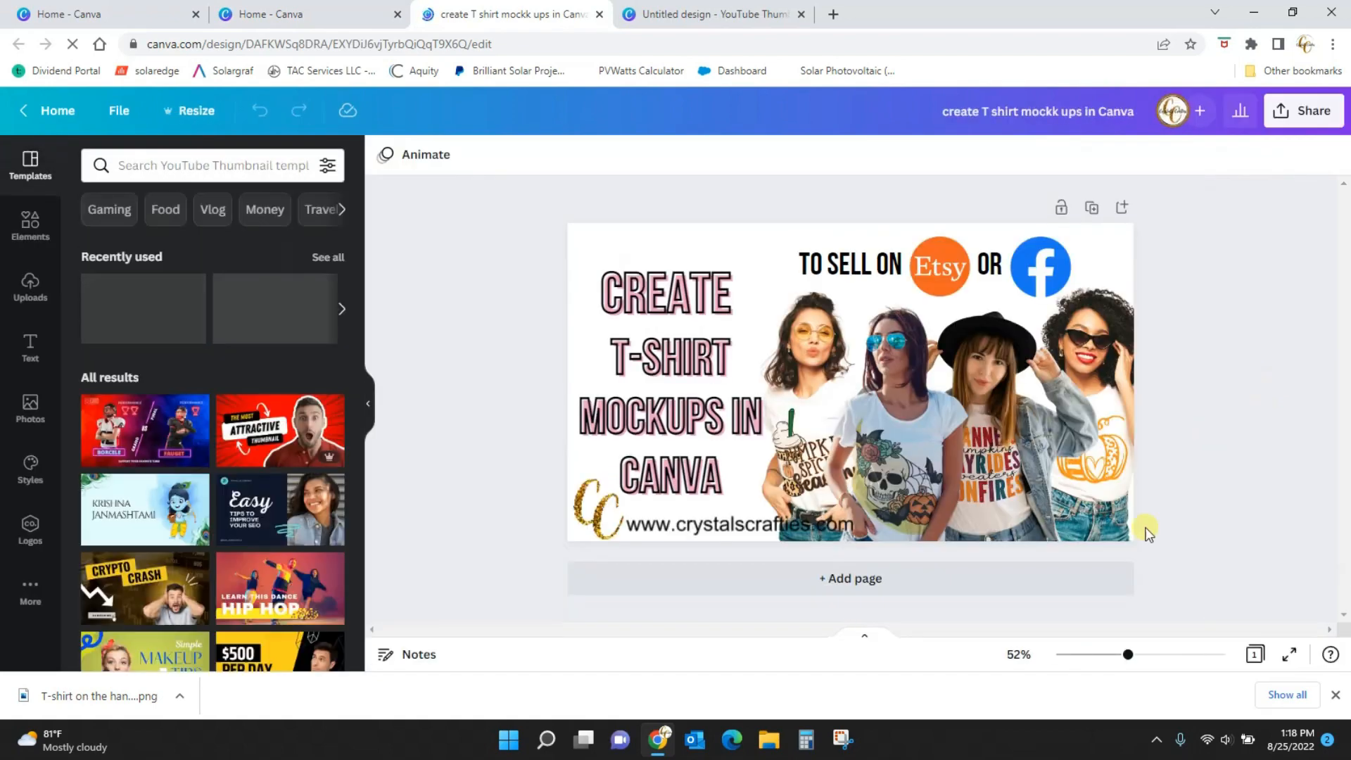
{"action": "left_click", "coordinate": [931, 468]}
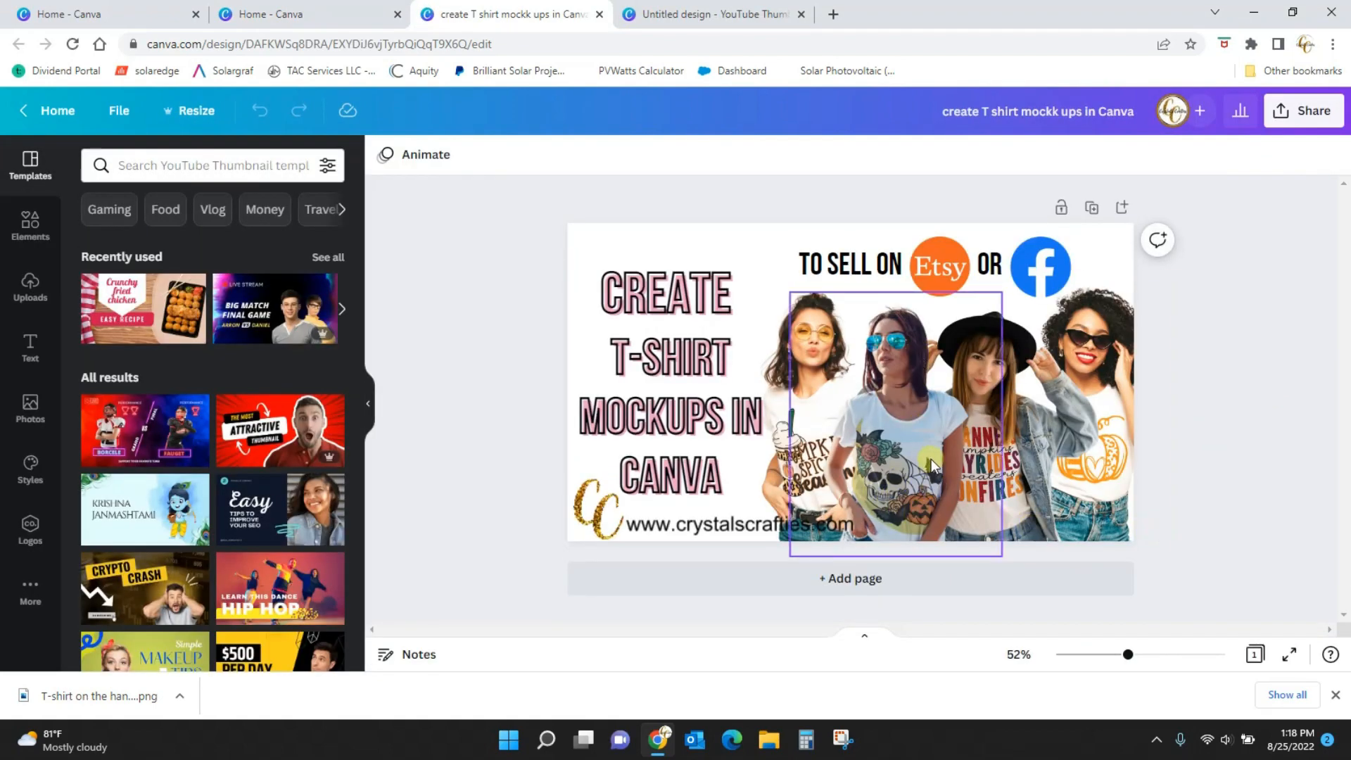
{"action": "left_click", "coordinate": [712, 14]}
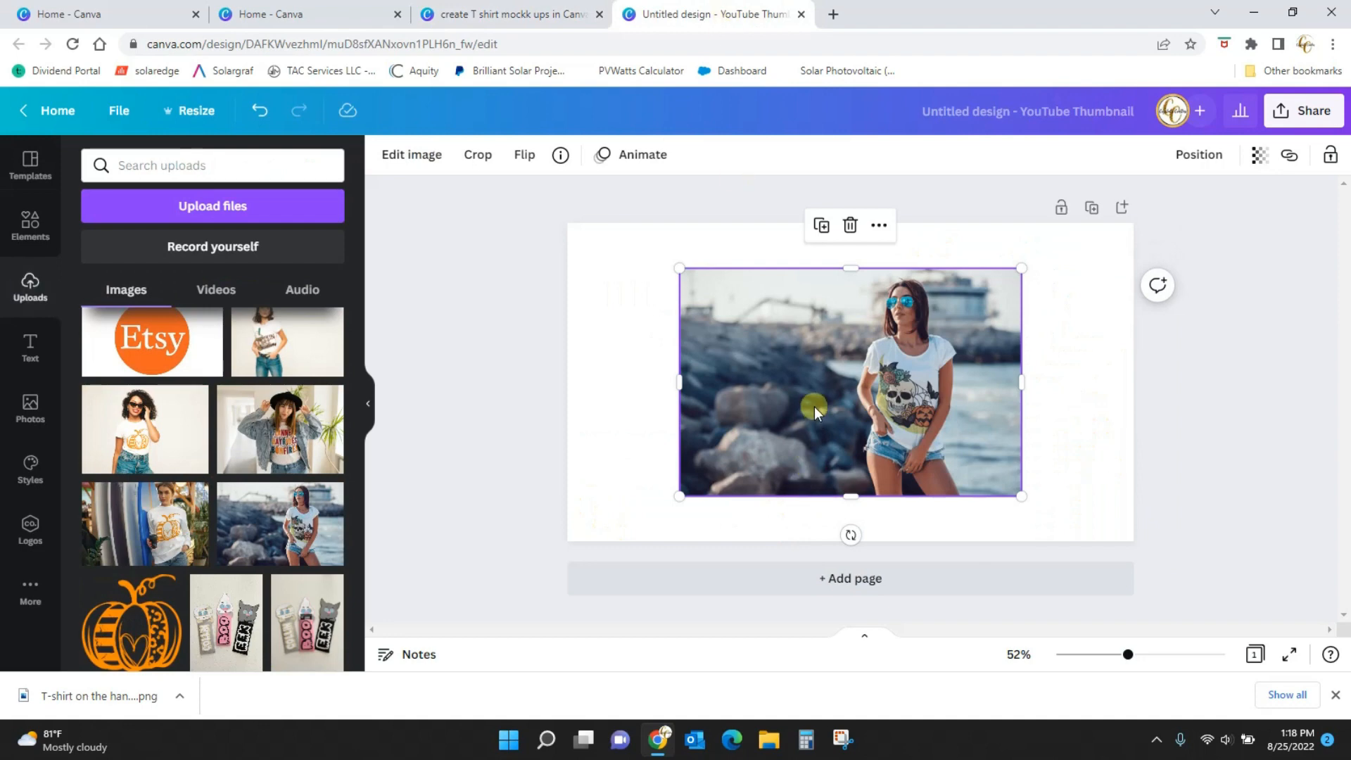
{"action": "mouse_move", "coordinate": [827, 376]}
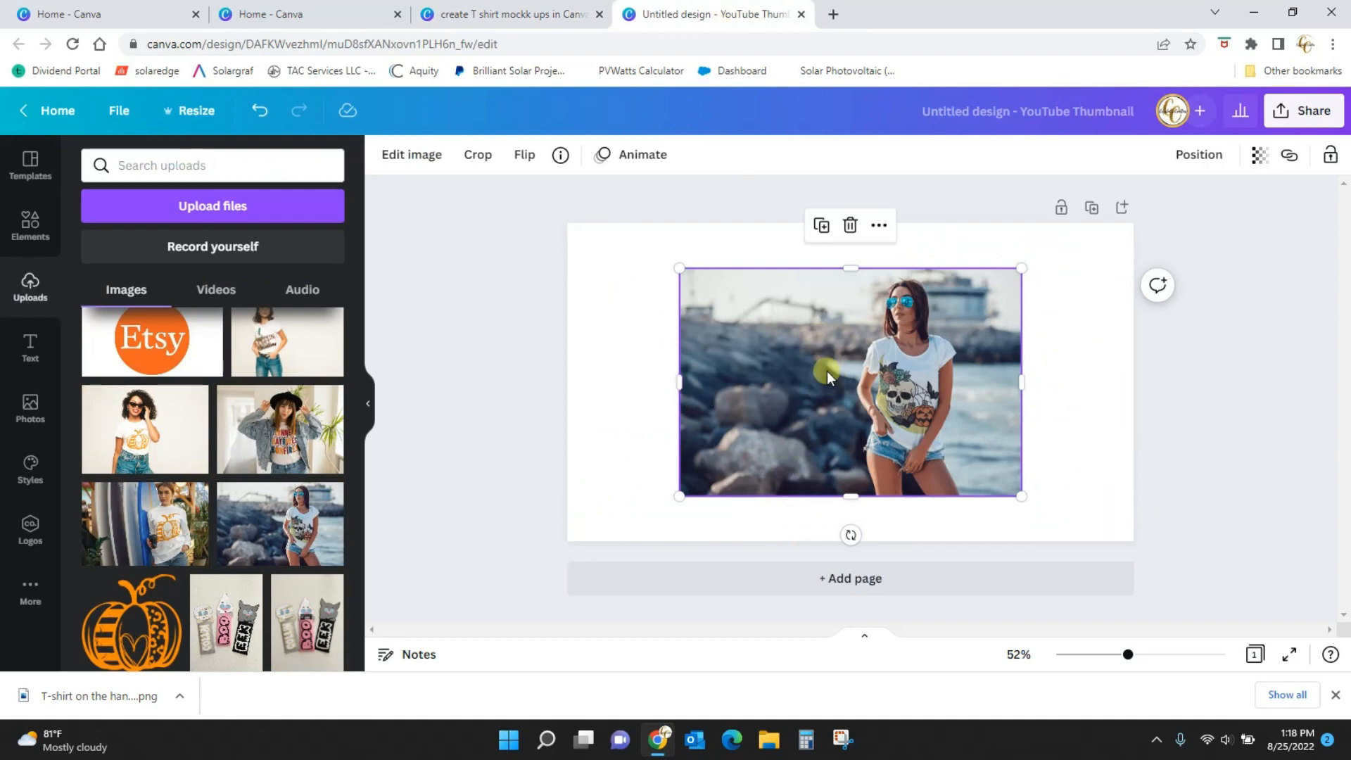
{"action": "mouse_move", "coordinate": [913, 416]}
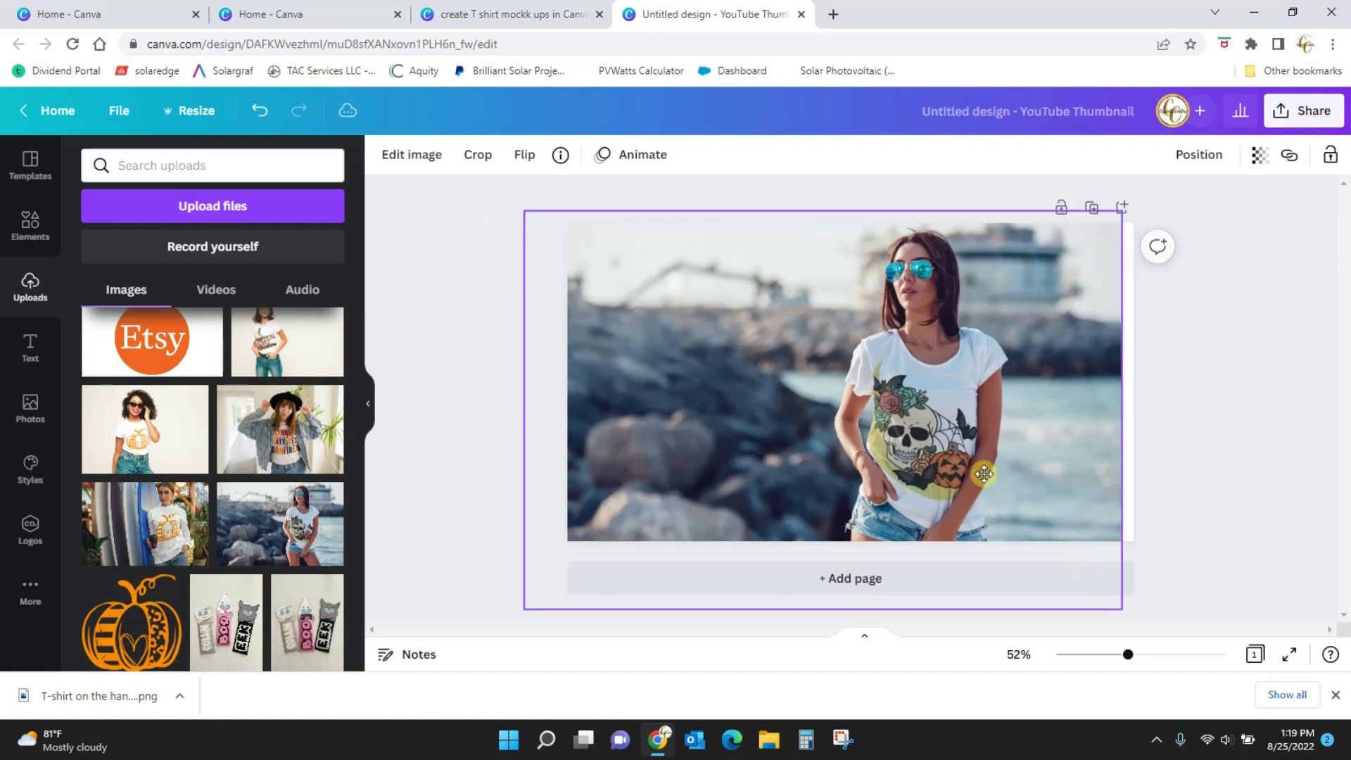
- Enlarge and reposition the beach photo, then remove its background with BG Remover
{"action": "left_click_drag", "start_coordinate": [983, 474], "coordinate": [891, 443]}
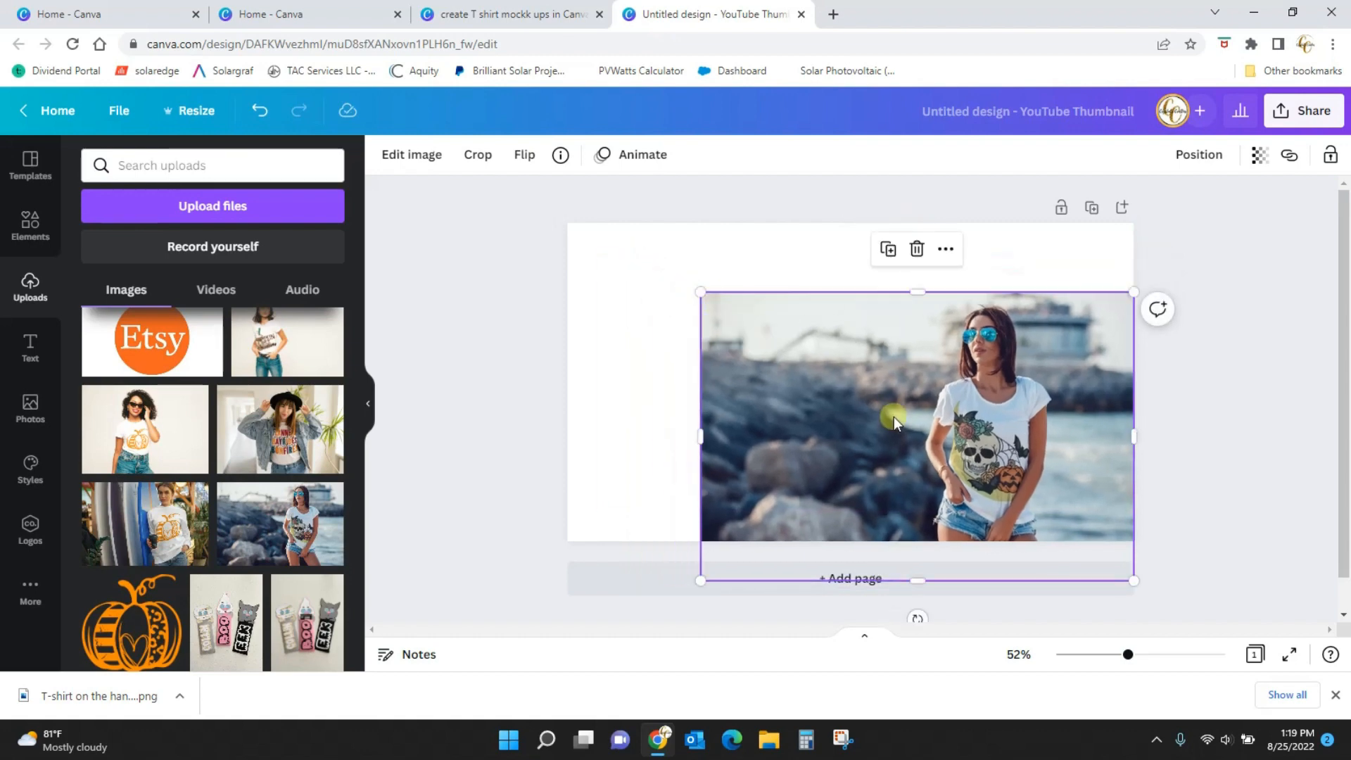
{"action": "left_click_drag", "start_coordinate": [893, 422], "coordinate": [852, 363]}
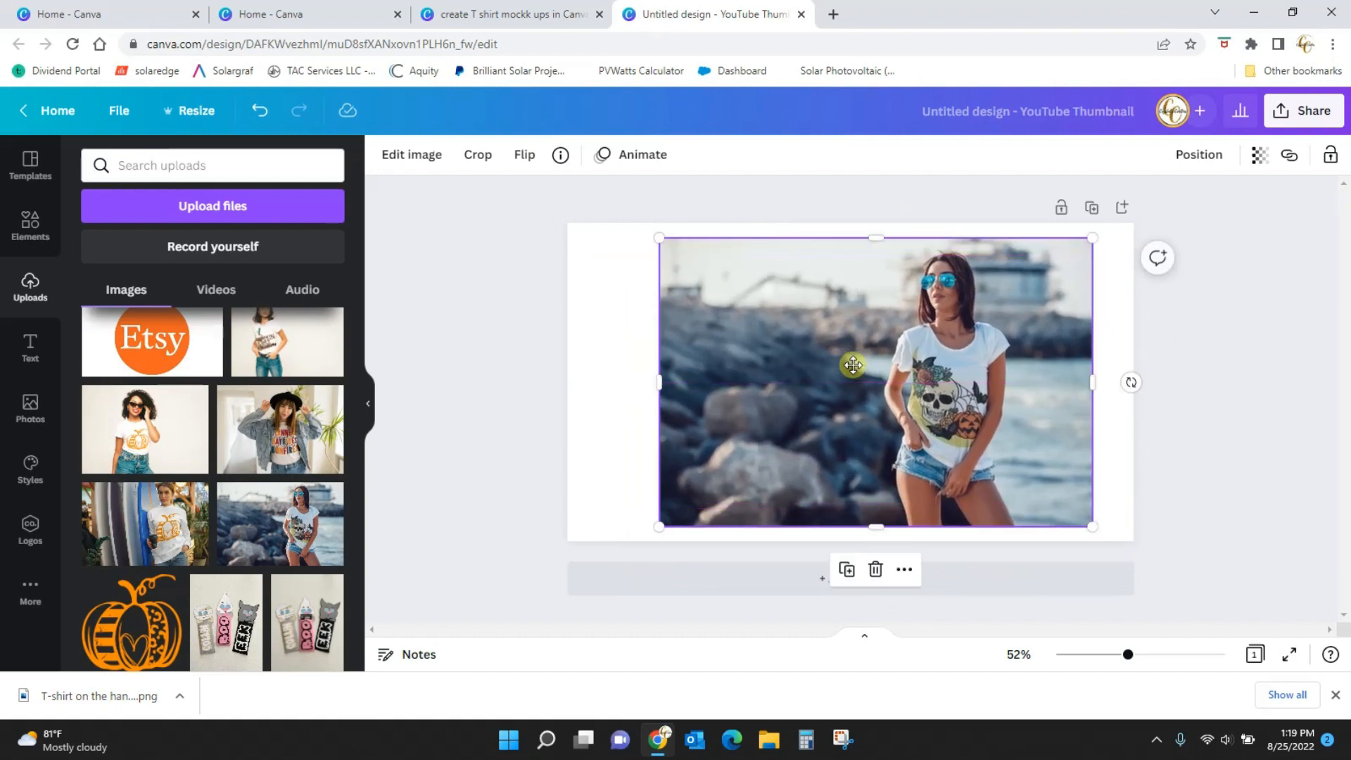
{"action": "mouse_move", "coordinate": [884, 430]}
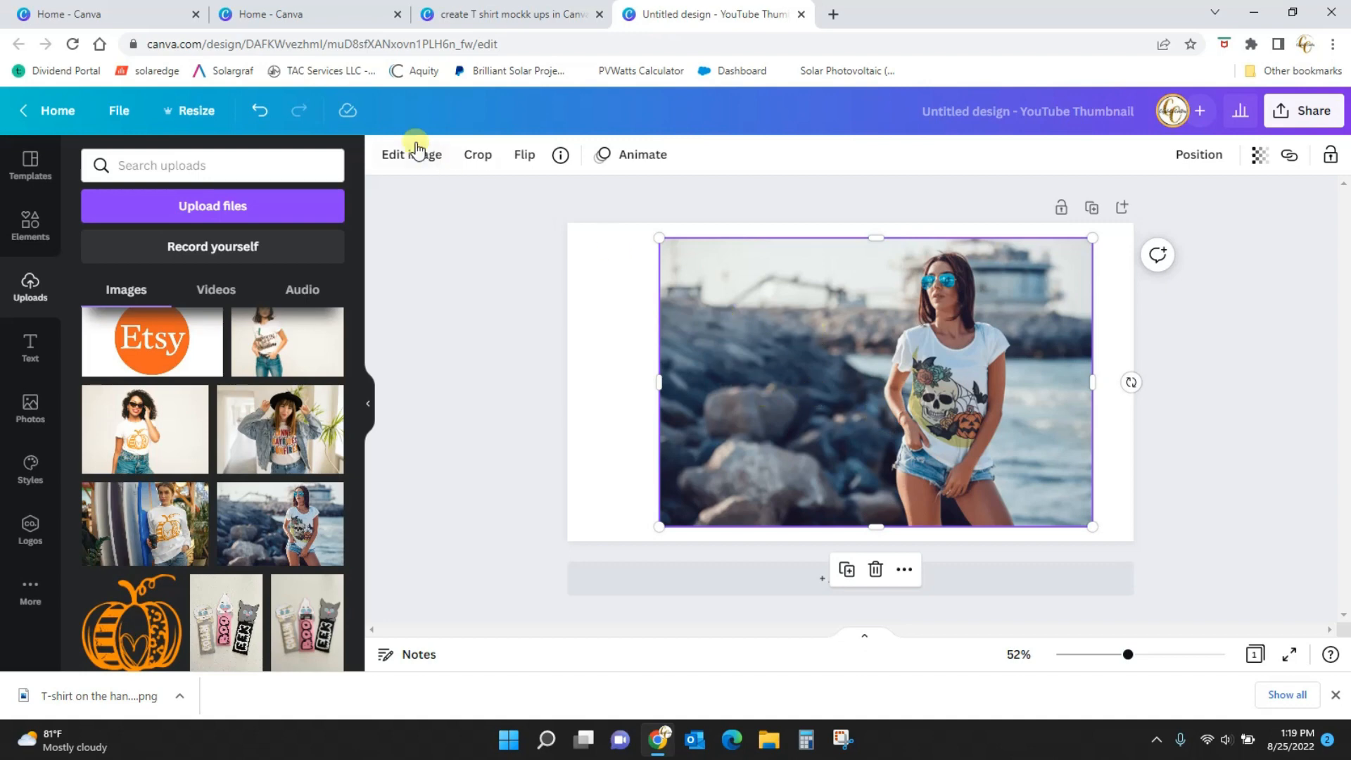
{"action": "left_click", "coordinate": [411, 155]}
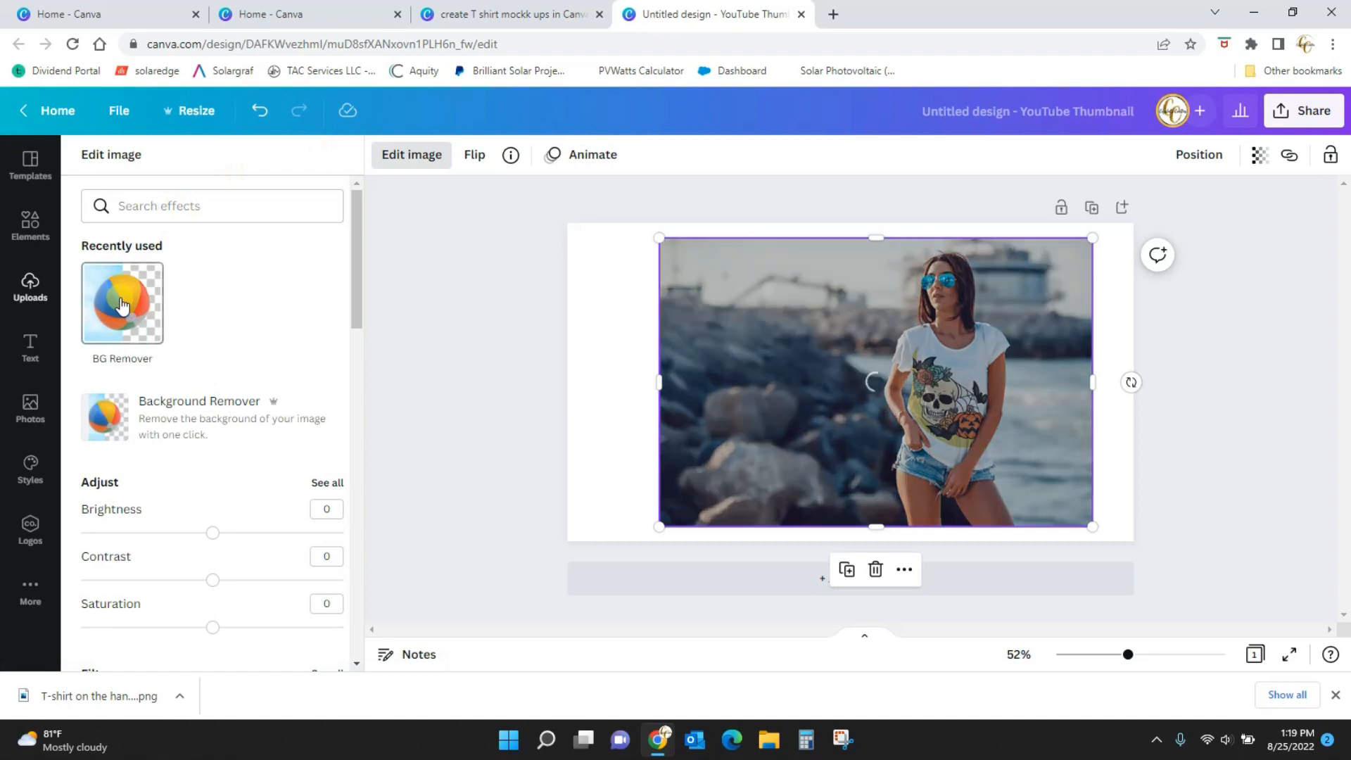
{"action": "left_click", "coordinate": [121, 303]}
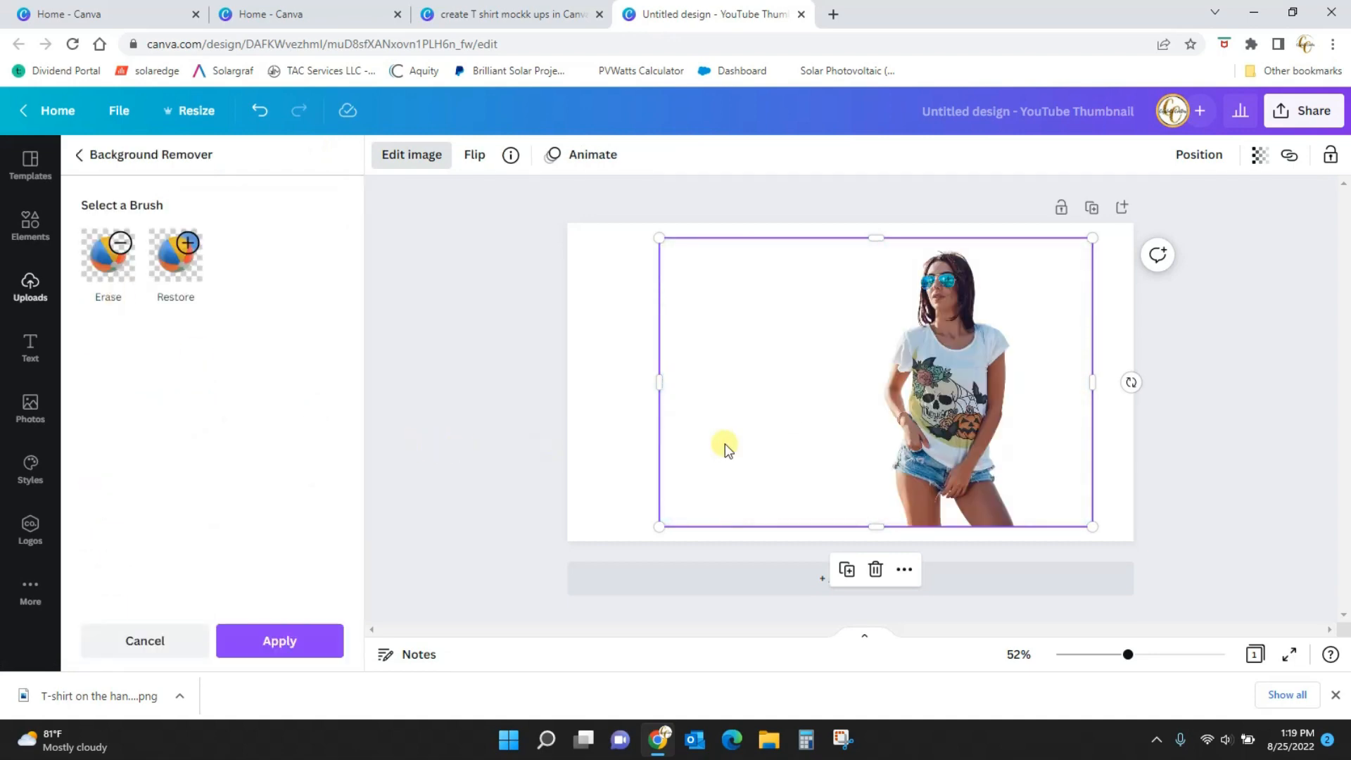
- Crop the cut-out down to the skull-shirt model, resize it, and view the reference tab
{"action": "left_click_drag", "start_coordinate": [659, 381], "coordinate": [766, 381]}
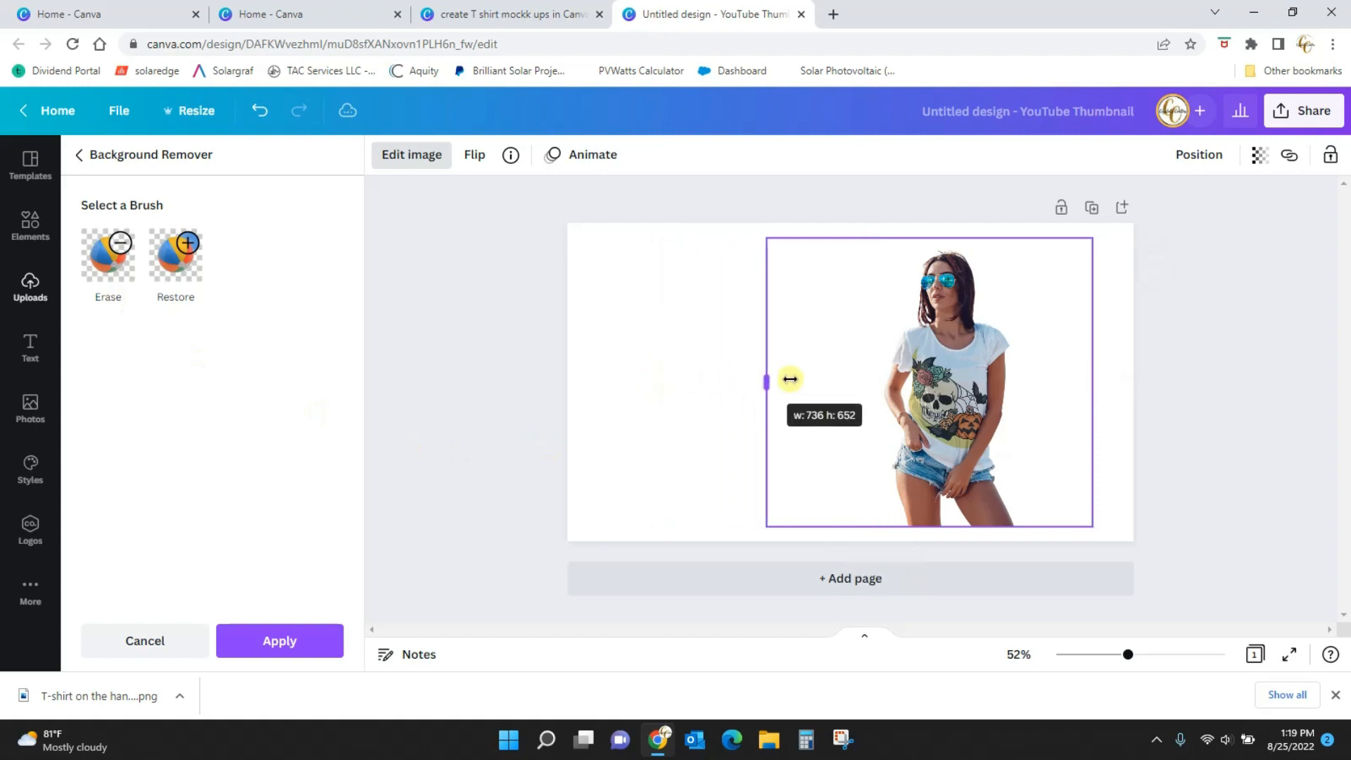
{"action": "left_click_drag", "start_coordinate": [766, 381], "coordinate": [1092, 381]}
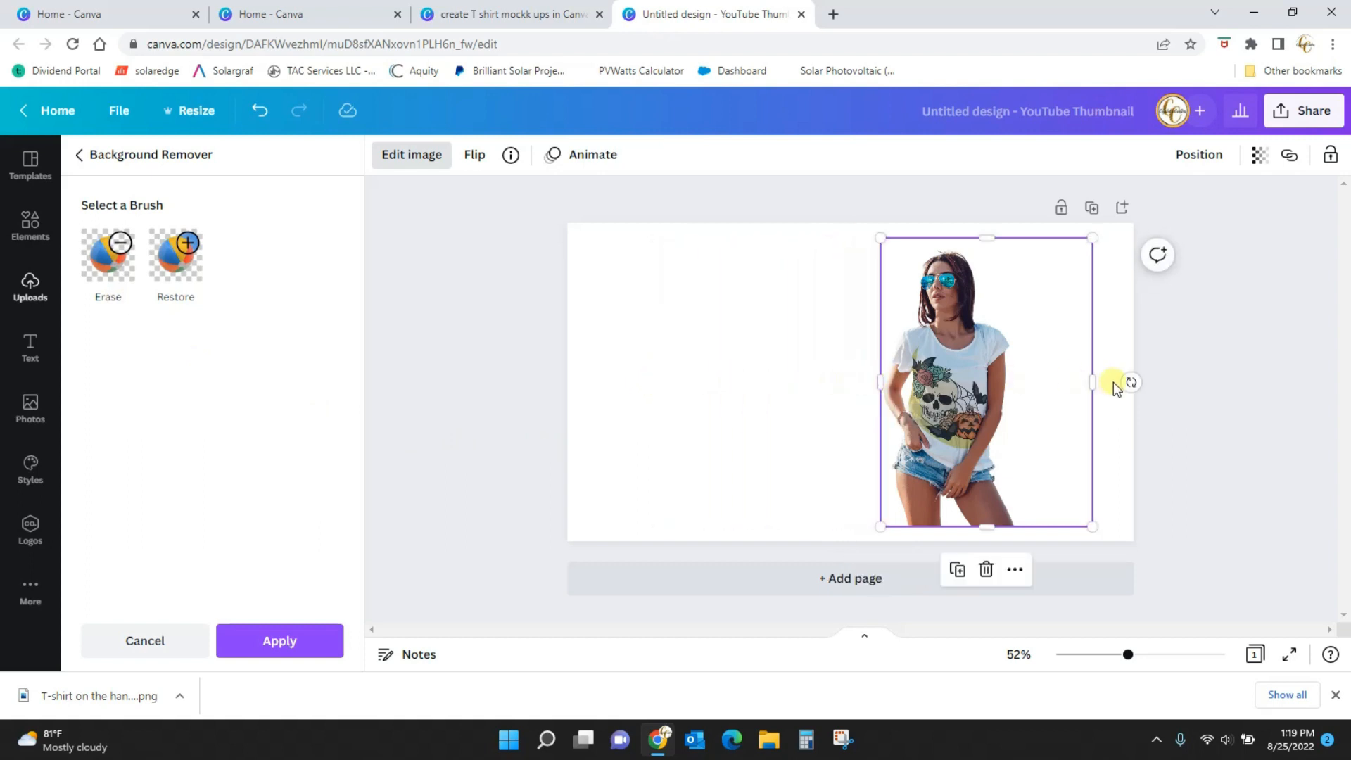
{"action": "left_click_drag", "start_coordinate": [1091, 382], "coordinate": [1025, 388]}
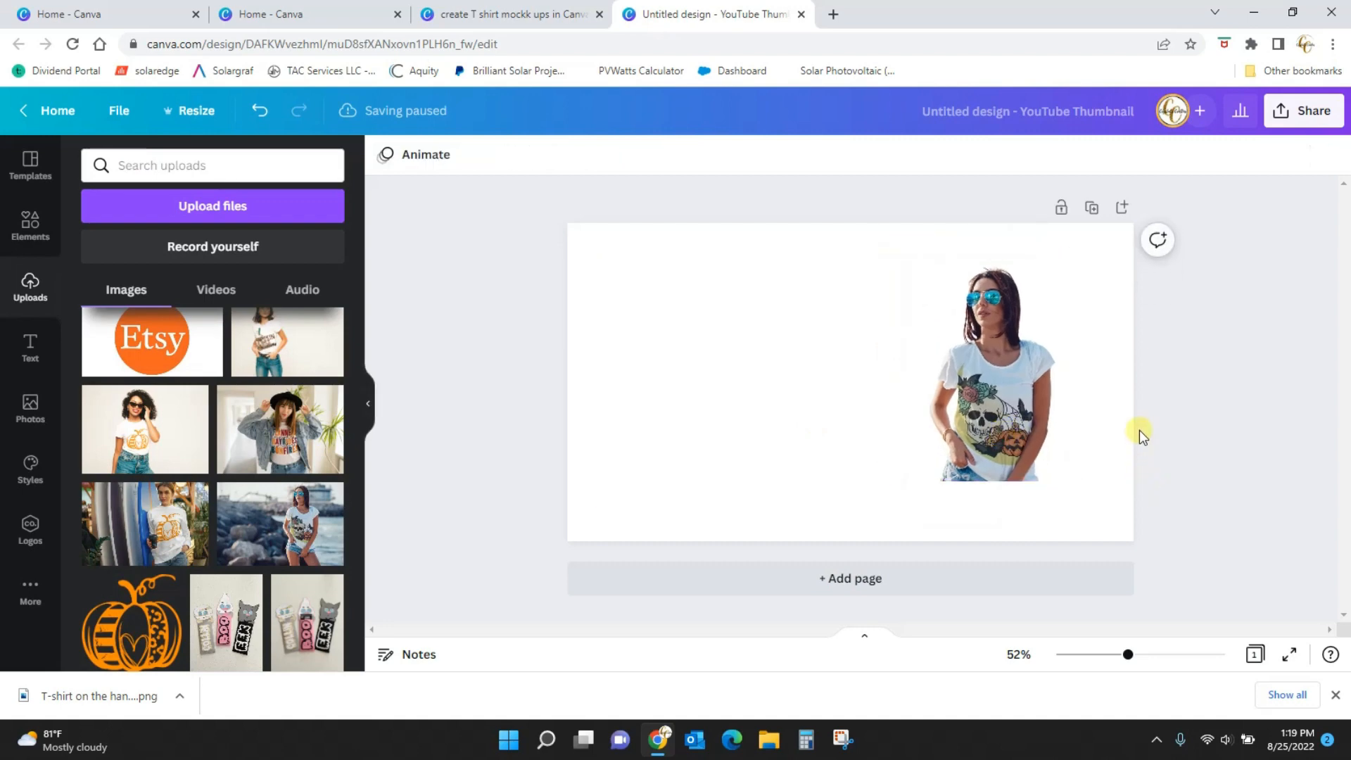
{"action": "left_click", "coordinate": [980, 404]}
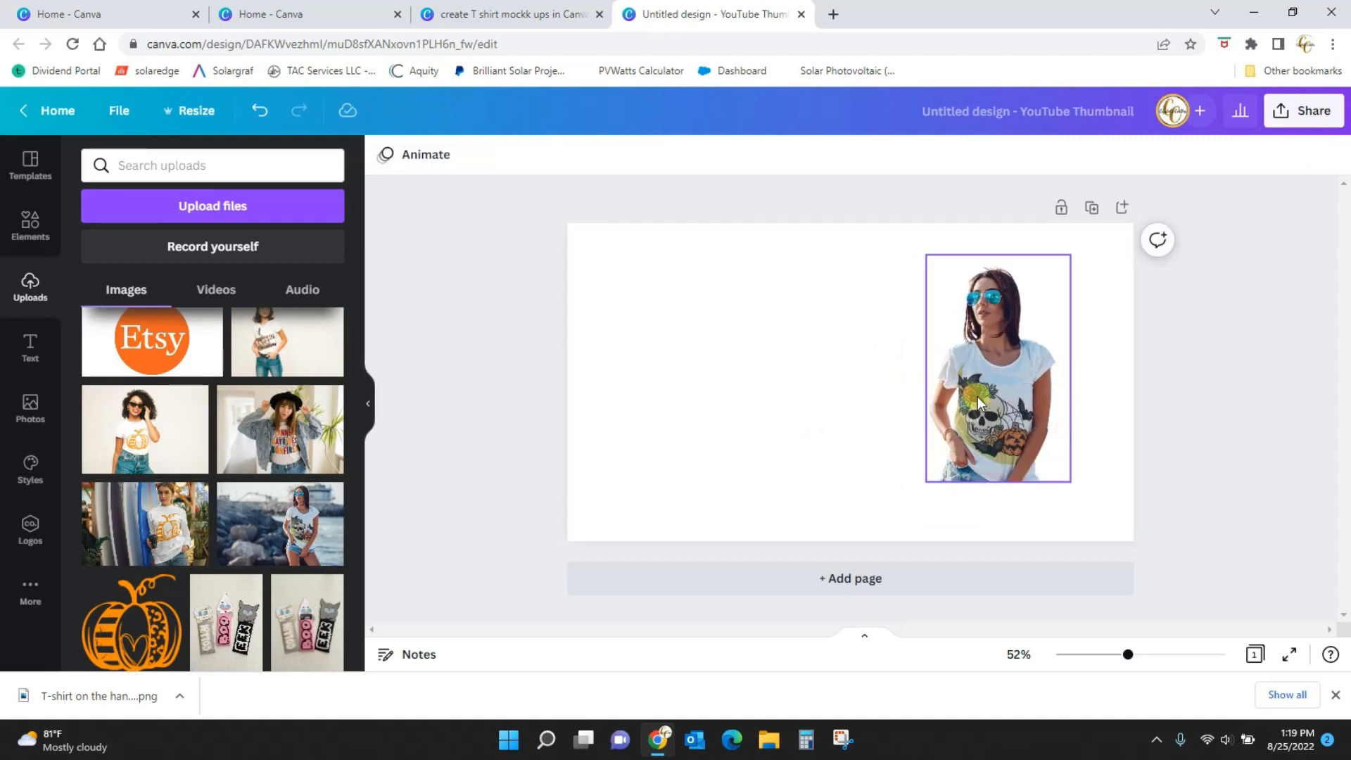
{"action": "left_click", "coordinate": [506, 14]}
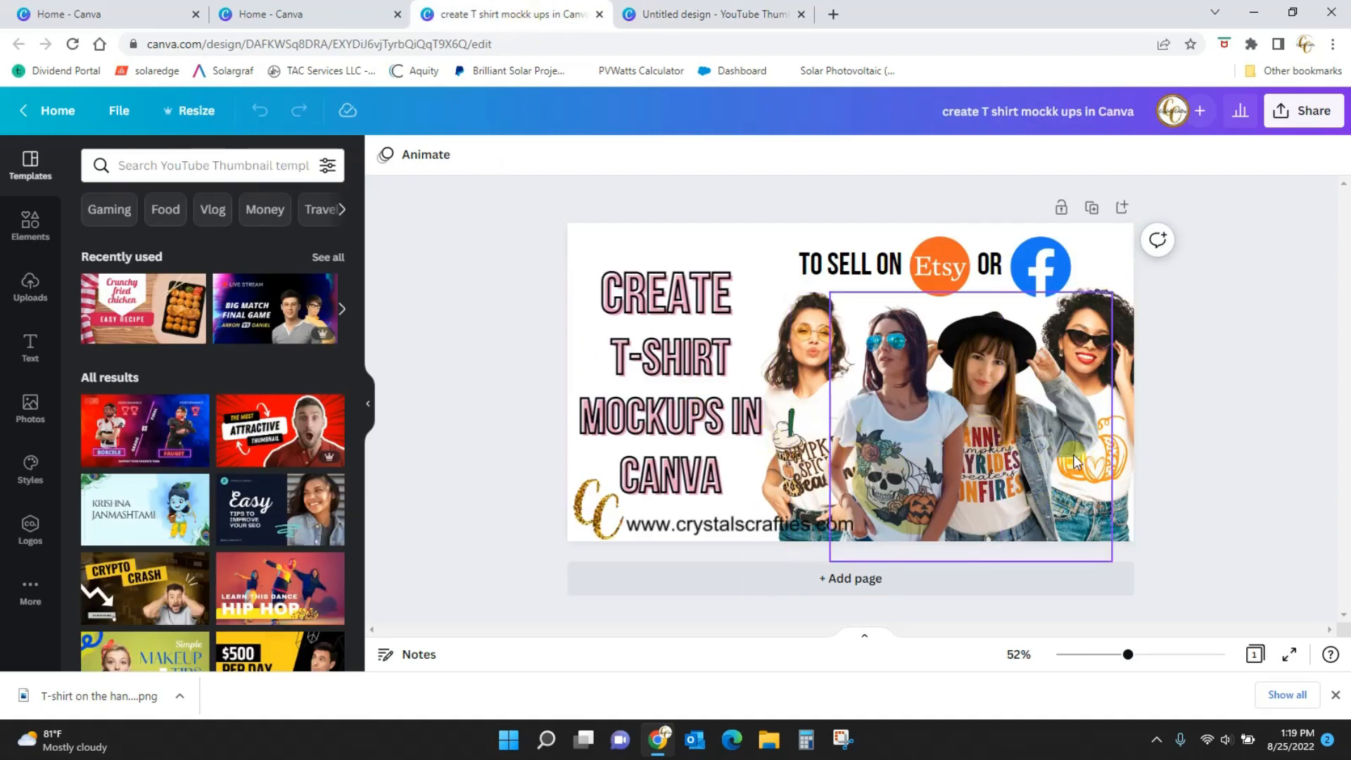
- On the Untitled thumbnail, enlarge the cut-out model so it reaches the page bottom
{"action": "left_click", "coordinate": [719, 15]}
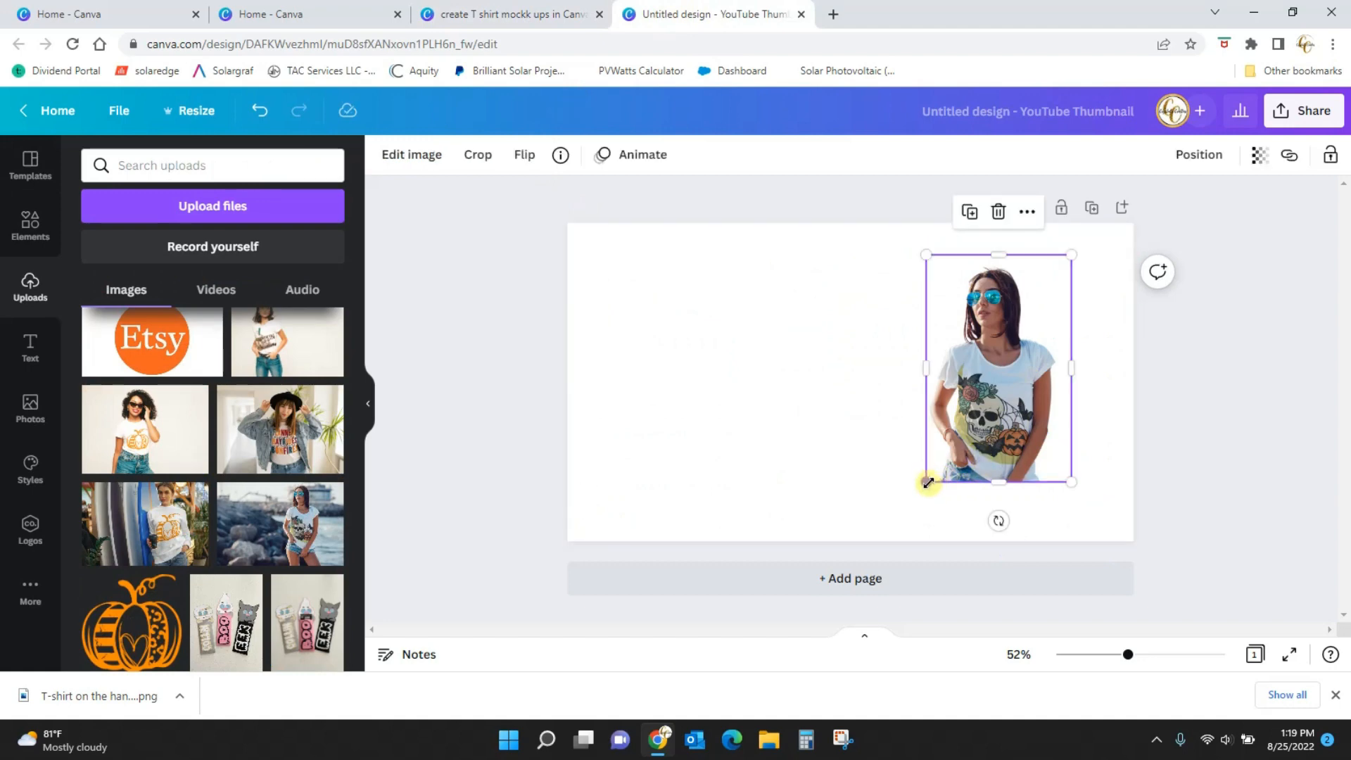
{"action": "left_click_drag", "start_coordinate": [928, 484], "coordinate": [882, 545]}
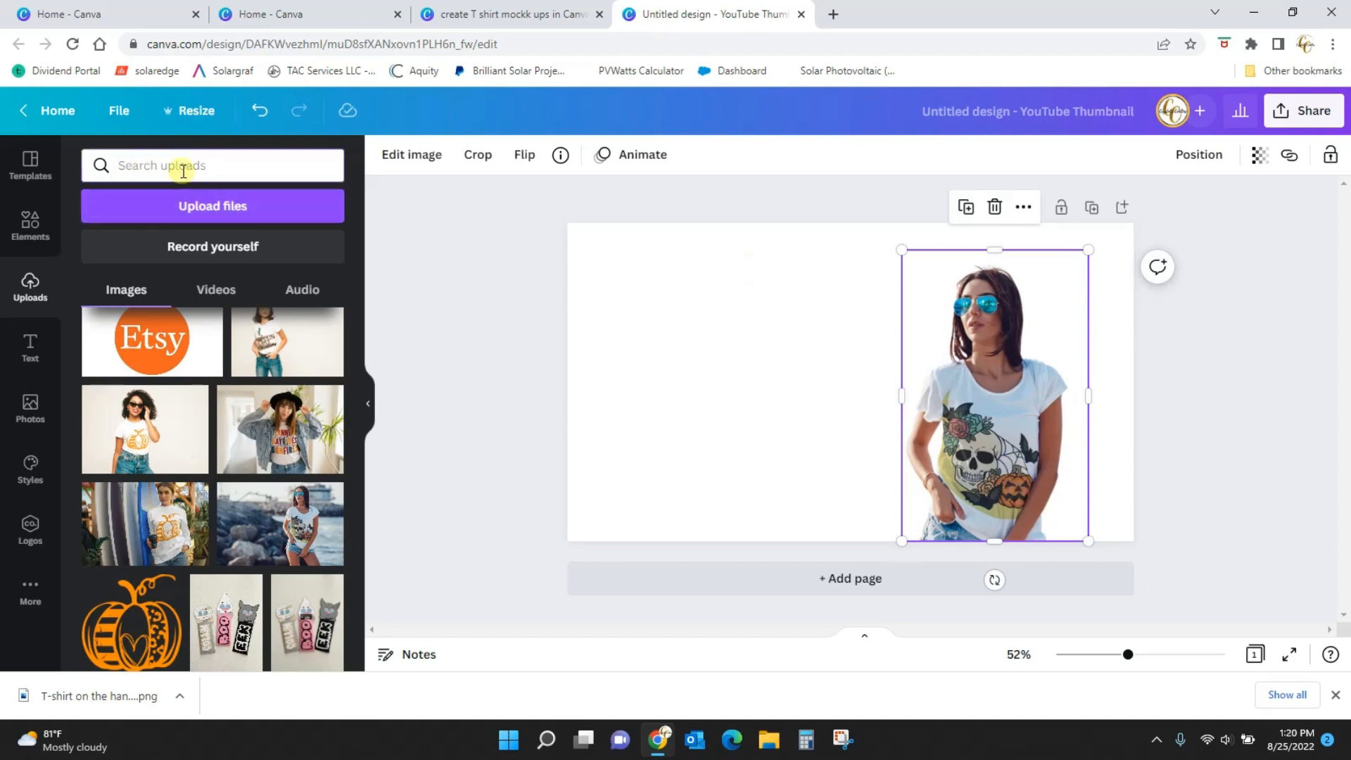
- Add a dark cloudy spooky-sky photo, send it backward, and stretch it across the right side
{"action": "type", "text": "spooky sky background"}
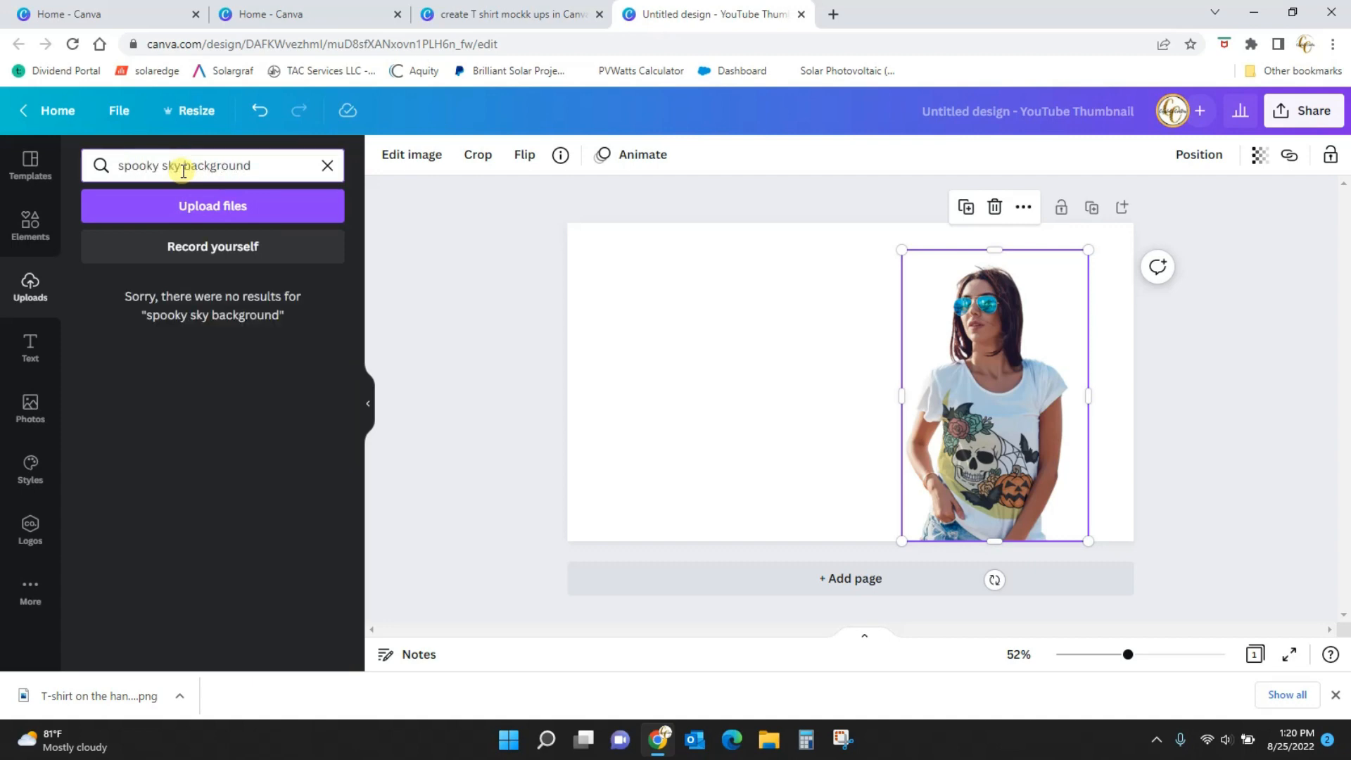
{"action": "left_click", "coordinate": [29, 409]}
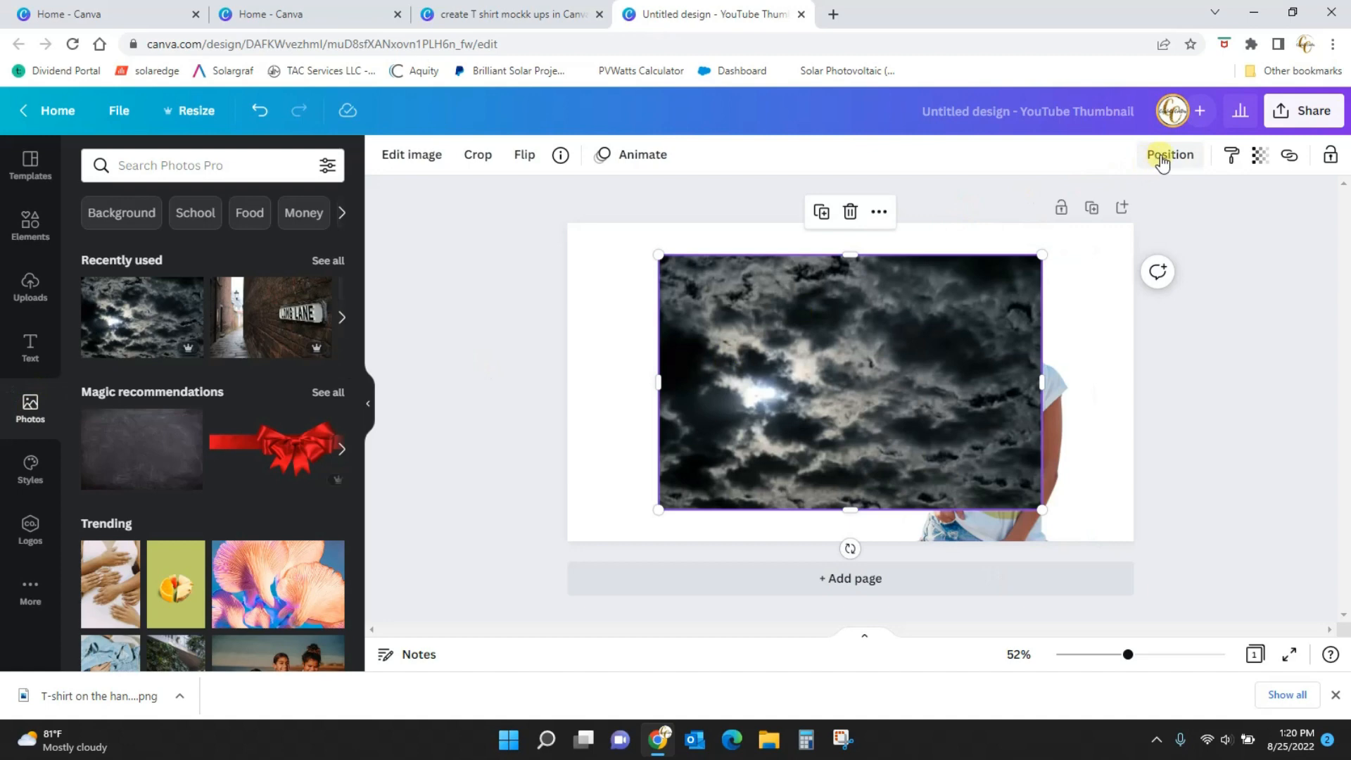
{"action": "left_click", "coordinate": [1169, 154]}
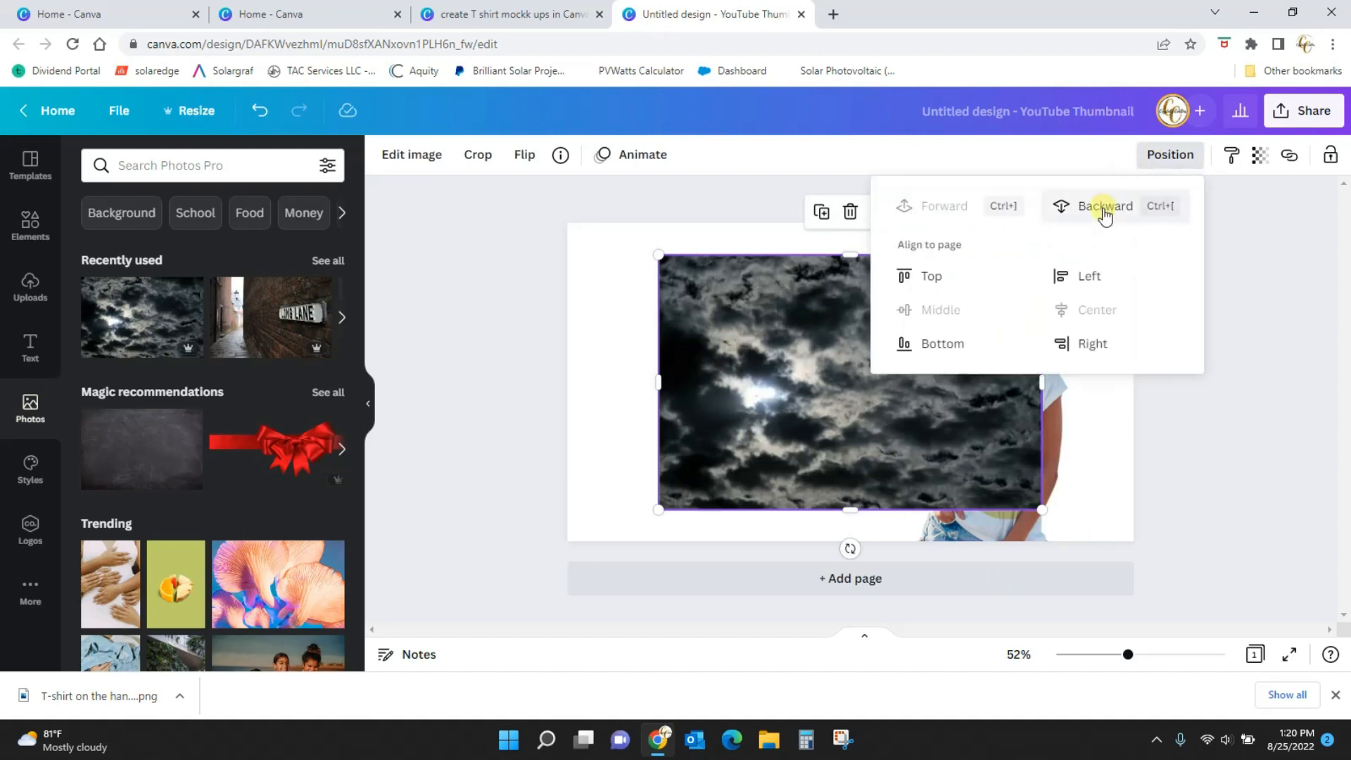
{"action": "left_click", "coordinate": [1105, 207]}
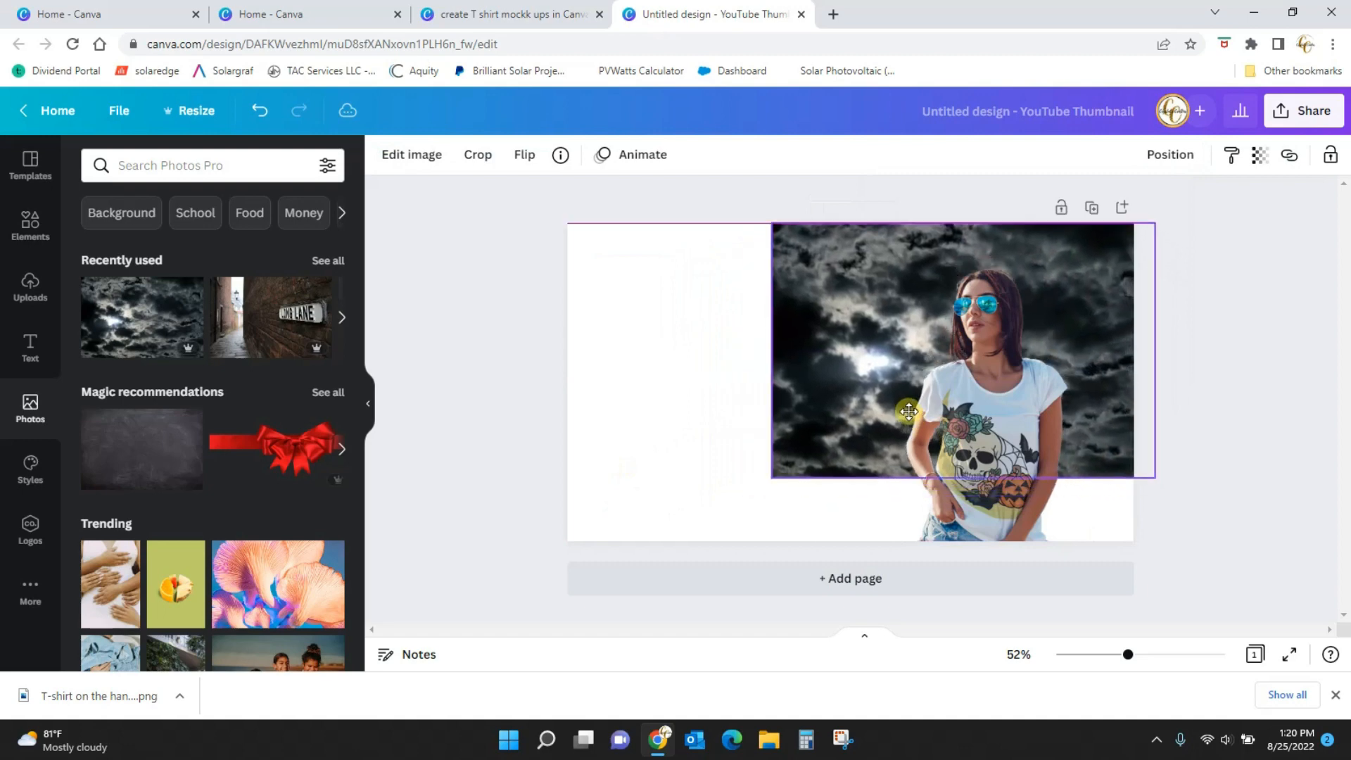
{"action": "left_click_drag", "start_coordinate": [1153, 474], "coordinate": [1260, 547]}
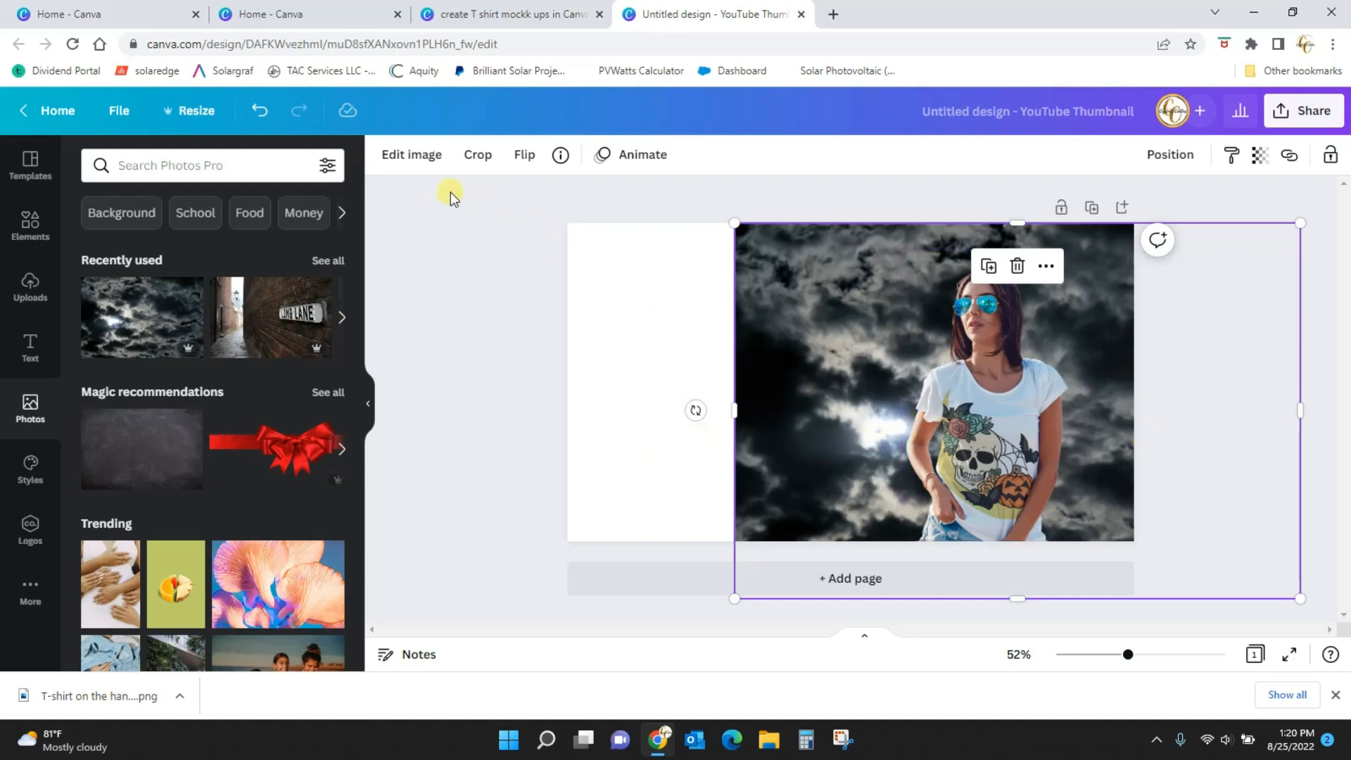
- Flip the stormy sky photo and shift it toward the right
{"action": "left_click", "coordinate": [524, 155]}
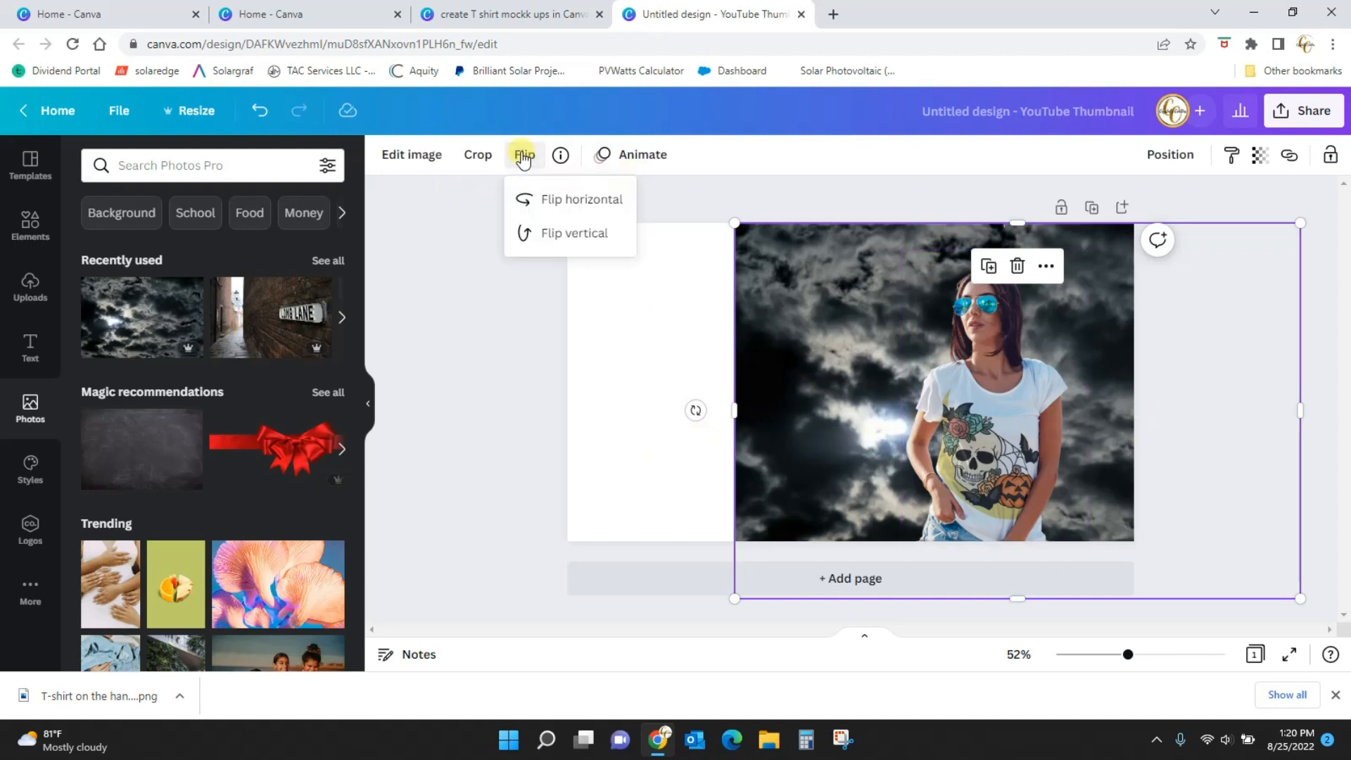
{"action": "left_click", "coordinate": [581, 199]}
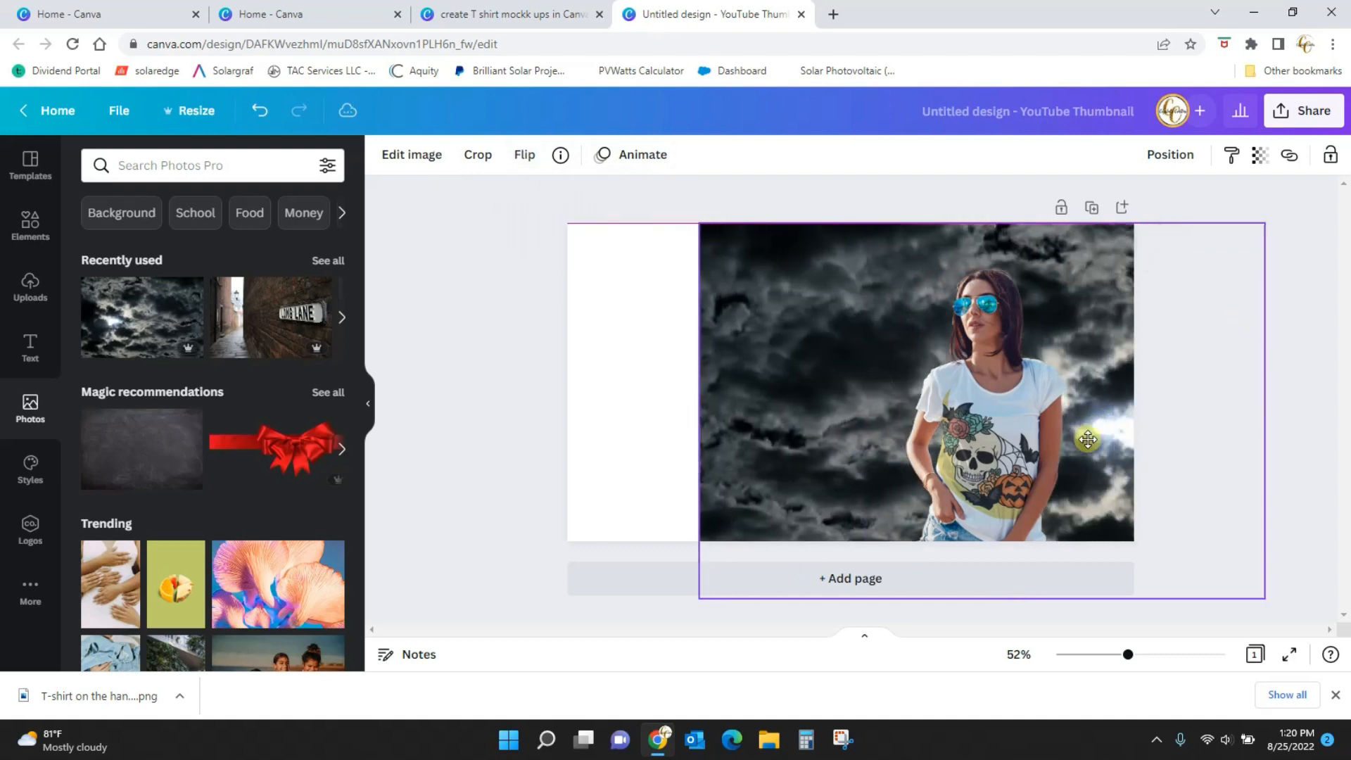
{"action": "left_click_drag", "start_coordinate": [1089, 439], "coordinate": [1141, 439]}
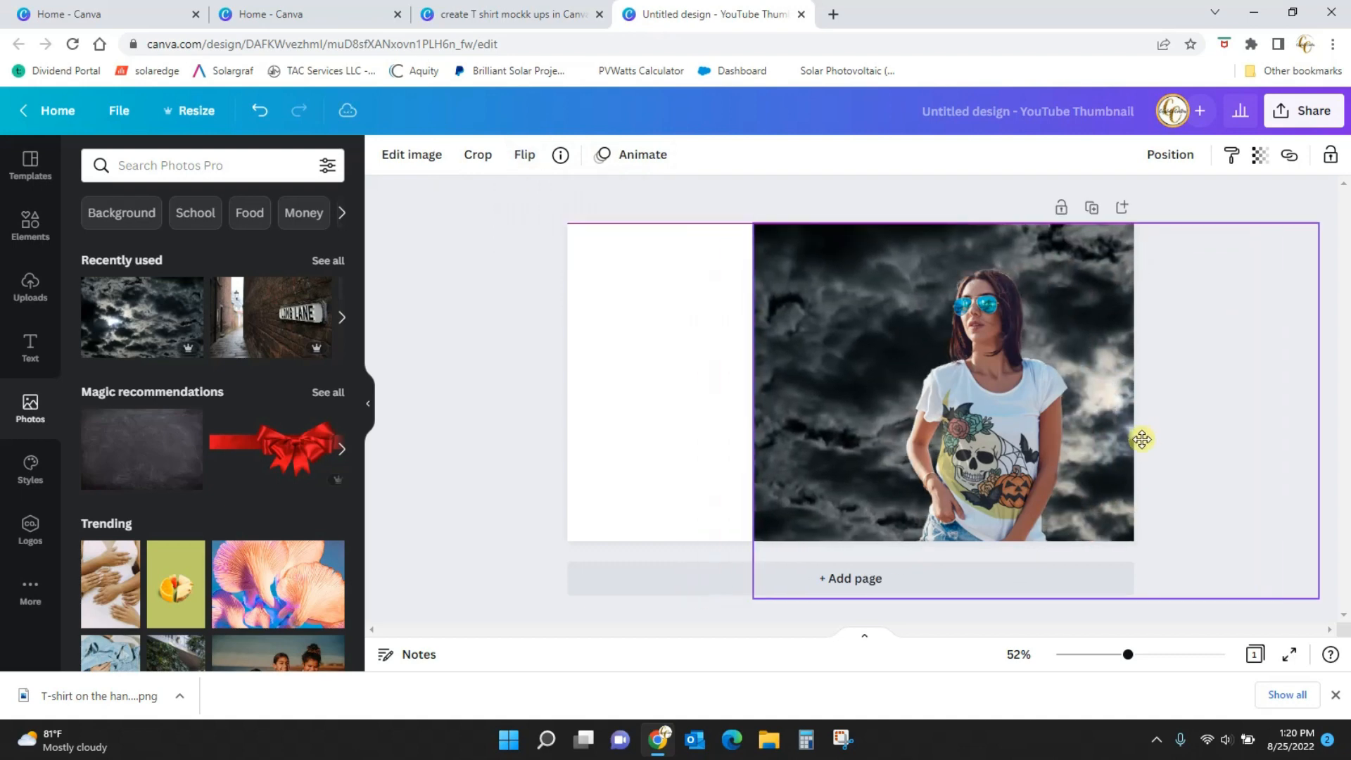
{"action": "left_click_drag", "start_coordinate": [1140, 439], "coordinate": [1057, 453]}
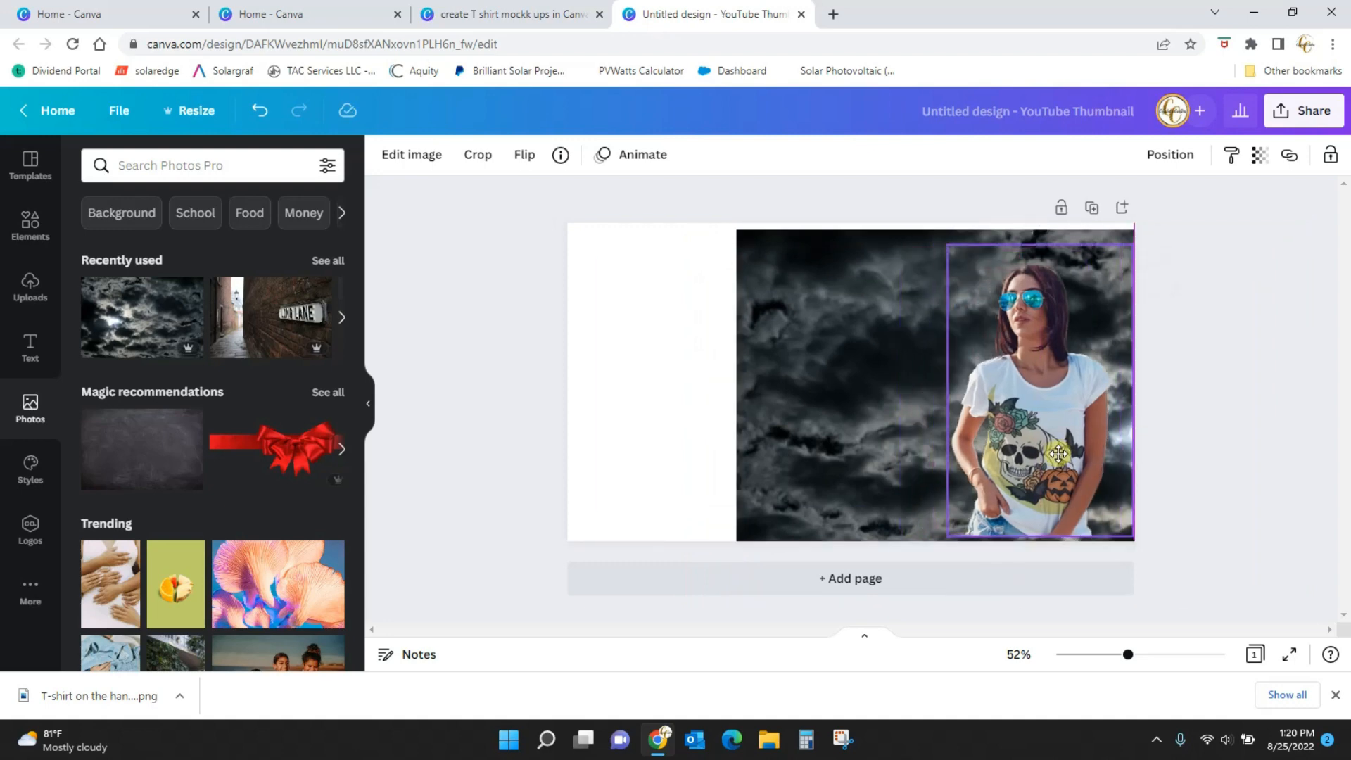
- Select the sky photo together with the model cutout and move both slightly left
{"action": "left_click", "coordinate": [1240, 460]}
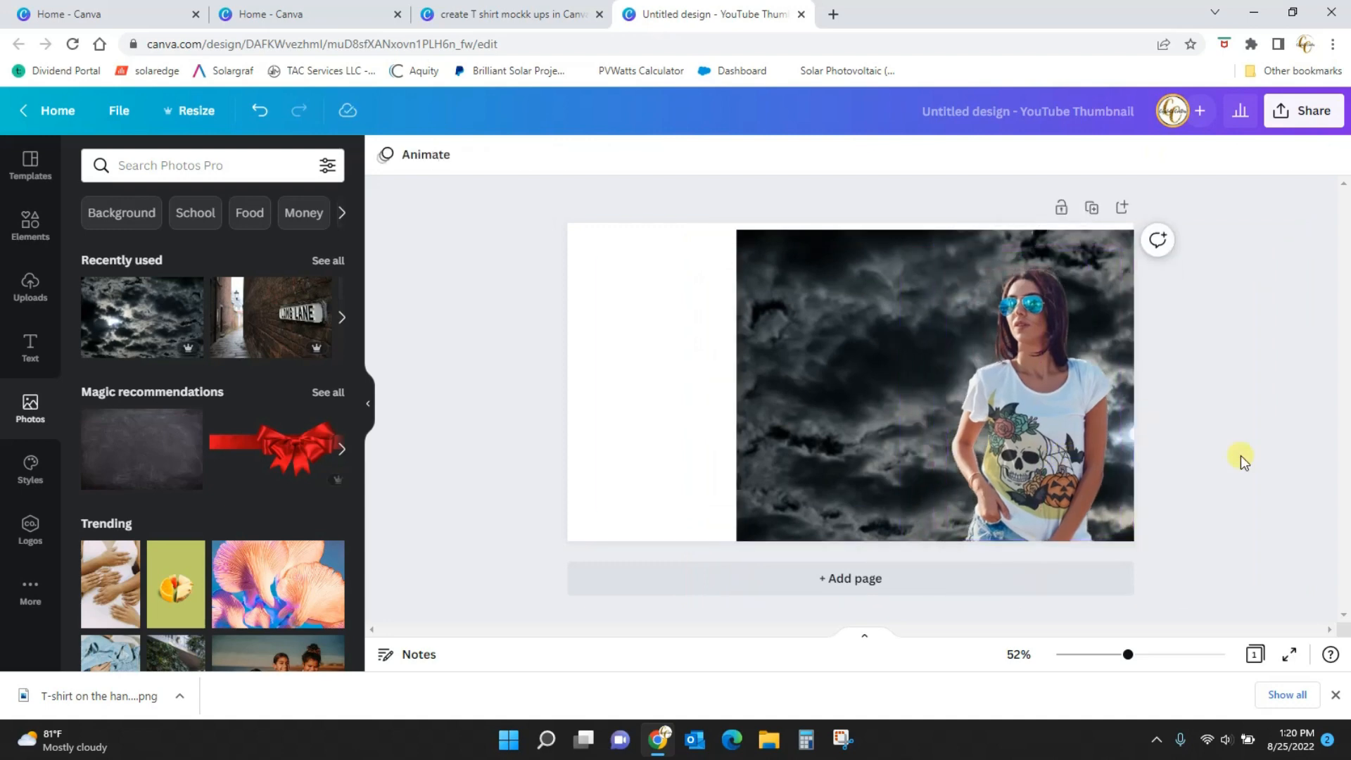
{"action": "left_click", "coordinate": [1022, 462]}
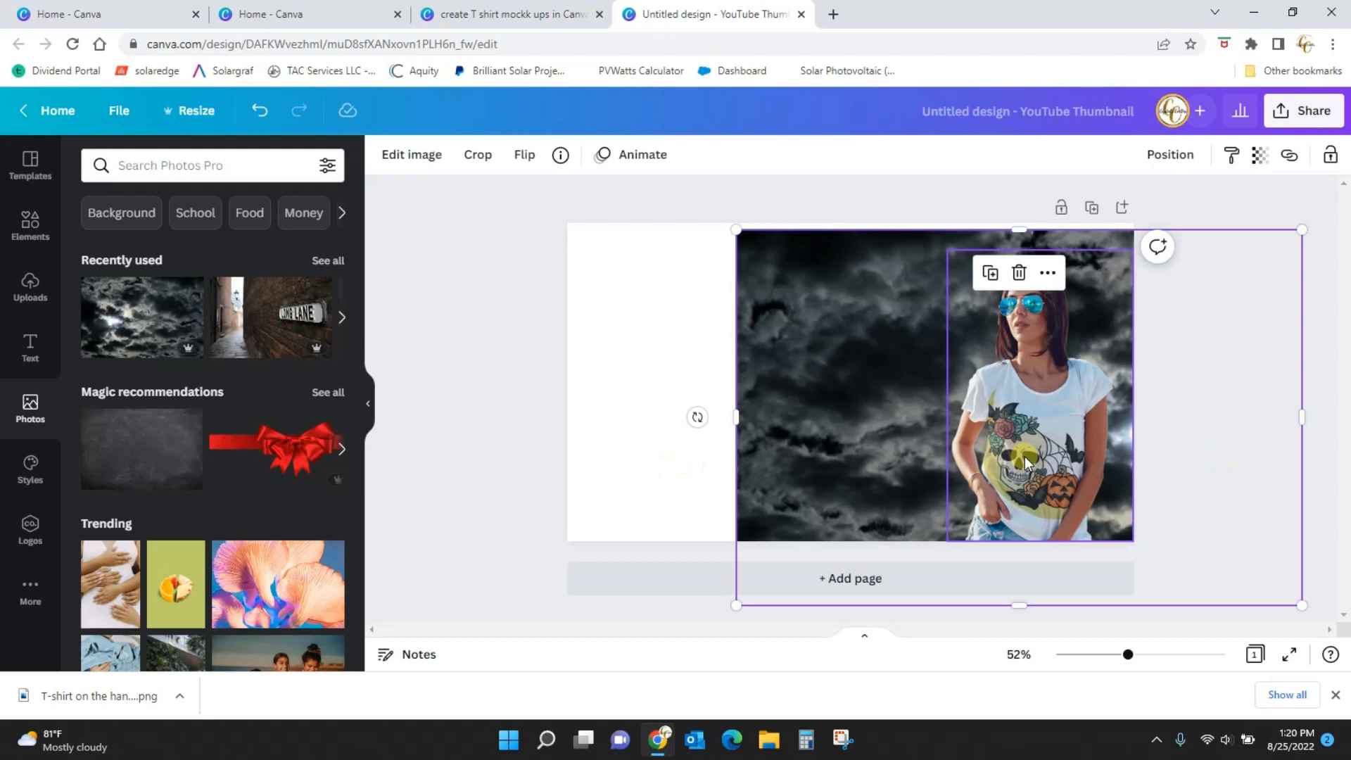
{"action": "left_click", "coordinate": [642, 399]}
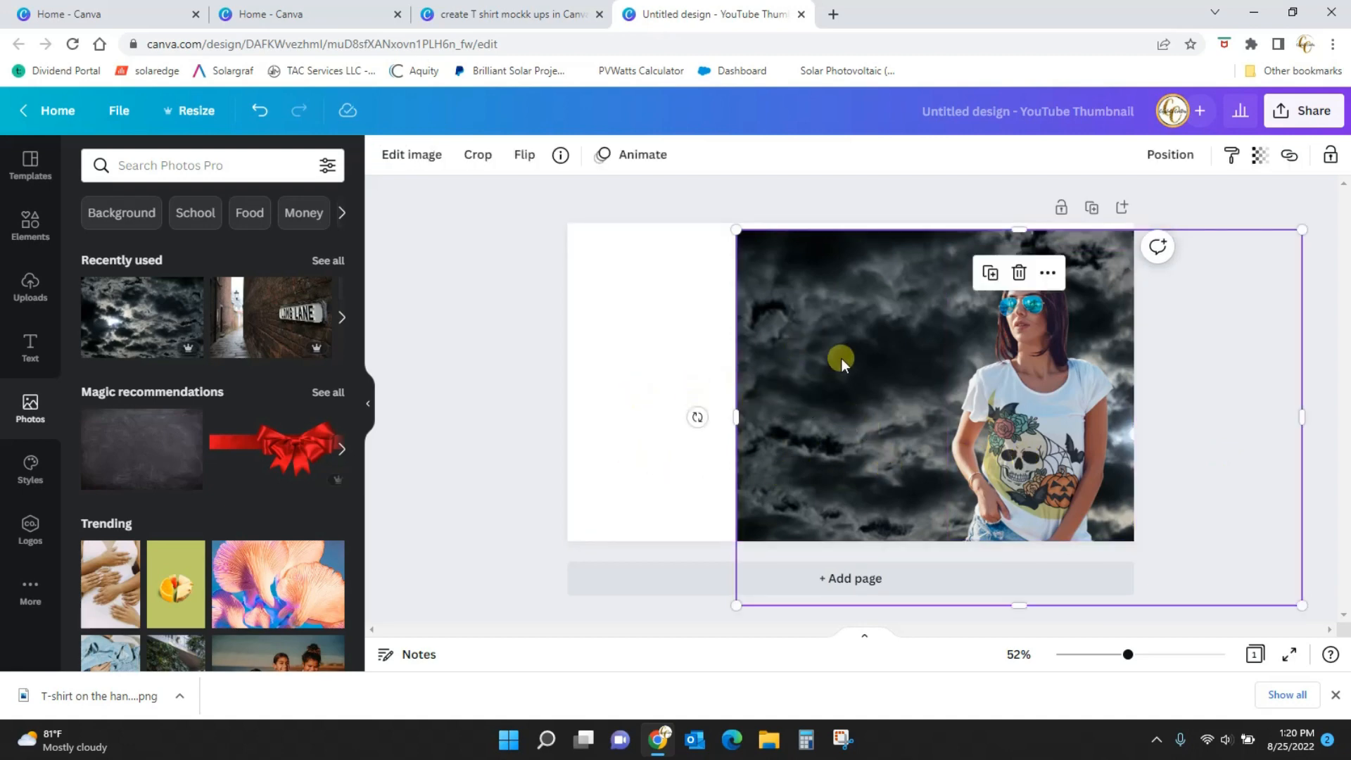
{"action": "left_click", "coordinate": [1048, 430]}
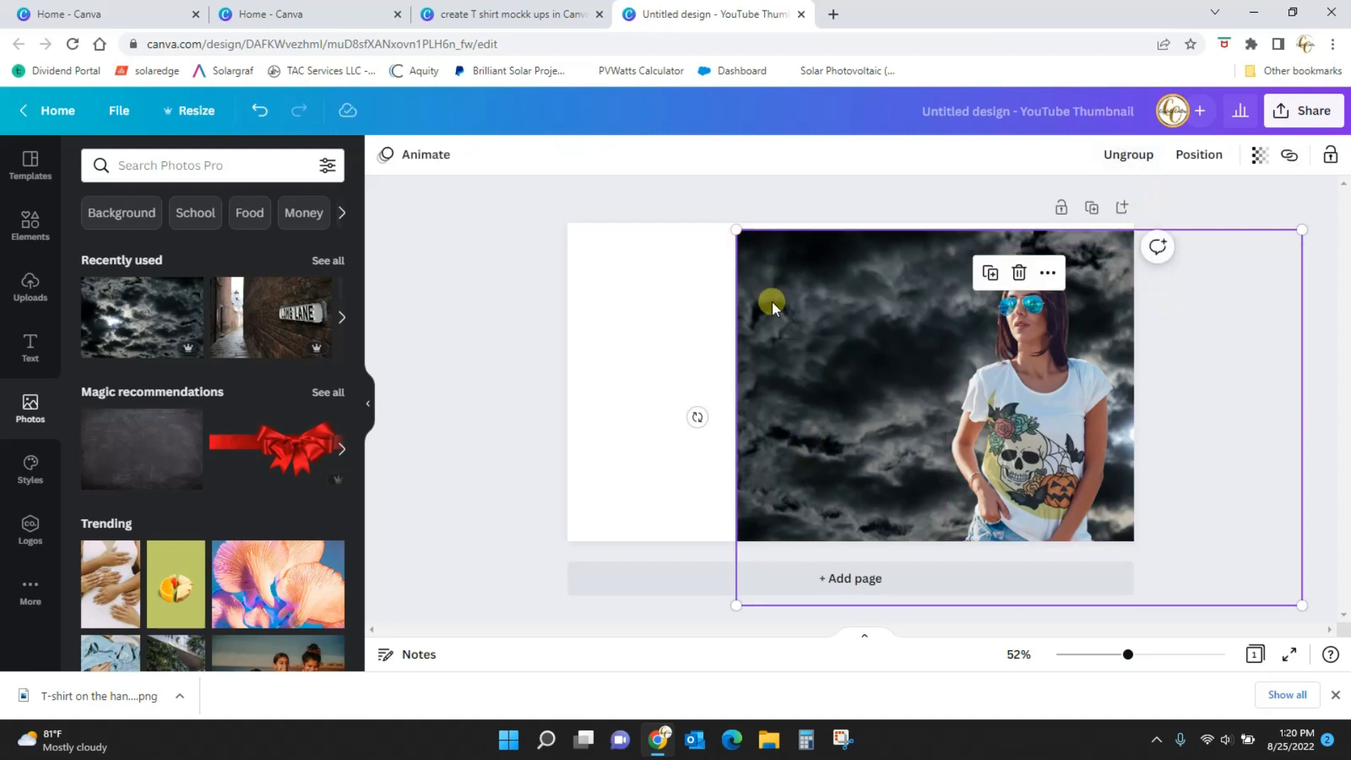
{"action": "left_click_drag", "start_coordinate": [735, 229], "coordinate": [907, 344]}
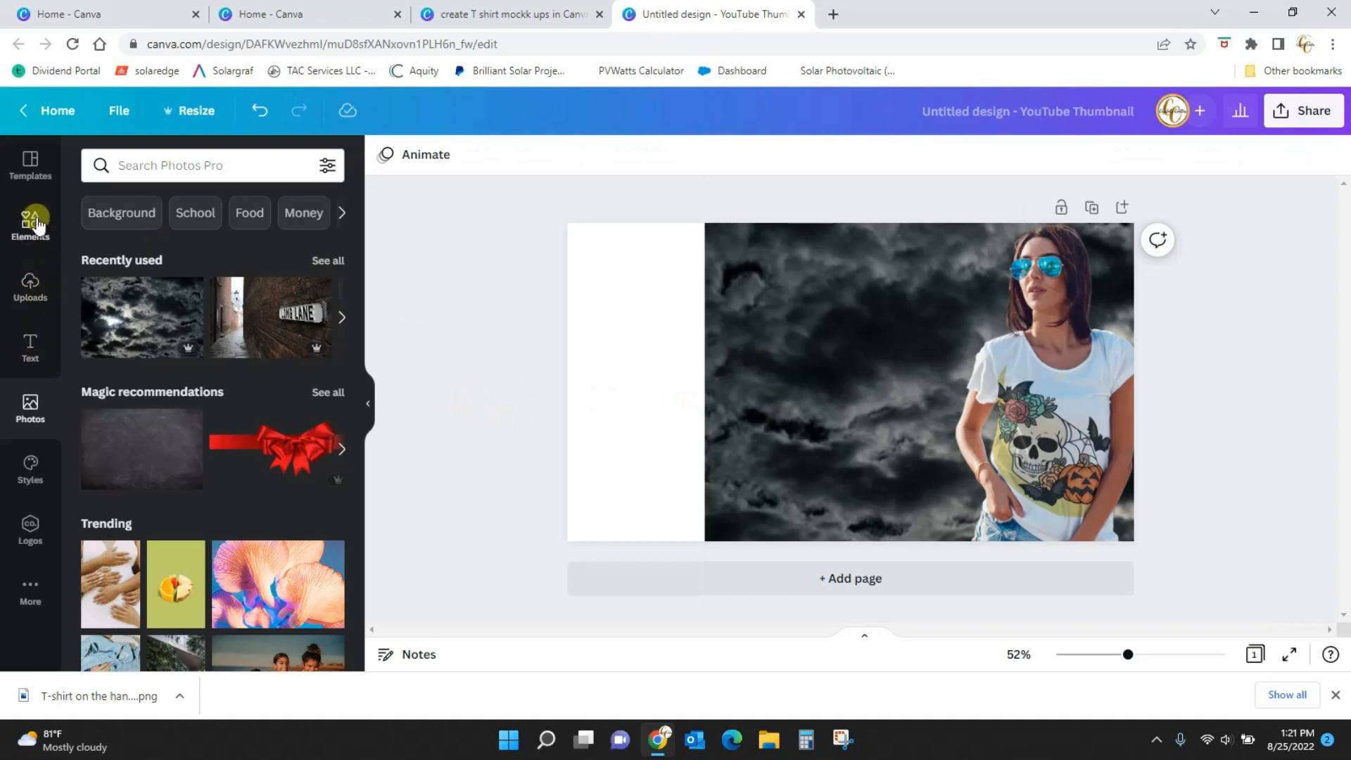
- Add a square shape from Elements and colour it black as the left panel
{"action": "left_click", "coordinate": [31, 225]}
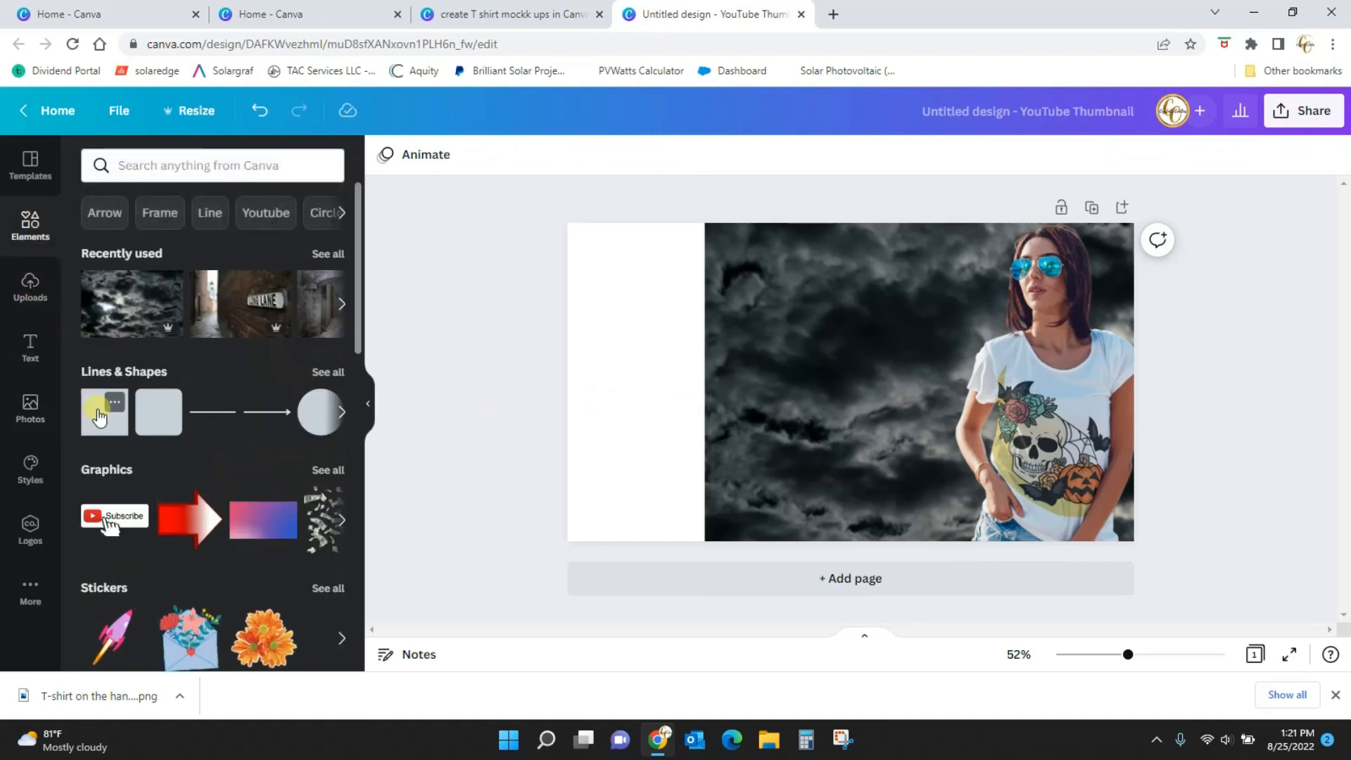
{"action": "left_click", "coordinate": [104, 411]}
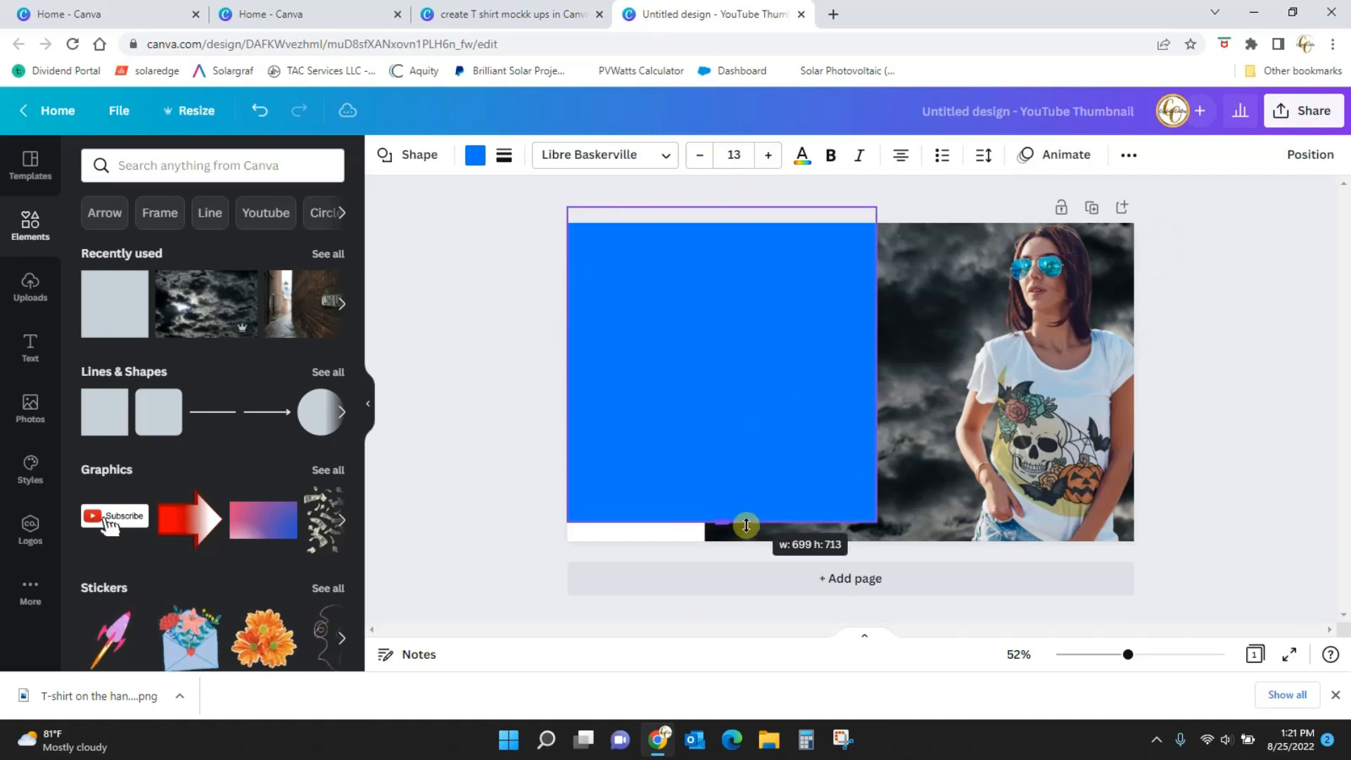
{"action": "left_click", "coordinate": [474, 154]}
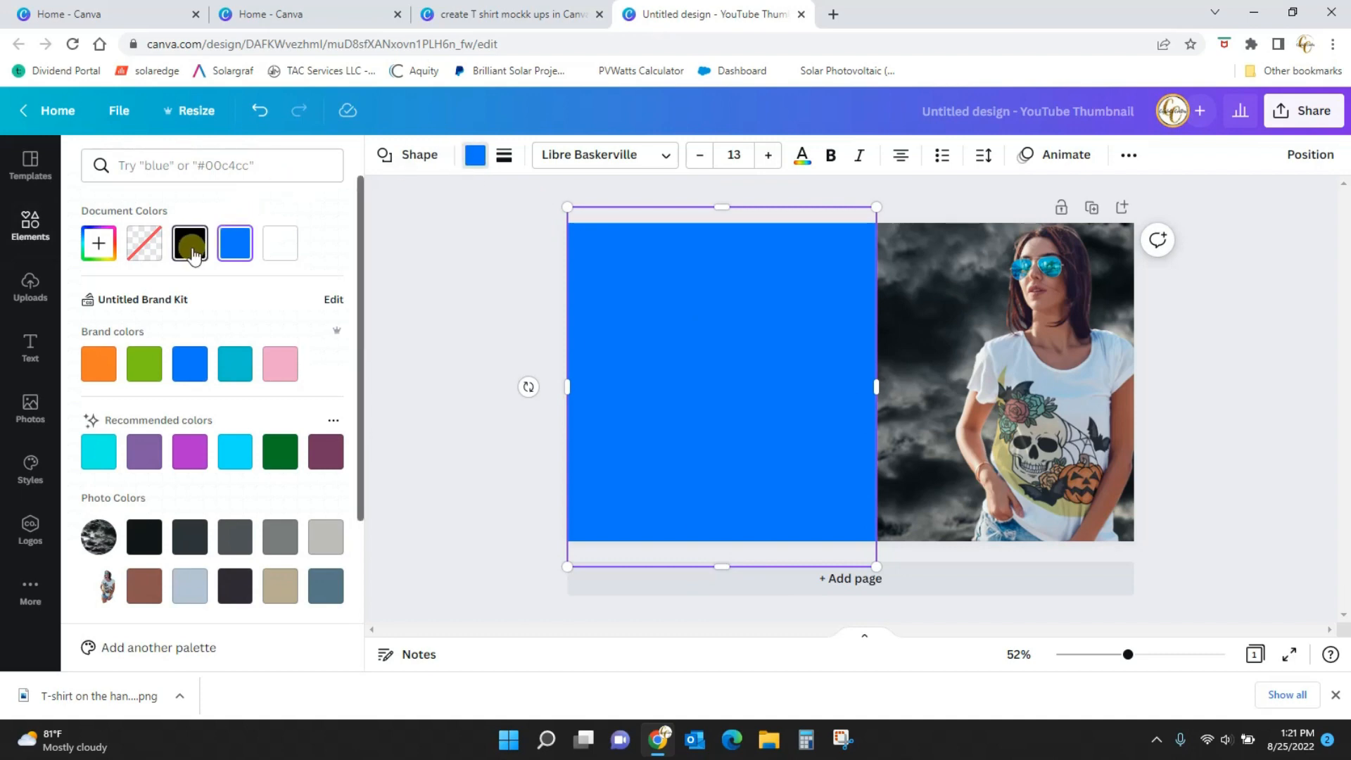
{"action": "left_click", "coordinate": [144, 536]}
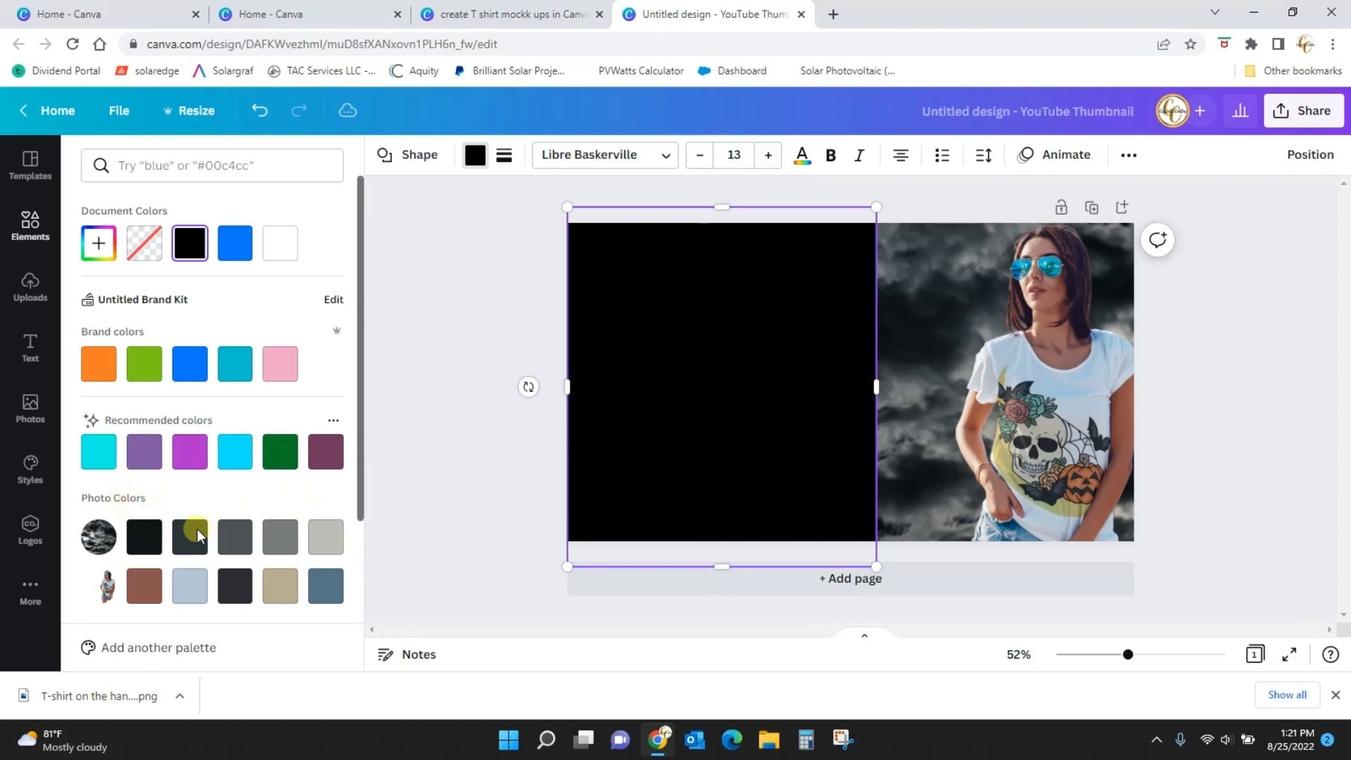
{"action": "mouse_move", "coordinate": [344, 491]}
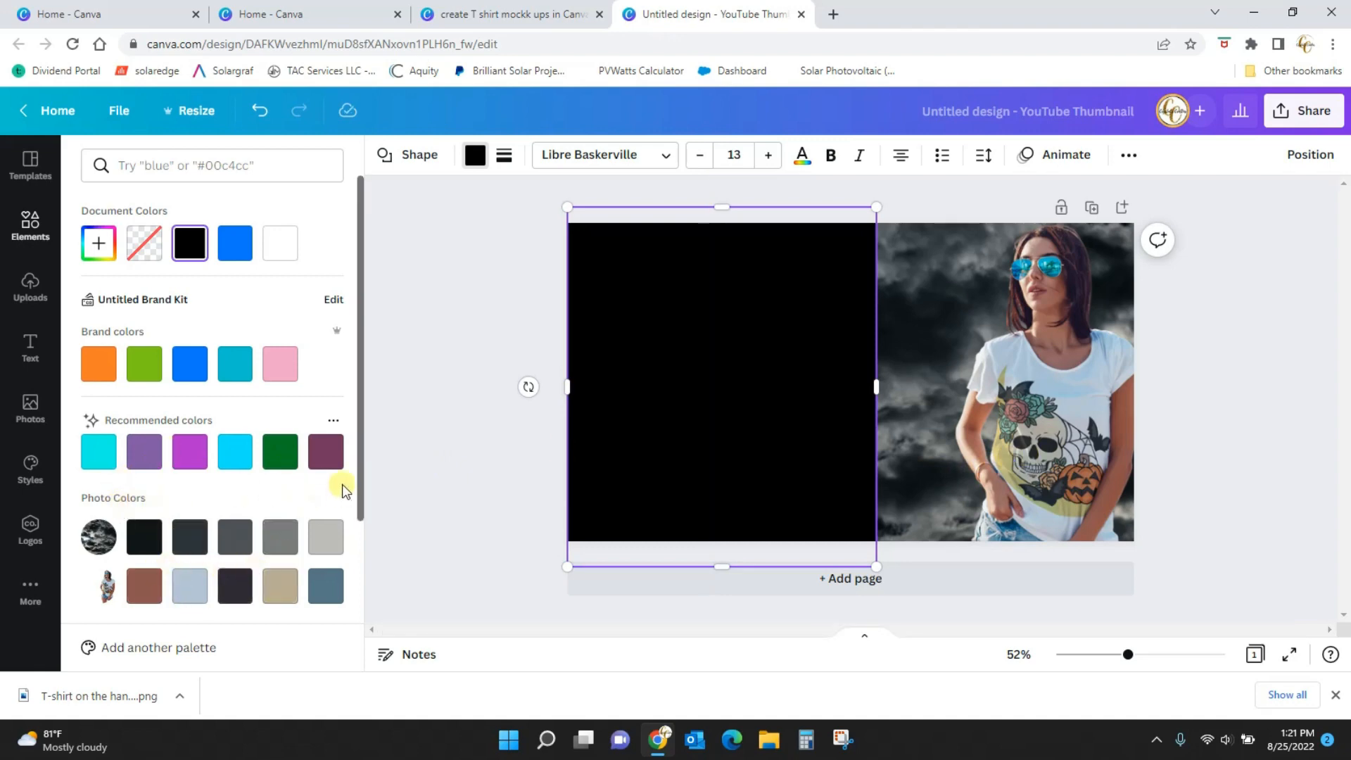
{"action": "scroll", "scroll_direction": "down", "scroll_amount": 3}
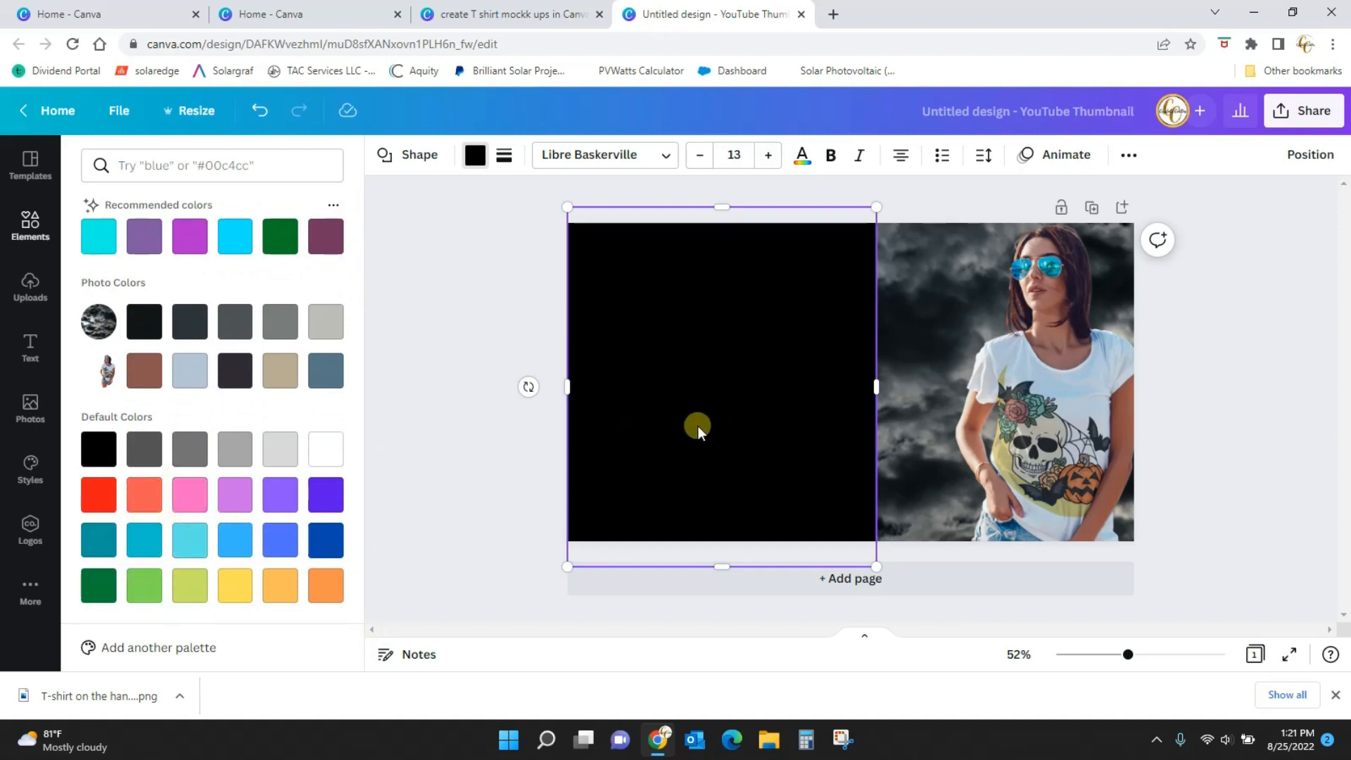
{"action": "mouse_move", "coordinate": [727, 433]}
{"action": "type", "text": "Fall Sale"}
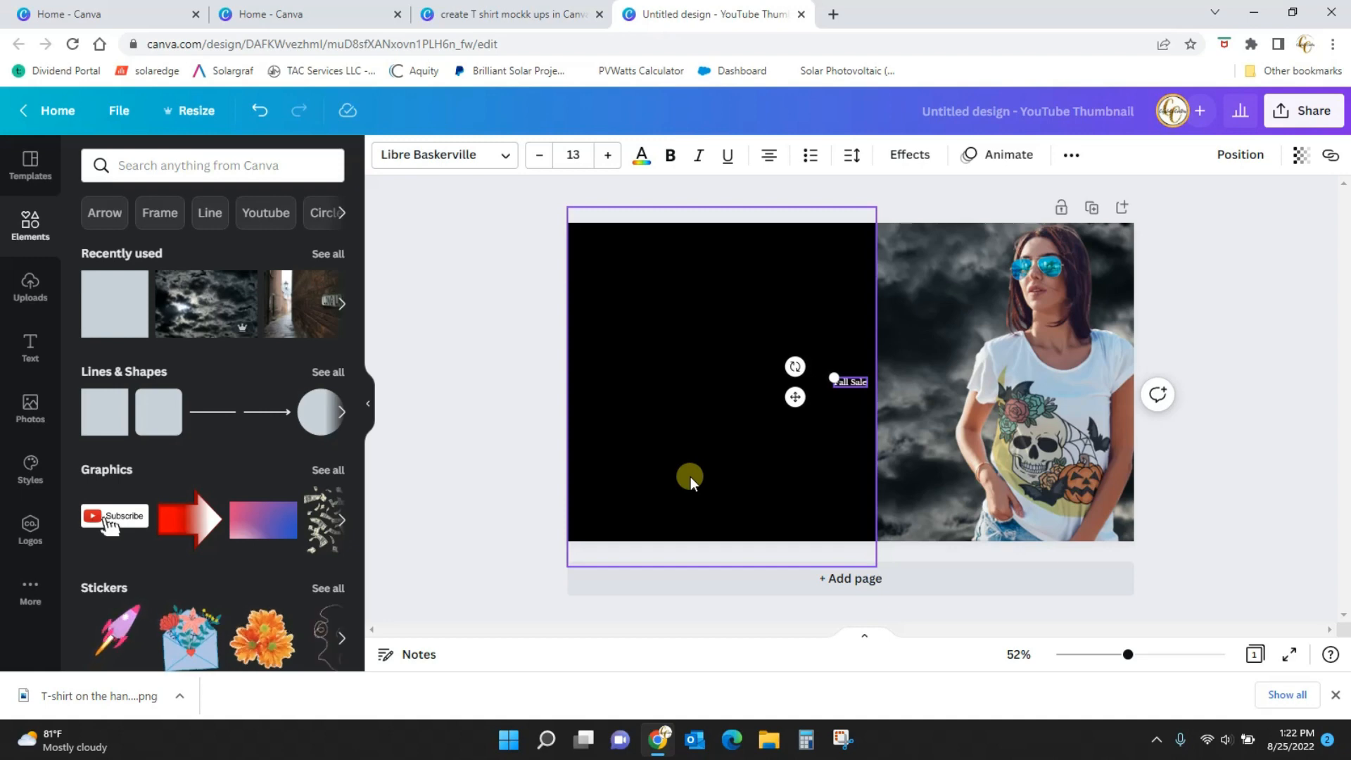
- Set the text font to League Spartan, enlarge it, and move the Fall Sale heading to the panel top
{"action": "left_click", "coordinate": [475, 155]}
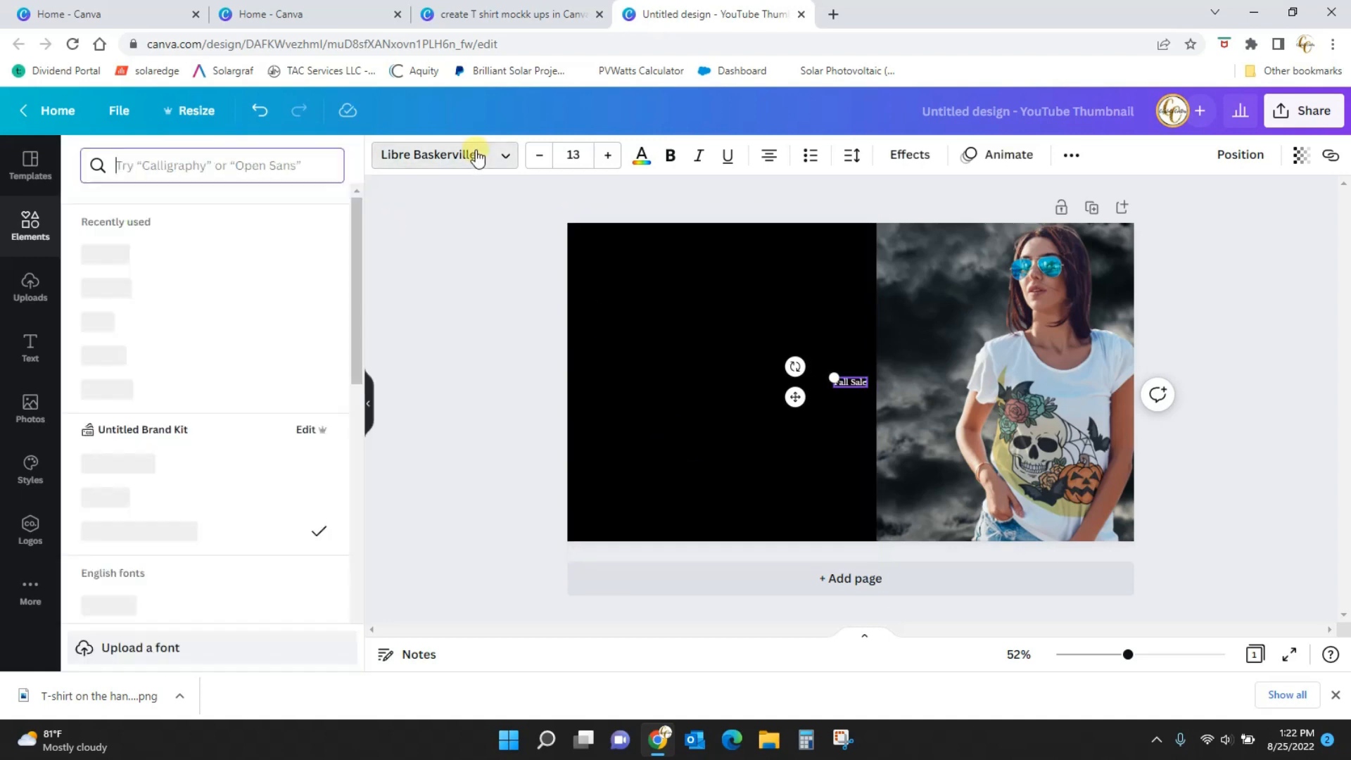
{"action": "left_click", "coordinate": [444, 155]}
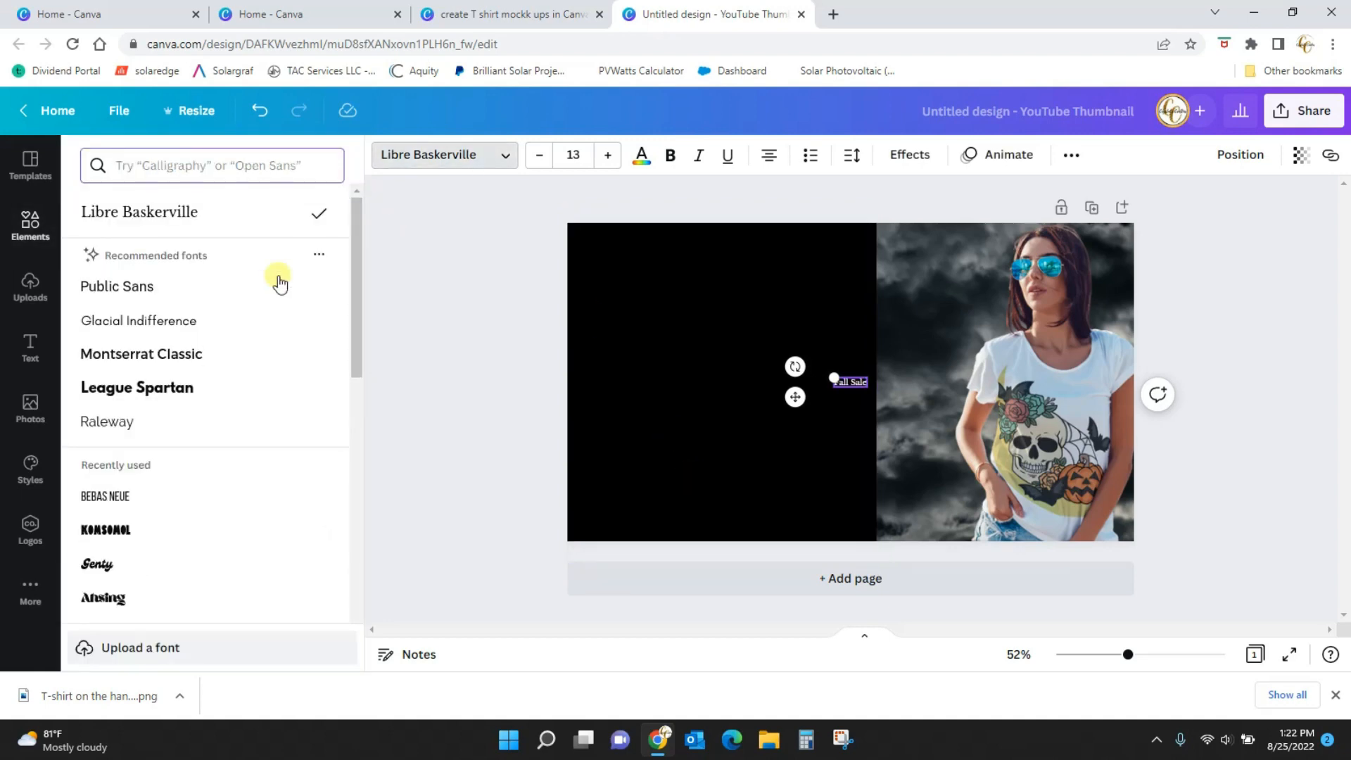
{"action": "left_click", "coordinate": [137, 388]}
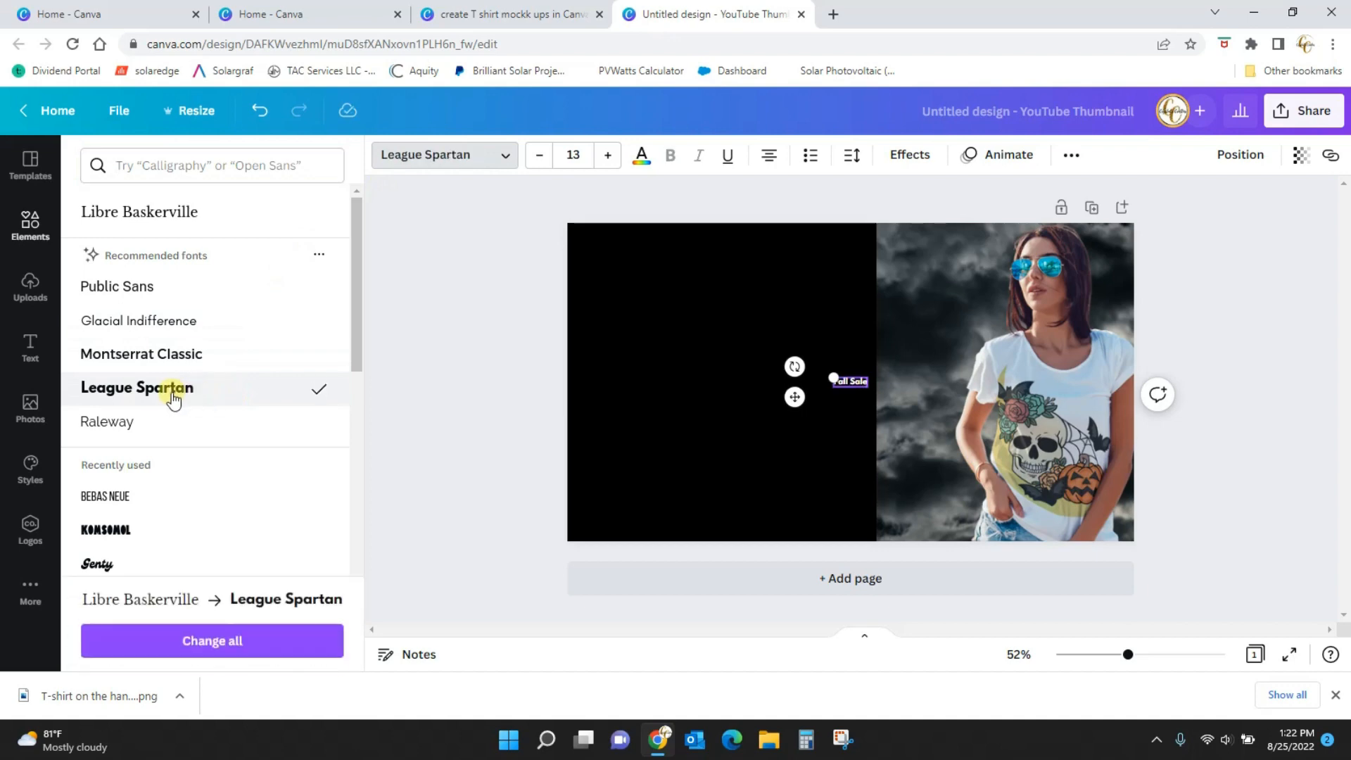
{"action": "left_click", "coordinate": [640, 156]}
{"action": "type", "text": "107"}
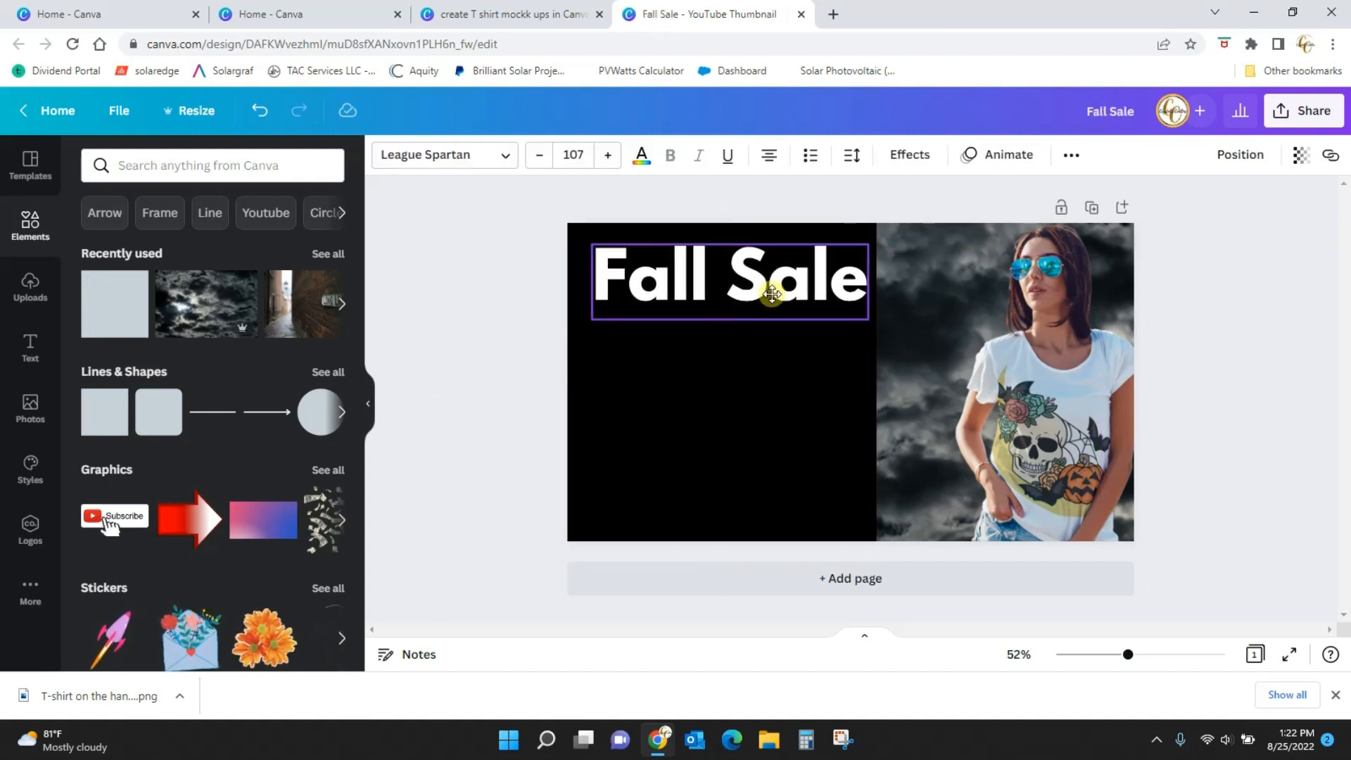
{"action": "left_click_drag", "start_coordinate": [771, 293], "coordinate": [762, 295]}
{"action": "type", "text": "all shirts 50% off"}
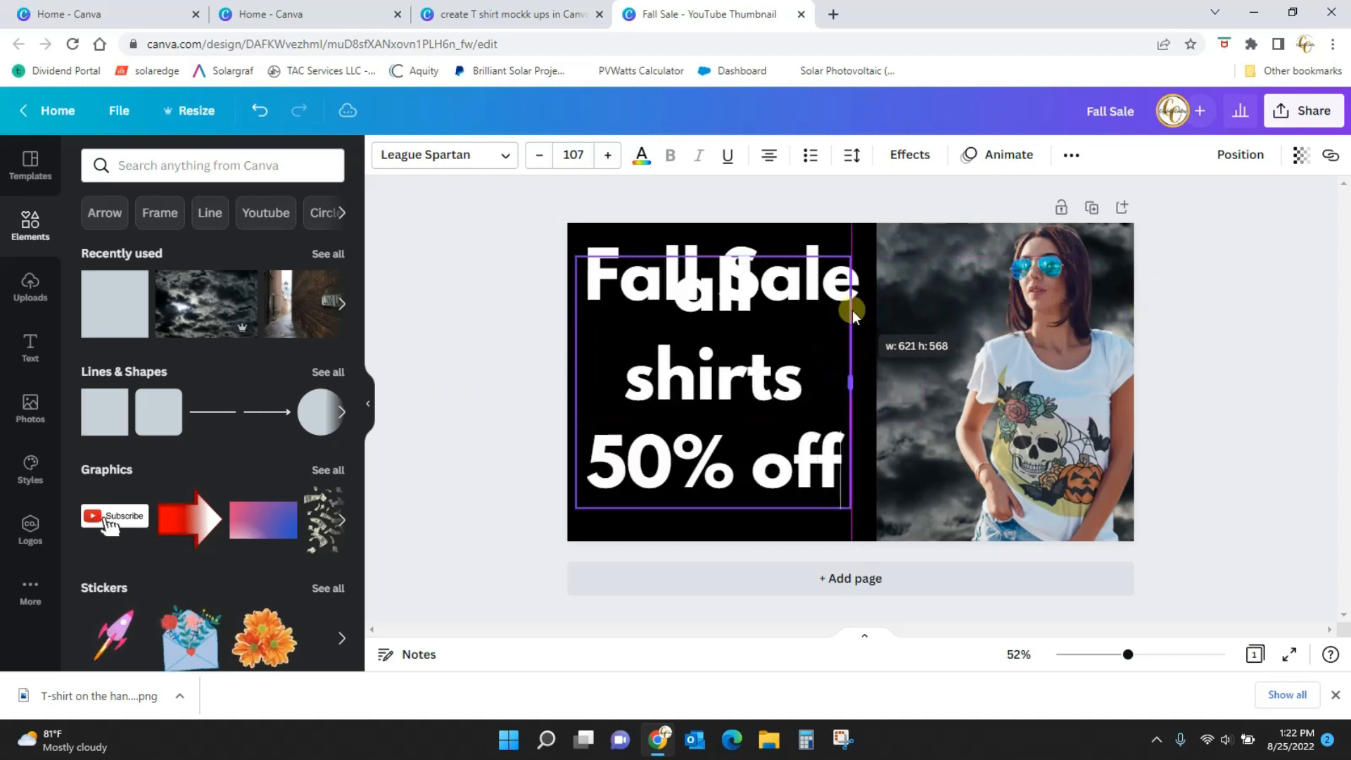
{"action": "left_click", "coordinate": [572, 155]}
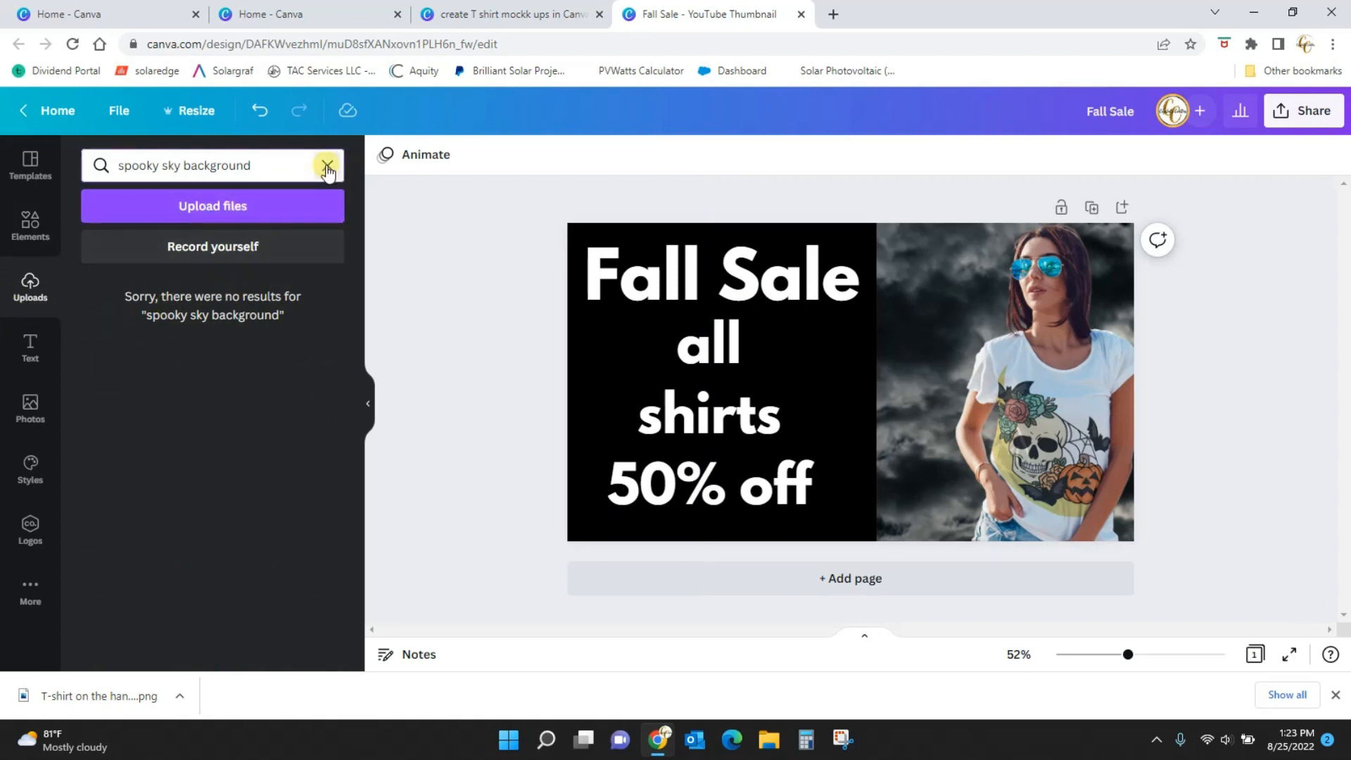
- Clear the Uploads search and remove the background from the pumpkin sweatshirt photo
{"action": "left_click", "coordinate": [326, 166]}
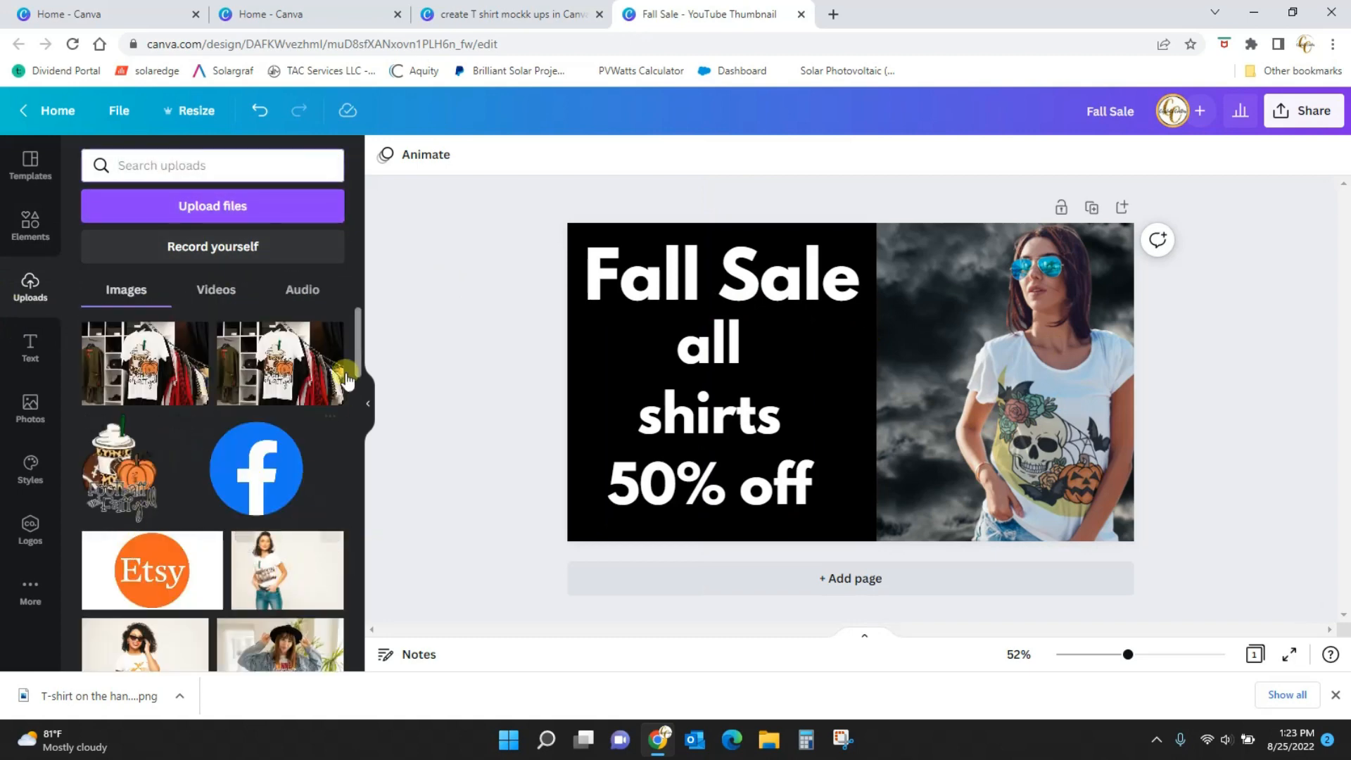
{"action": "scroll", "scroll_direction": "down", "scroll_amount": 3}
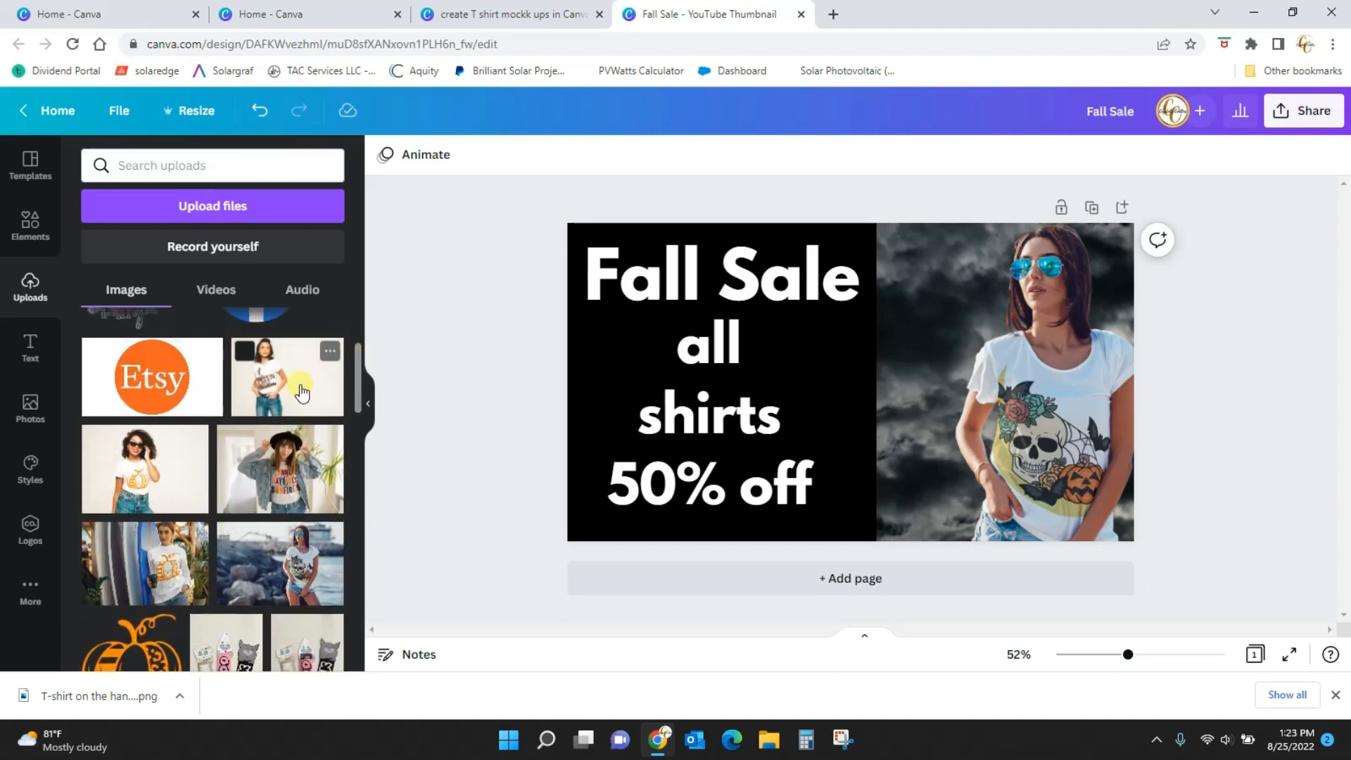
{"action": "mouse_move", "coordinate": [167, 561]}
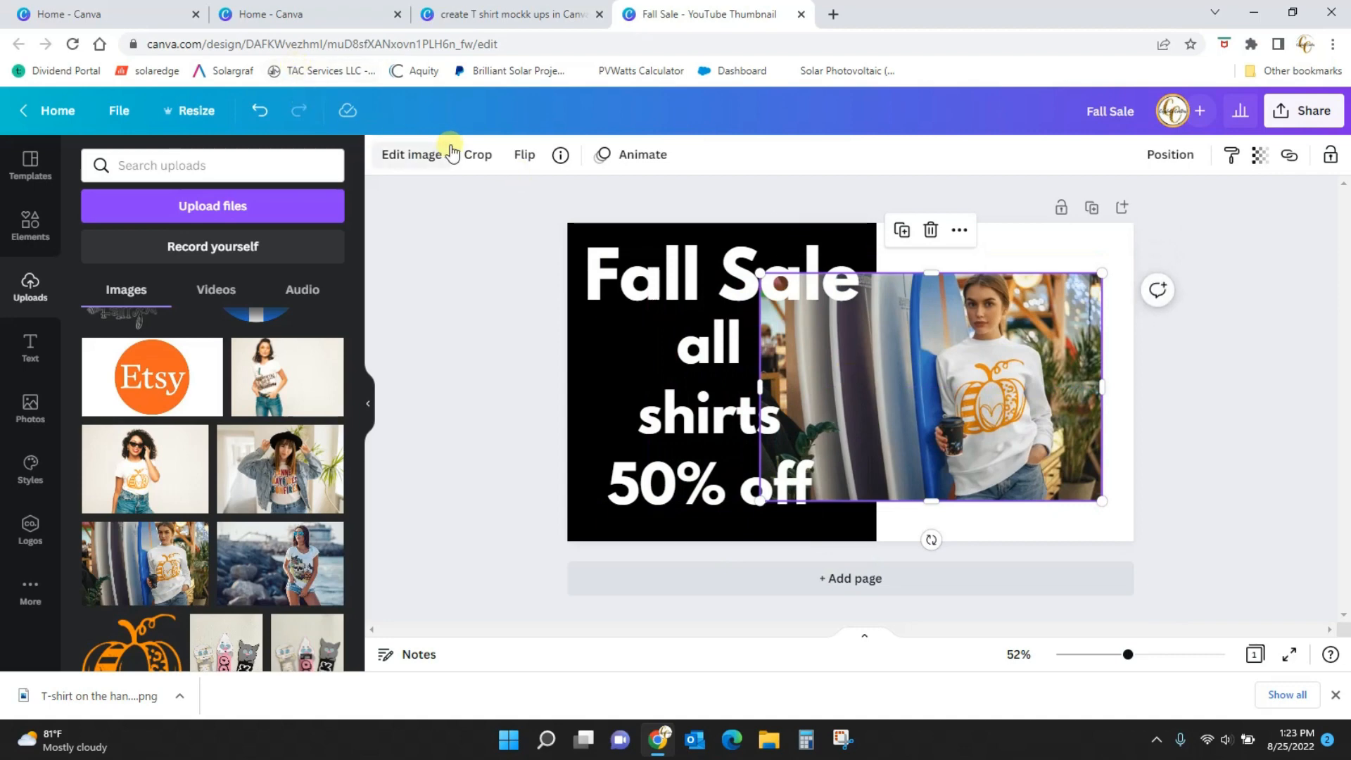
{"action": "left_click", "coordinate": [410, 155]}
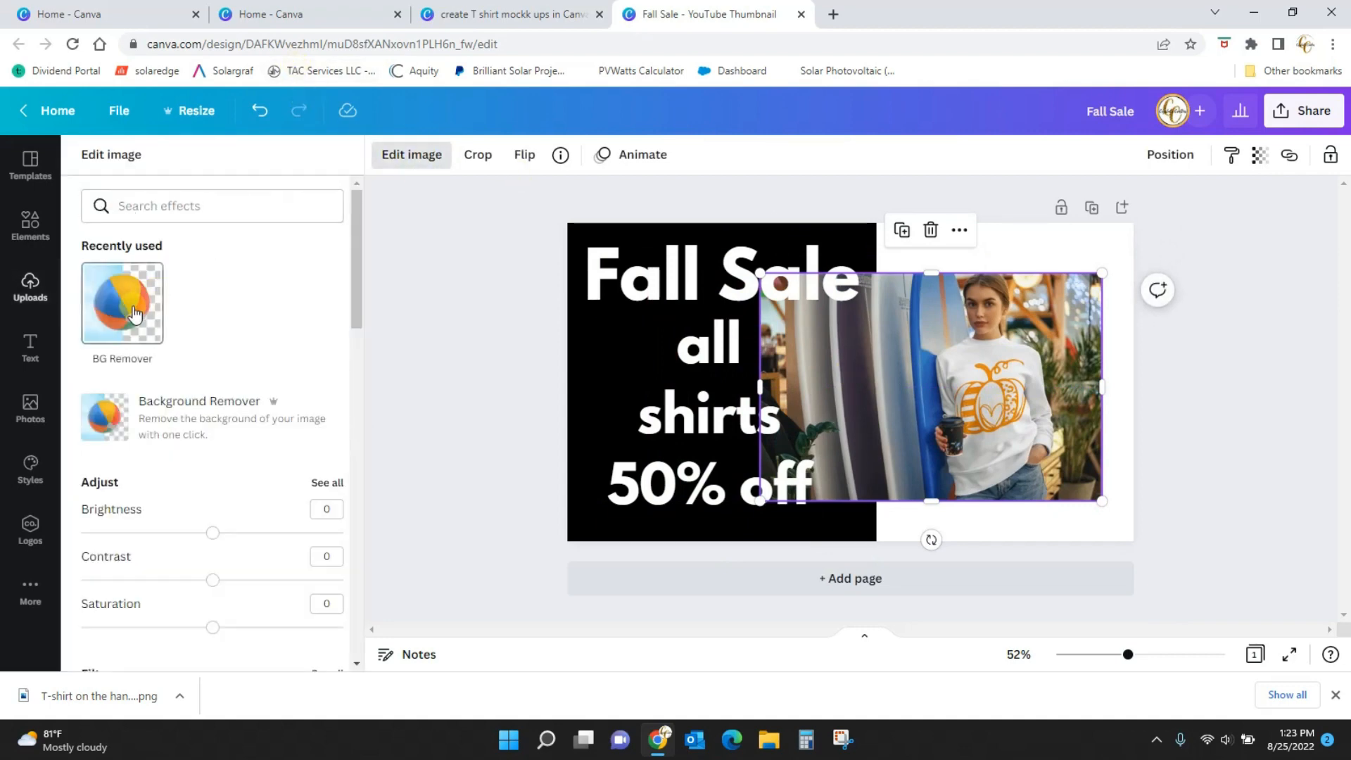
{"action": "left_click", "coordinate": [121, 303]}
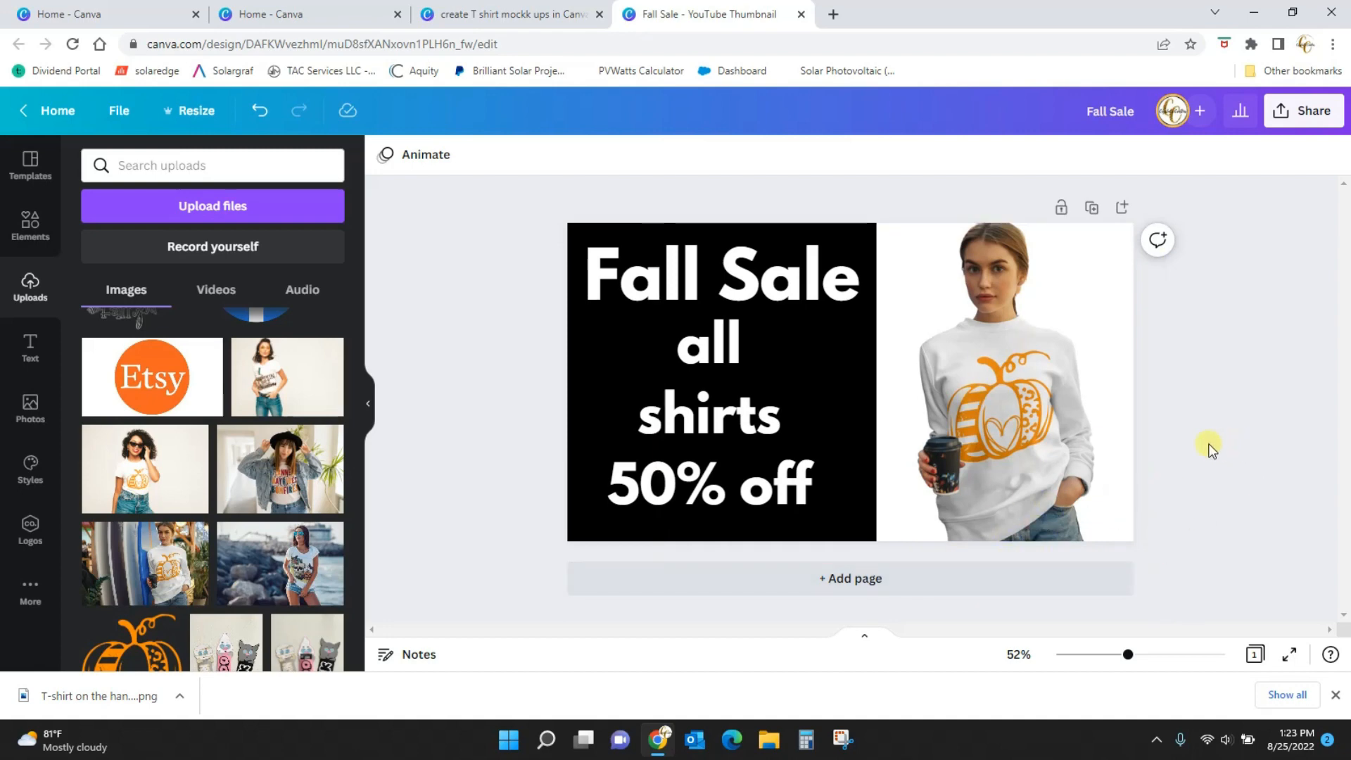
{"action": "mouse_move", "coordinate": [1236, 460]}
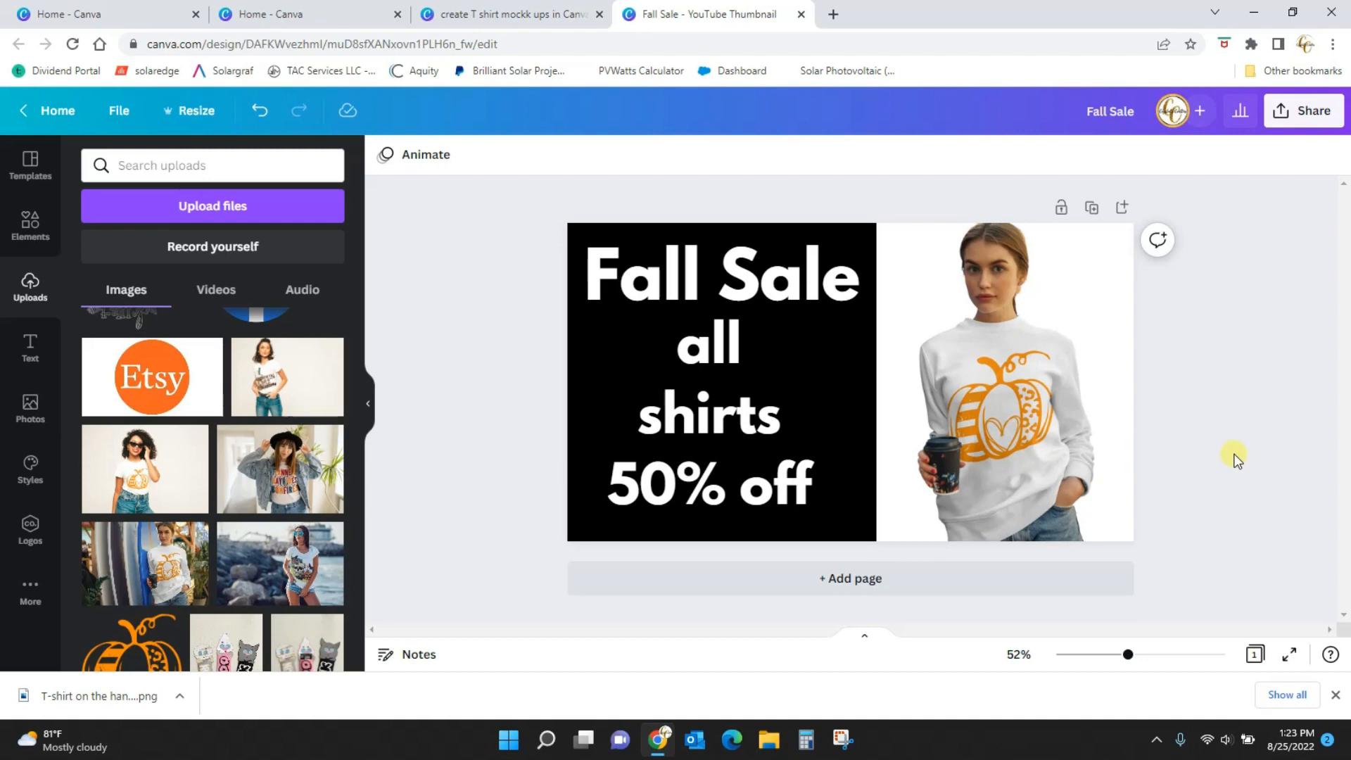